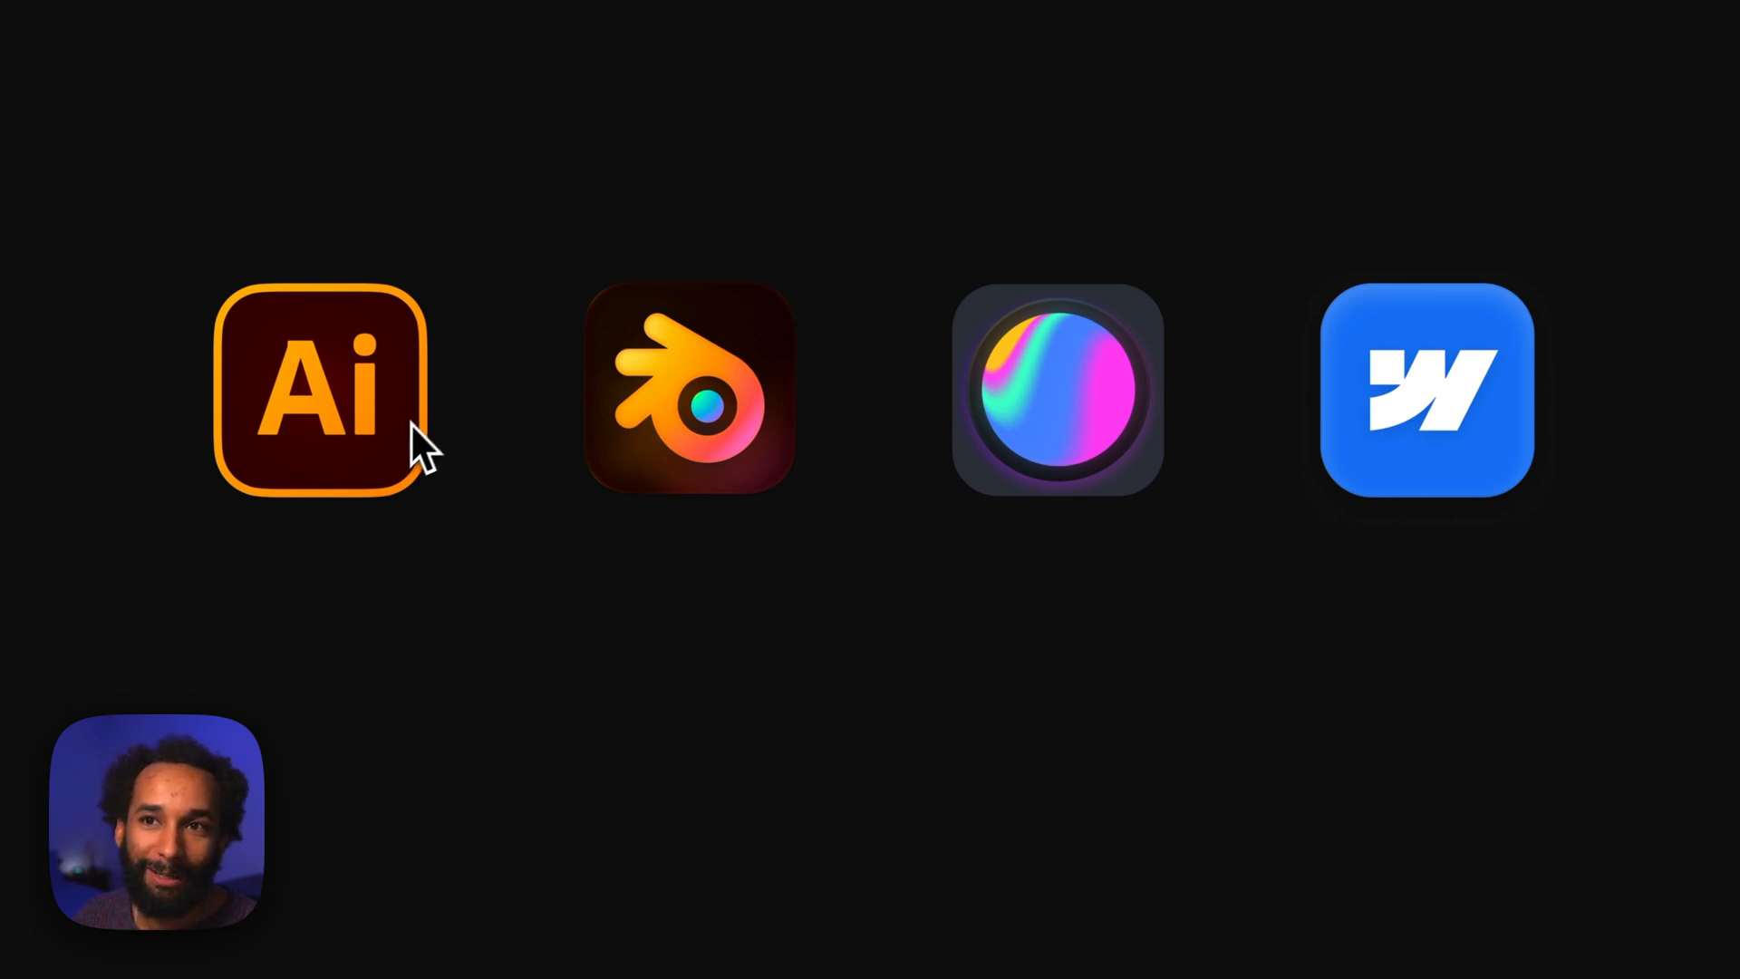
mouse_move(666, 333)
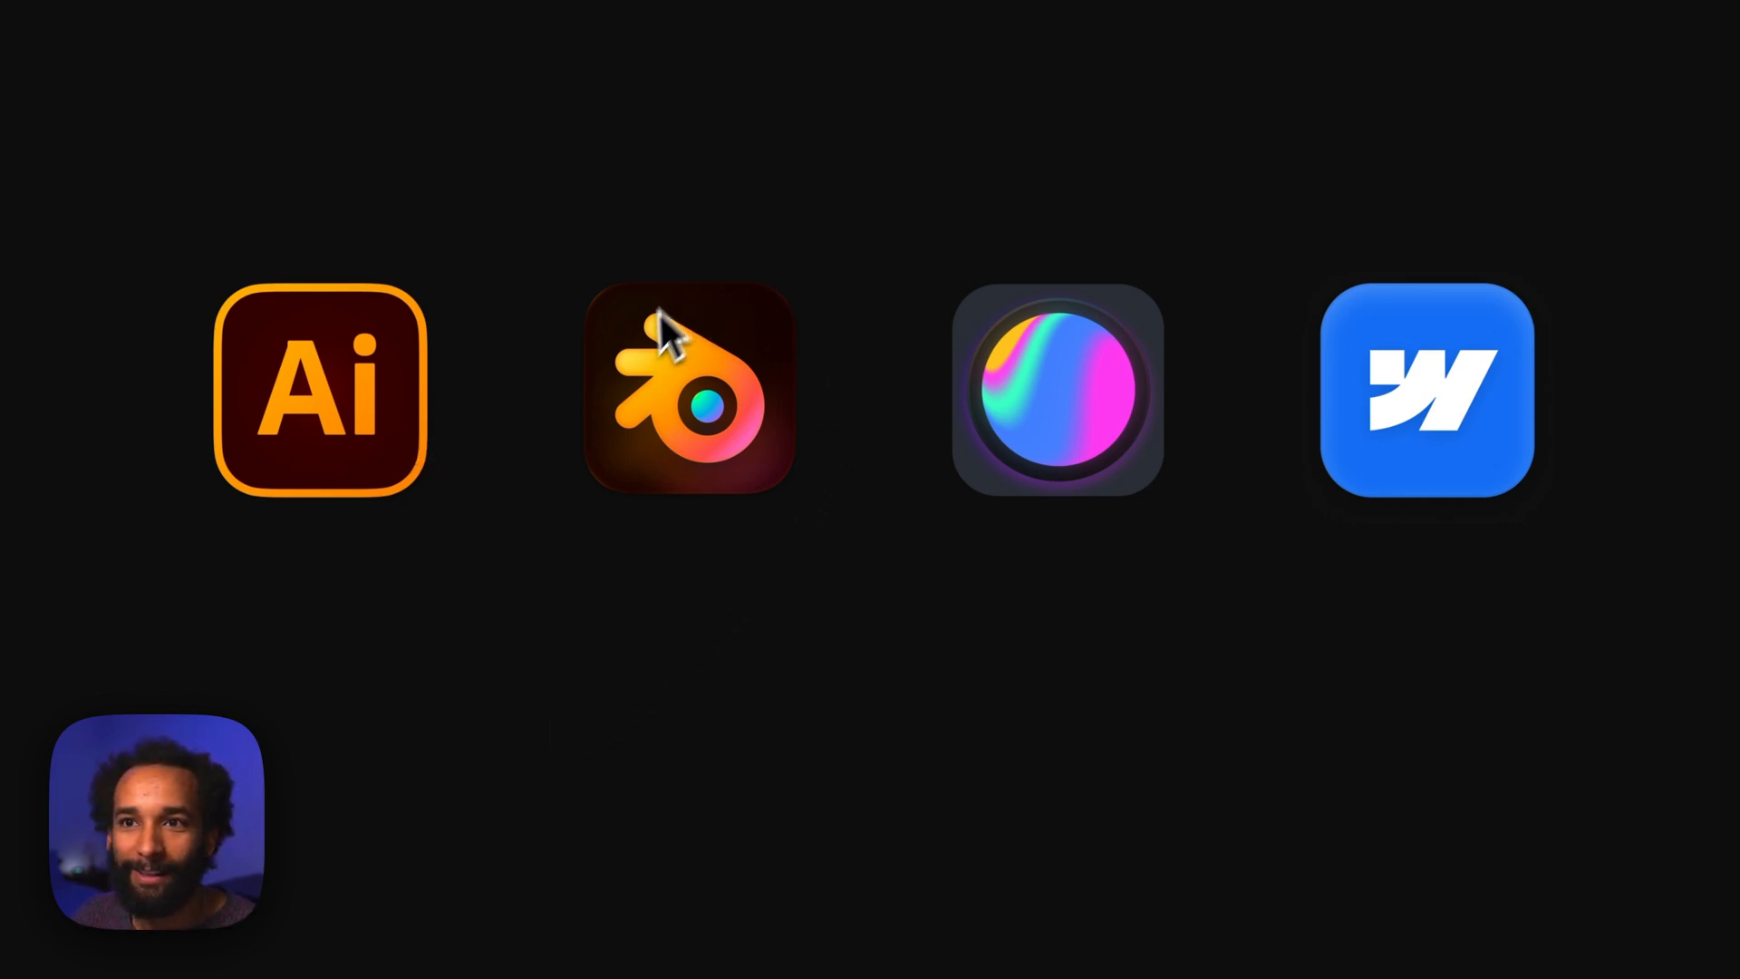
mouse_move(809, 659)
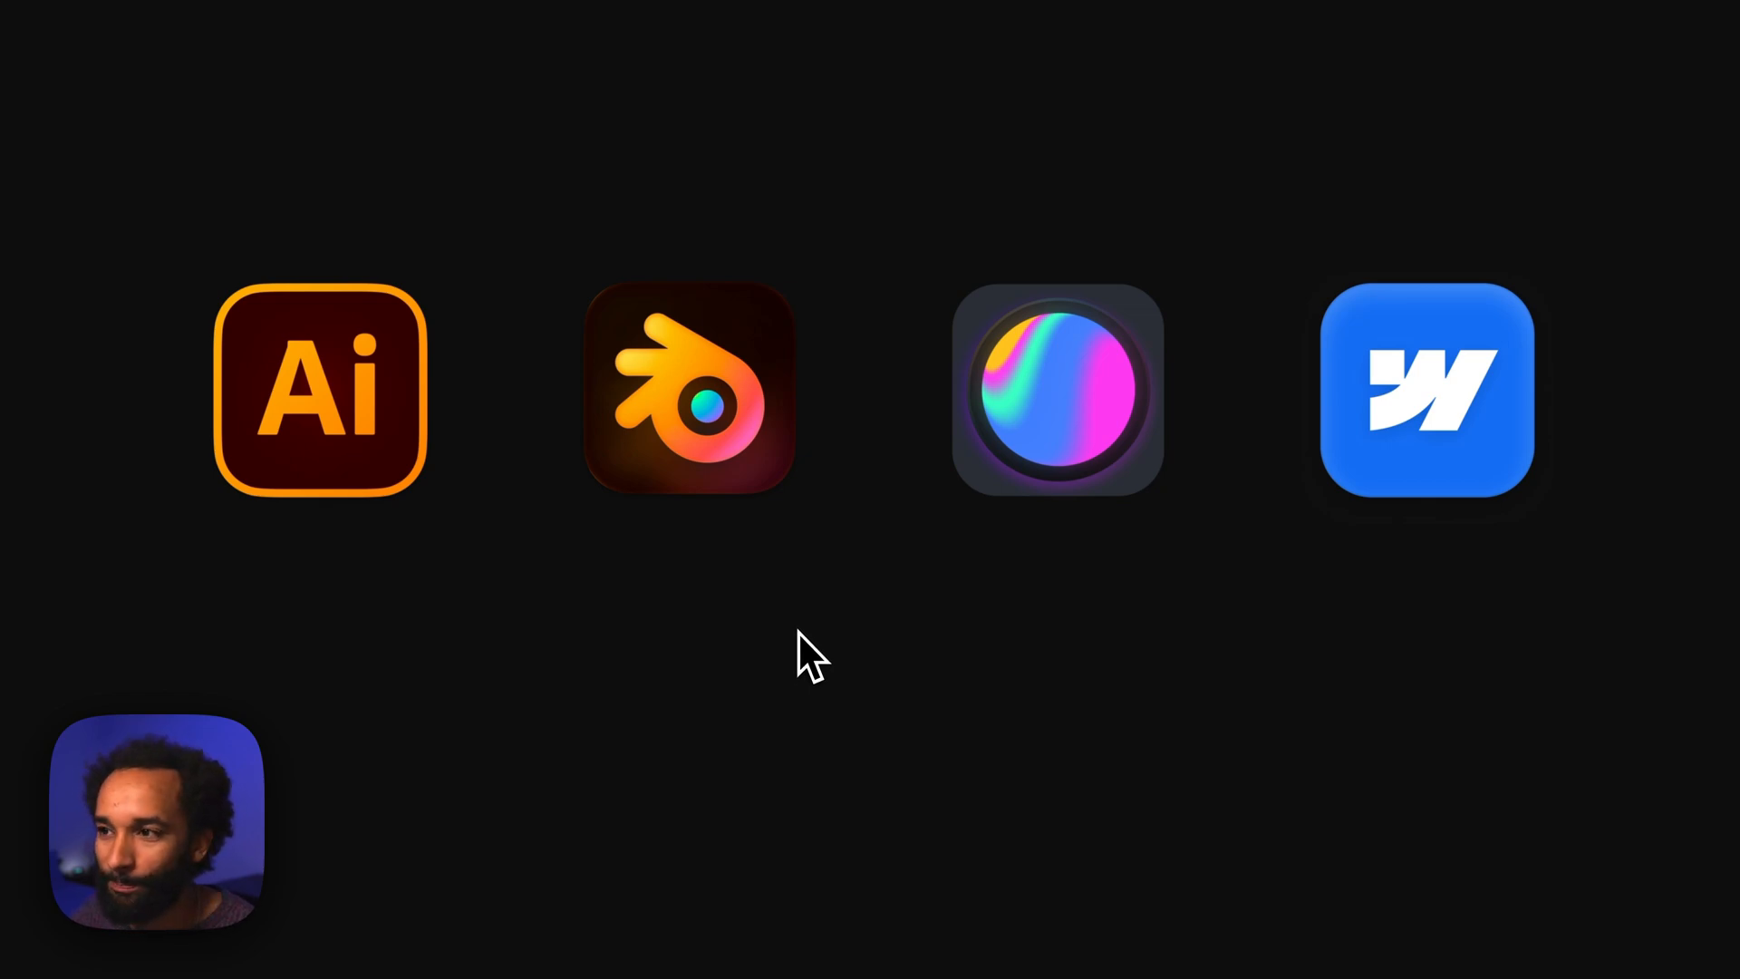
mouse_move(1062, 377)
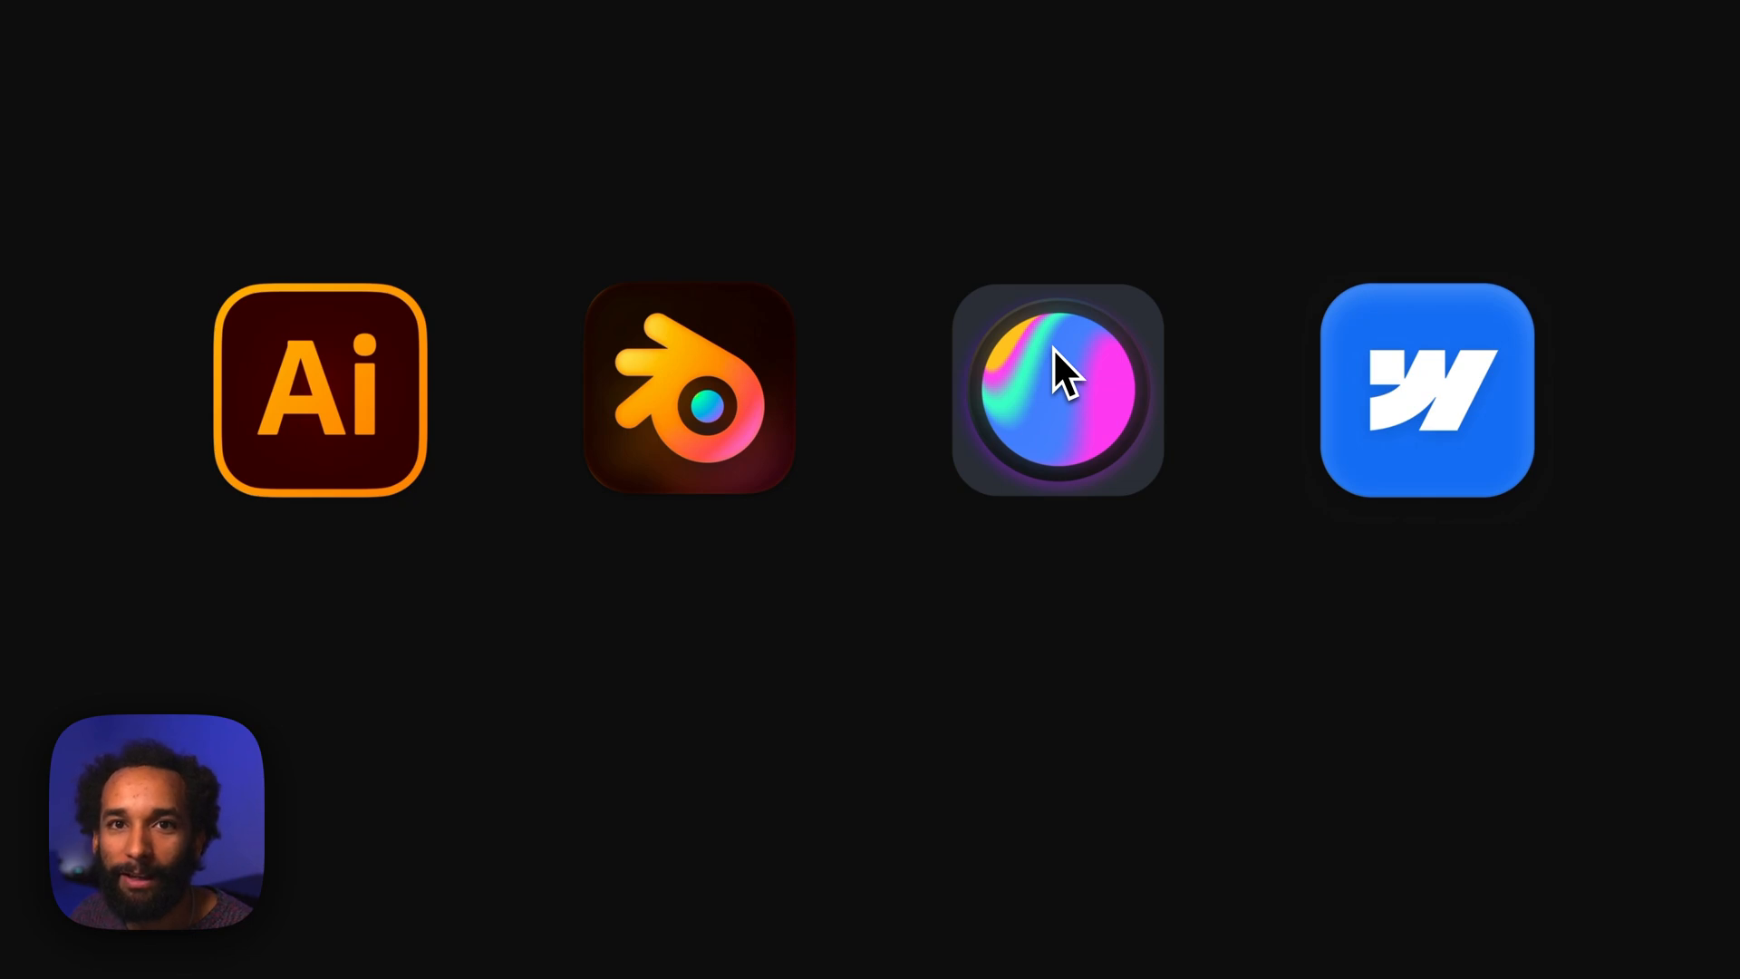
mouse_move(1258, 560)
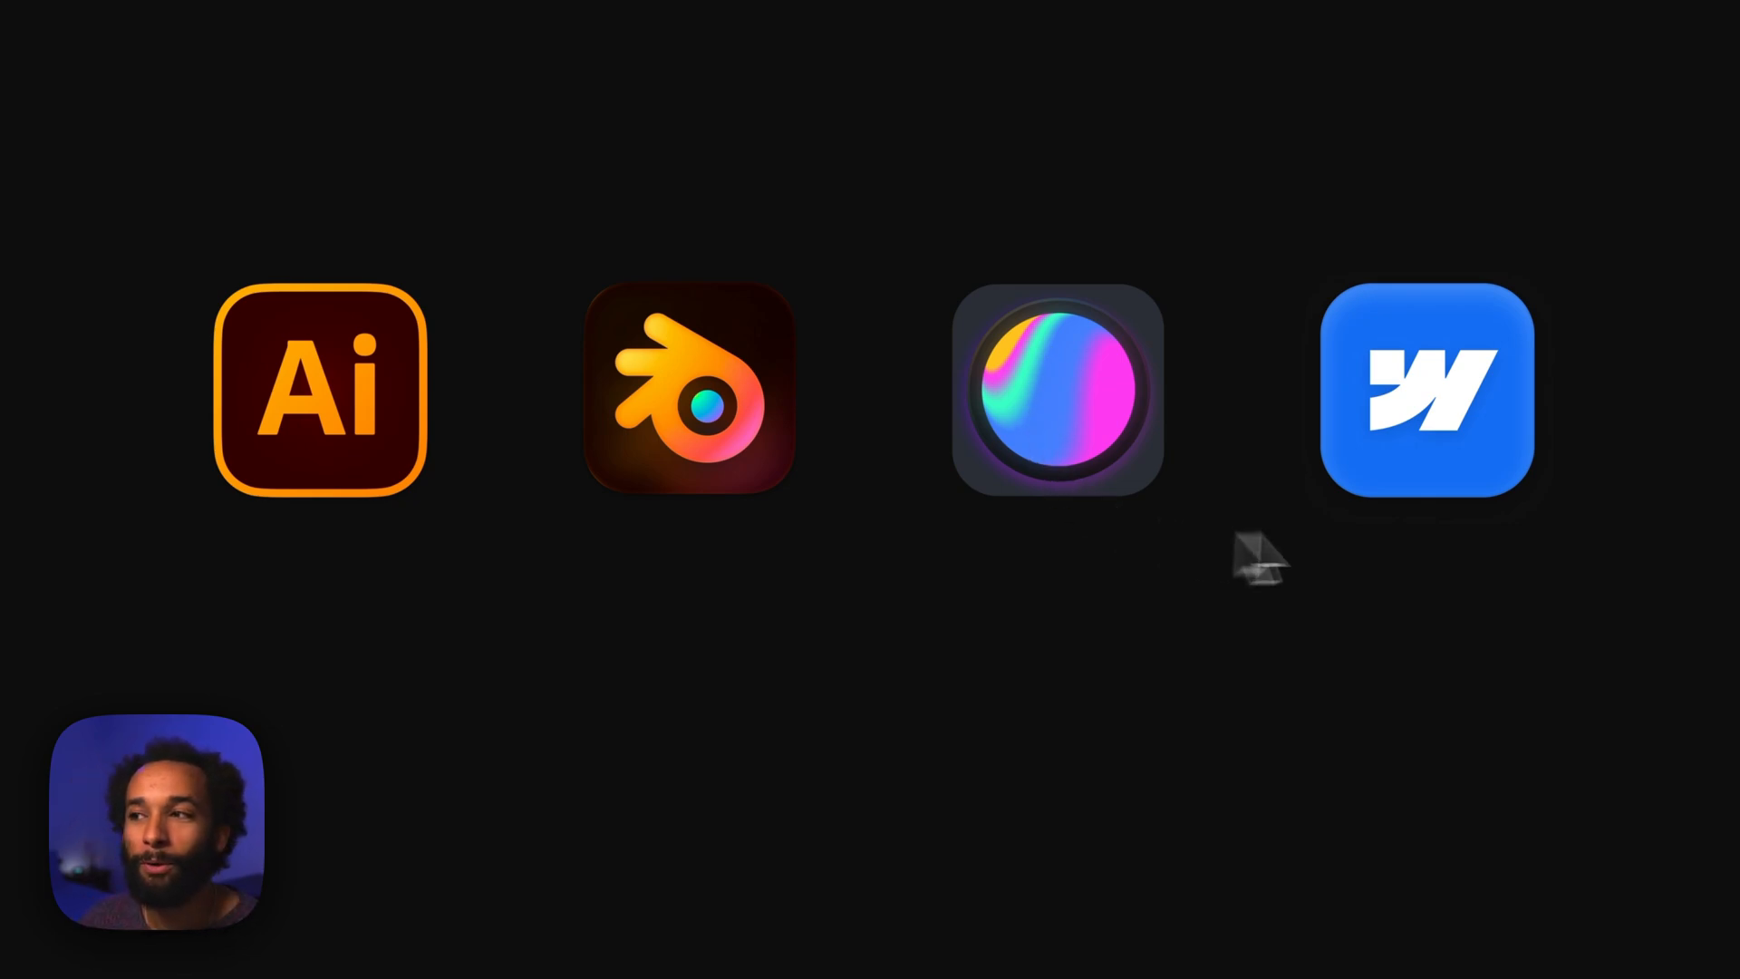
mouse_move(1343, 445)
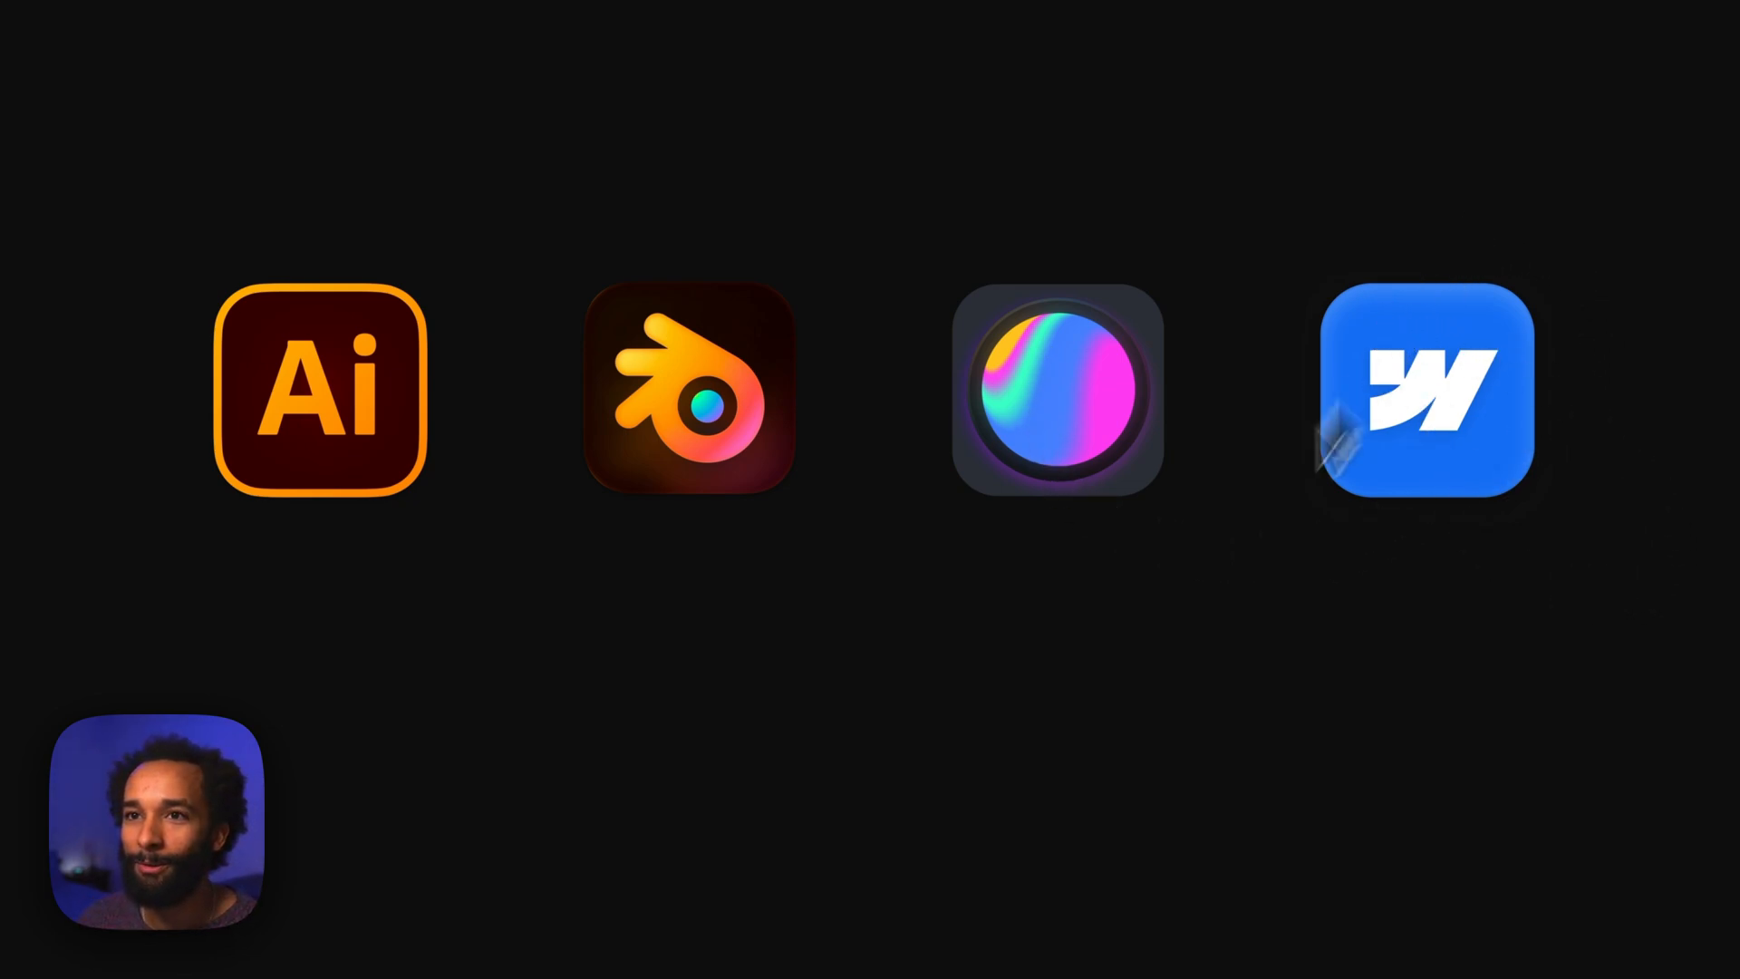
Create point text reading INFLATE, set it in Gluten Black and fill it orange
click(319, 391)
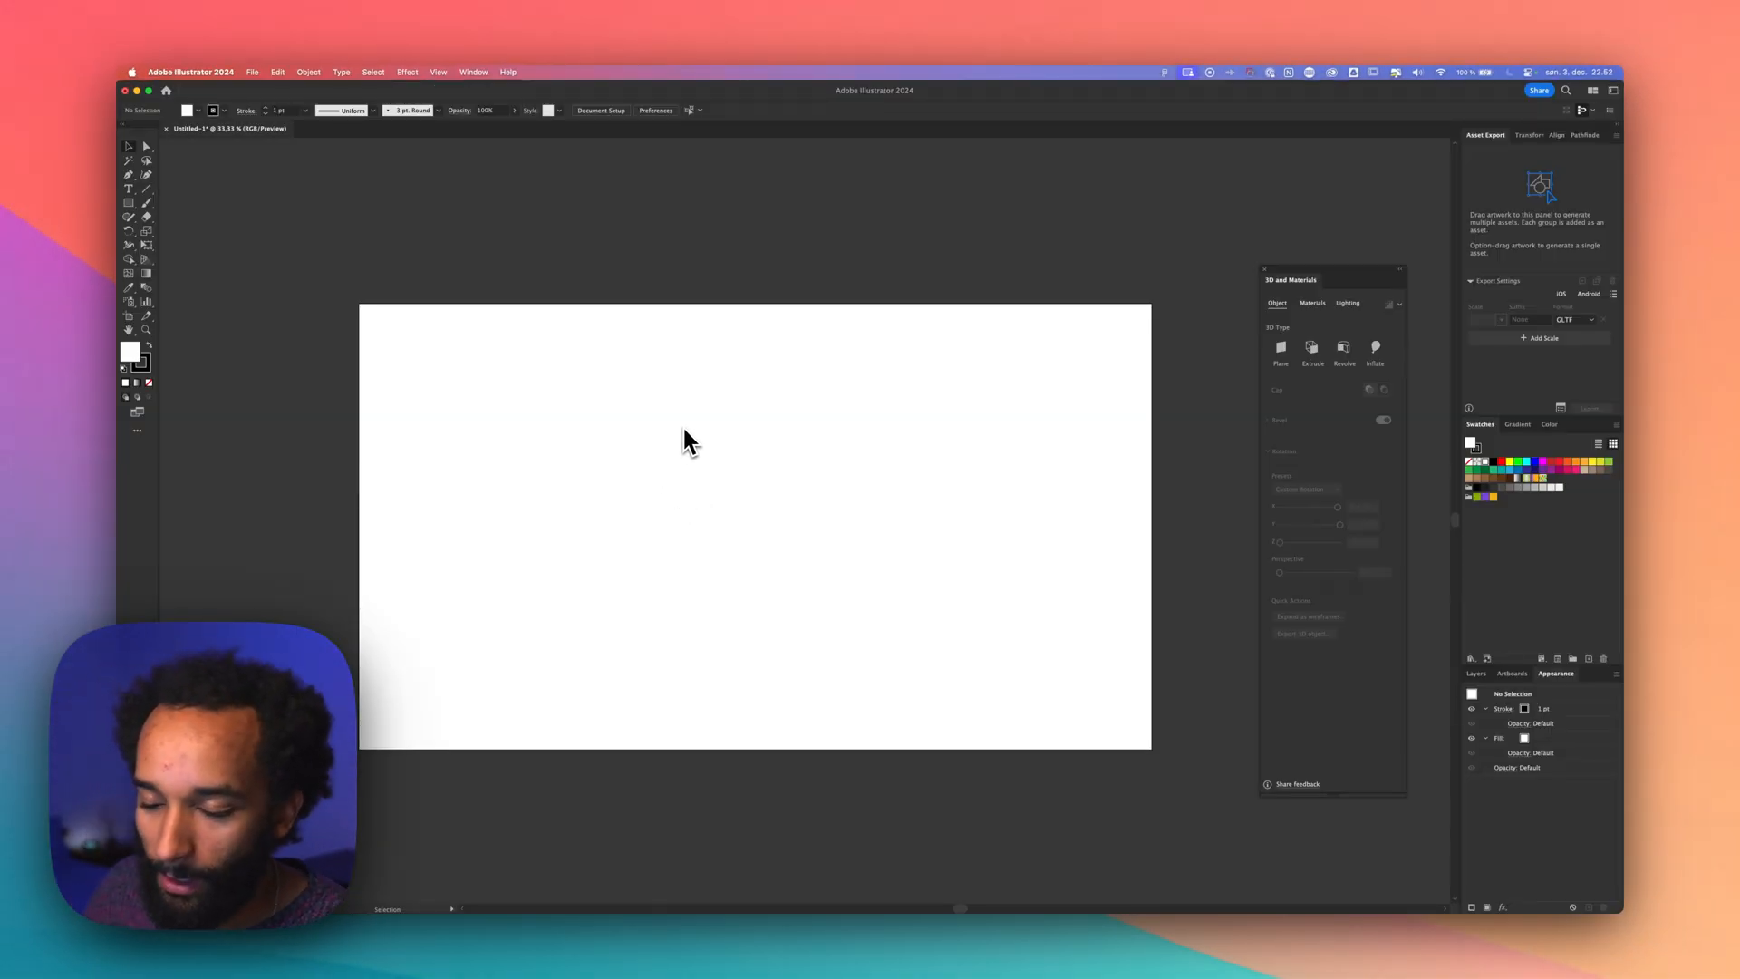
text(INFLATE)
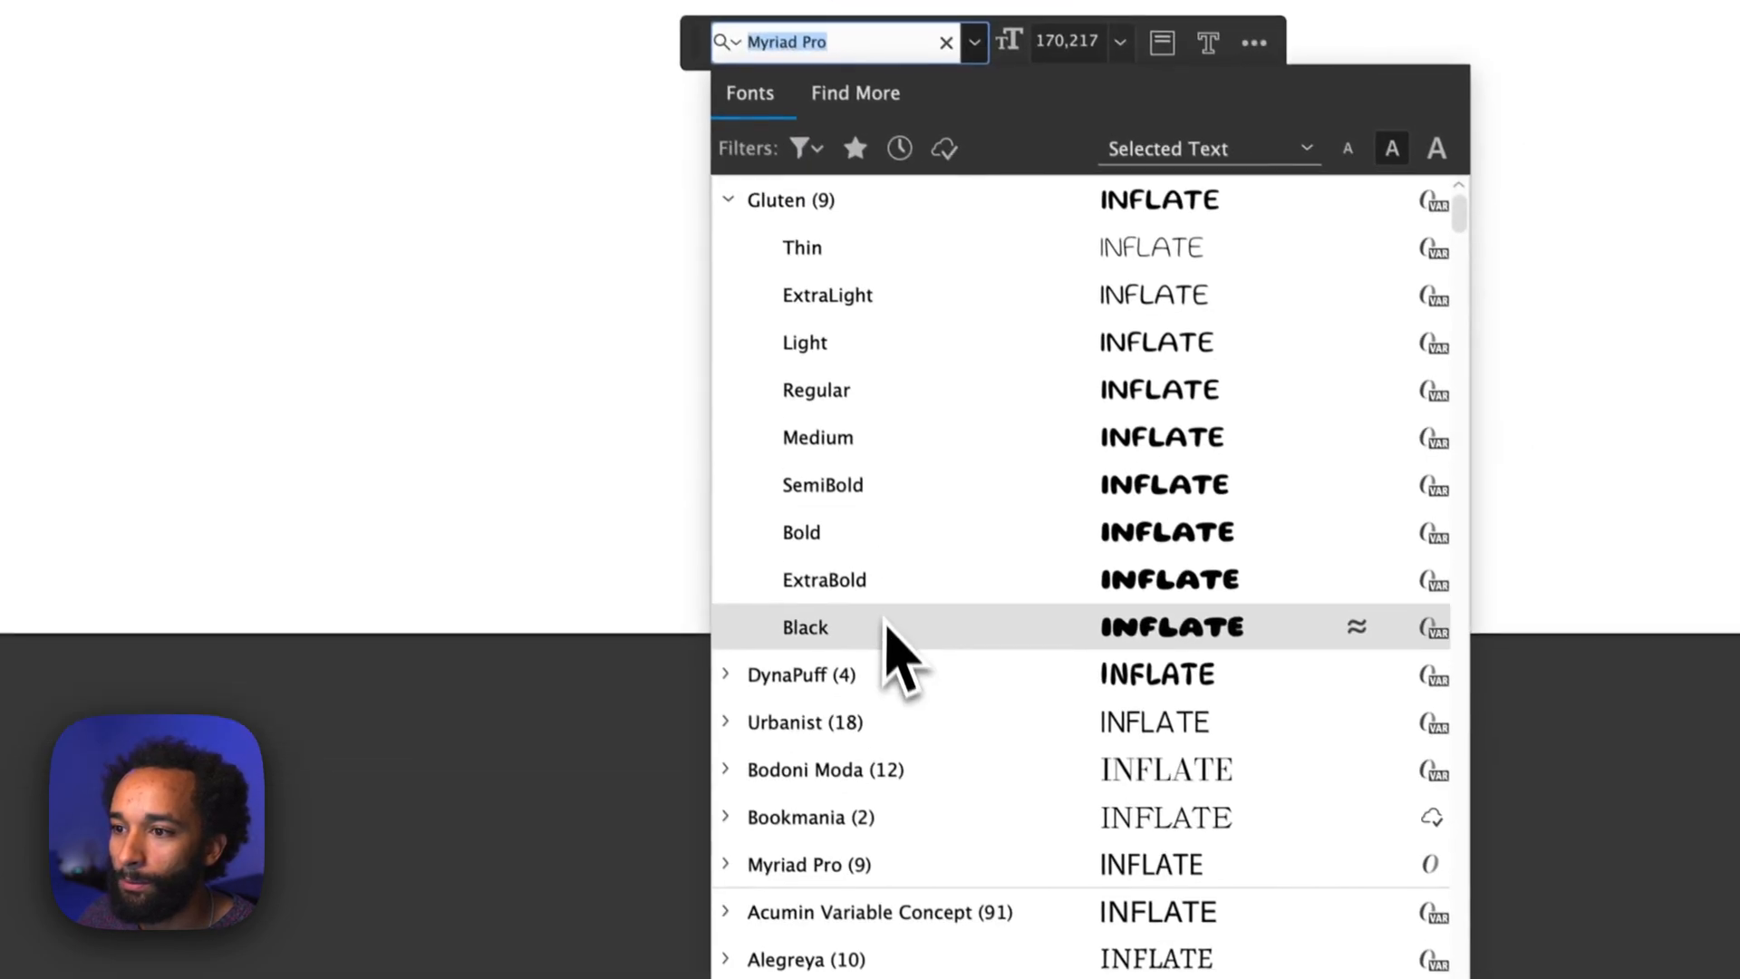
click(803, 627)
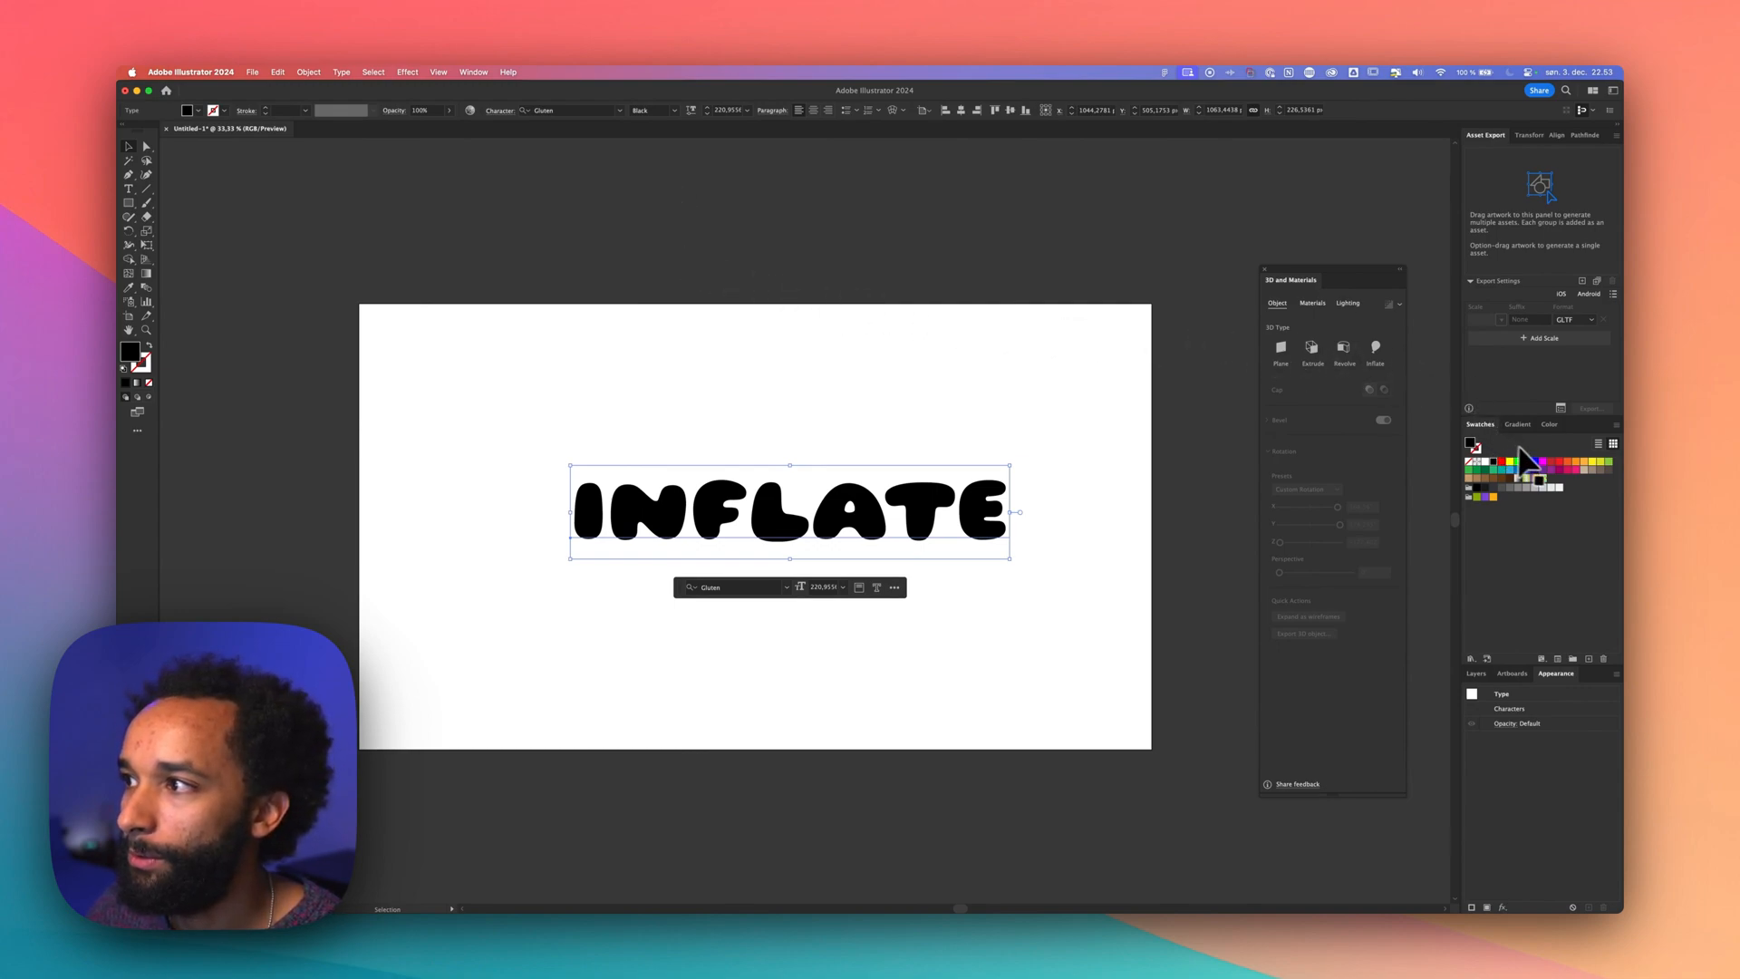
click(1537, 464)
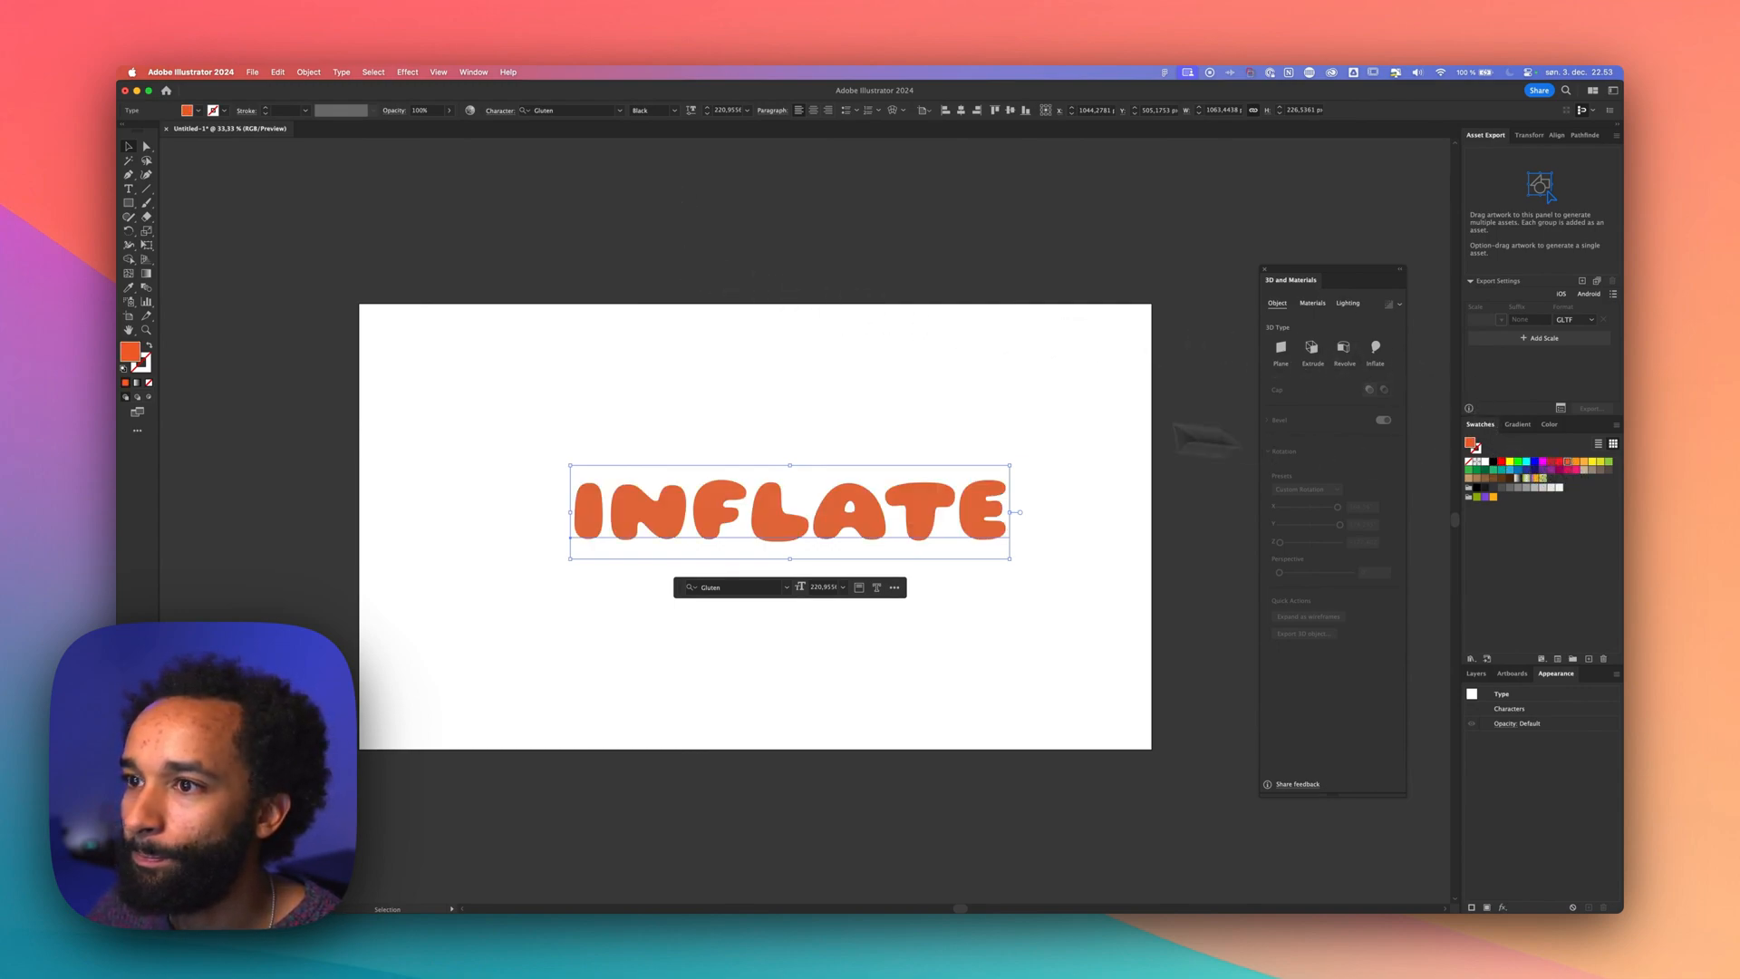
mouse_move(513, 190)
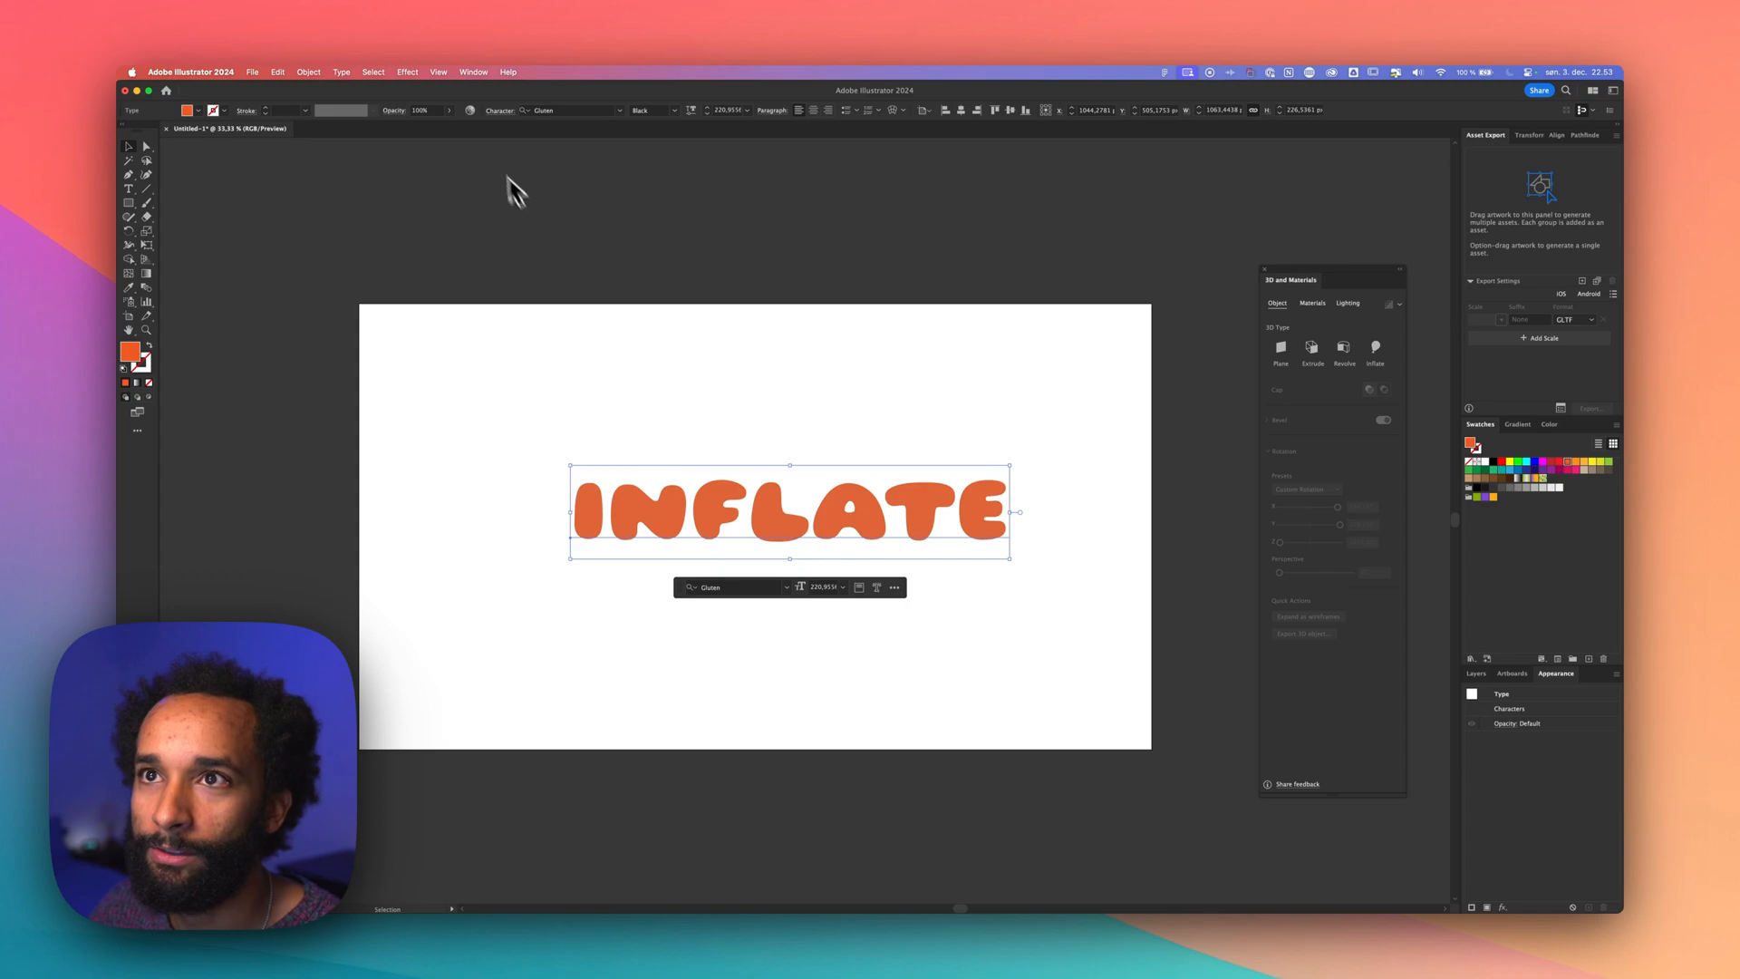
Apply the 3D Inflate effect to the lettering with both sides inflated, then deselect
click(408, 70)
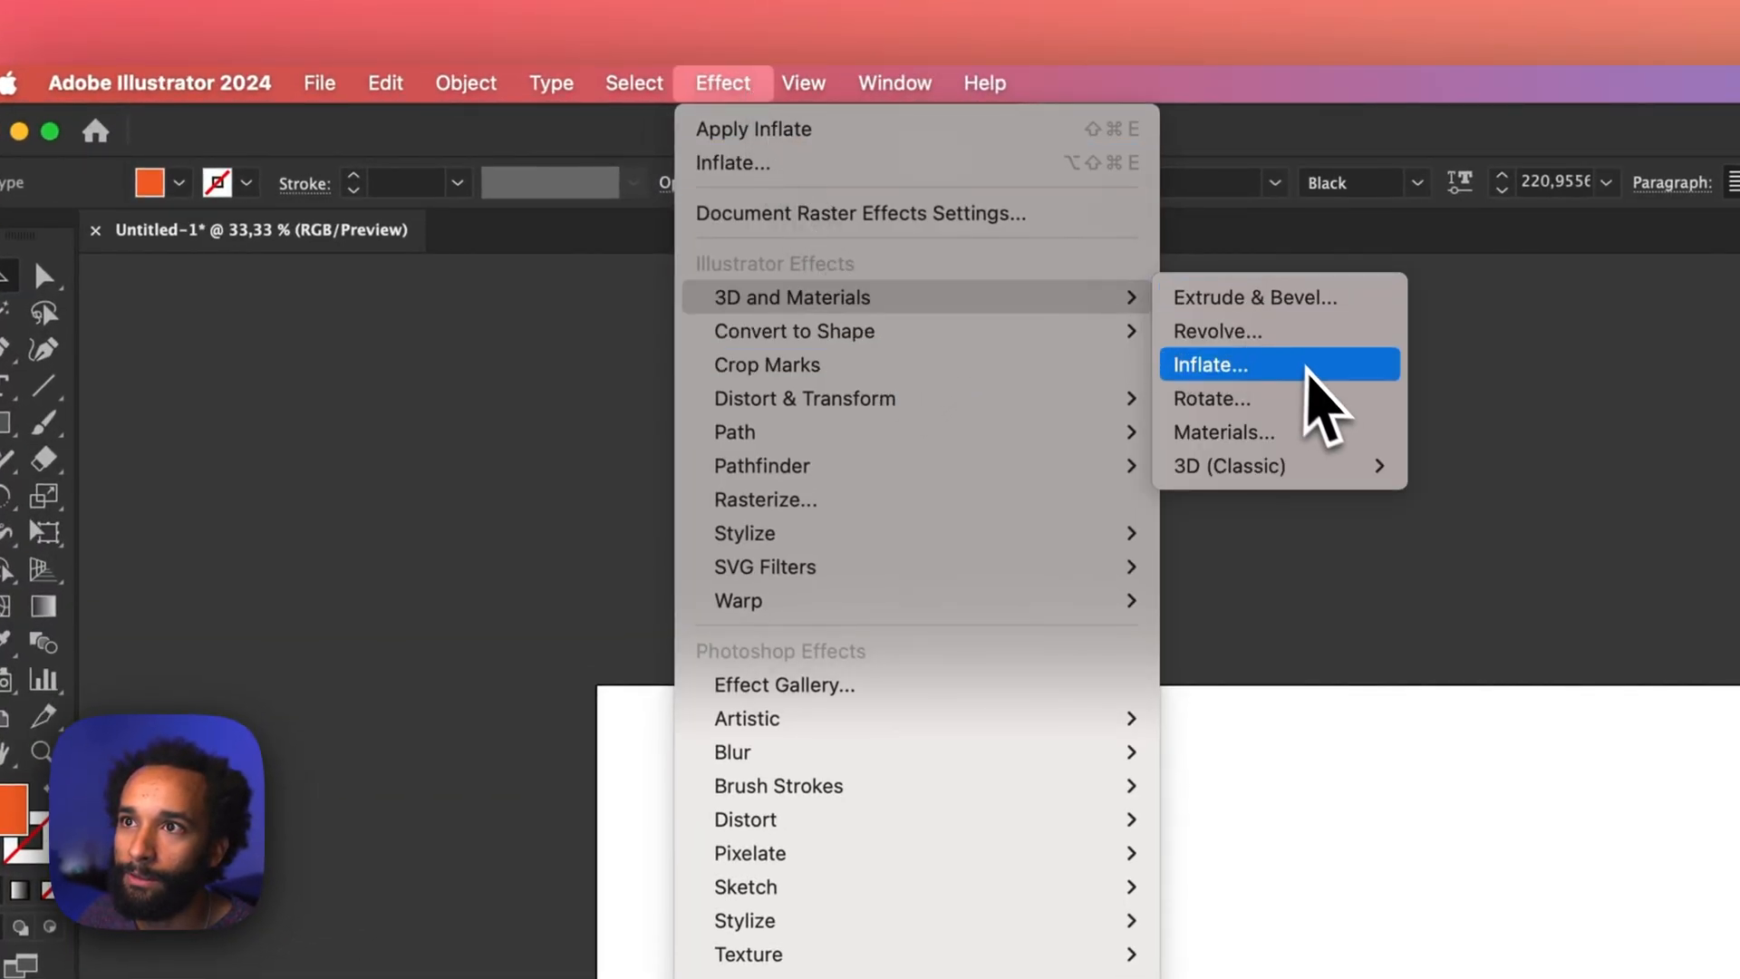
click(1209, 364)
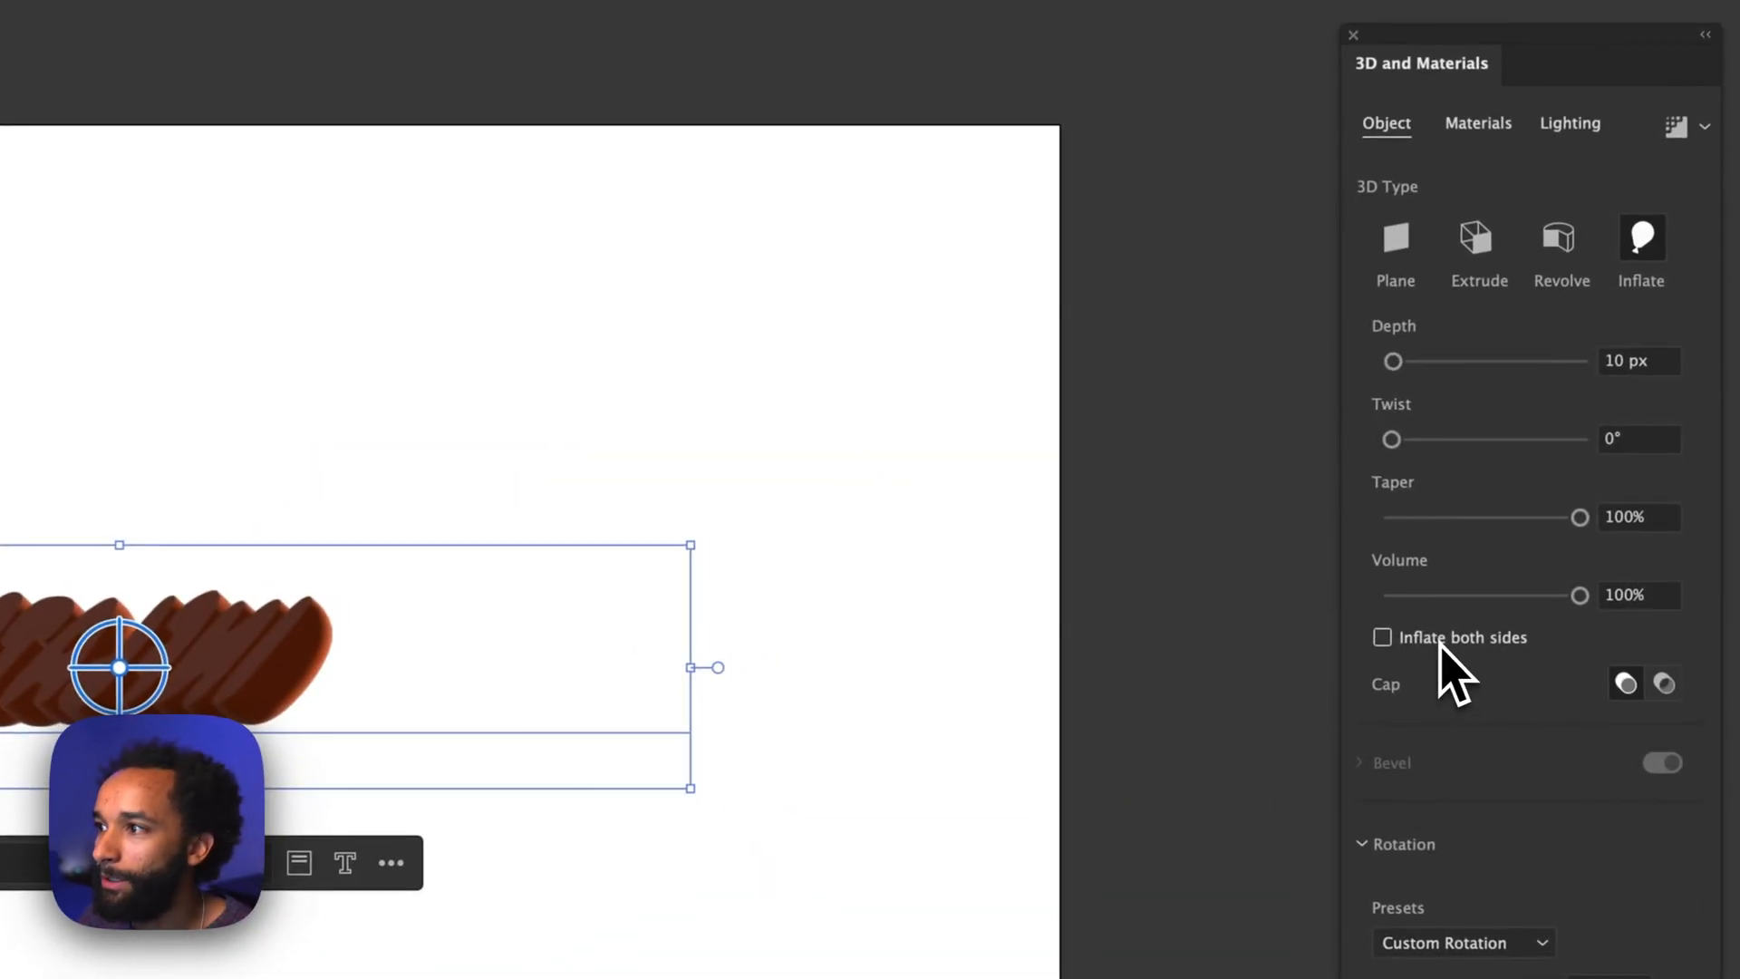
click(1383, 637)
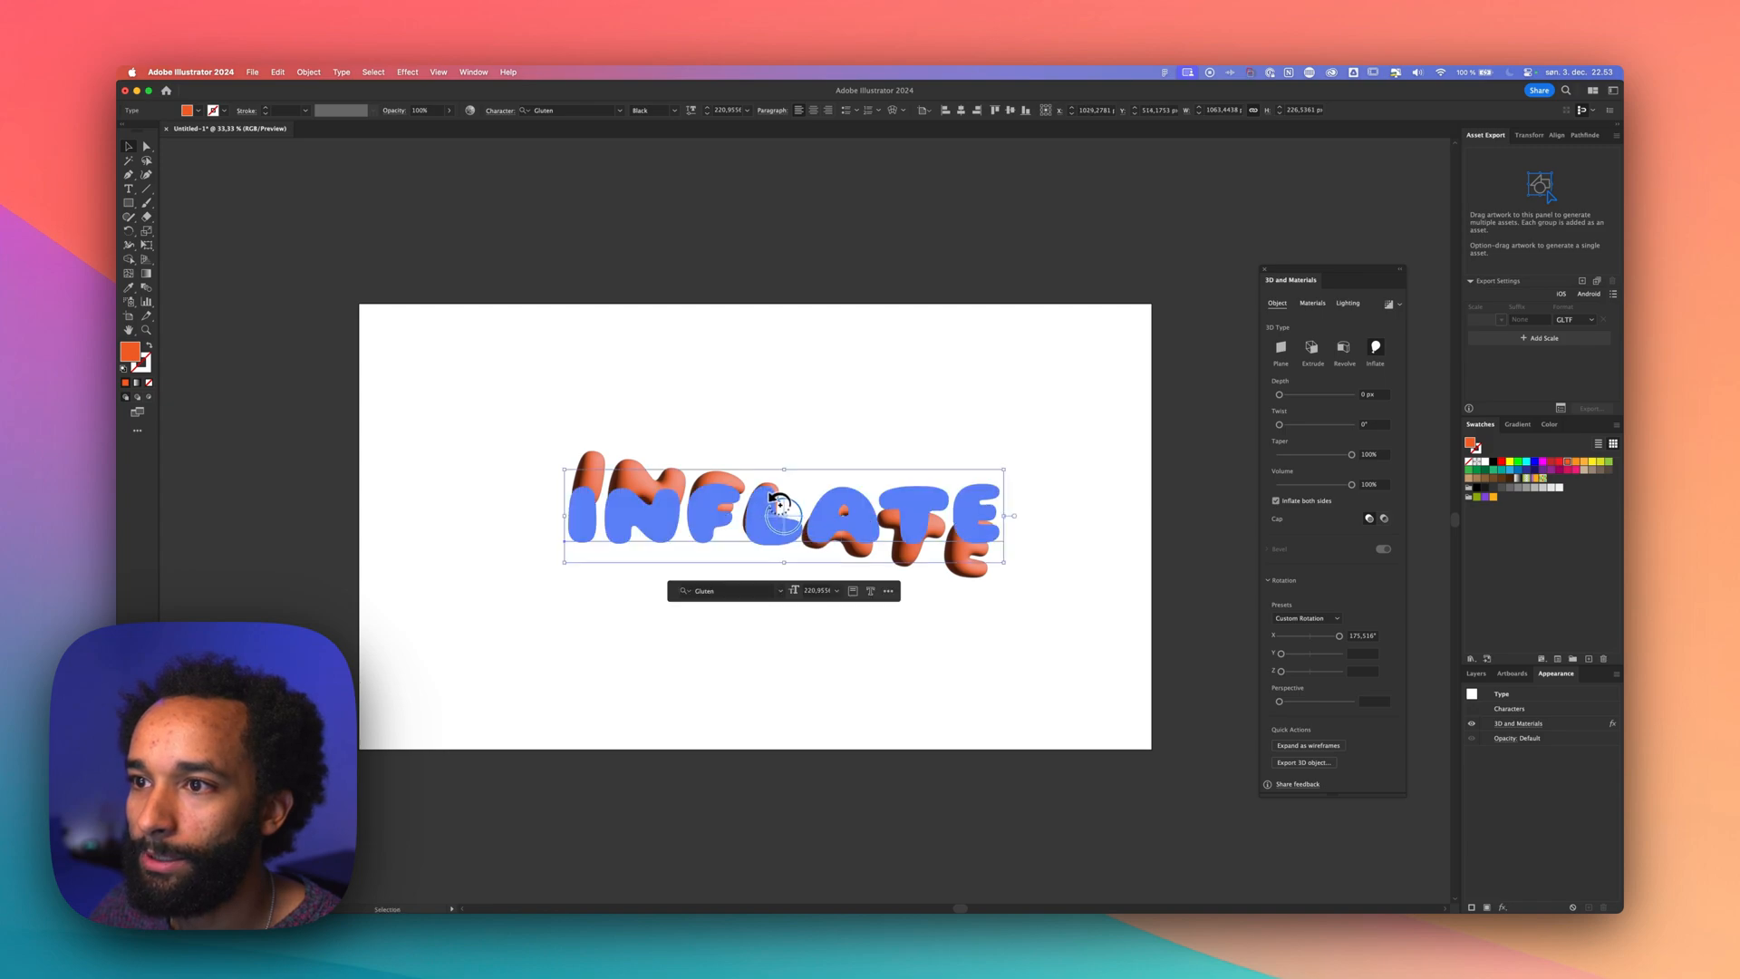
click(980, 618)
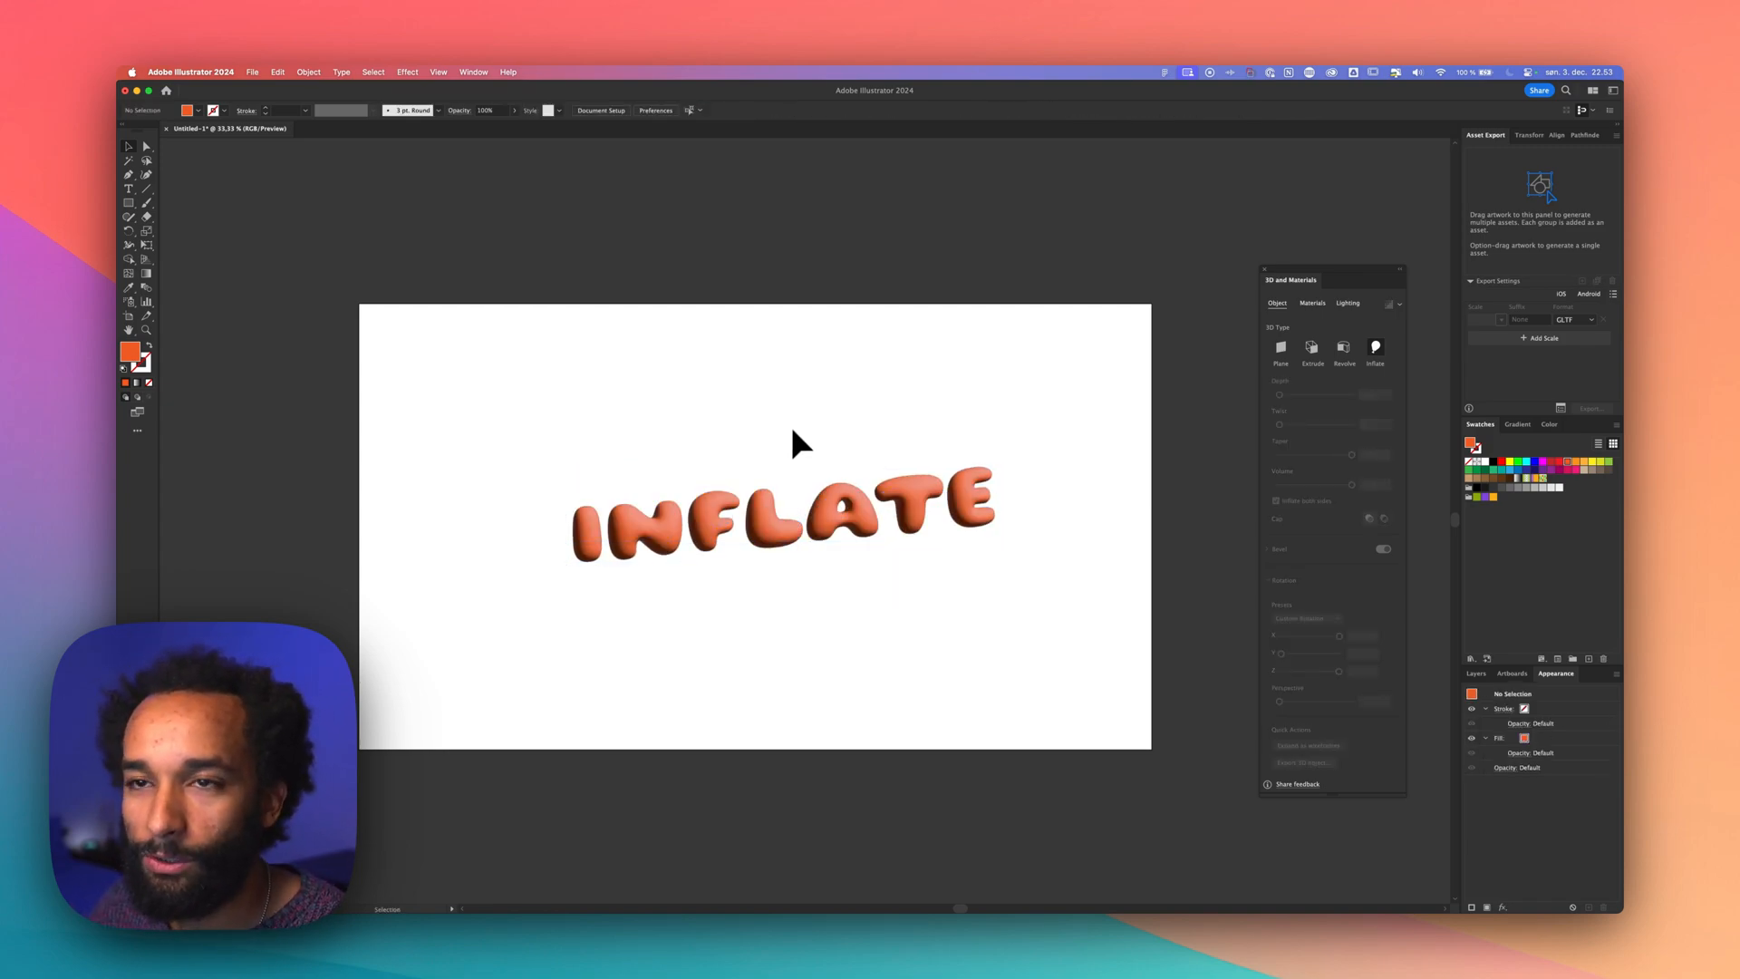
mouse_move(709, 419)
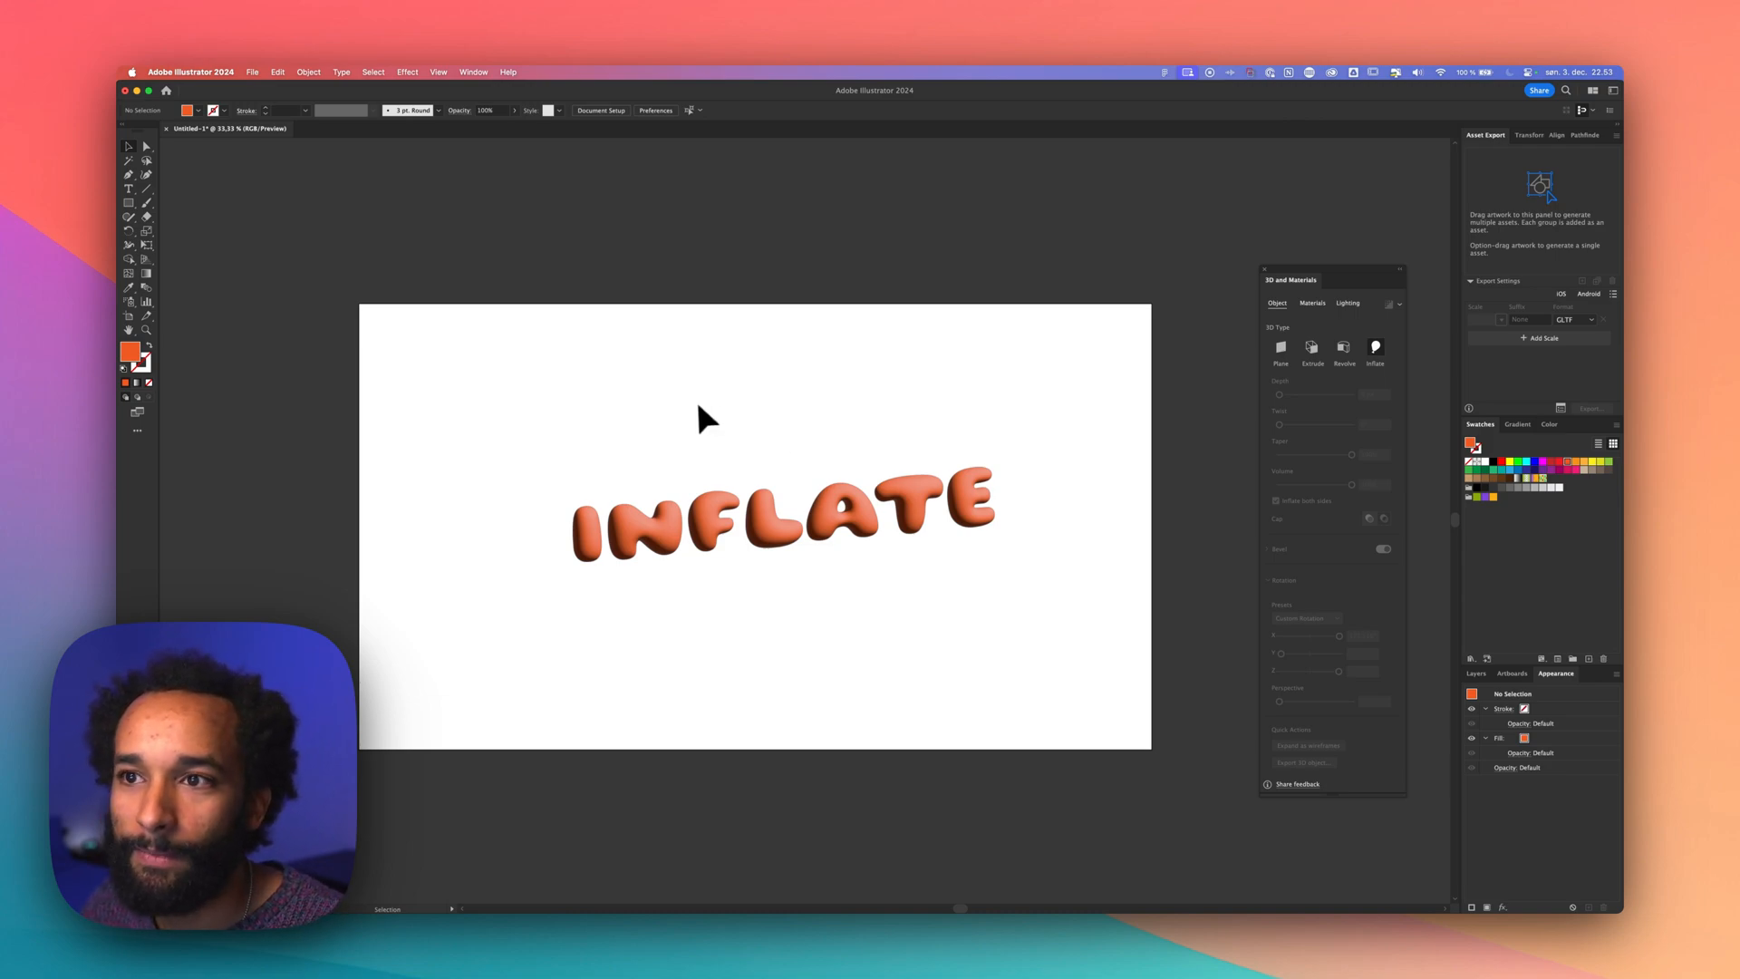
Add the selected lettering to the Asset Export panel as a GLTF asset named inflated-t…
click(778, 517)
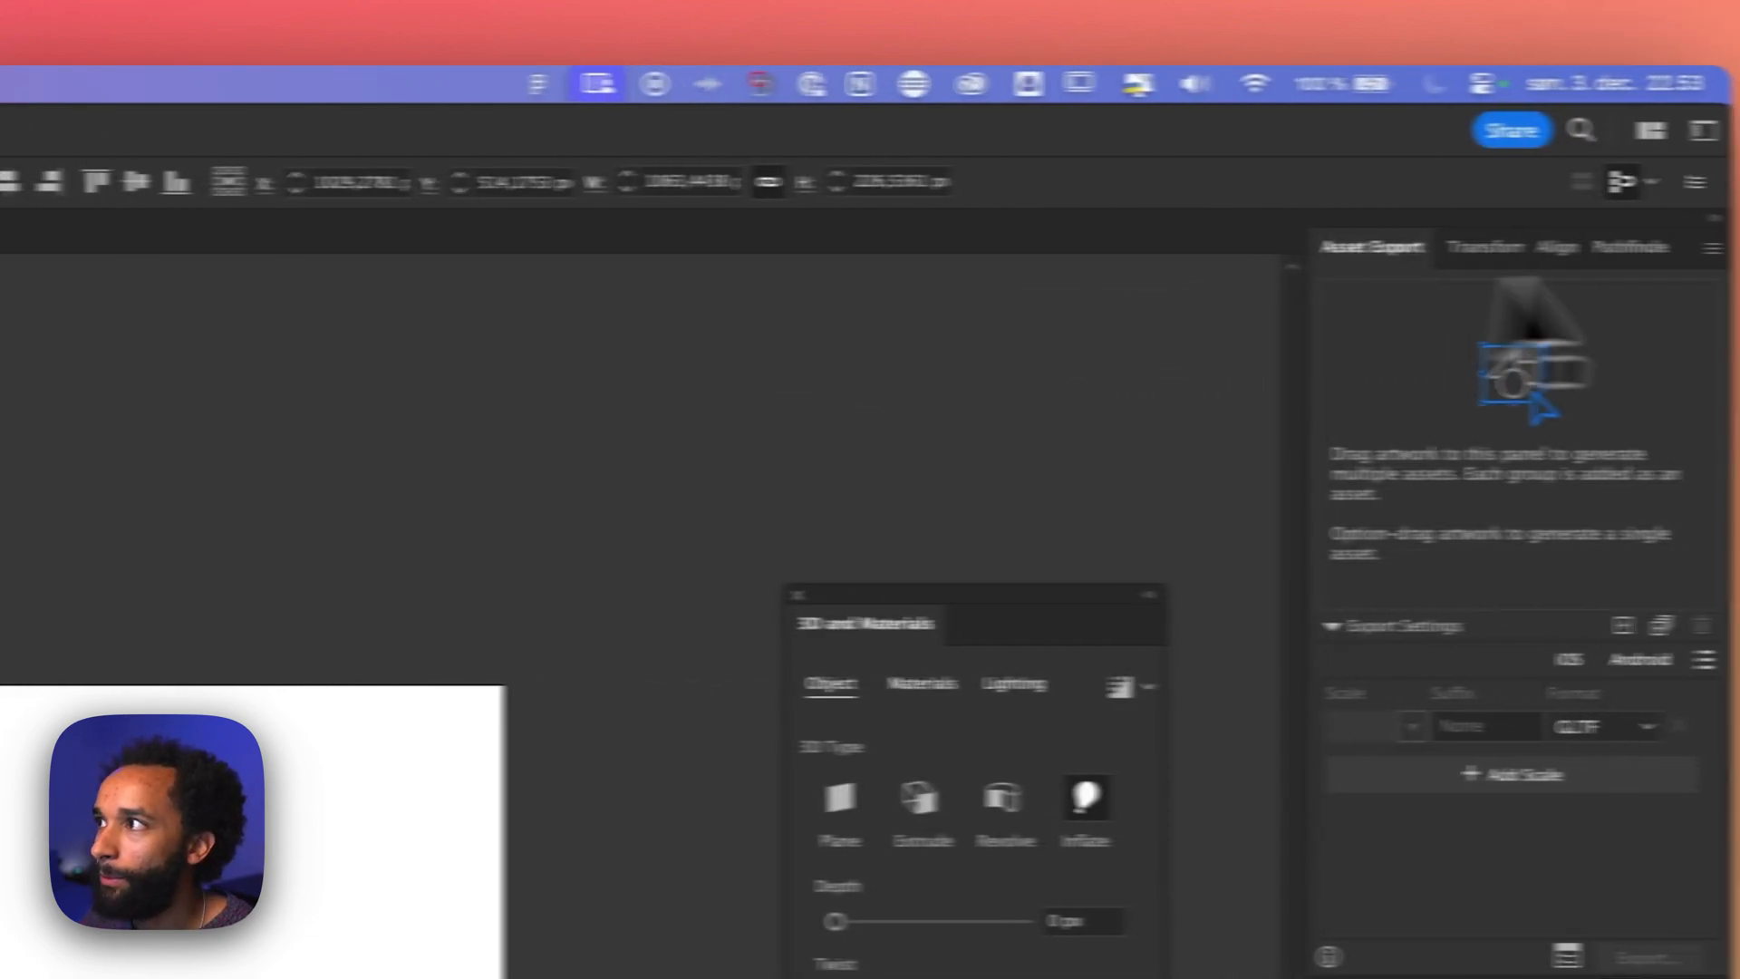
click(952, 82)
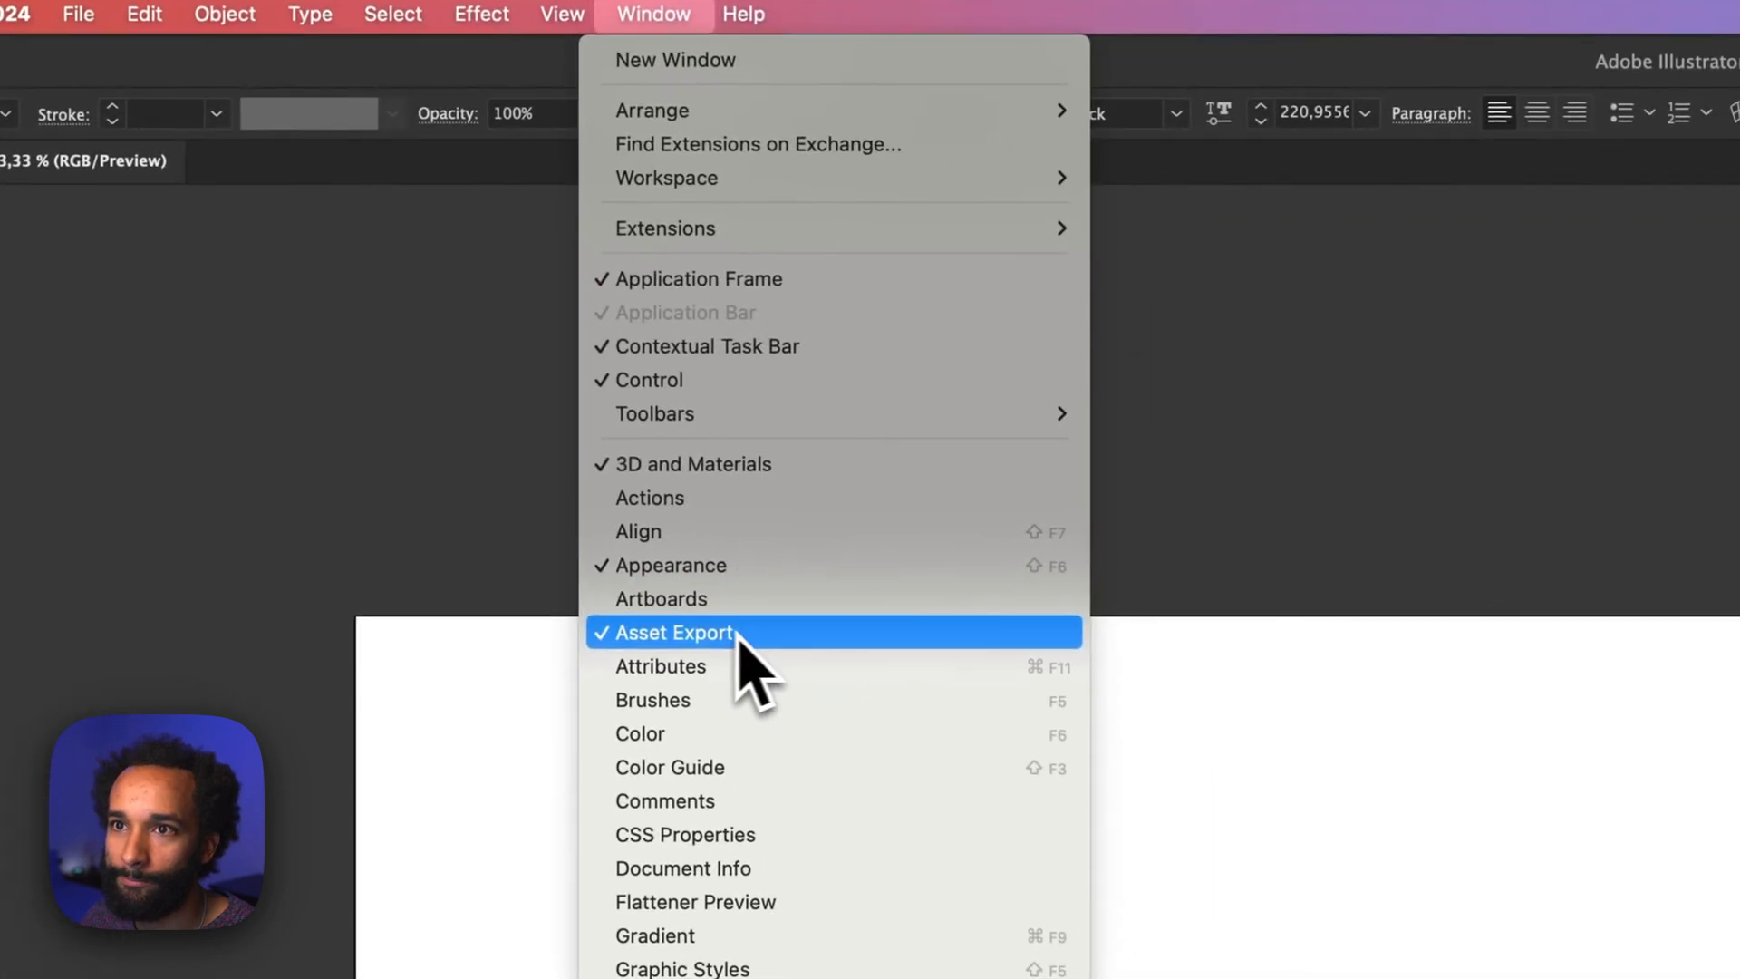
click(664, 632)
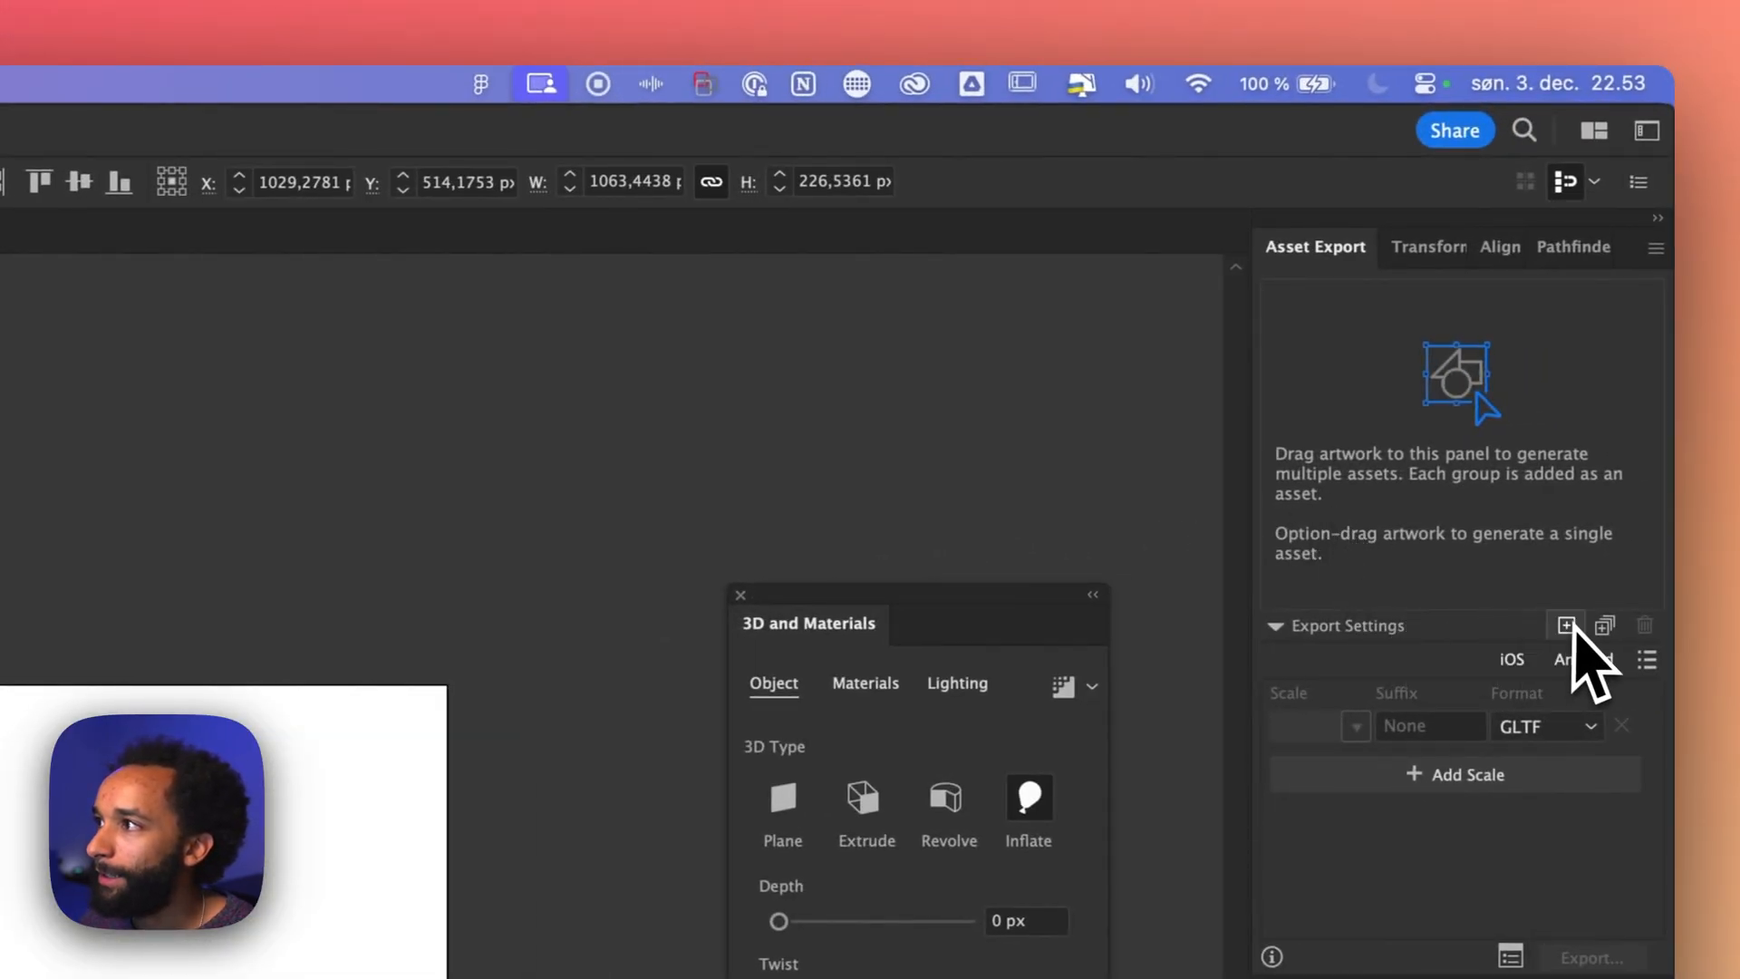
click(1564, 625)
text(inflate)
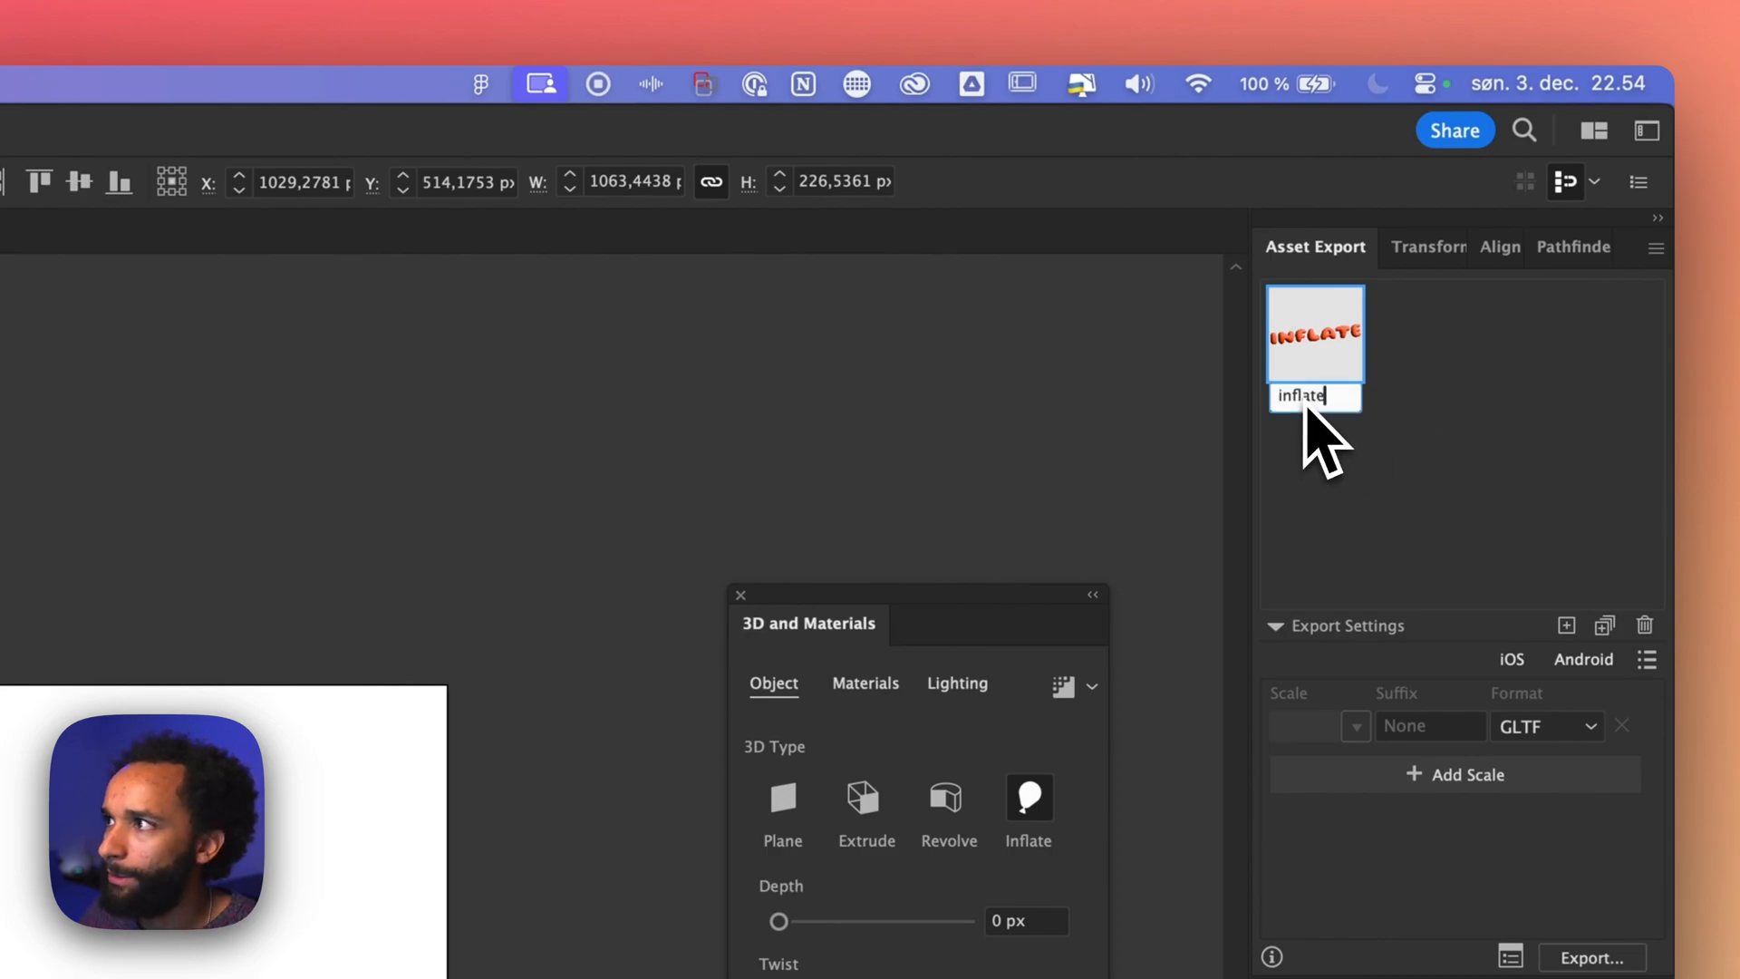
text(d-t...)
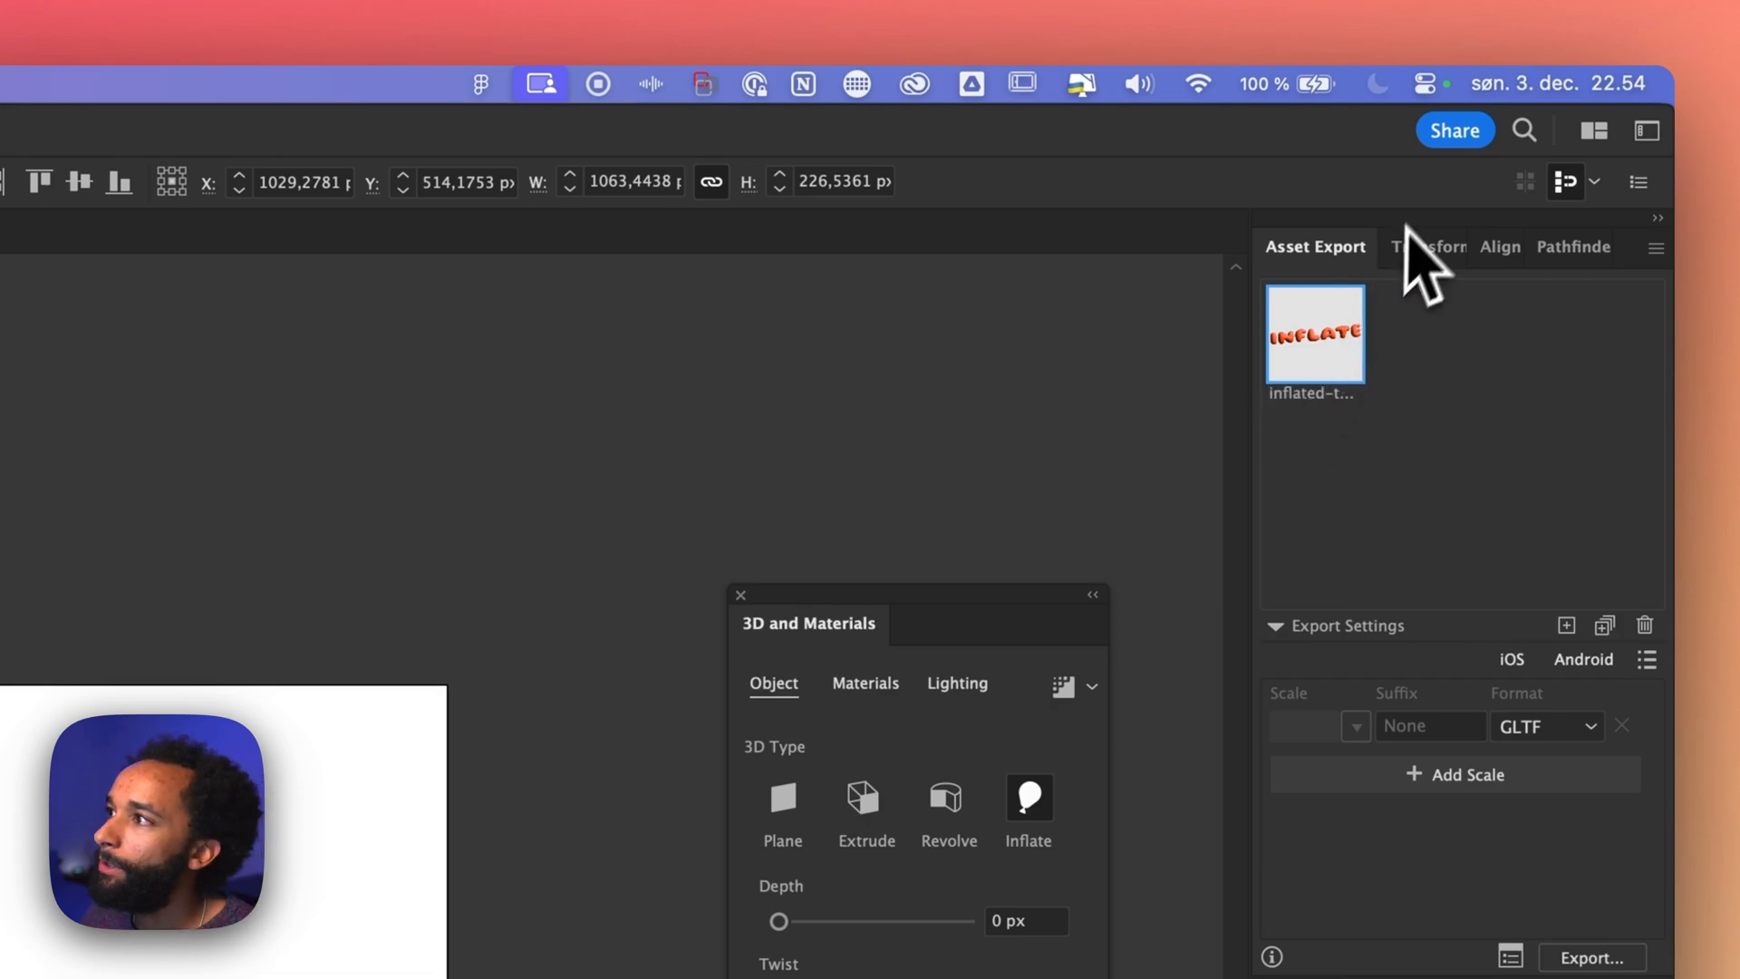
mouse_move(1546, 725)
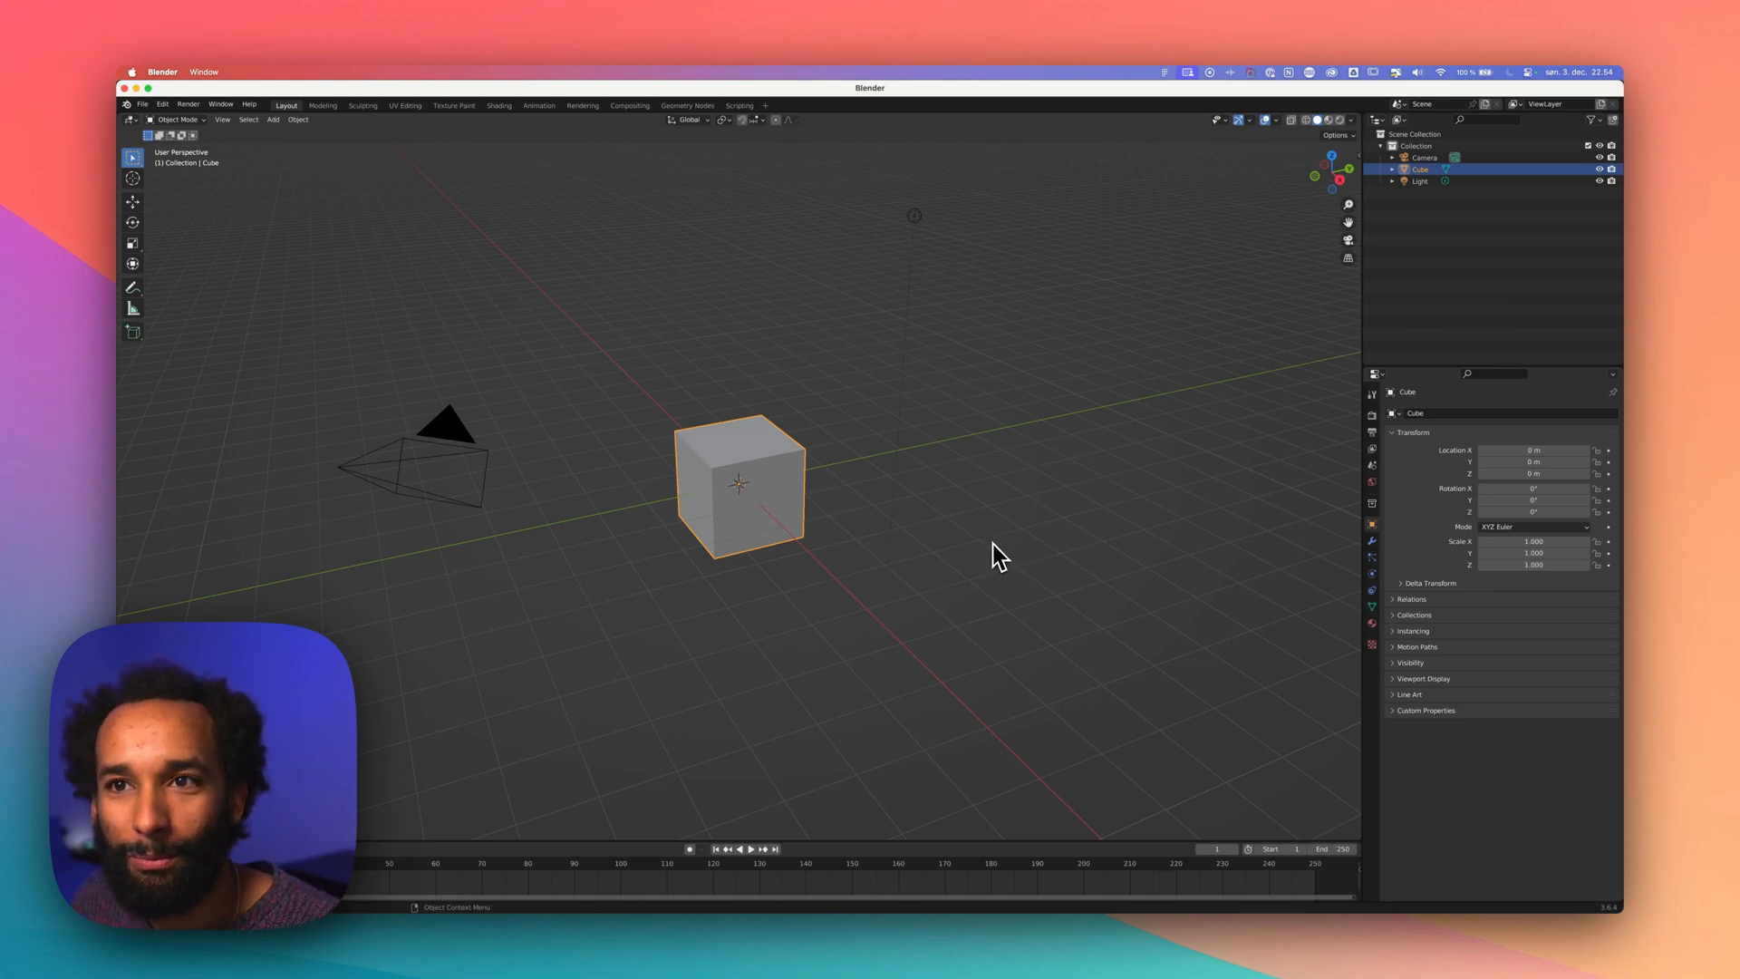
mouse_move(968, 559)
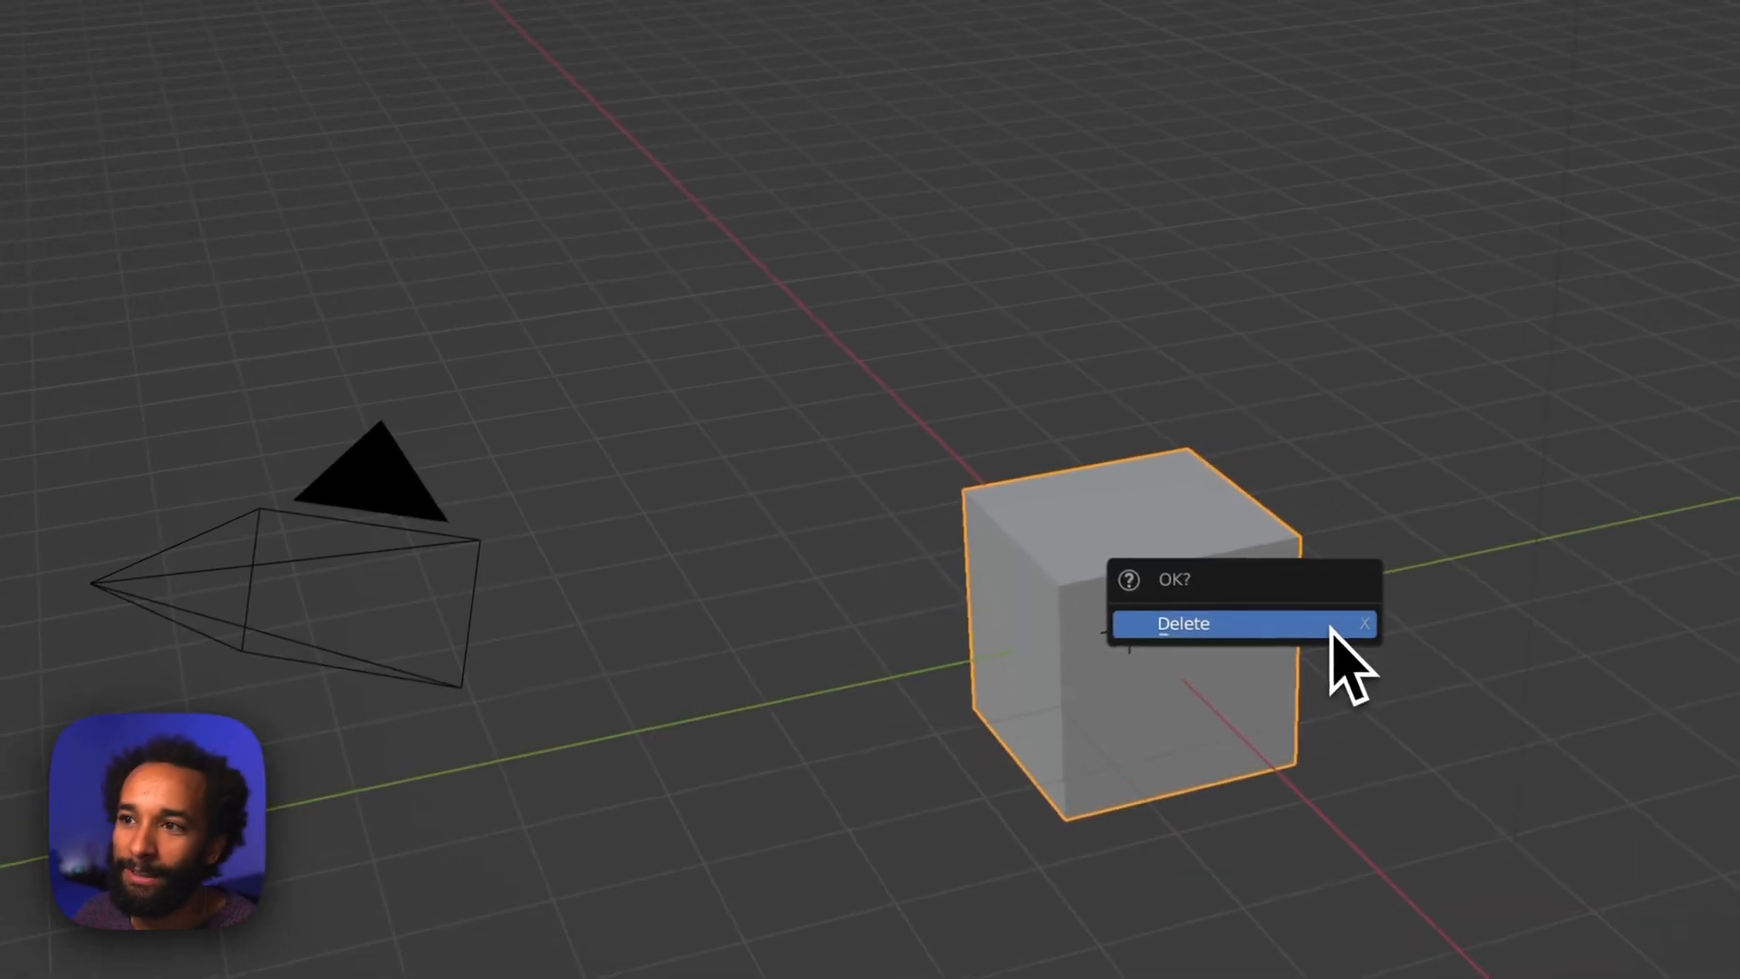
Delete the default cube and import inflated-text.glb via glTF 2.0 import
click(1184, 622)
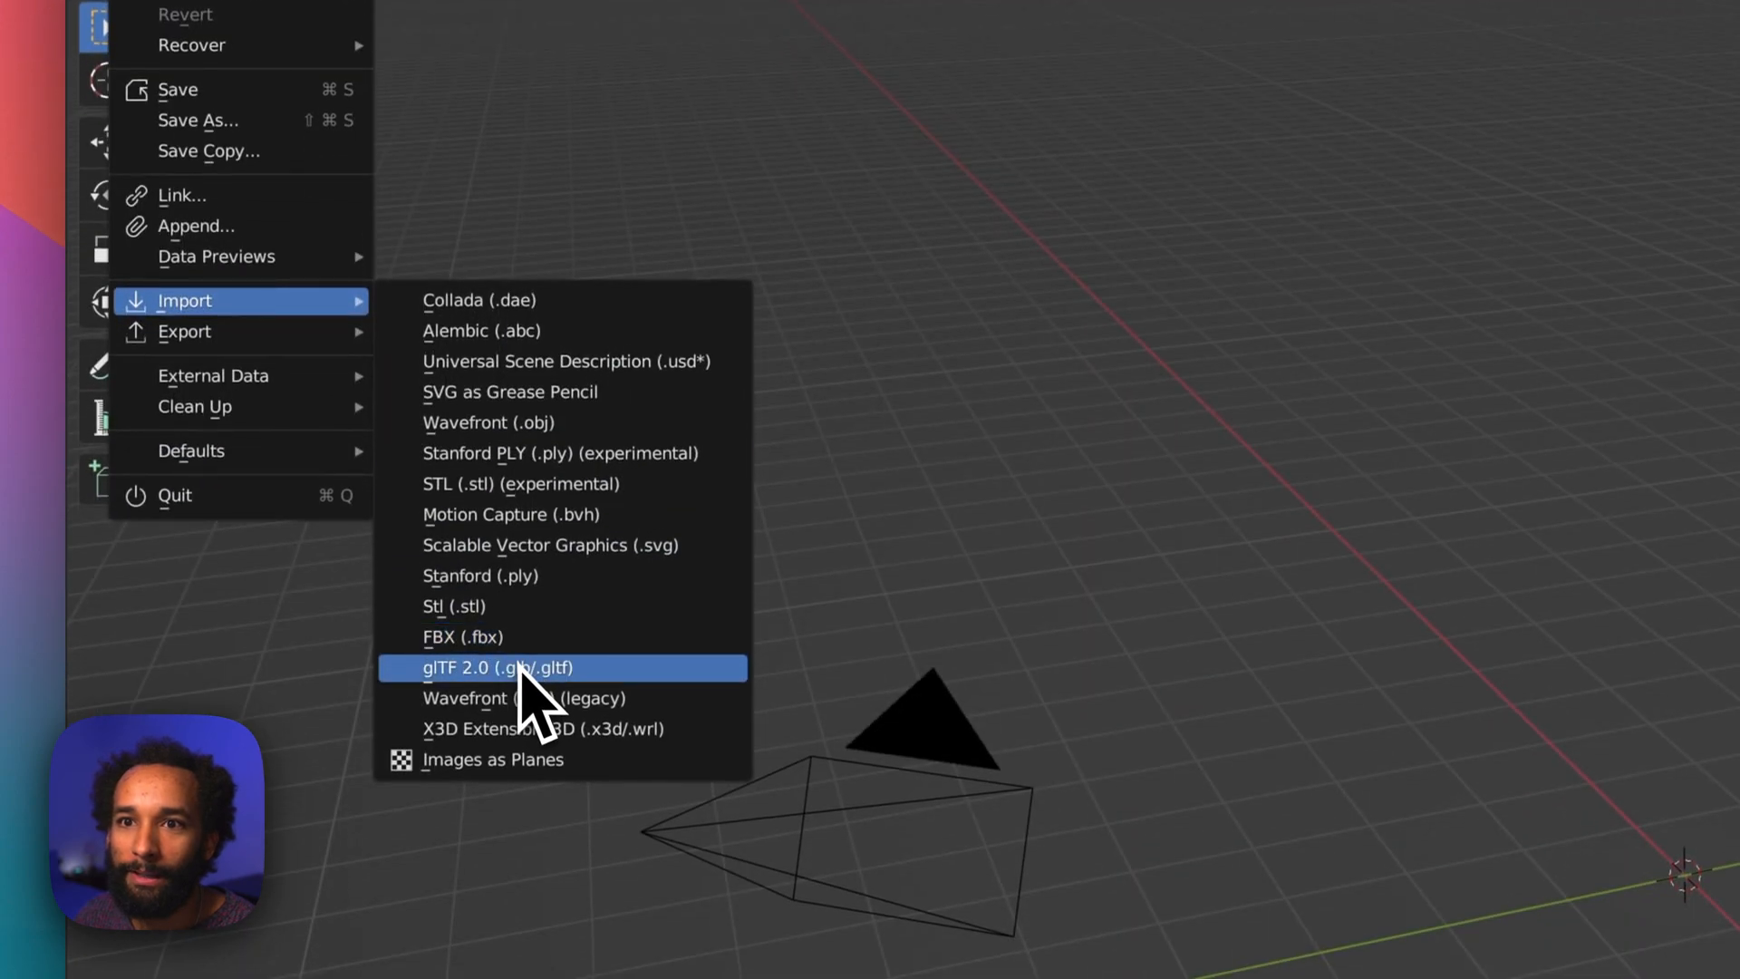
click(496, 667)
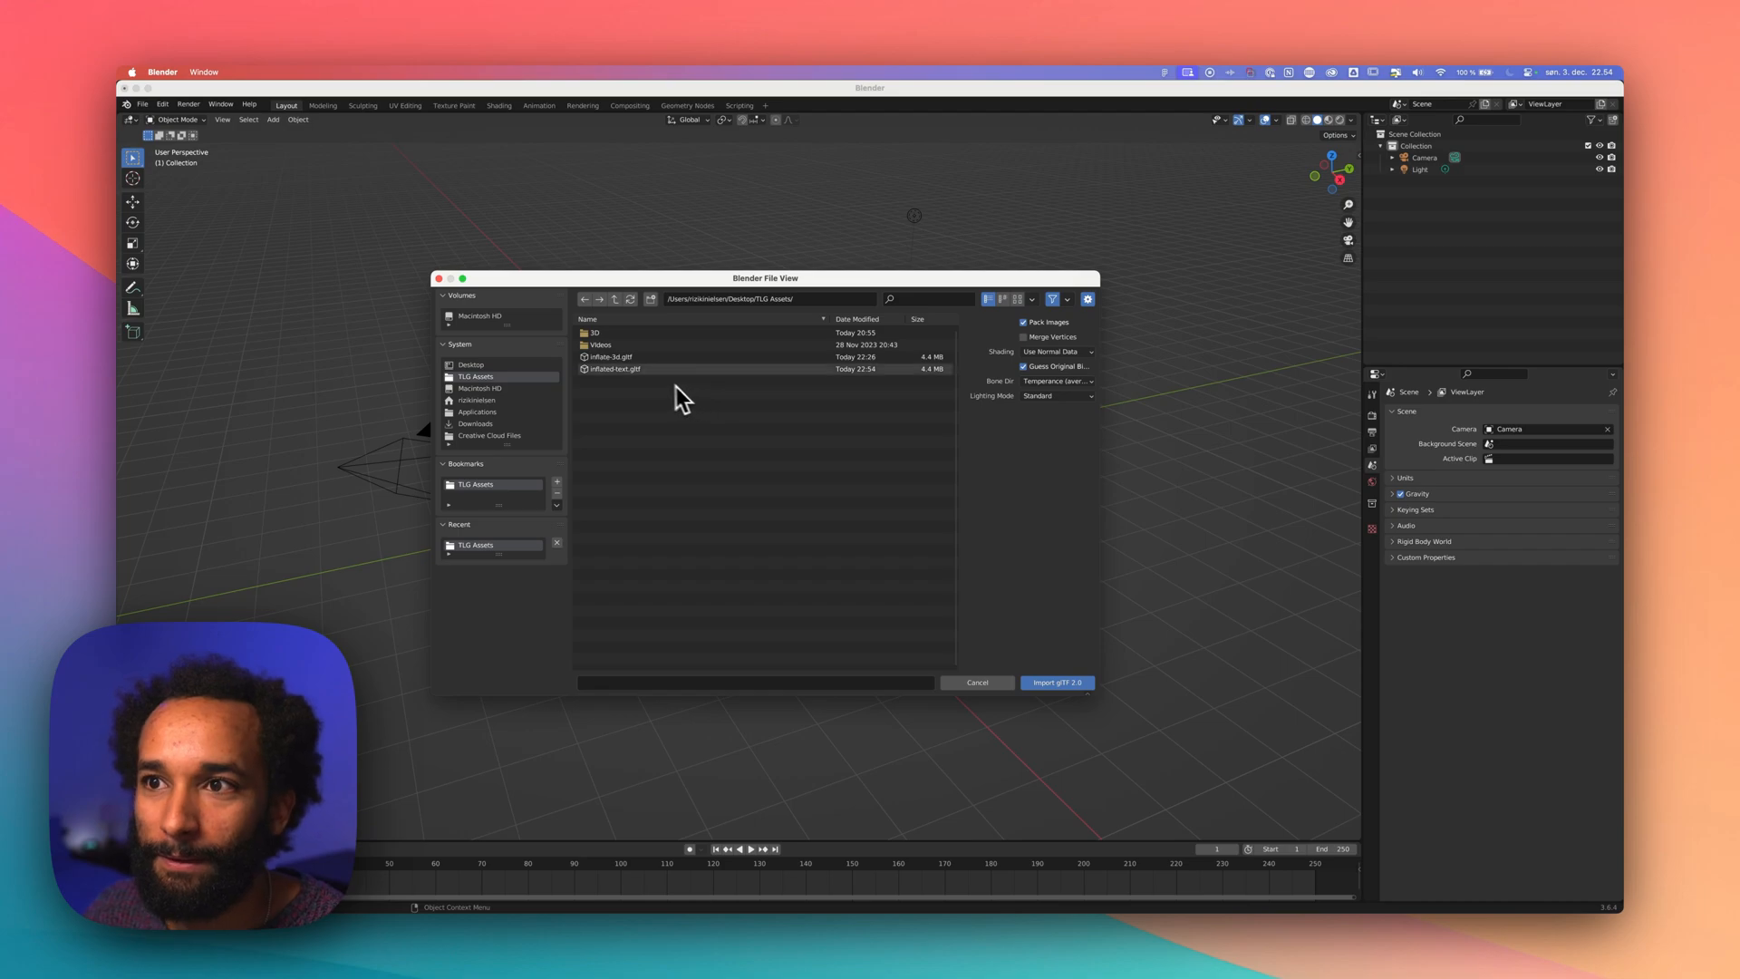
click(613, 368)
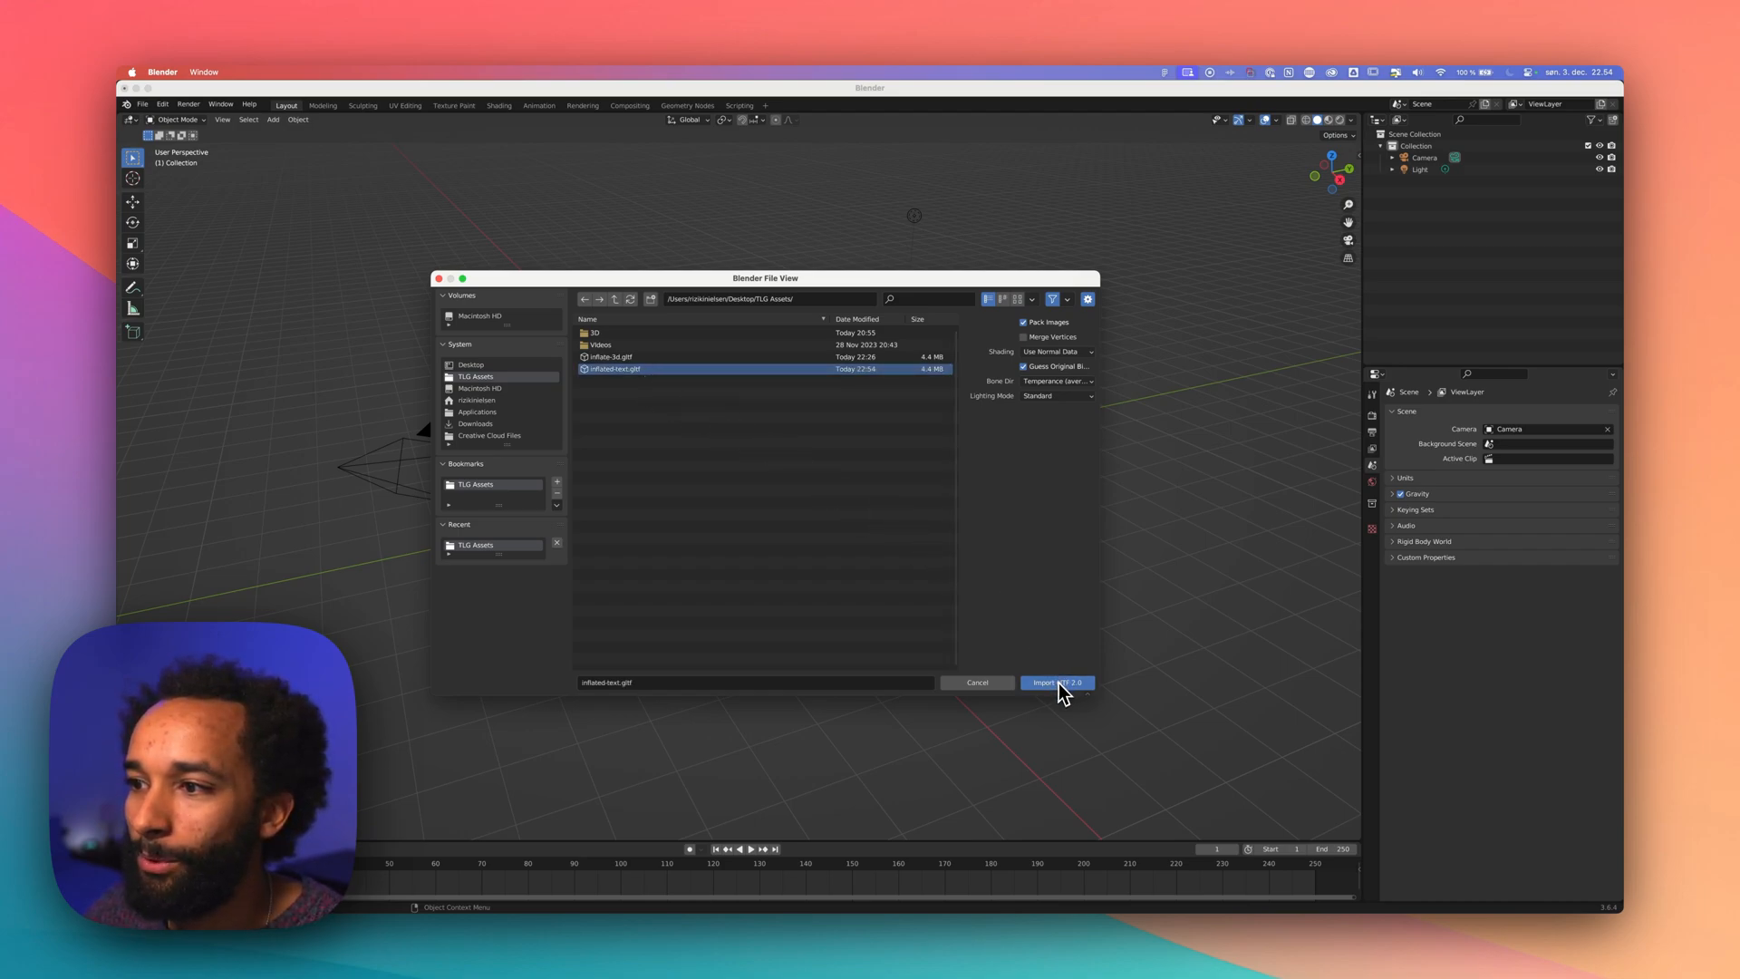
click(1055, 681)
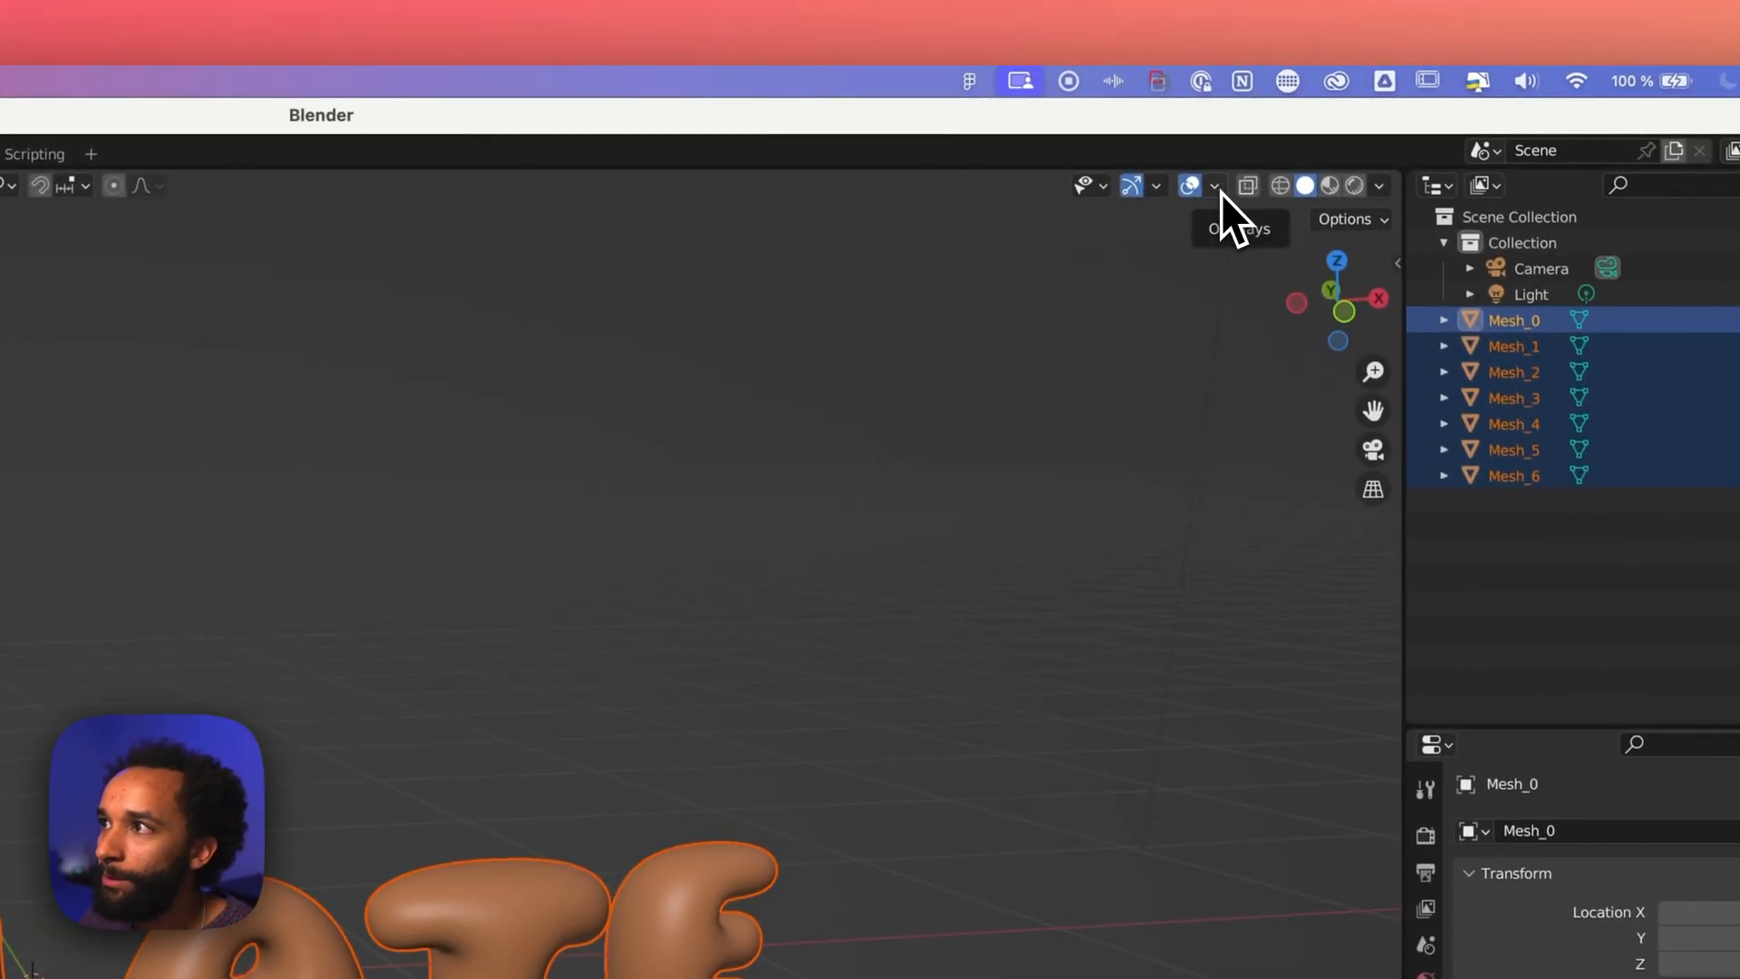
Enable viewport statistics, revealing the letters total over 100,000 faces
click(1213, 185)
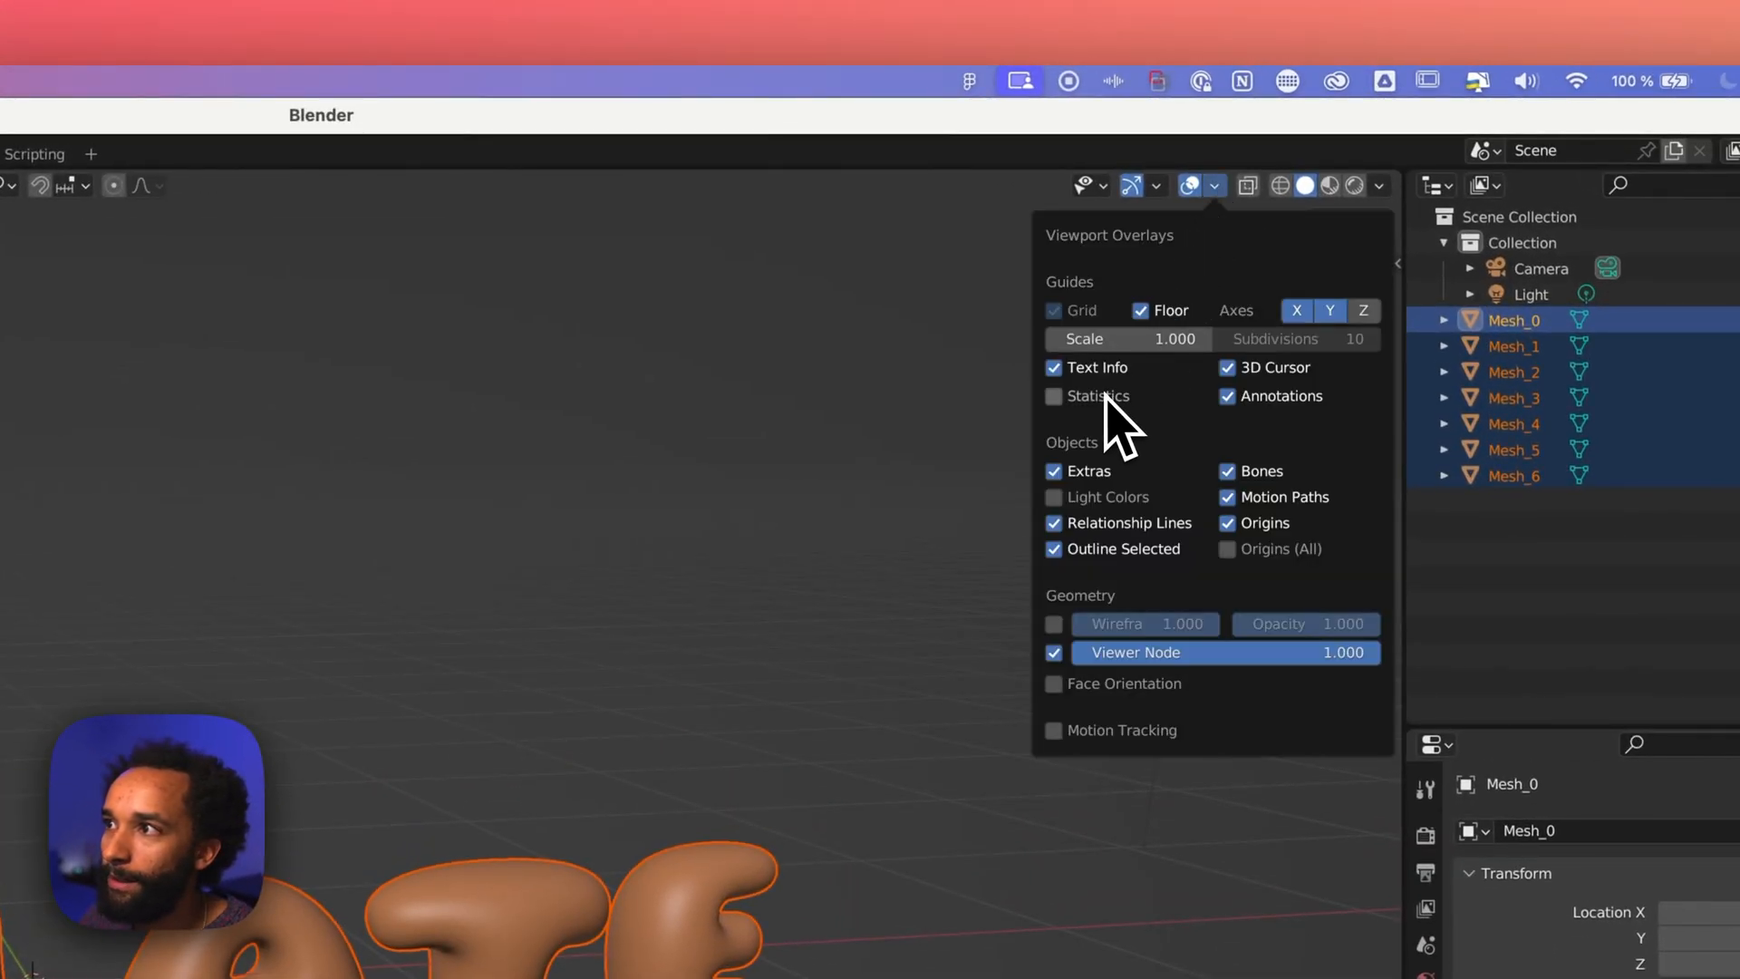
click(1051, 397)
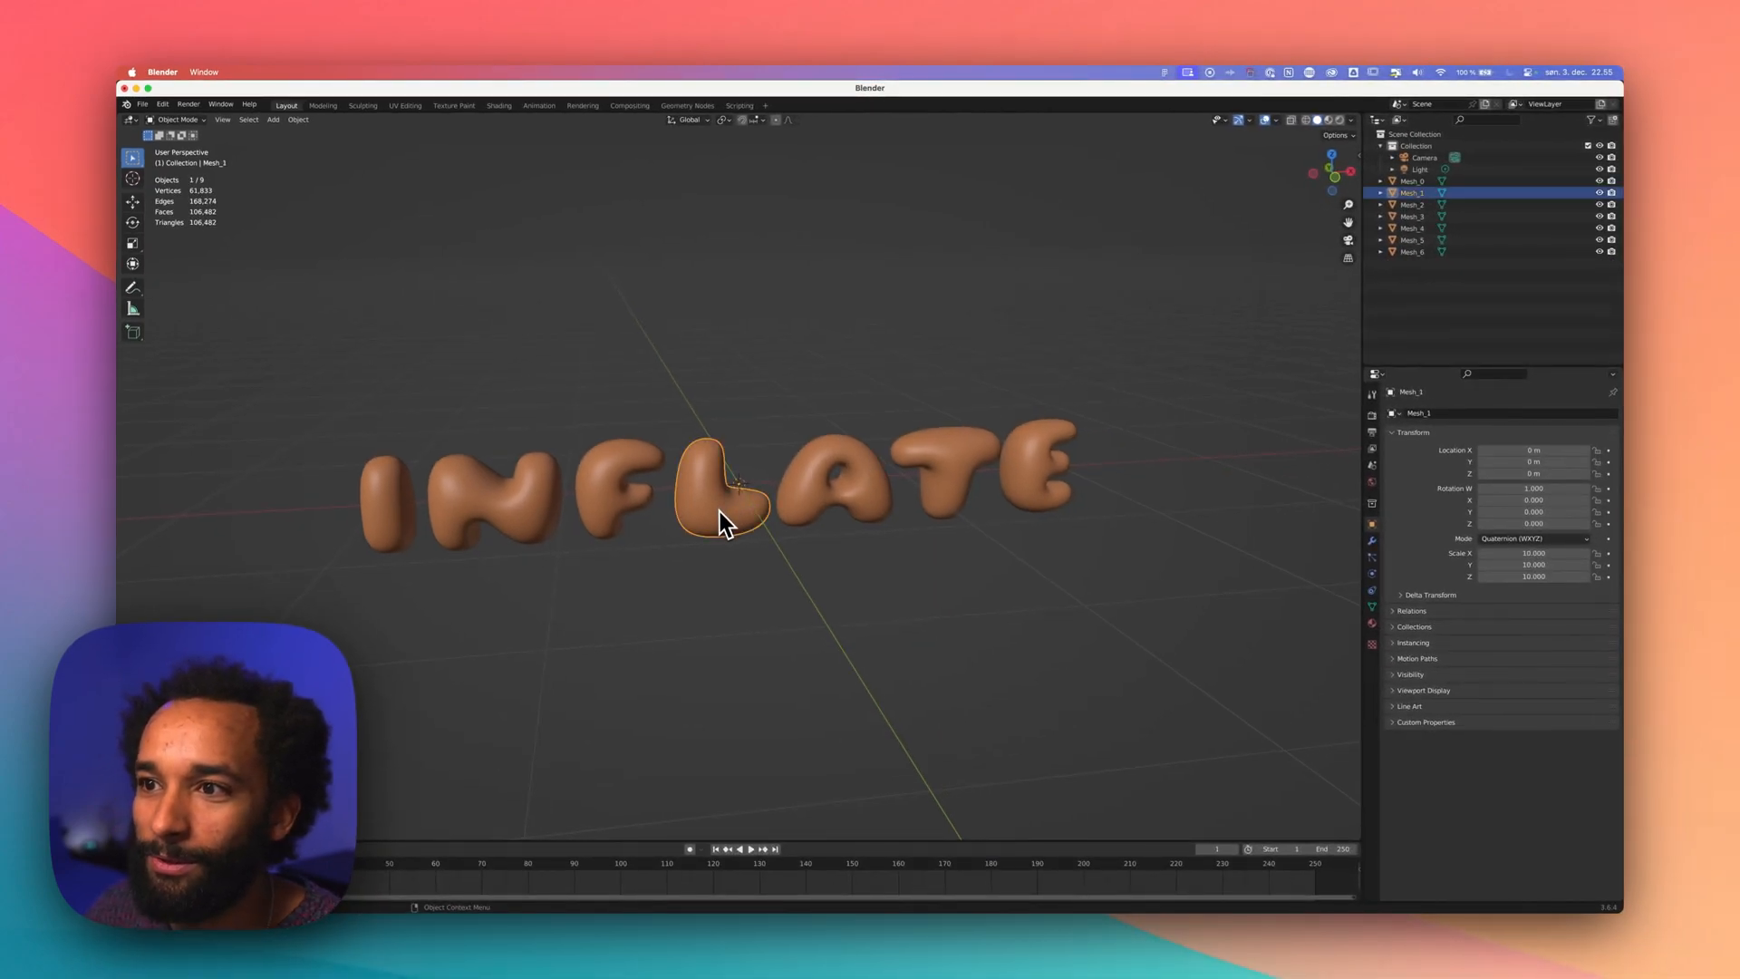
mouse_move(993, 588)
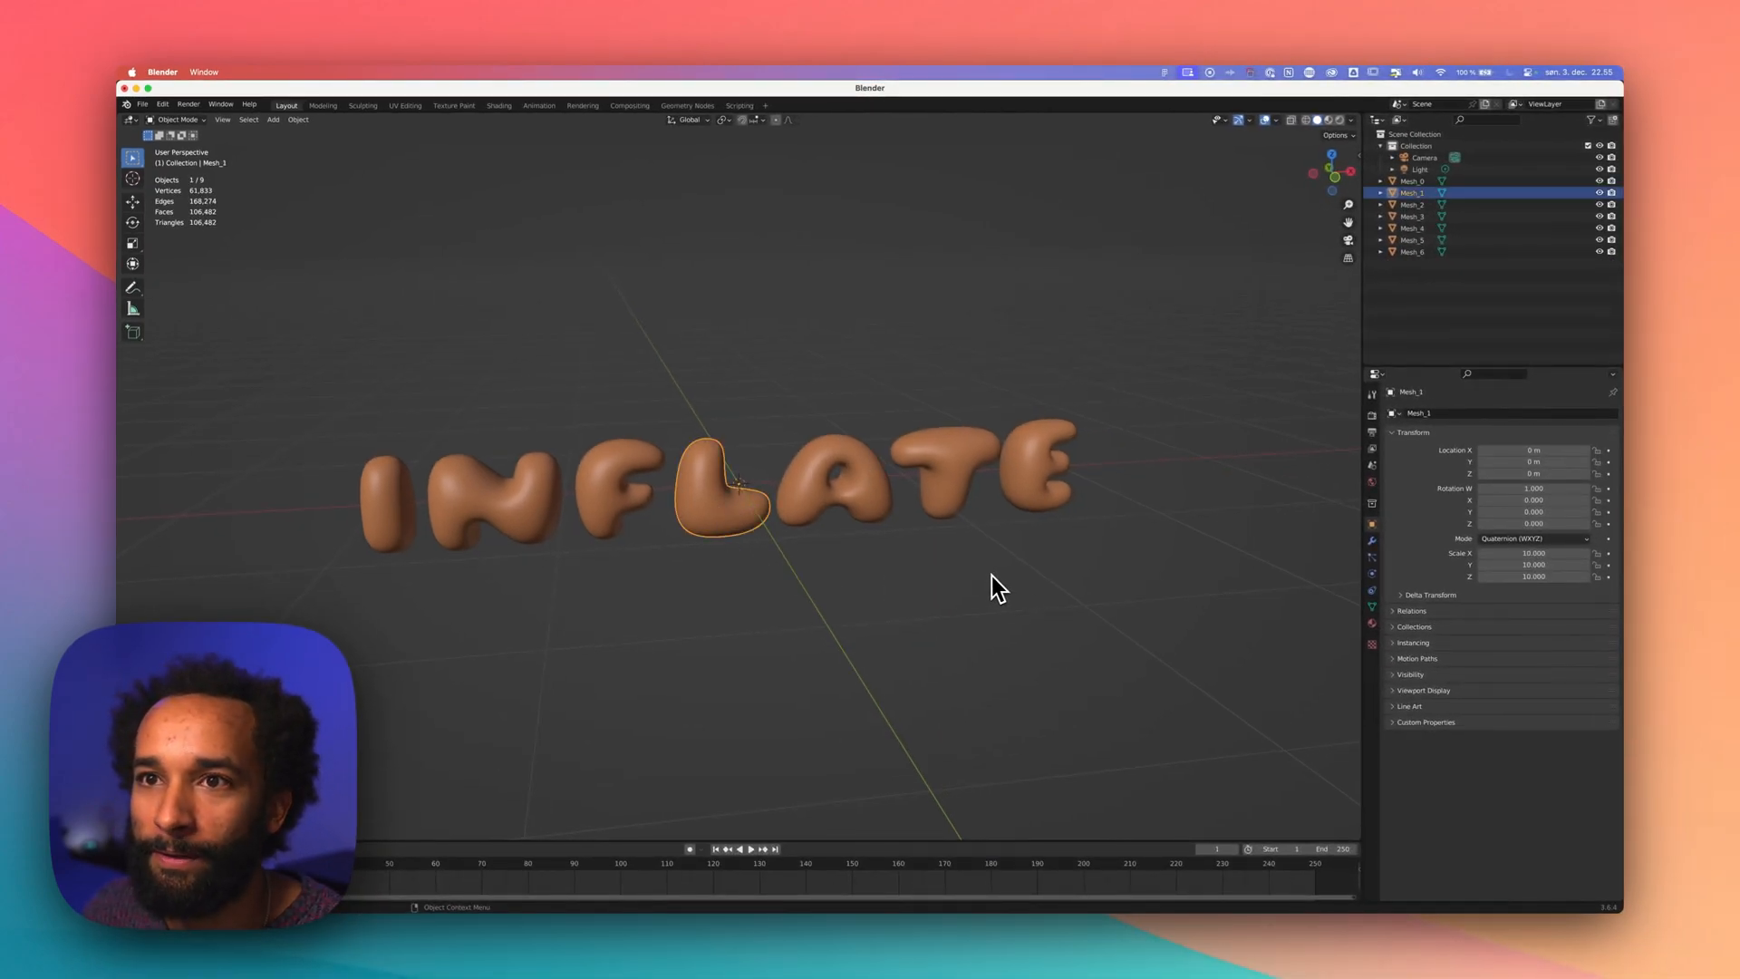
mouse_move(710, 520)
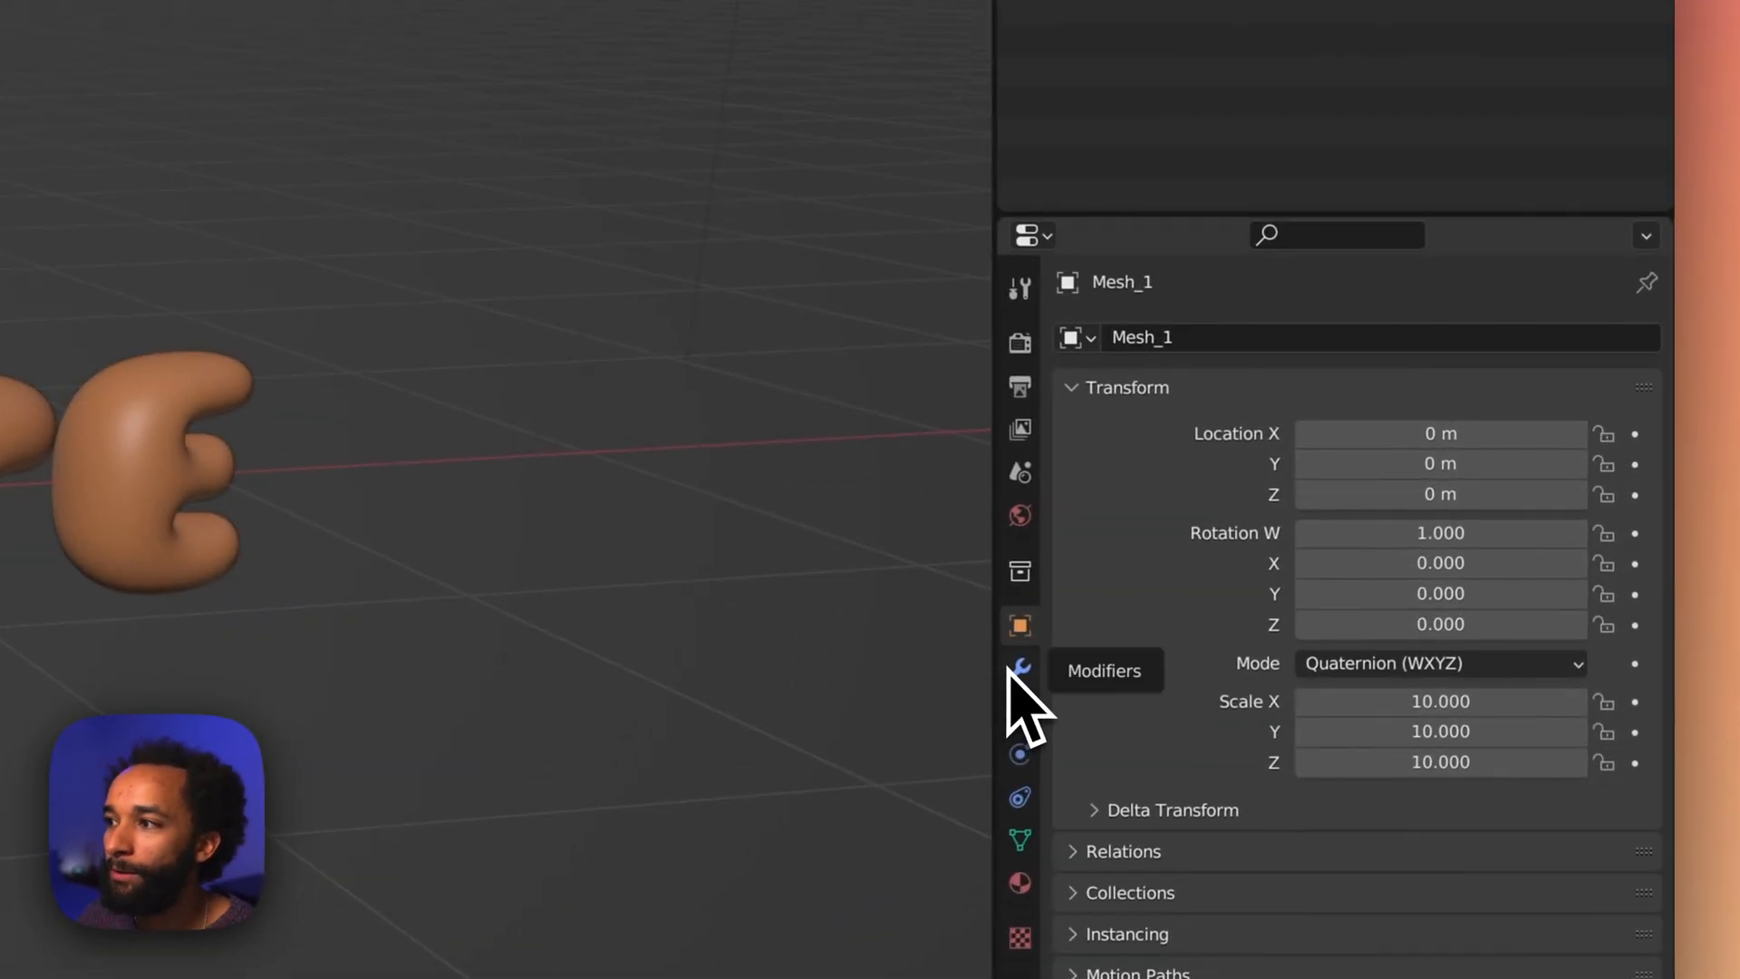
Add a Decimate modifier to Mesh_1 and copy it to all selected letters
click(1016, 667)
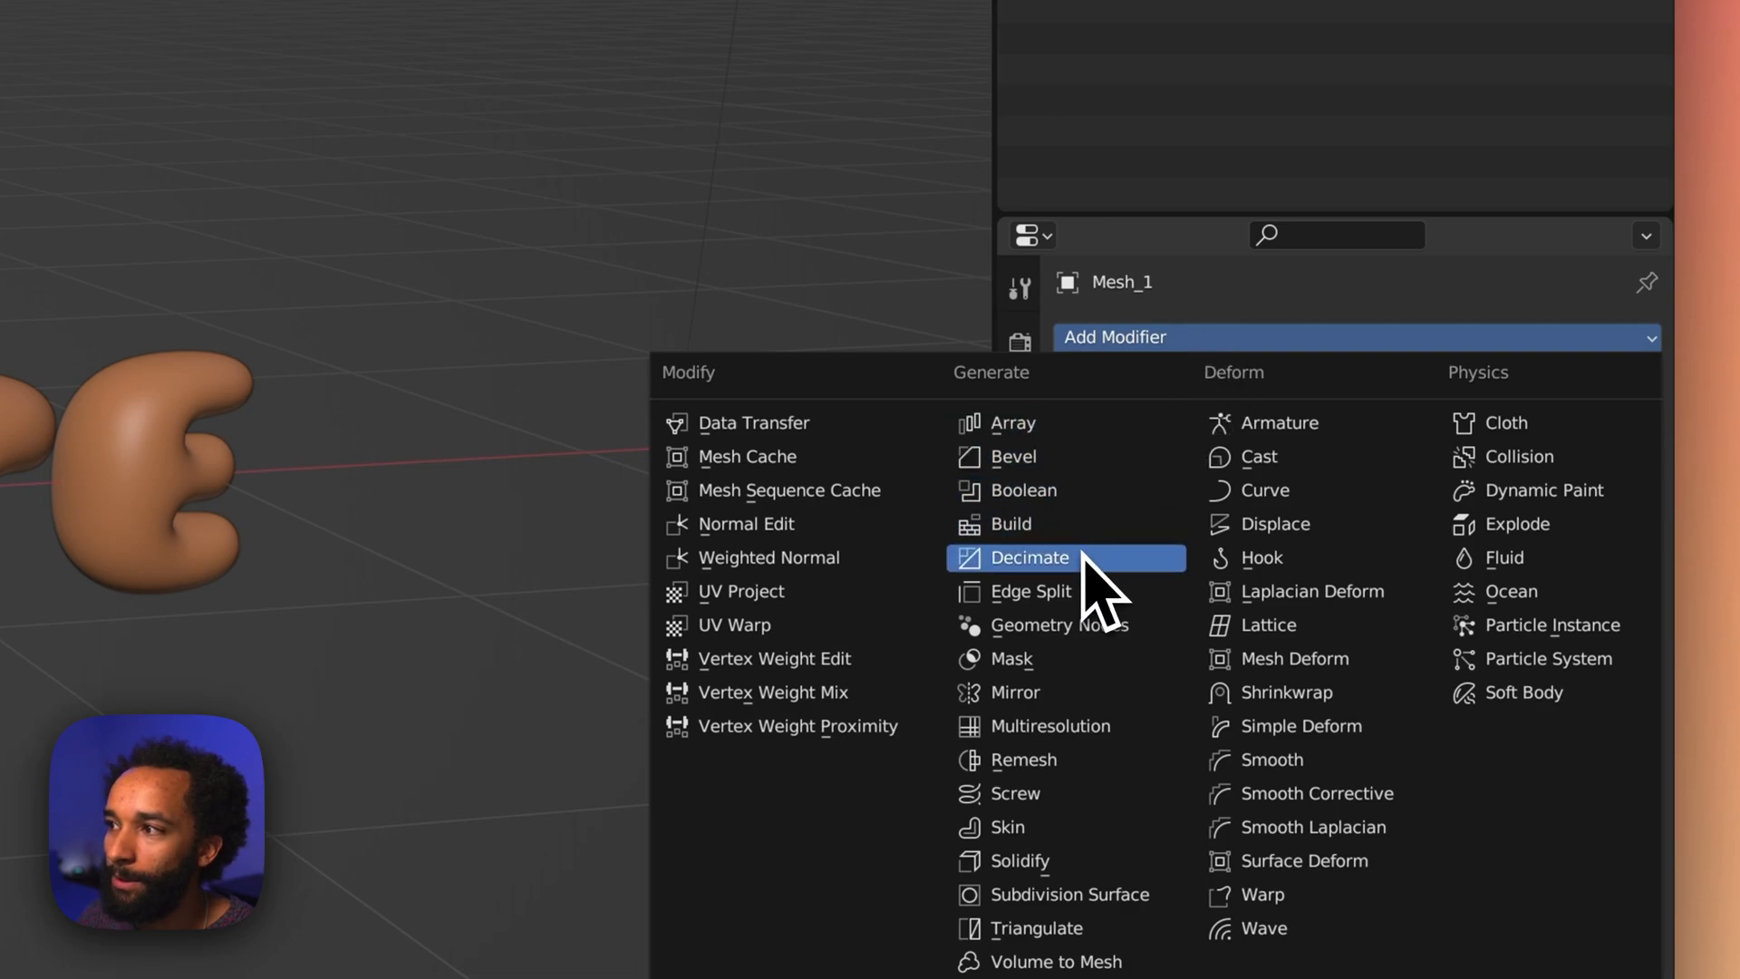
click(1026, 556)
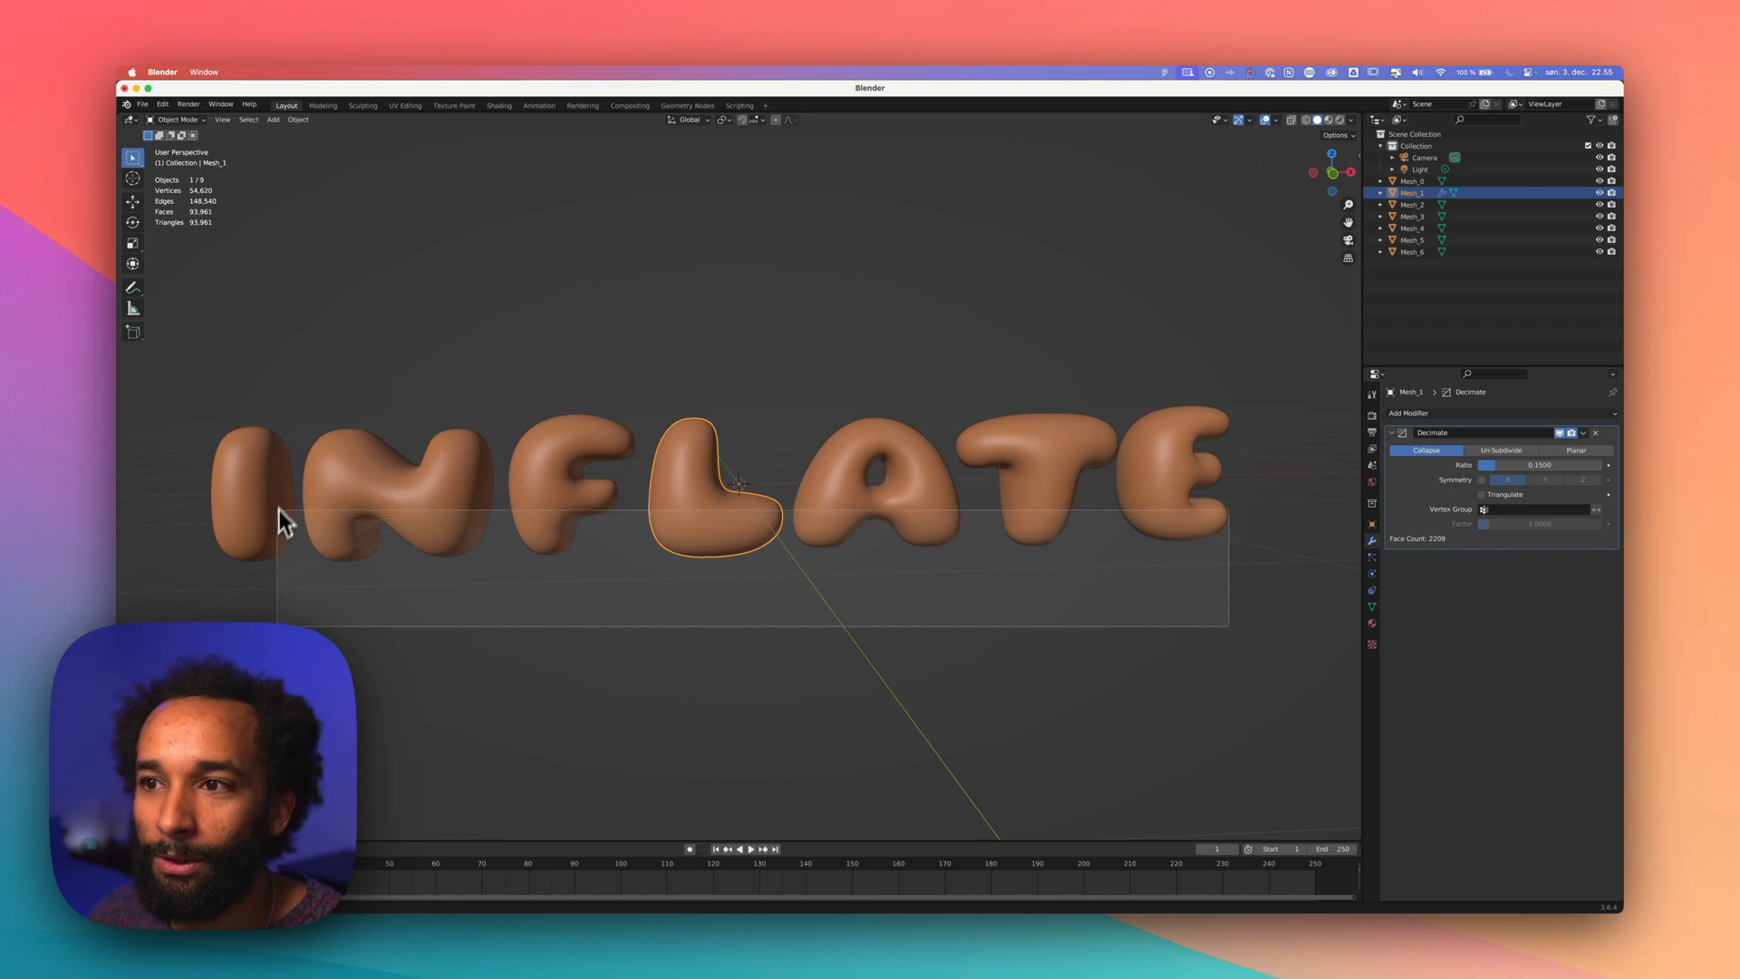
key(a)
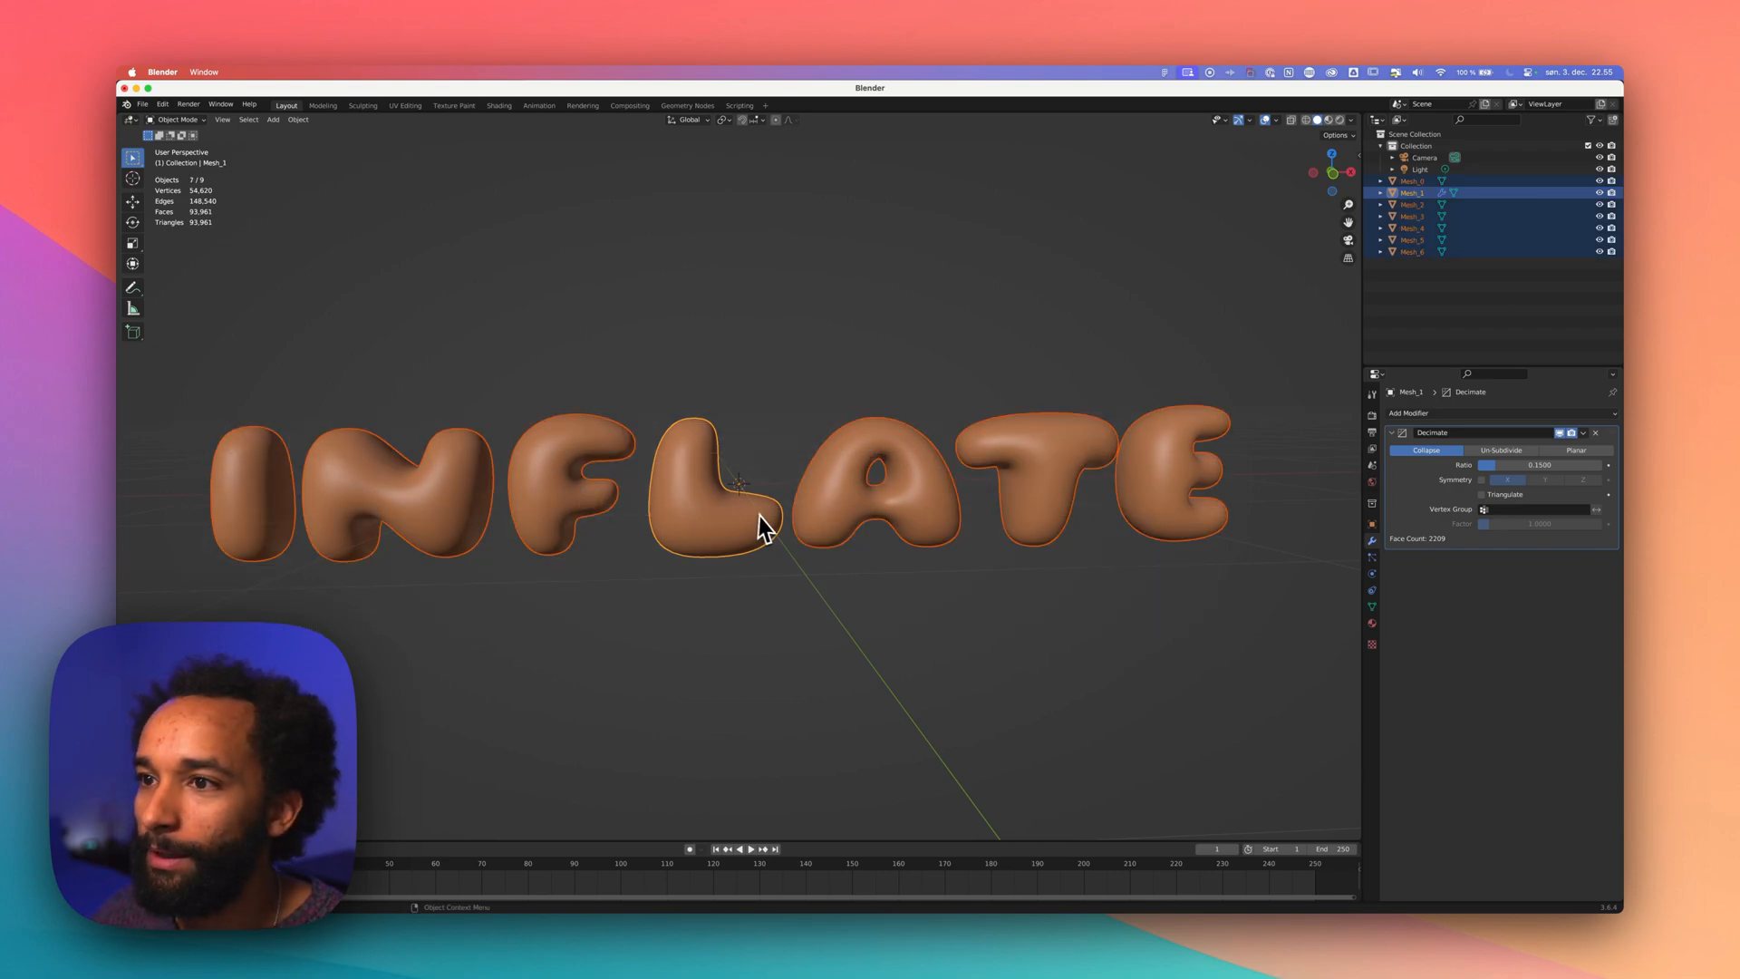
mouse_move(671, 459)
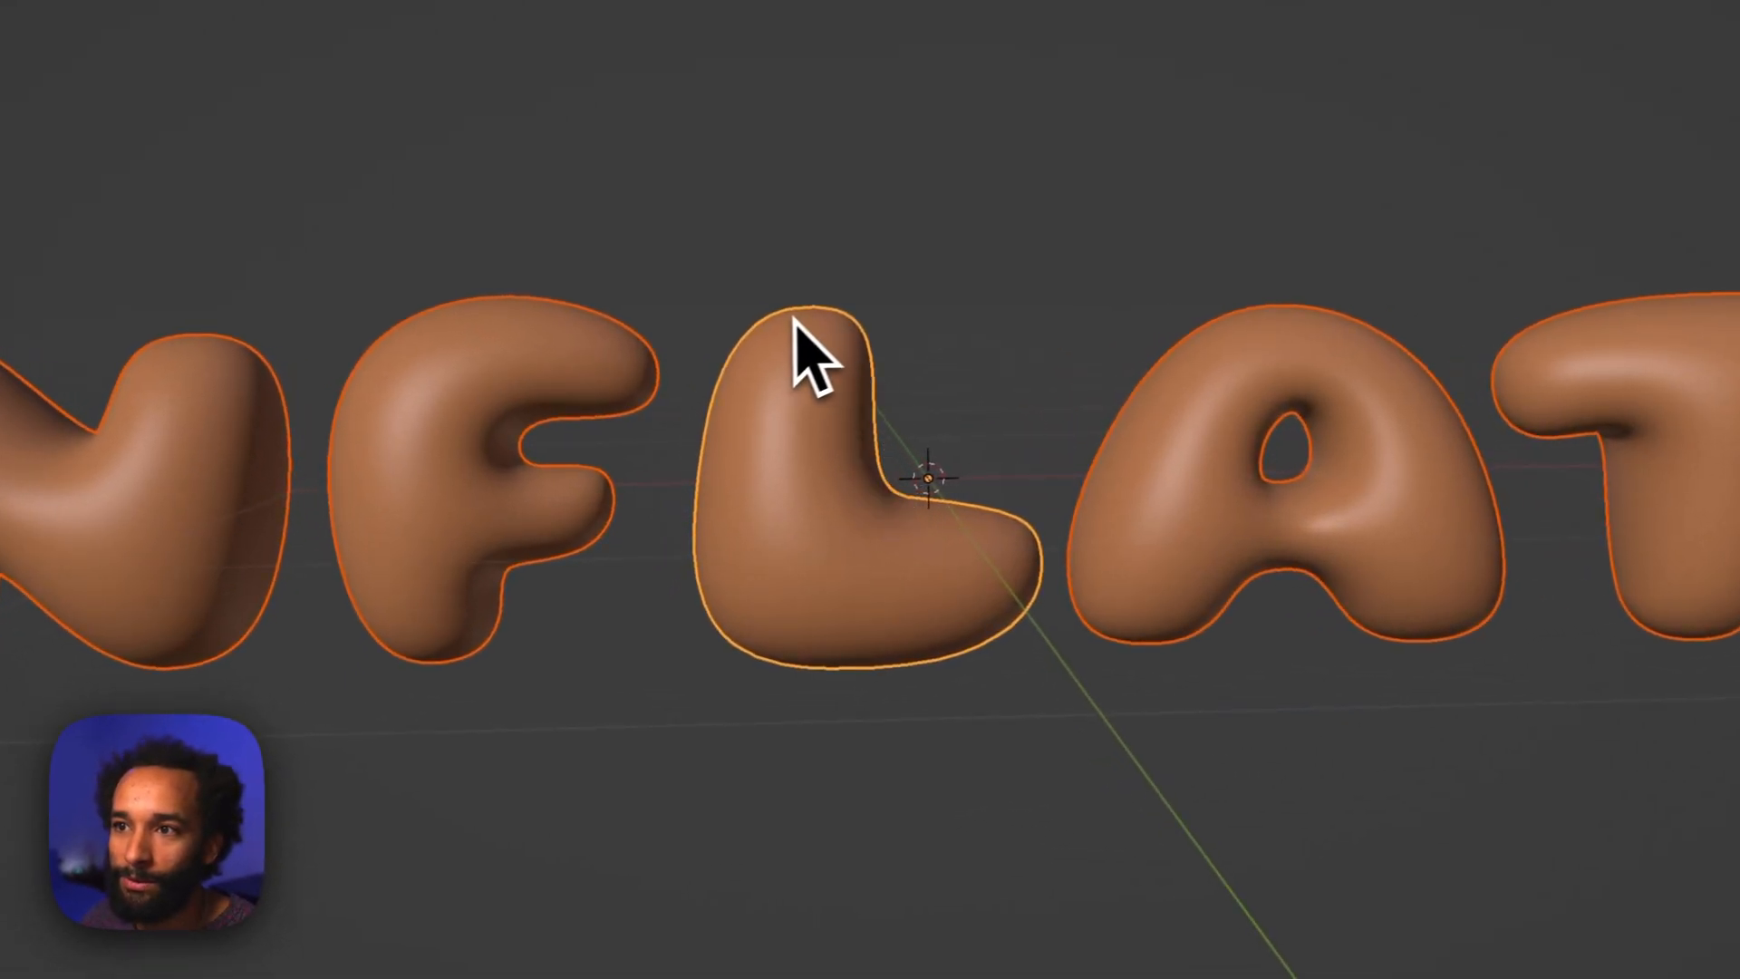
mouse_move(1154, 676)
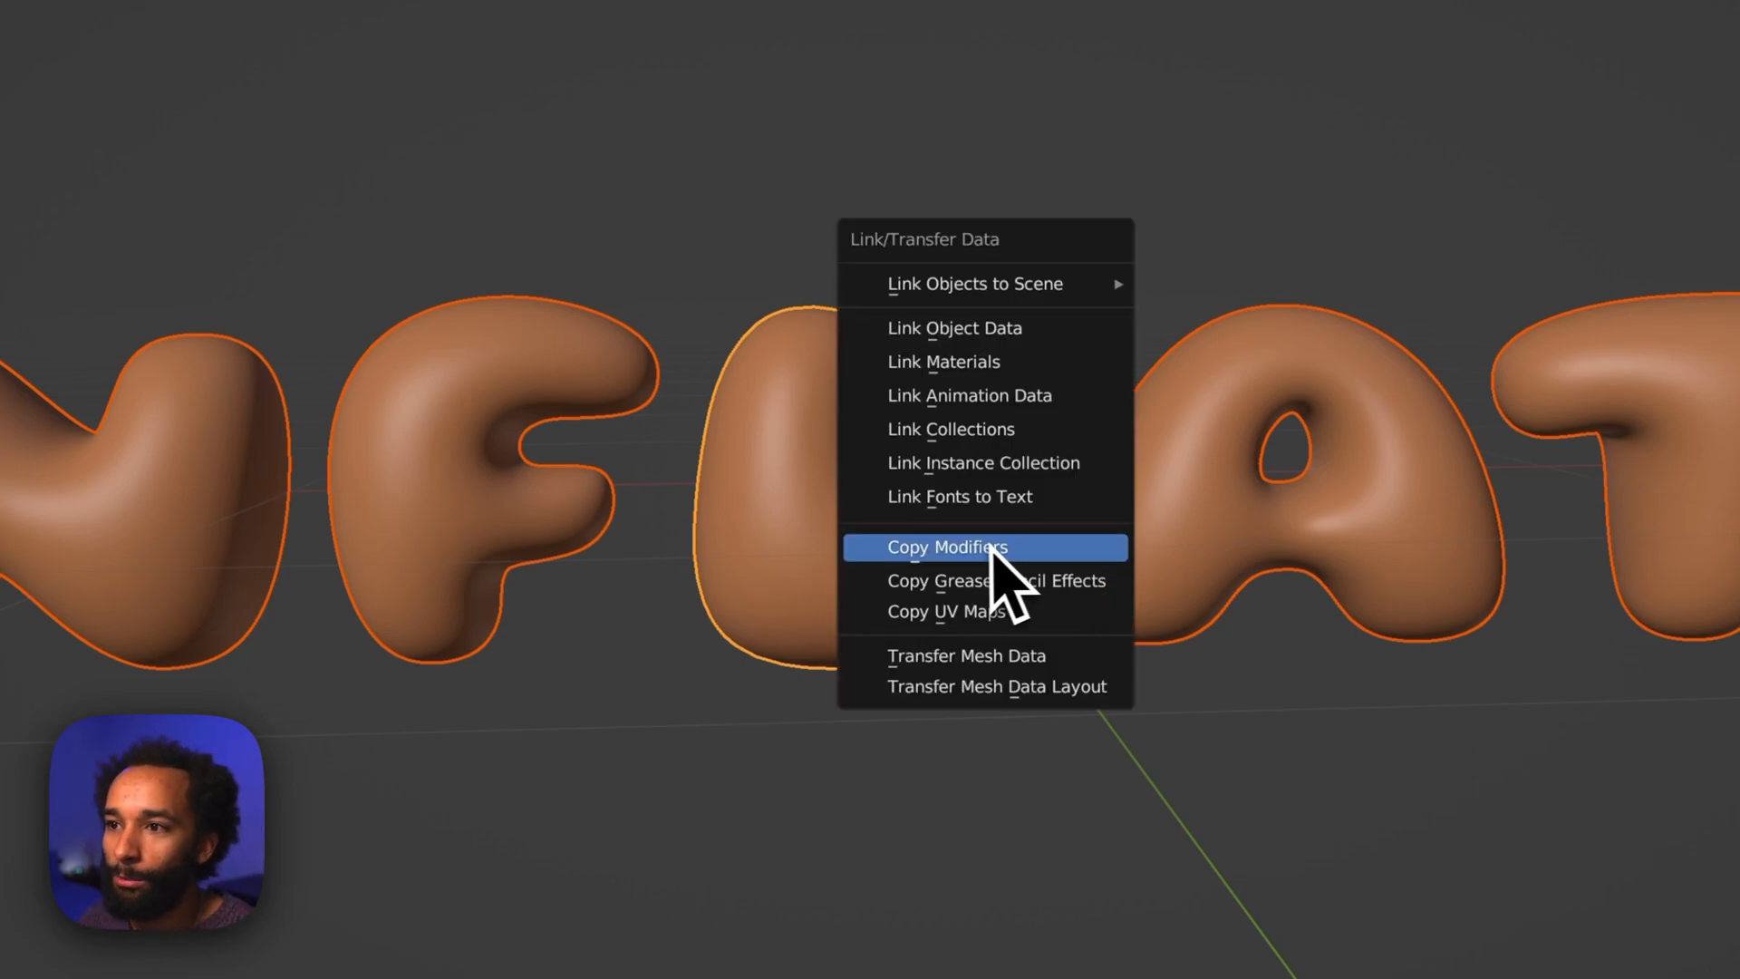
click(944, 546)
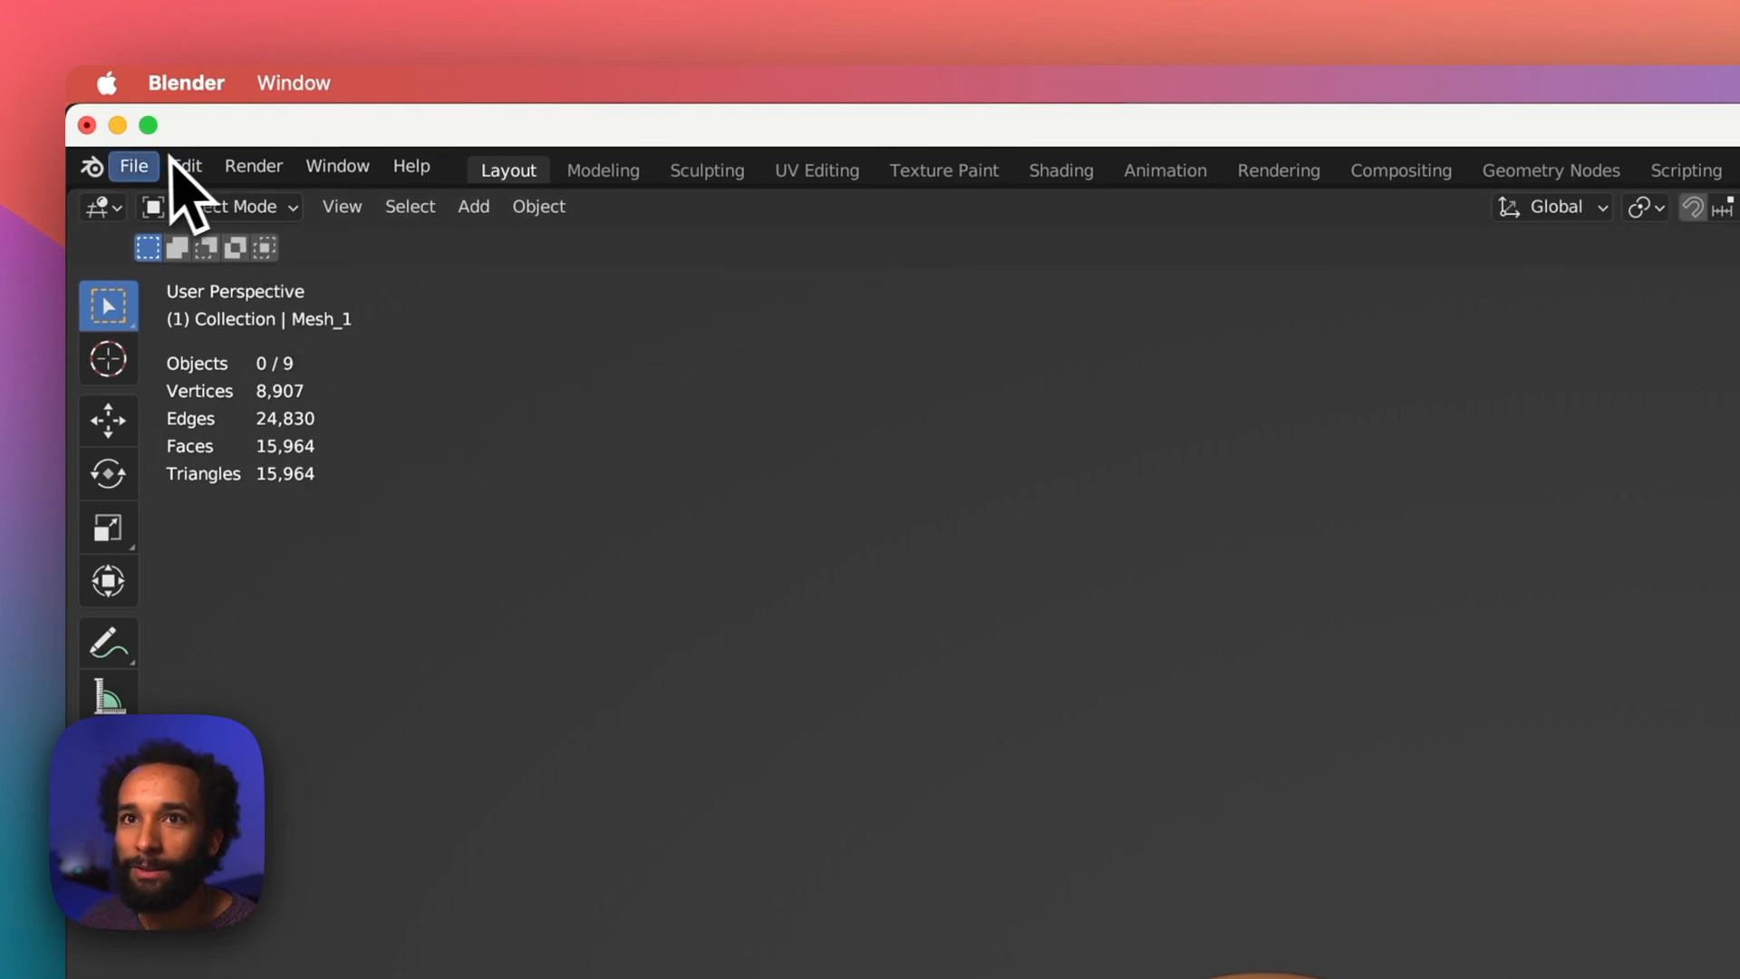
Export the scene as inflated-text.fbx with Apply Modifiers enabled
click(132, 166)
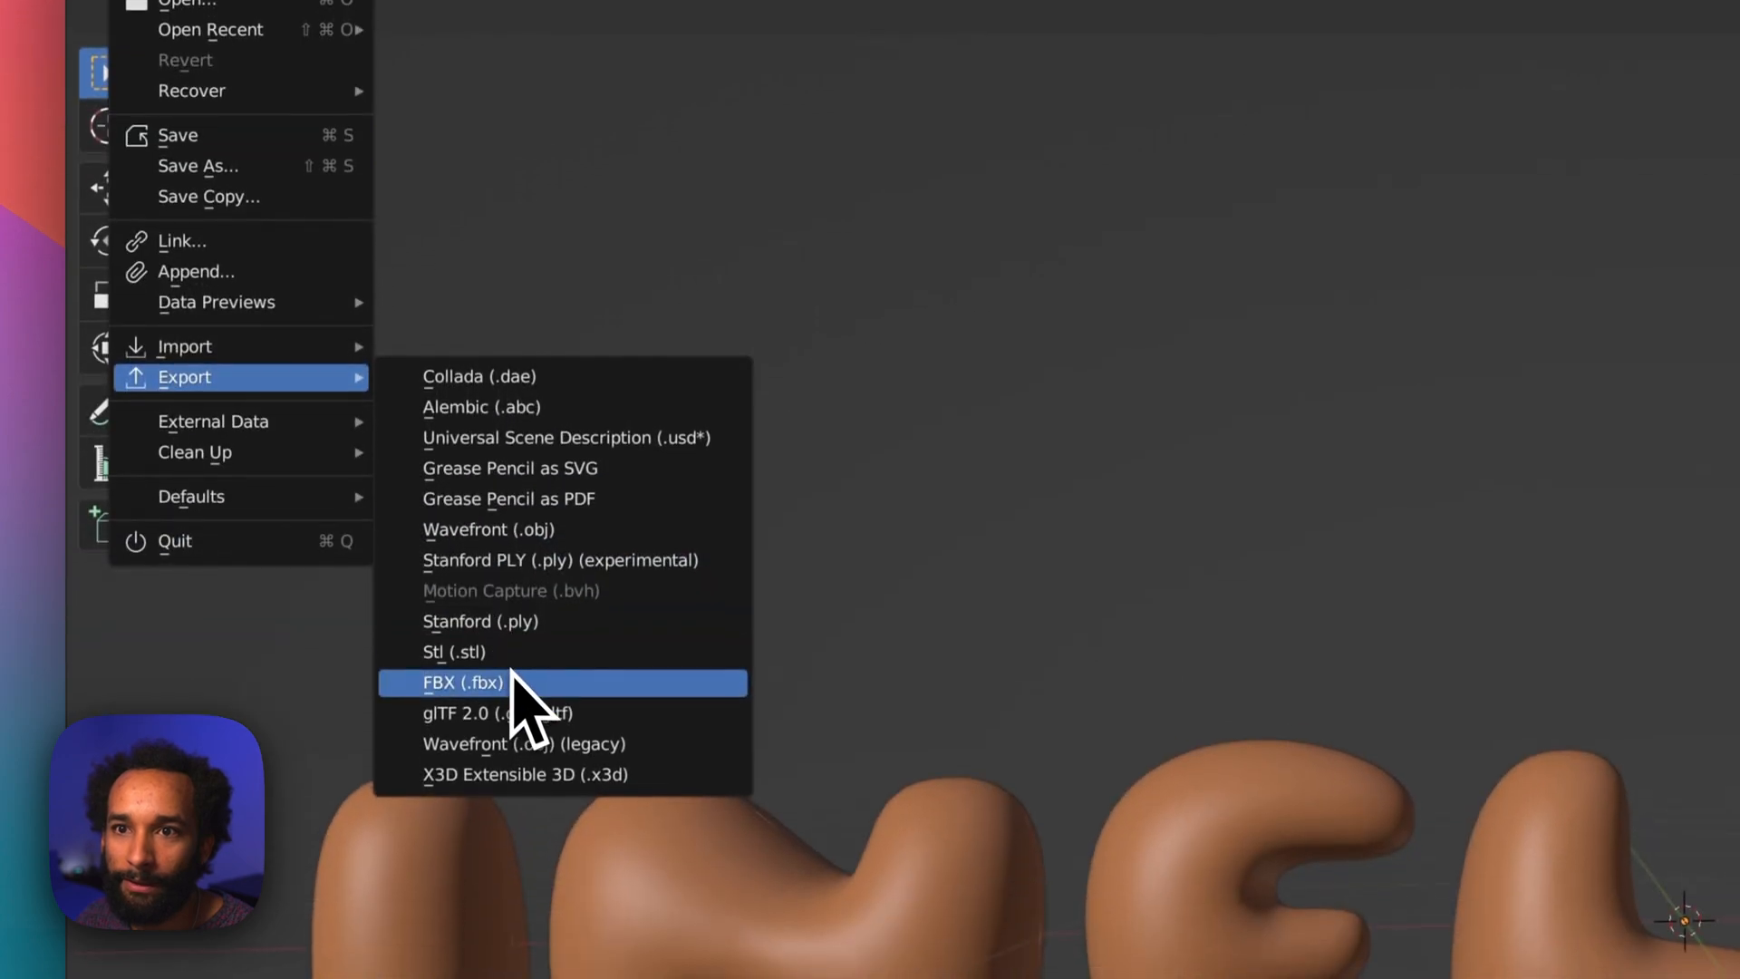
click(462, 681)
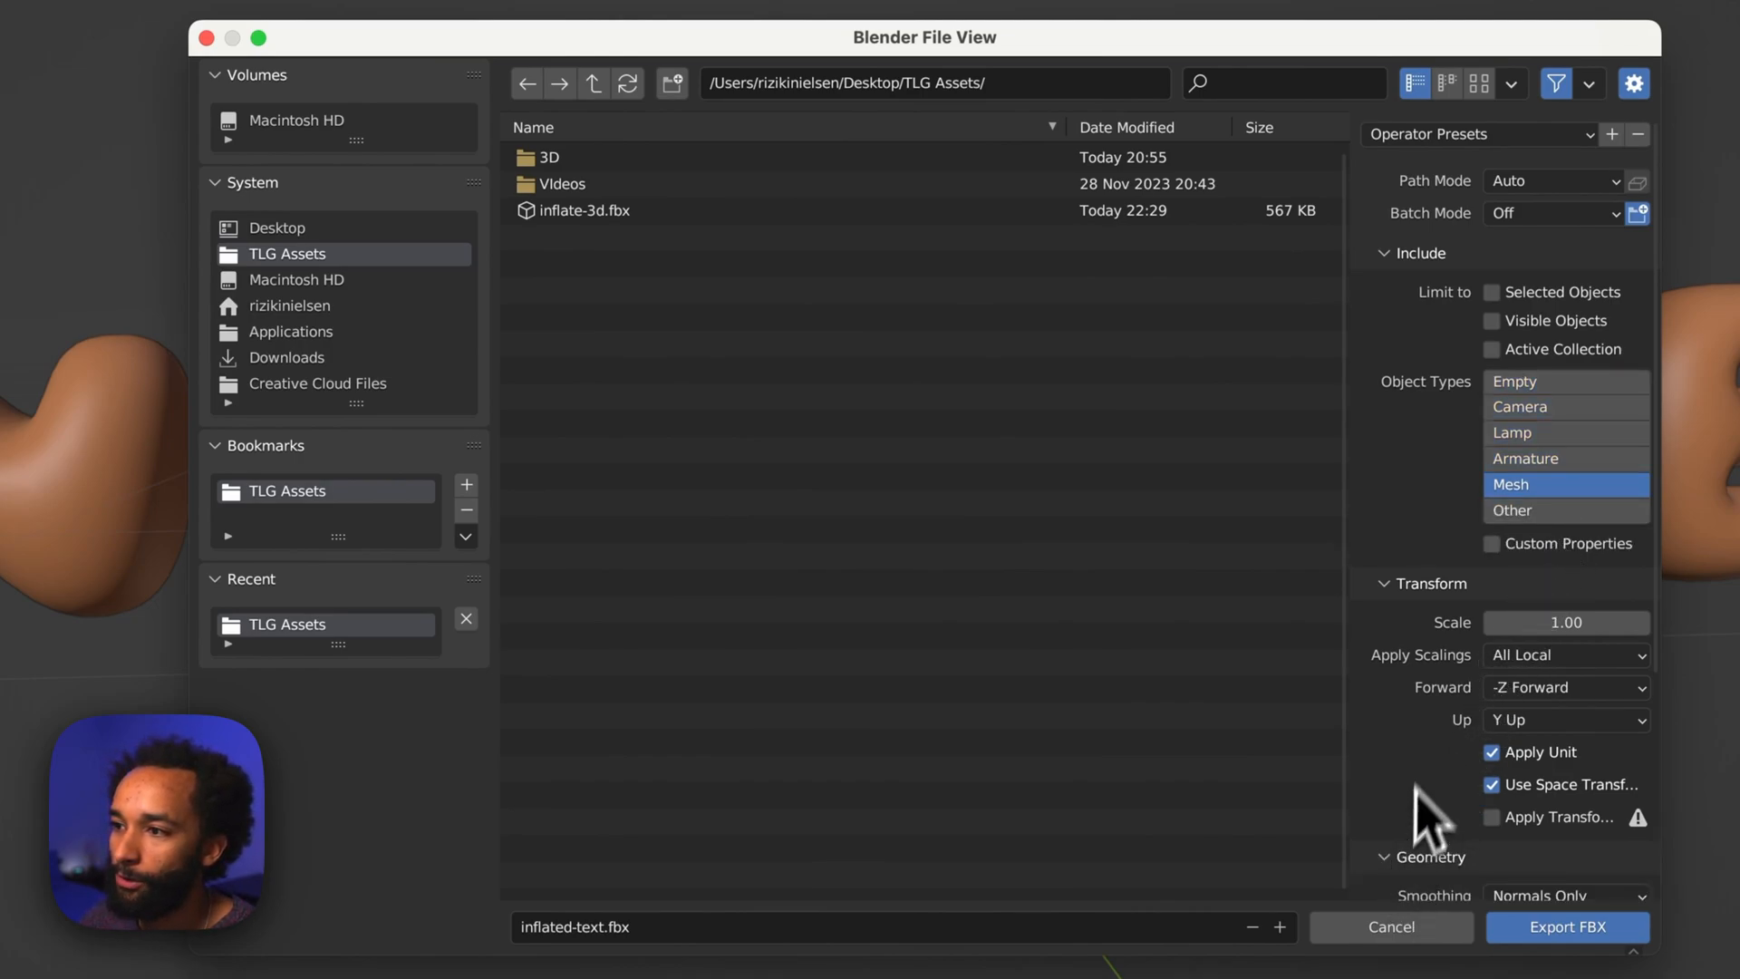
scroll(down, 3)
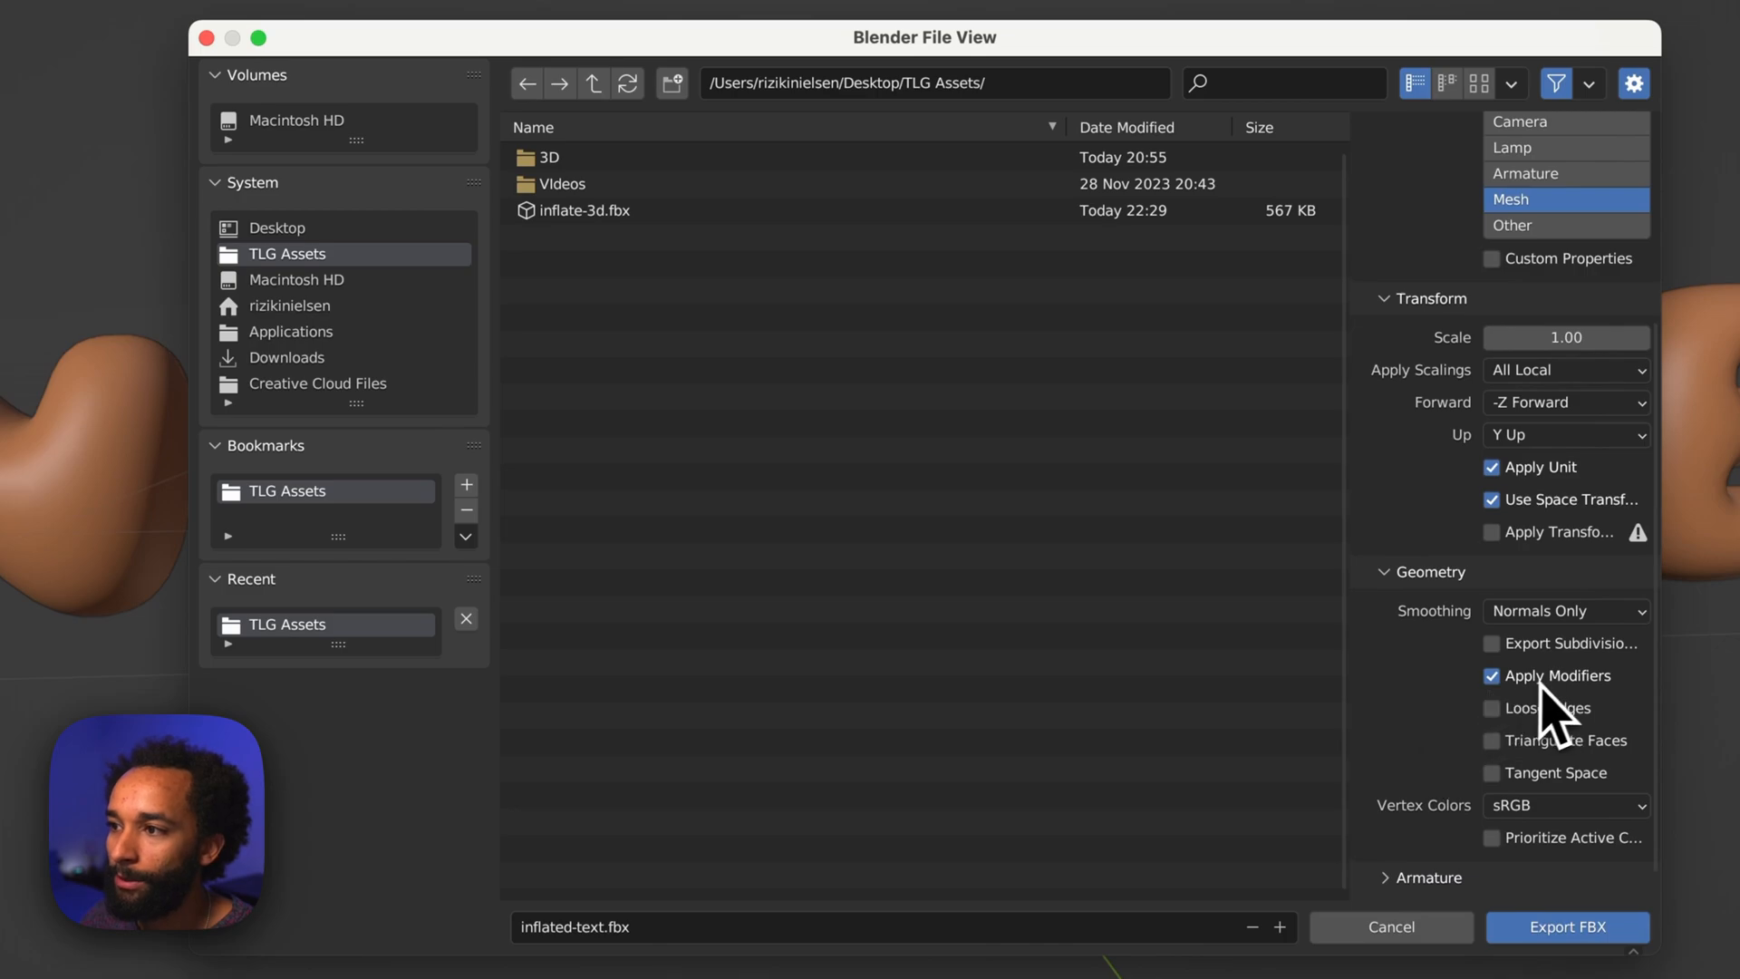
mouse_move(1401, 715)
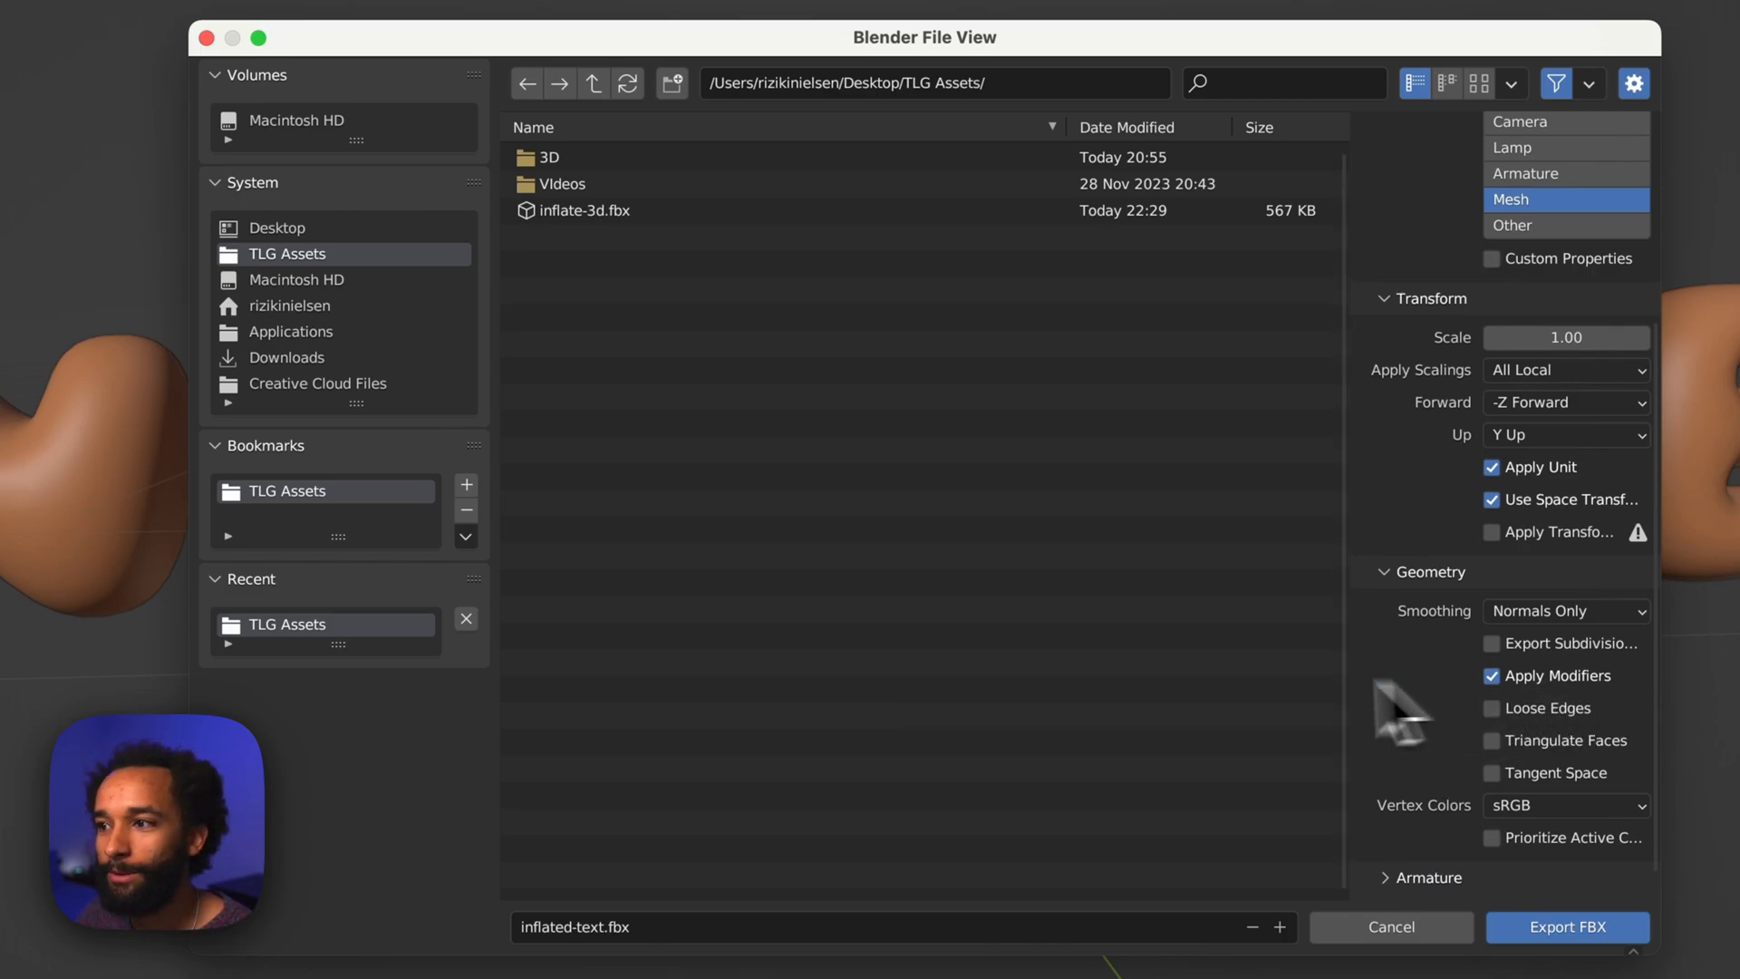
click(1566, 926)
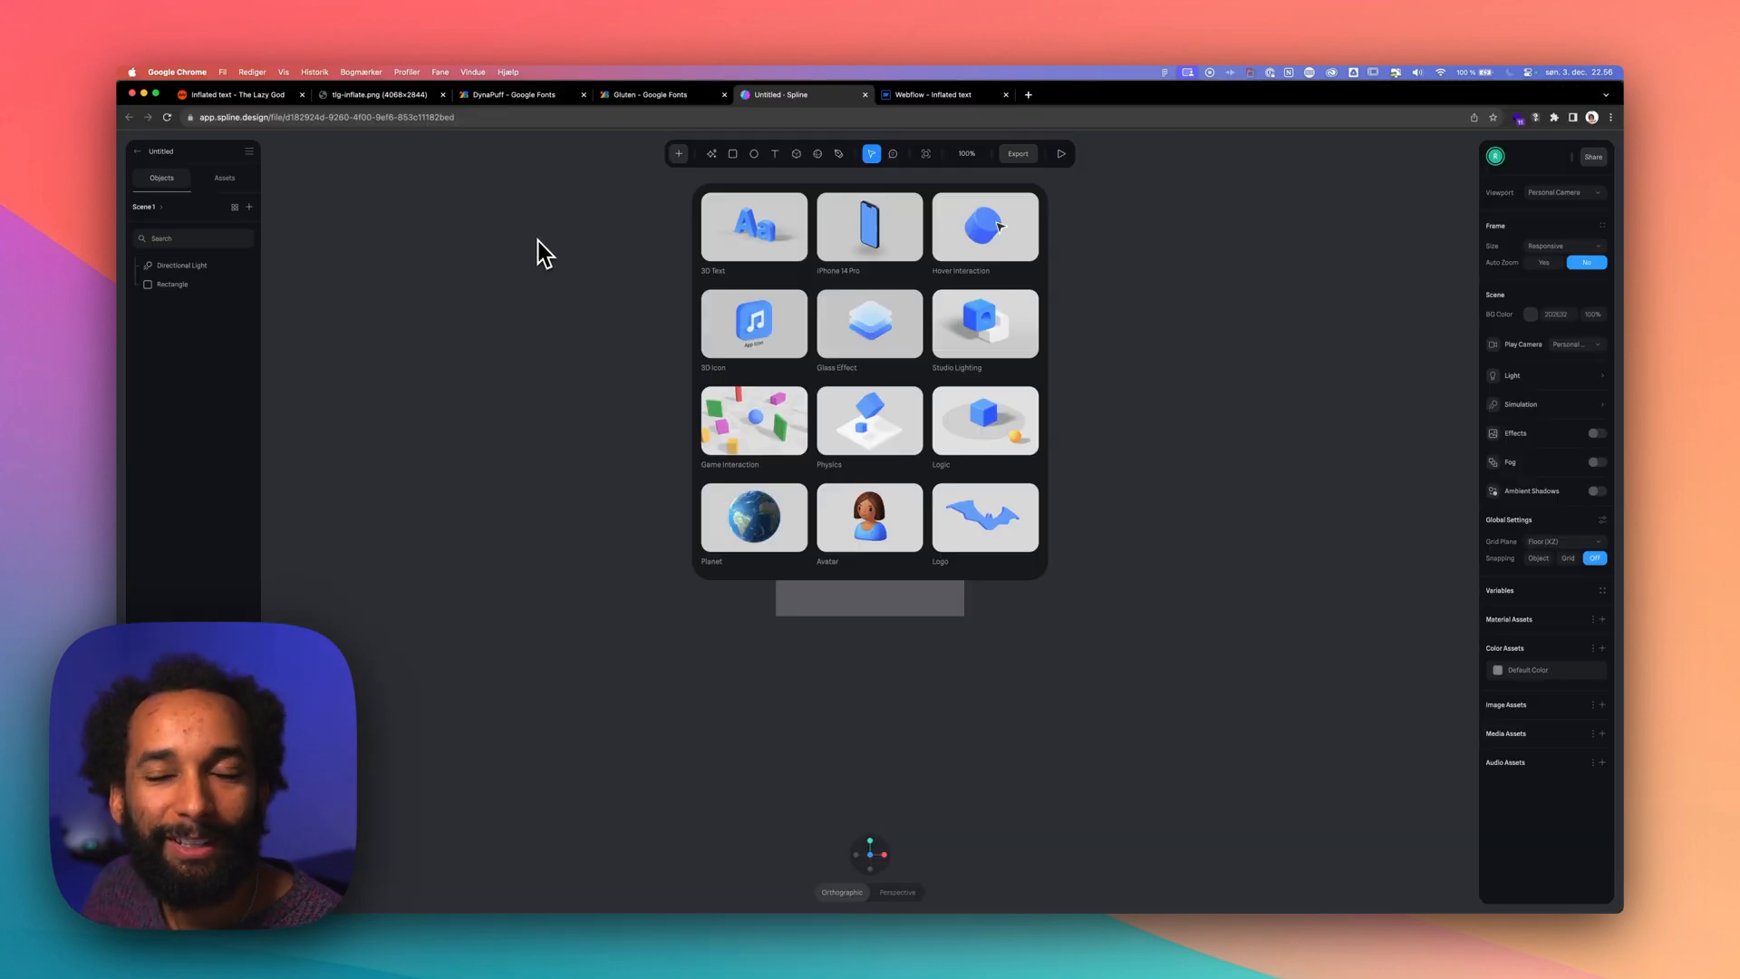
mouse_move(566, 344)
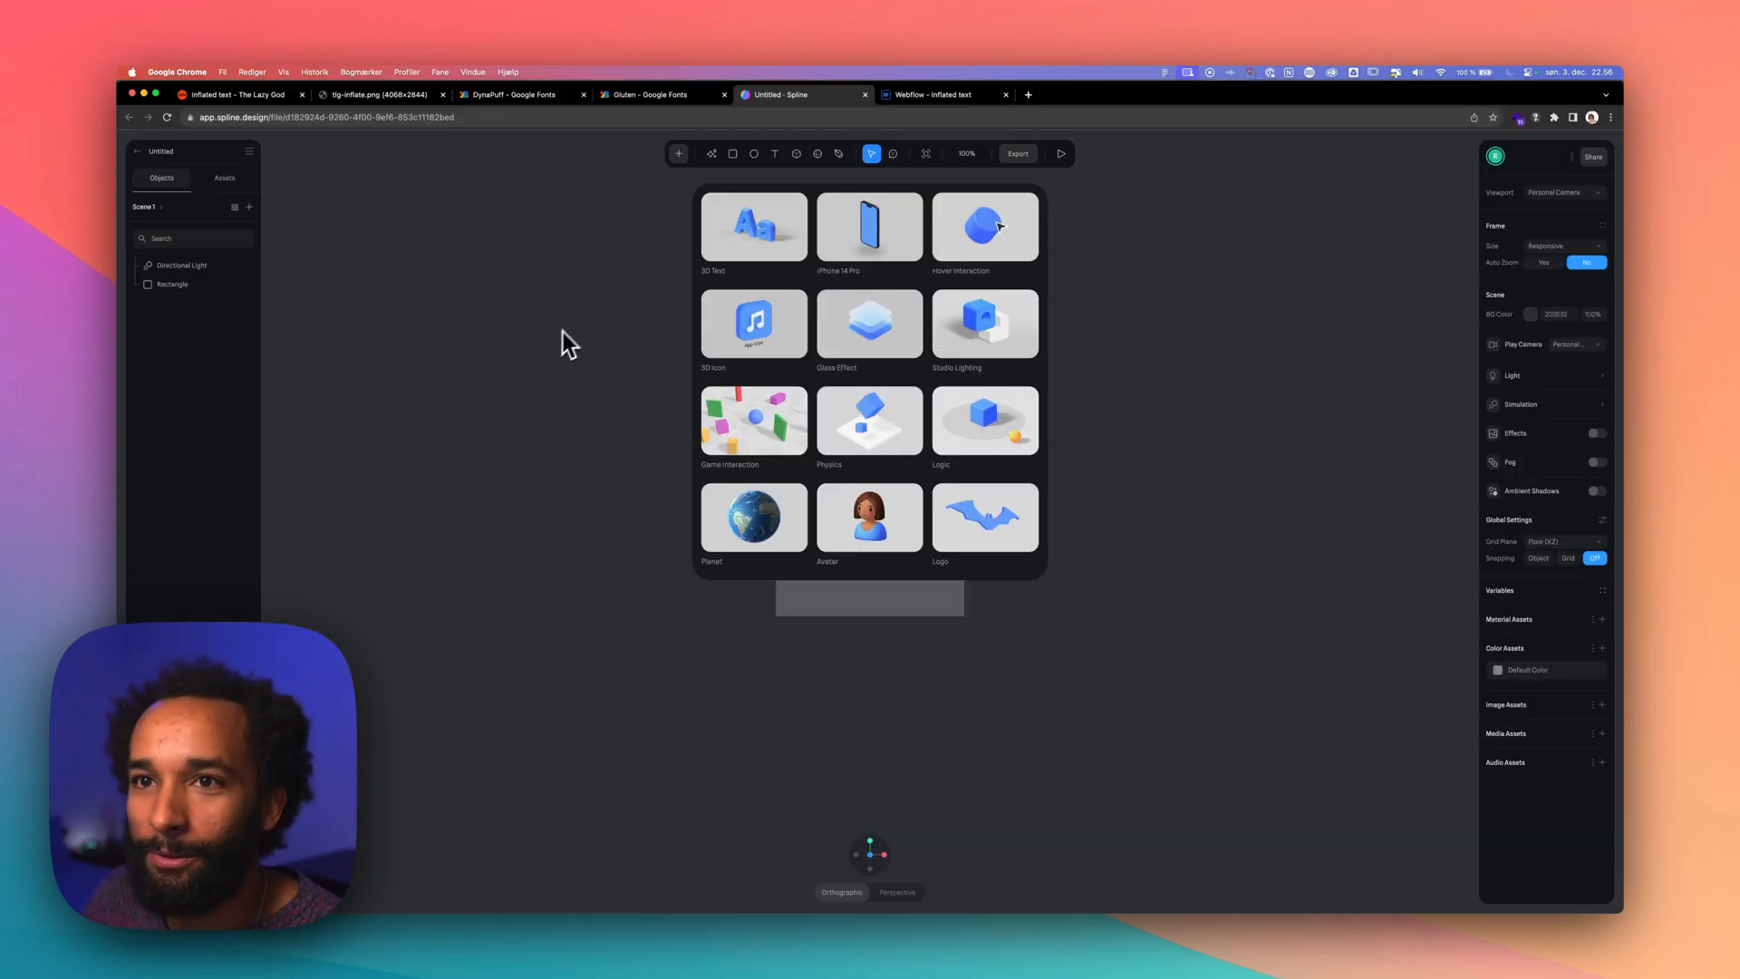
Dismiss the template gallery, delete the Rectangle and select all imported letter groups
click(616, 367)
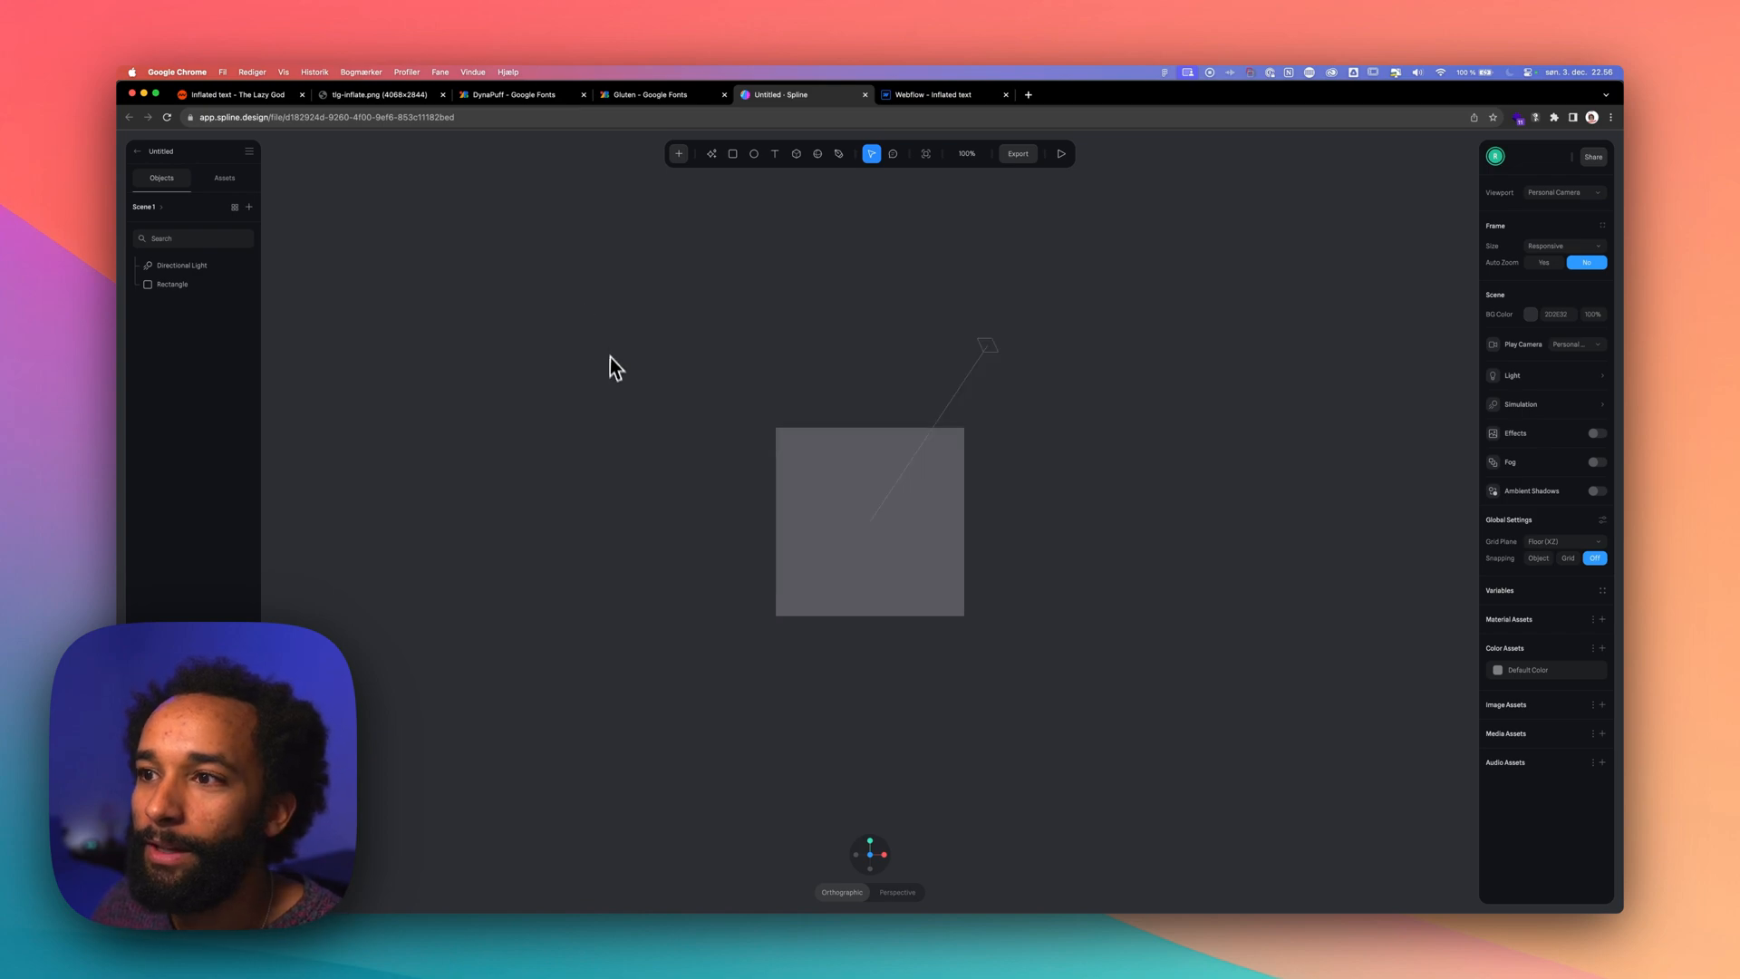
click(868, 522)
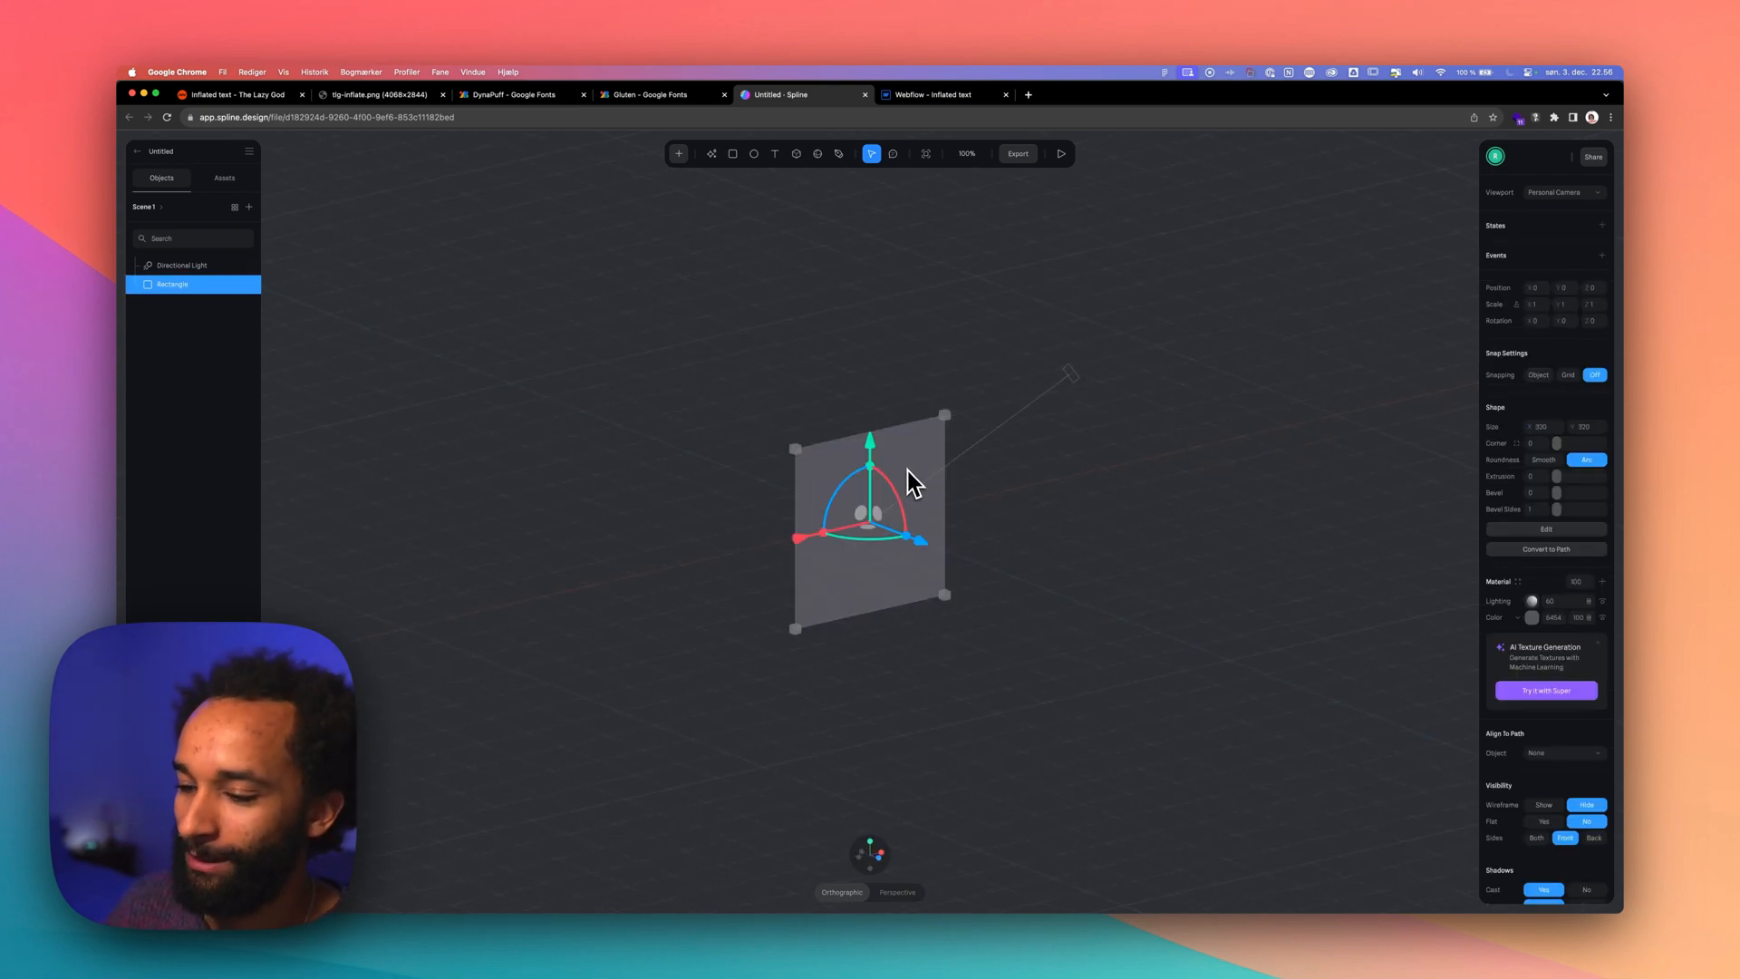
key(Delete)
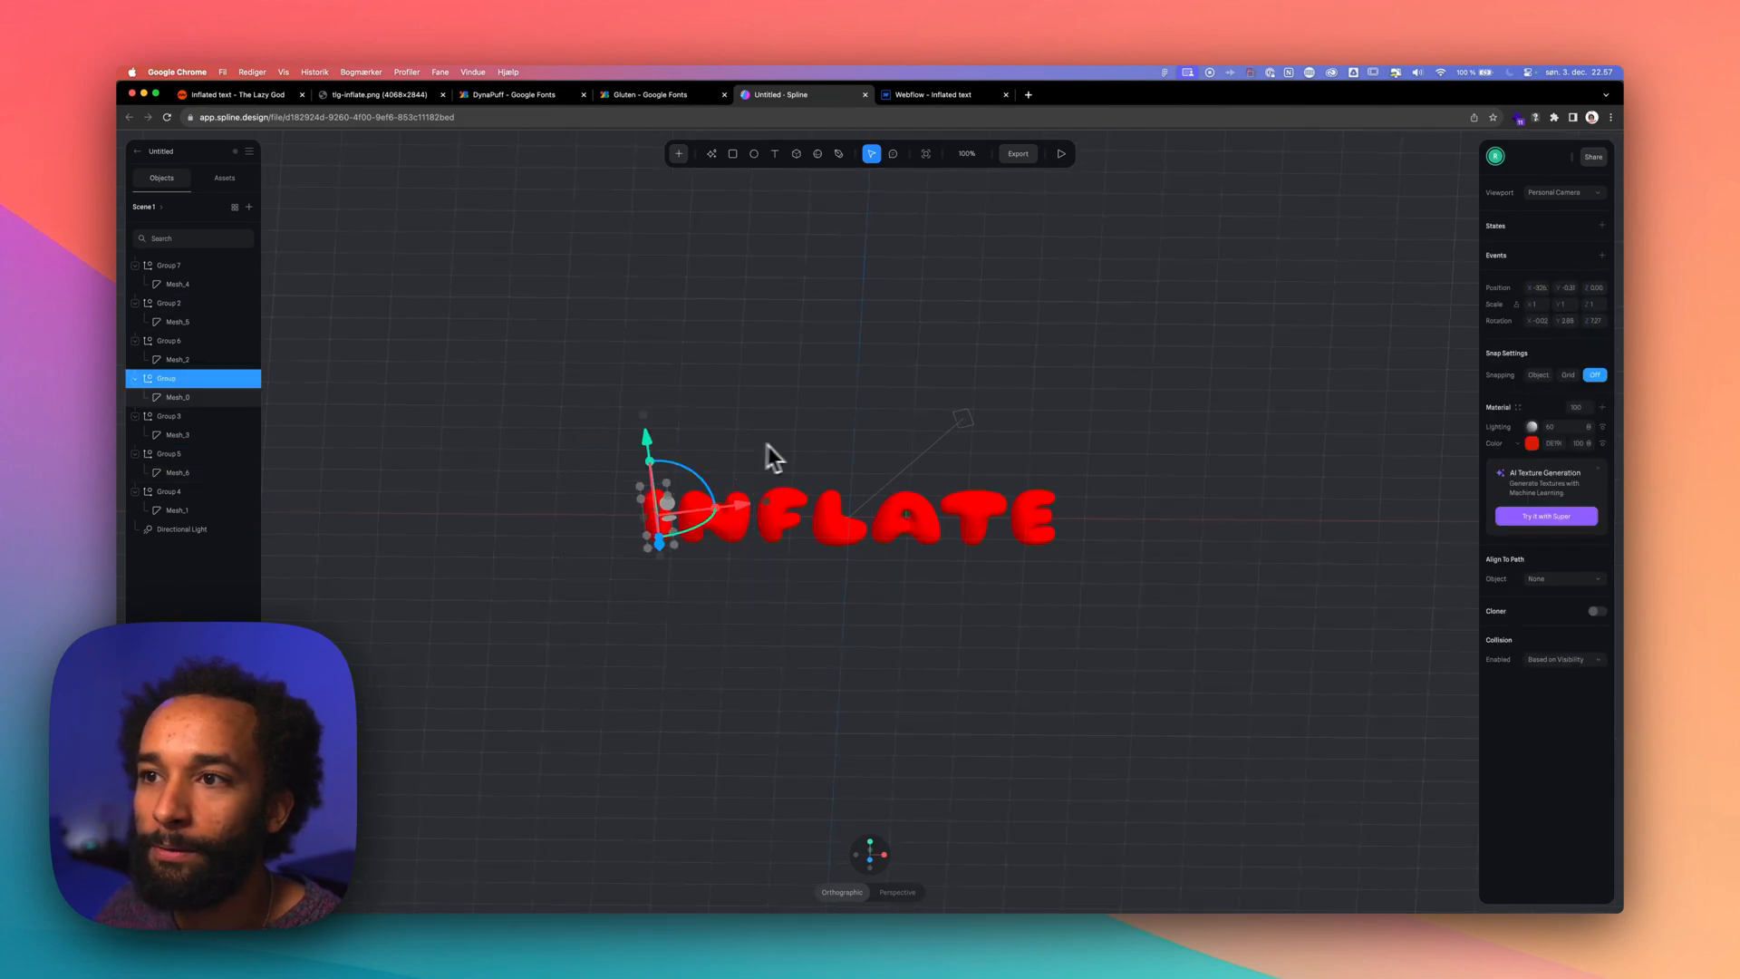
click(169, 303)
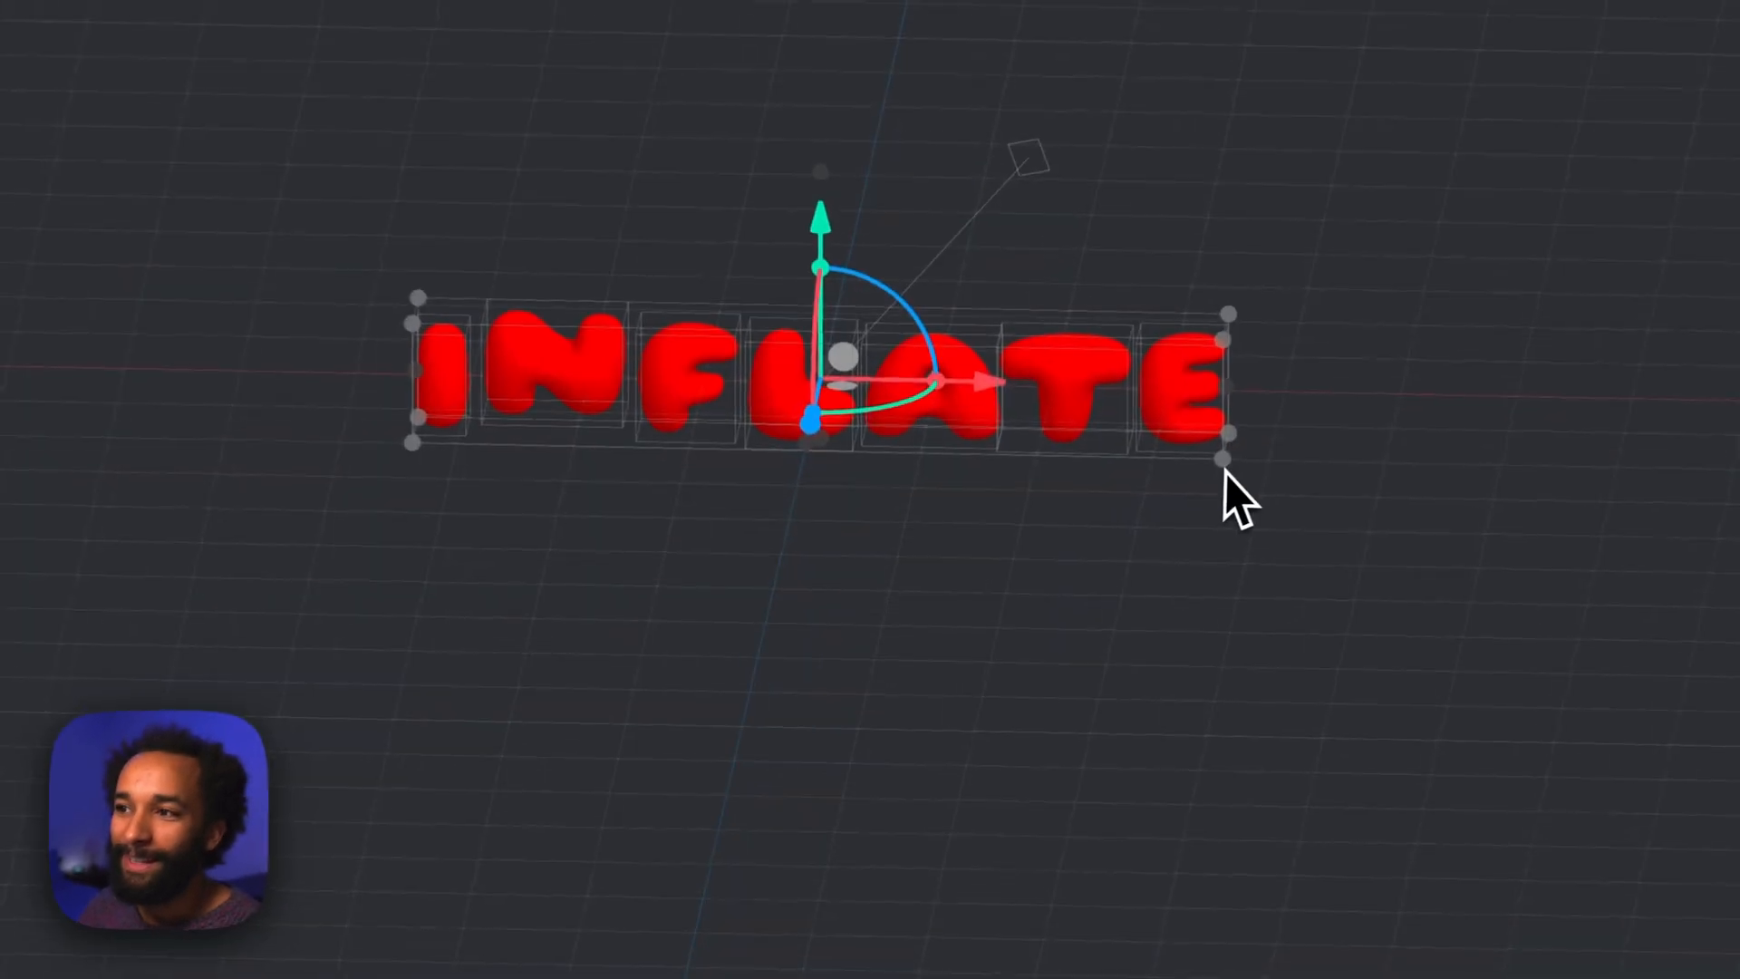
Create a new shared material from the letters in Material Assets and name it inflated
click(1491, 533)
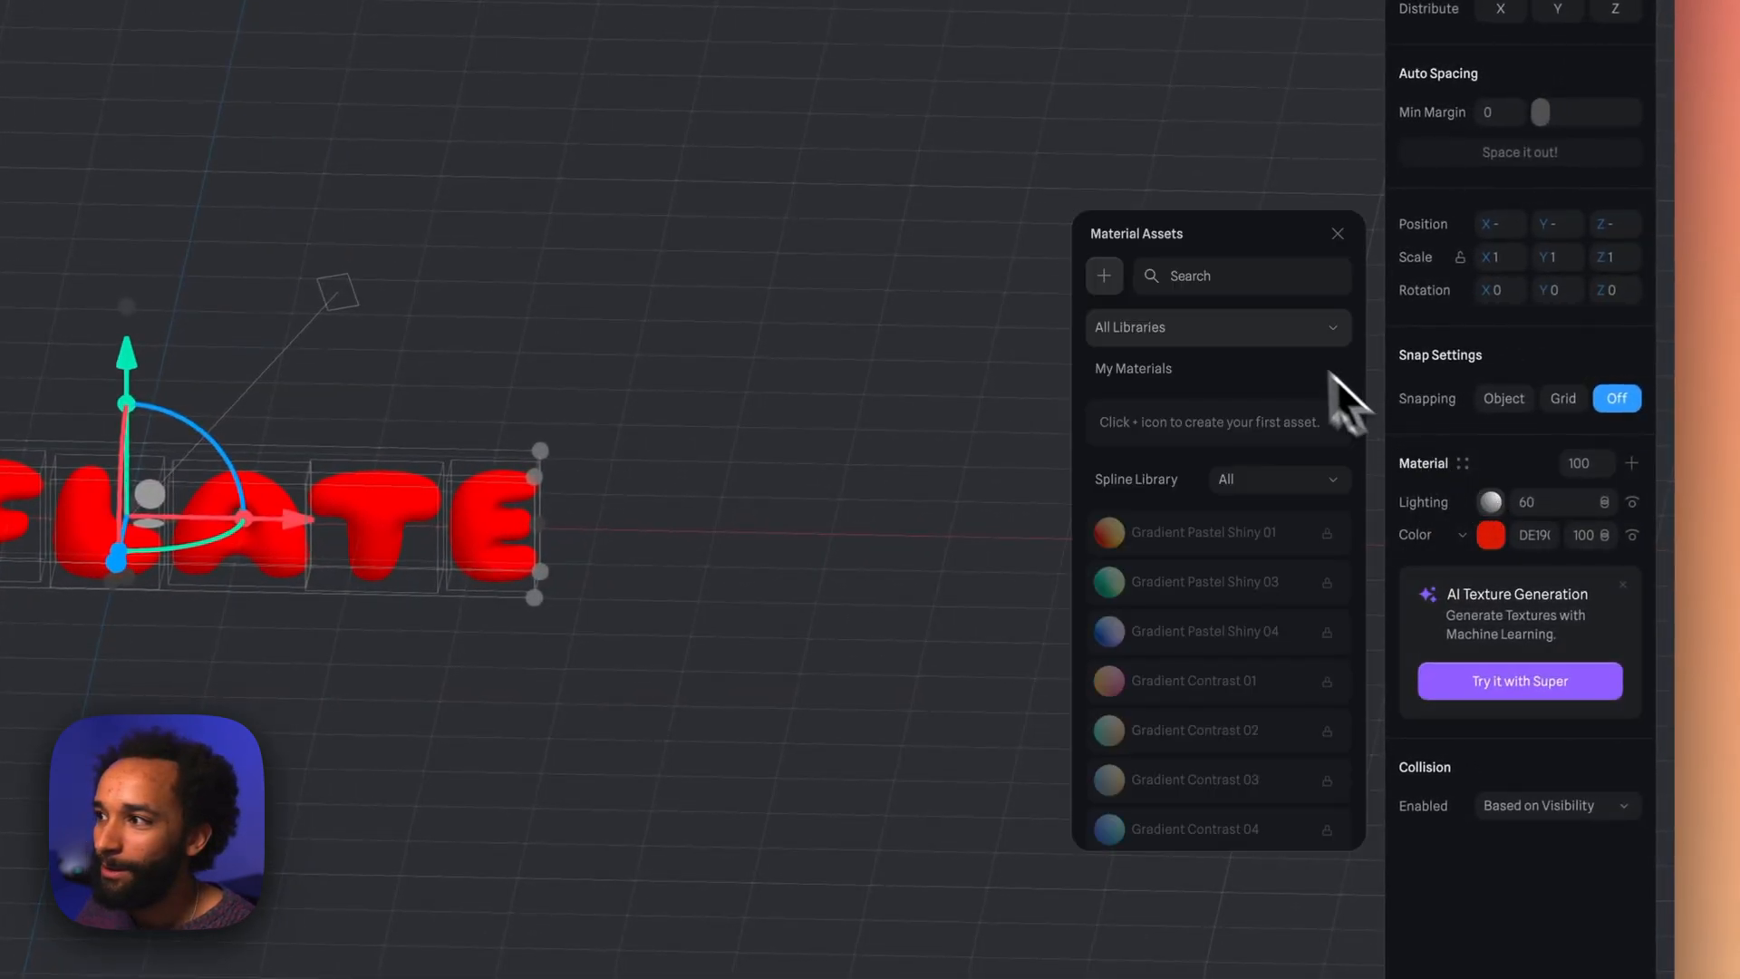
mouse_move(1160, 339)
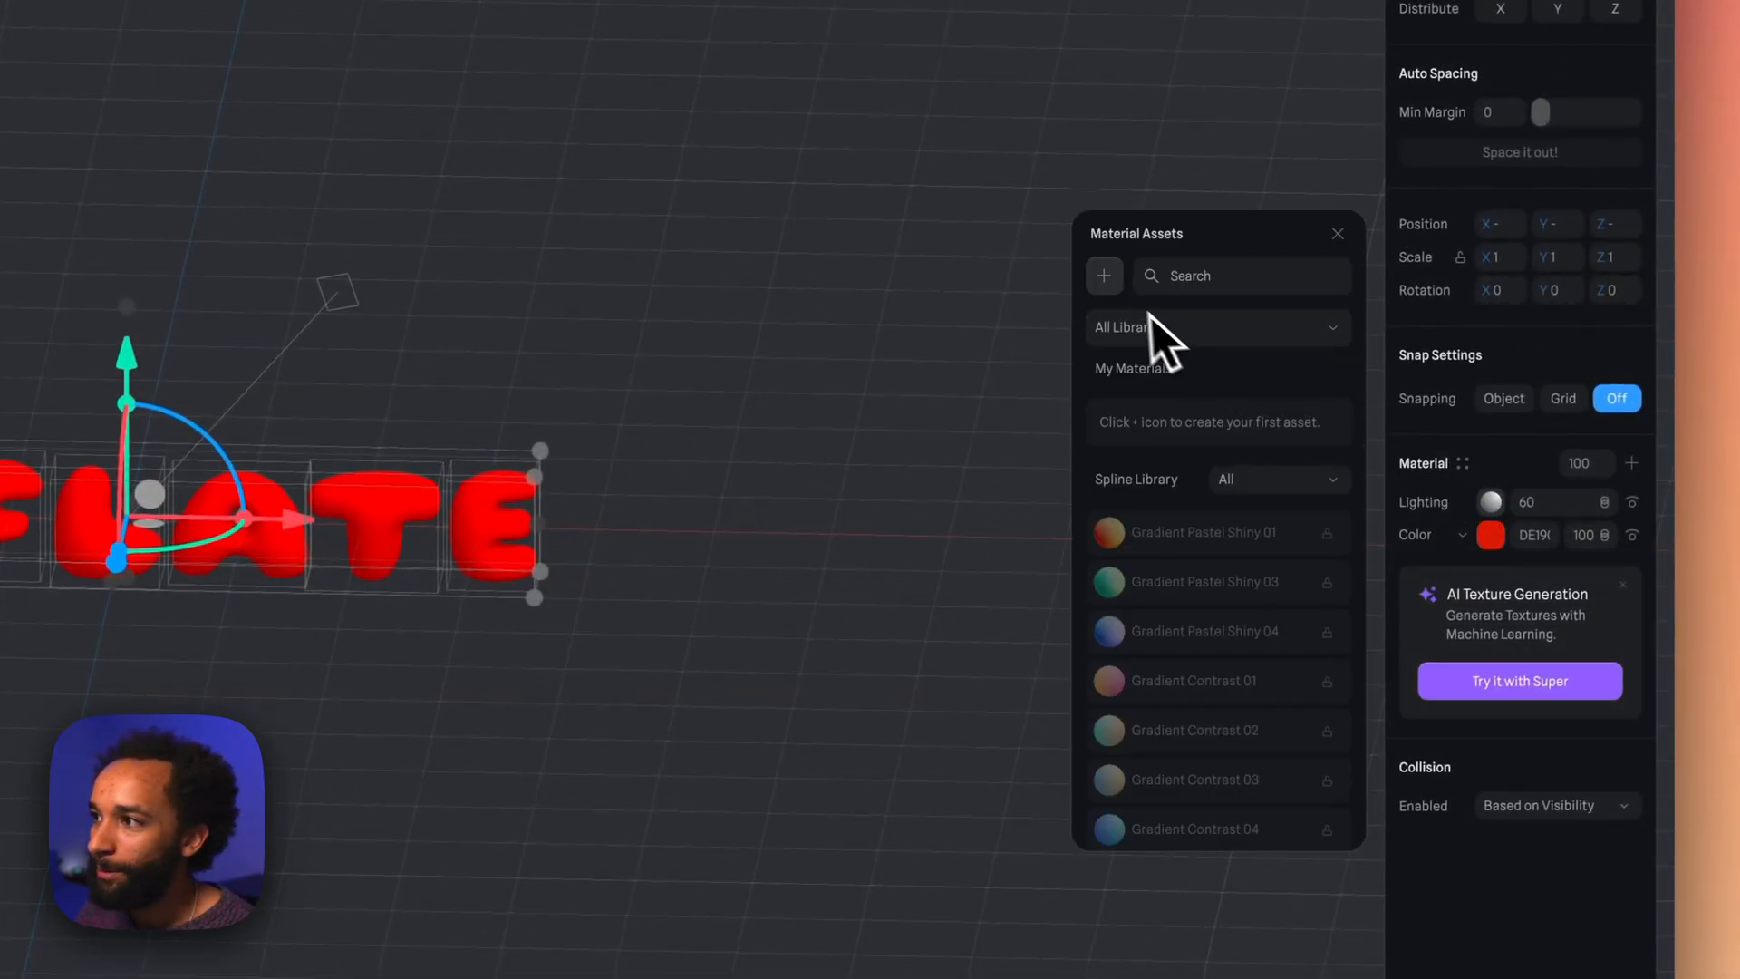
click(1104, 275)
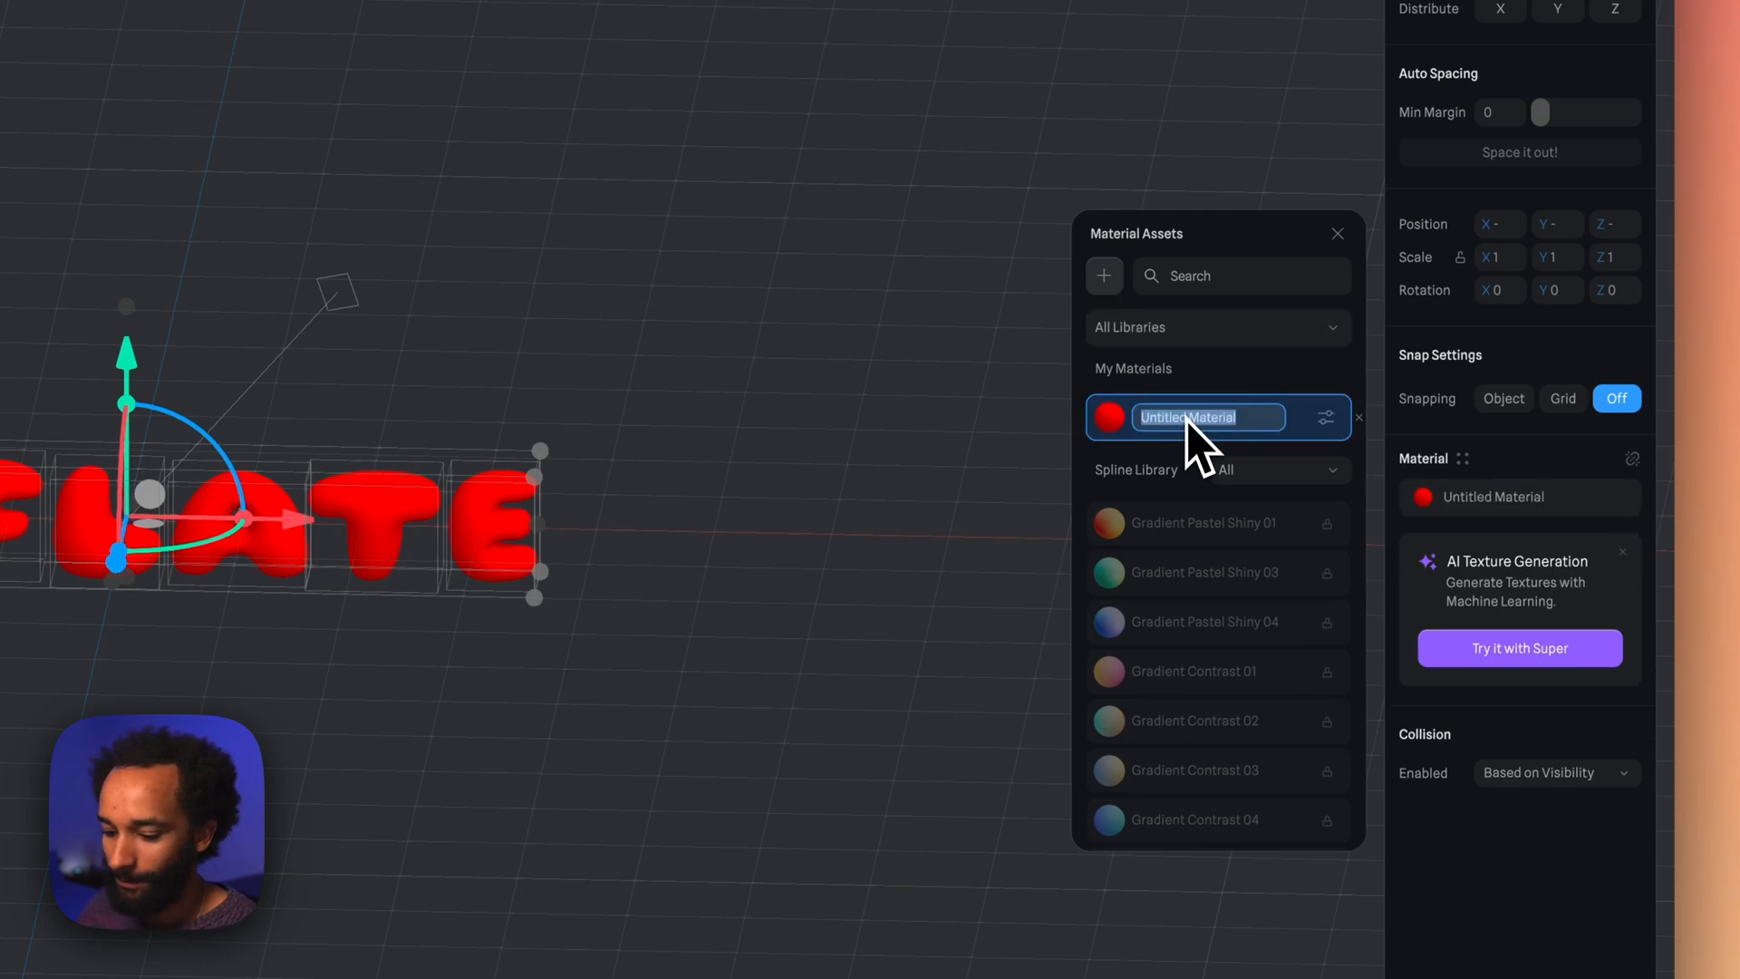
text(inflated)
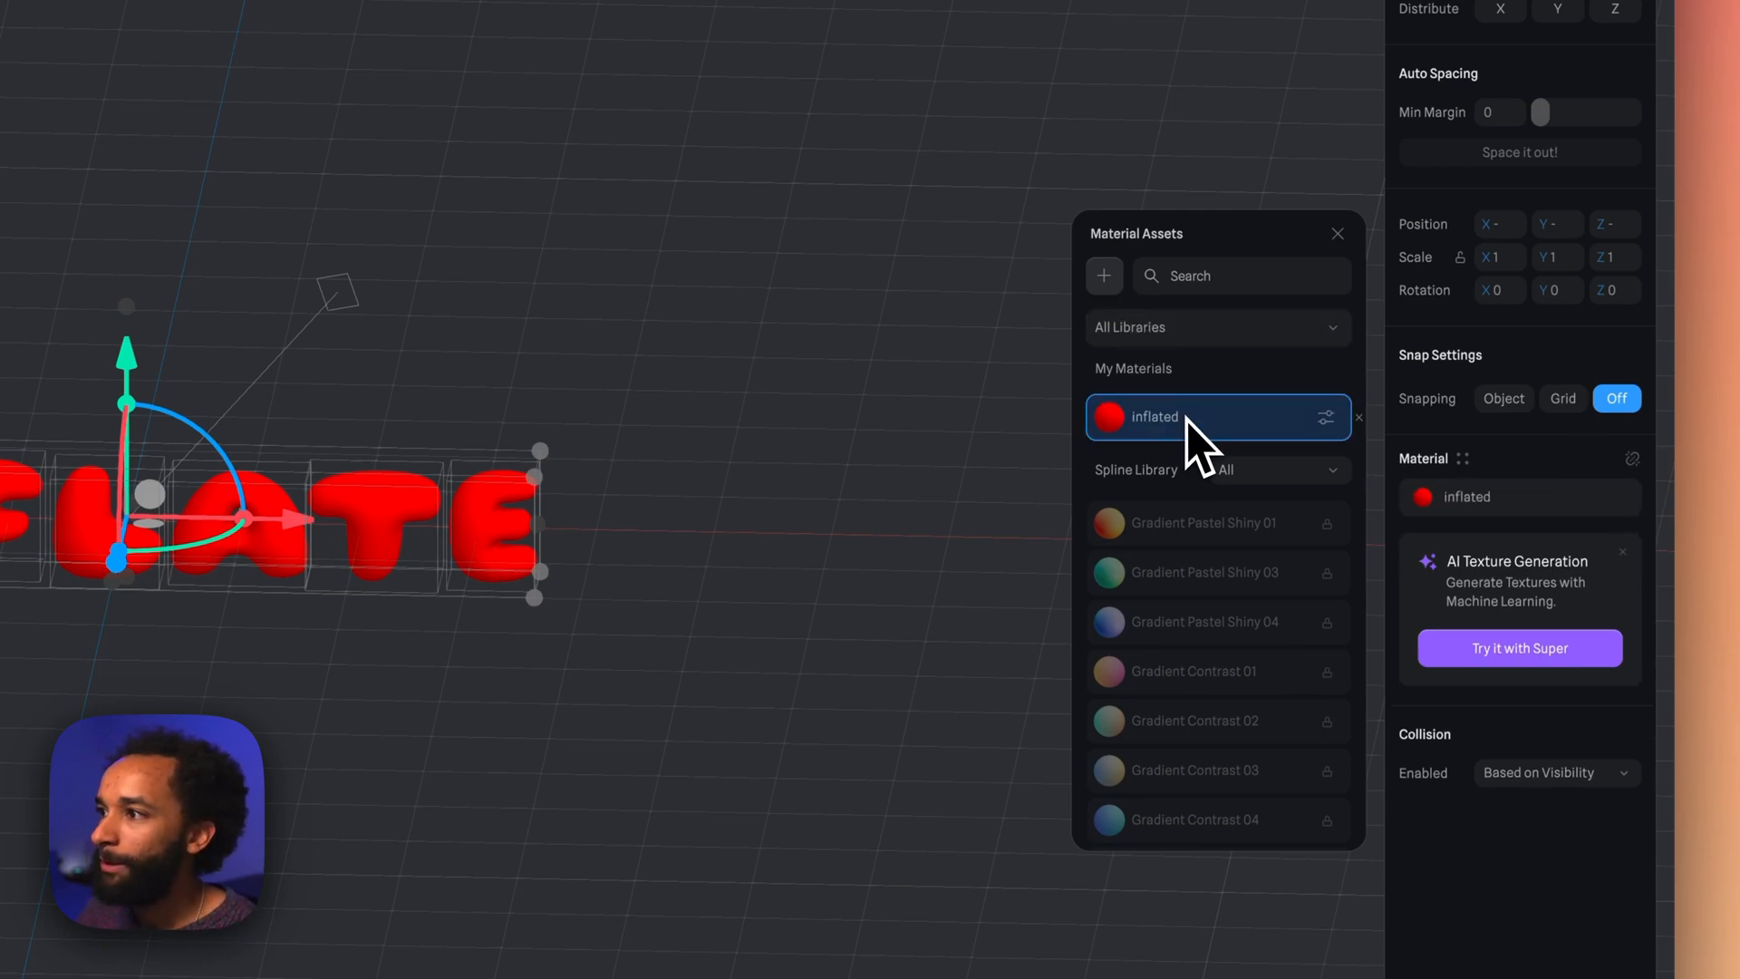
click(1325, 416)
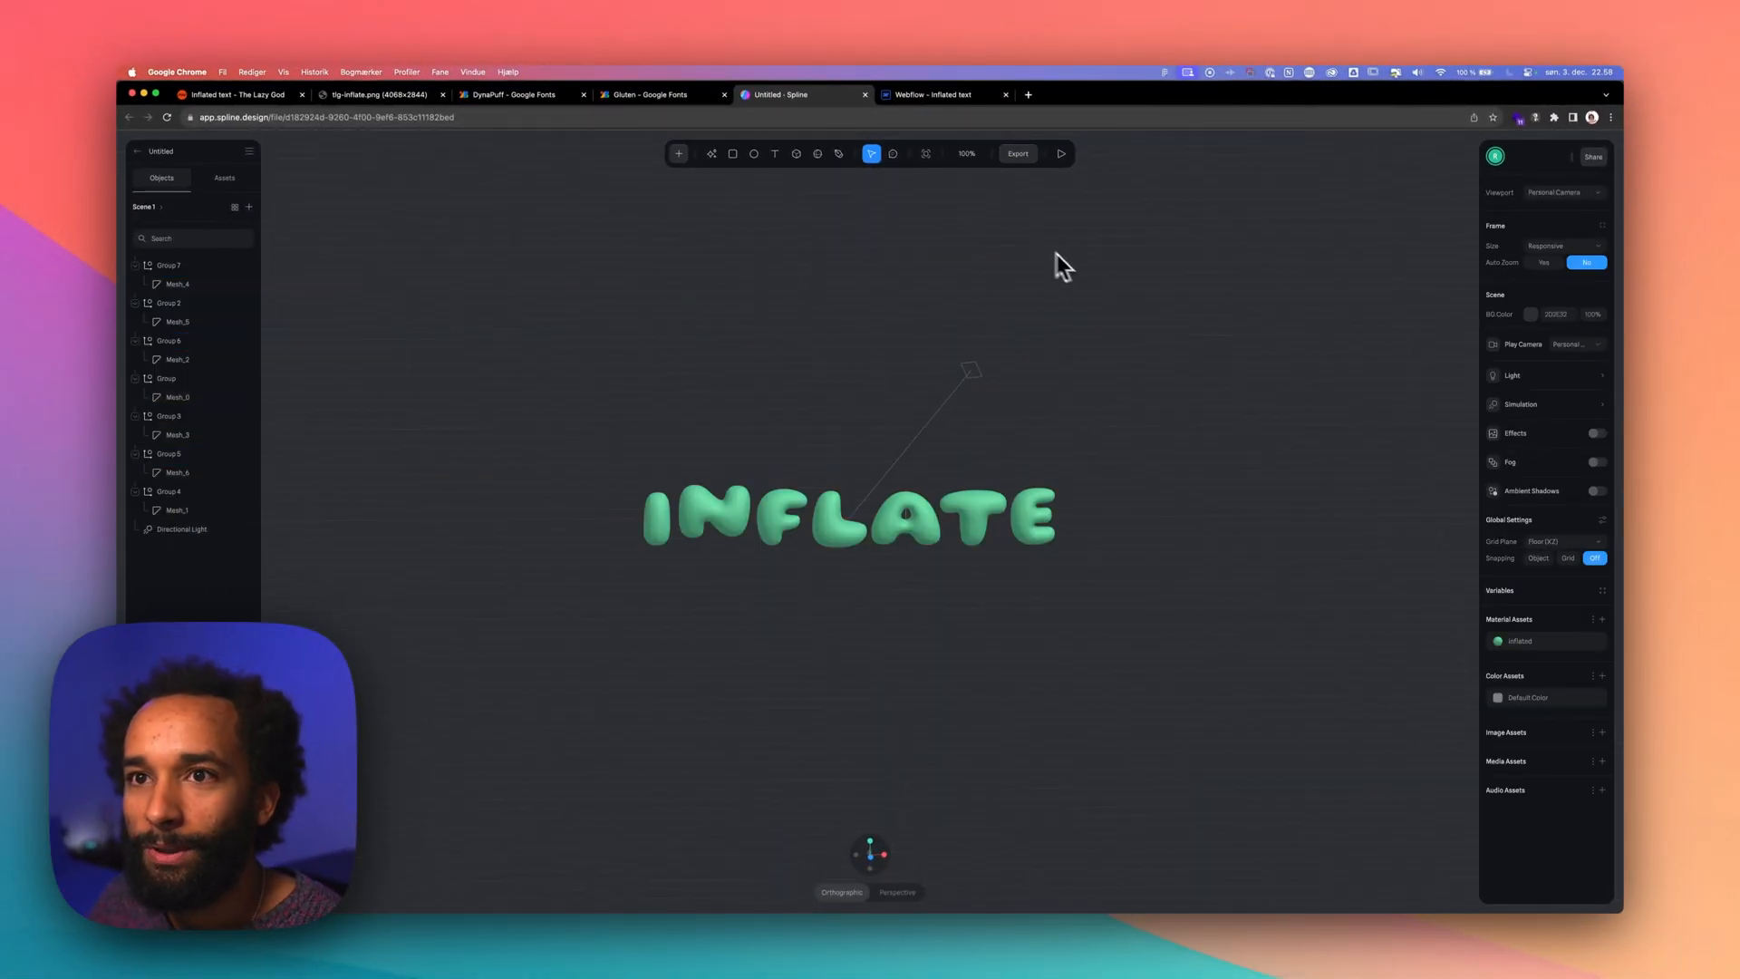
mouse_move(1126, 339)
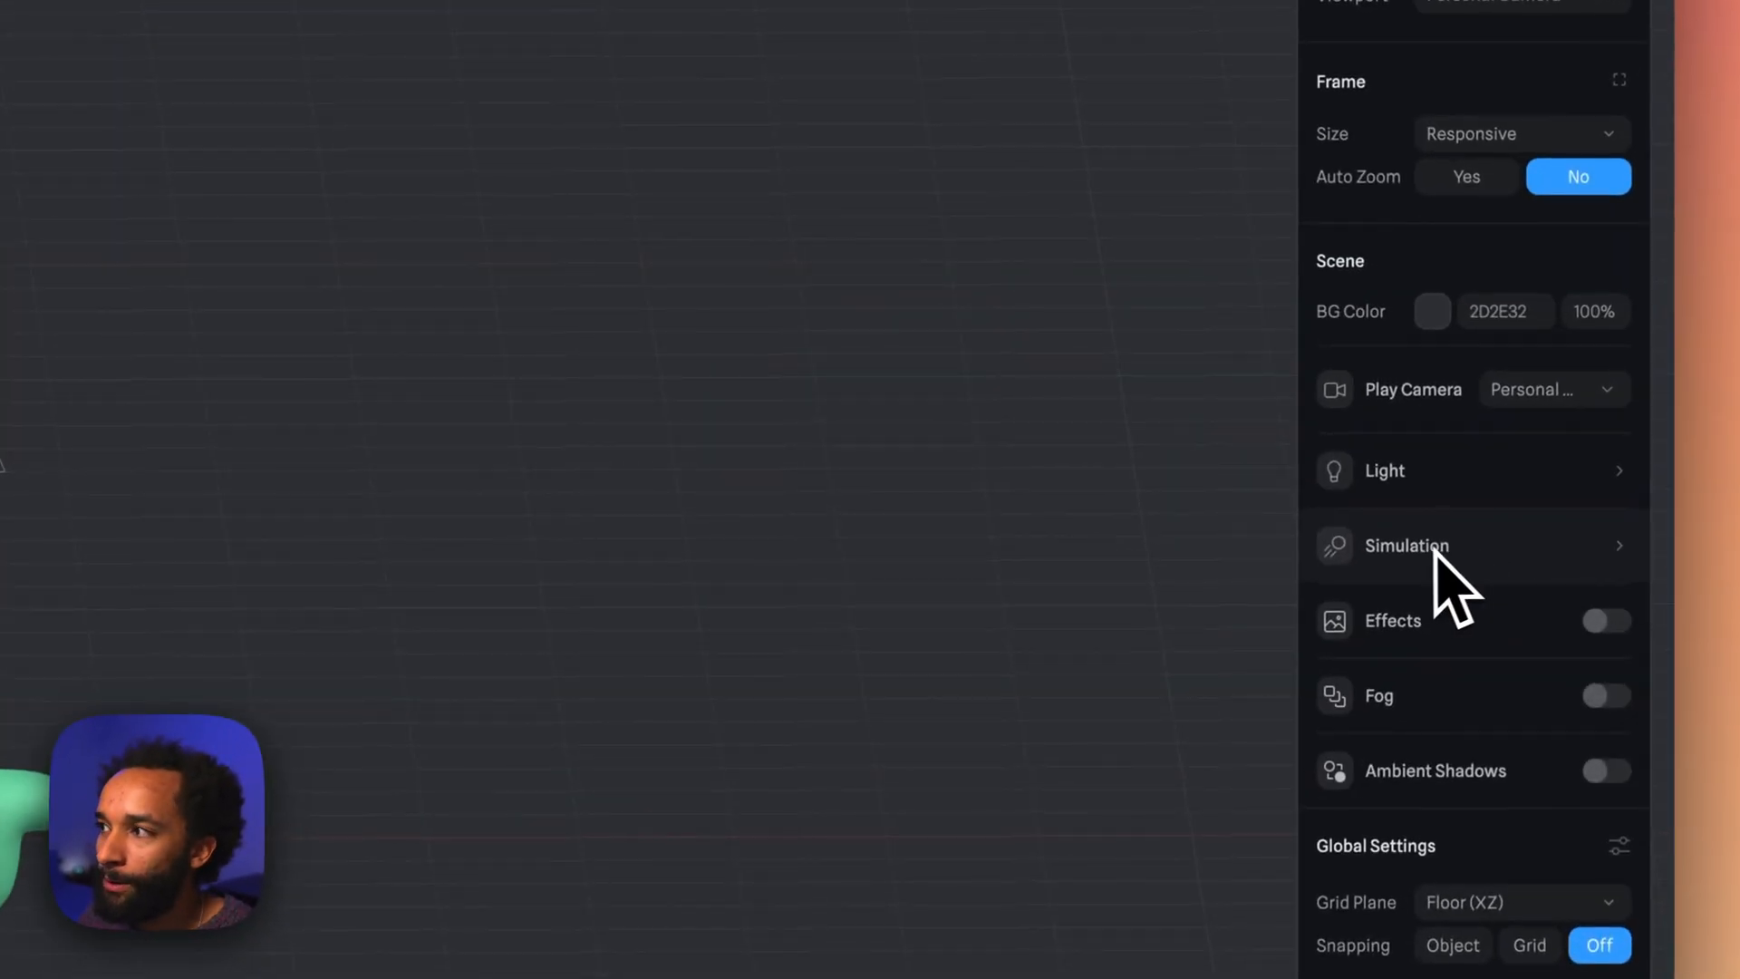
Set the scene's Simulation Physics to Yes and select the I letter group
click(1406, 546)
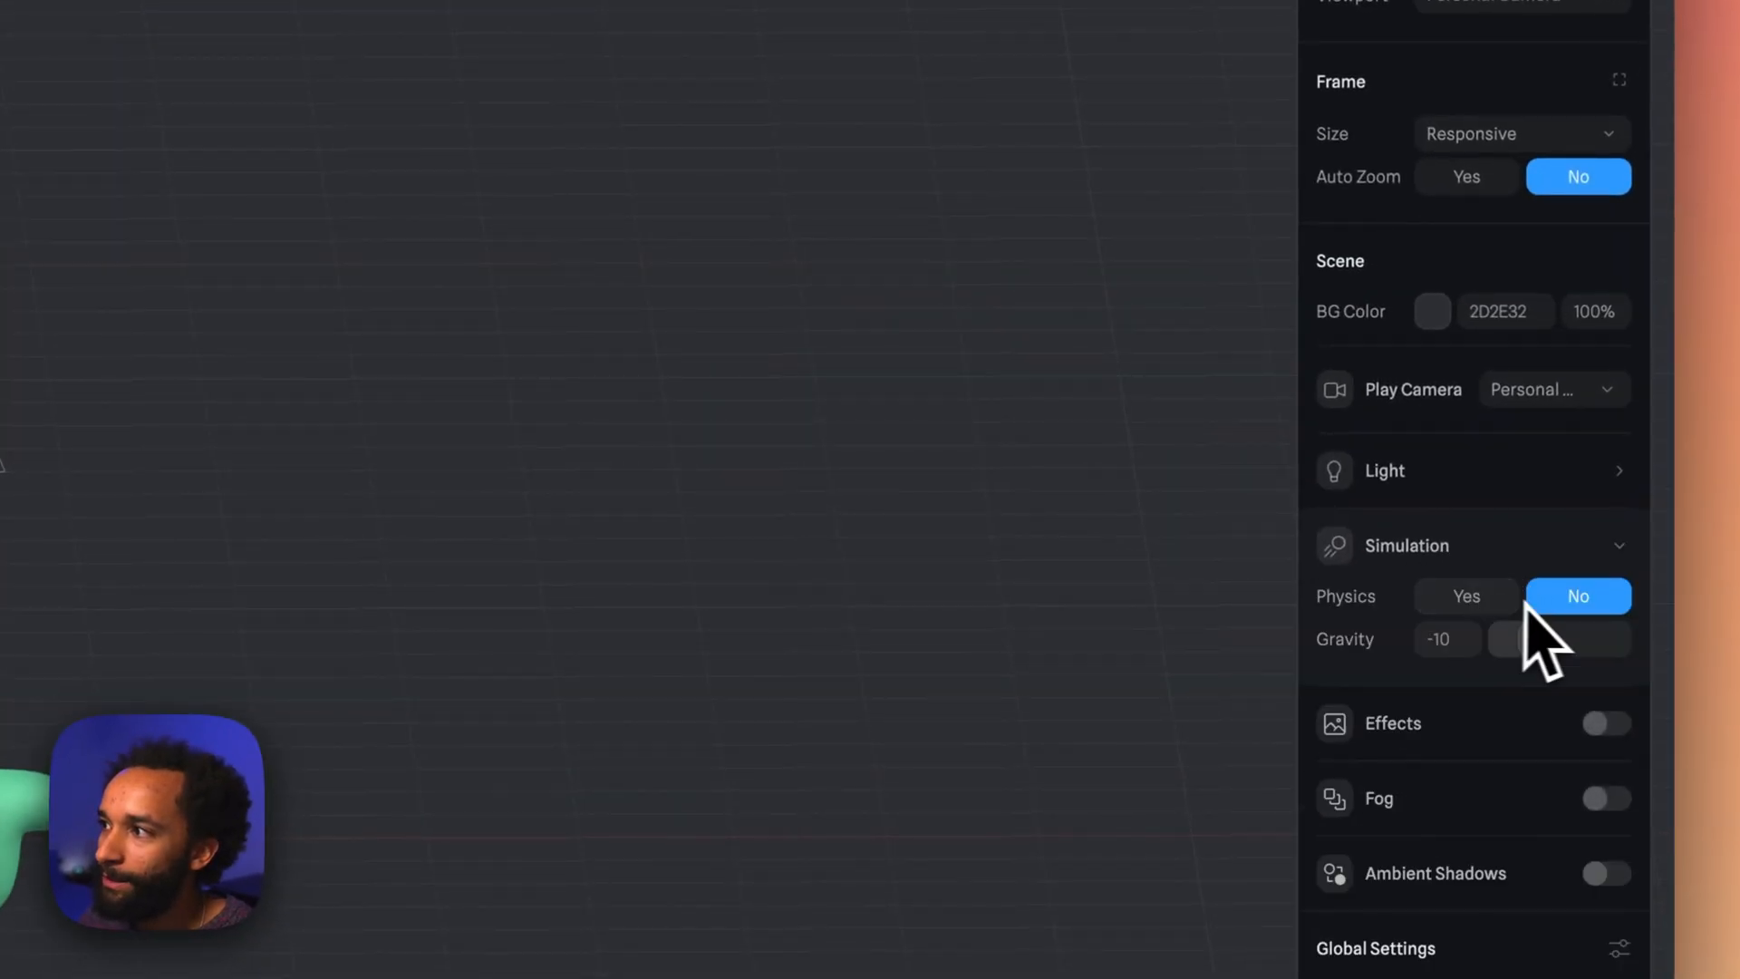
click(1464, 596)
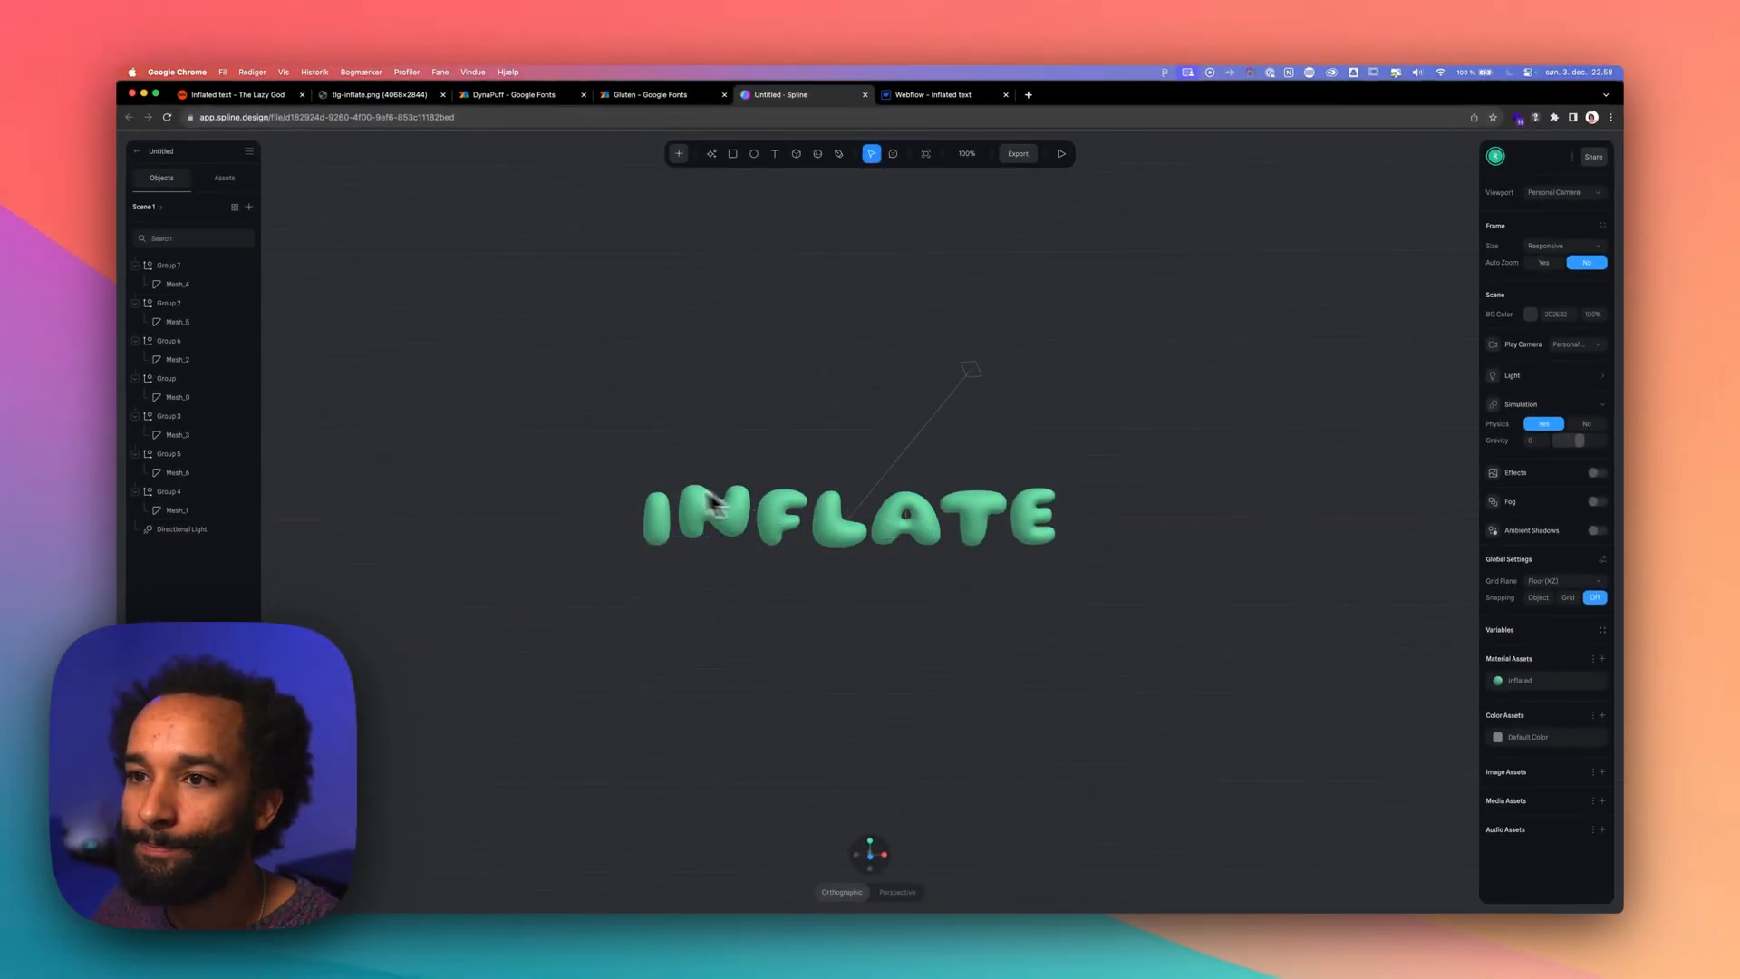
click(167, 379)
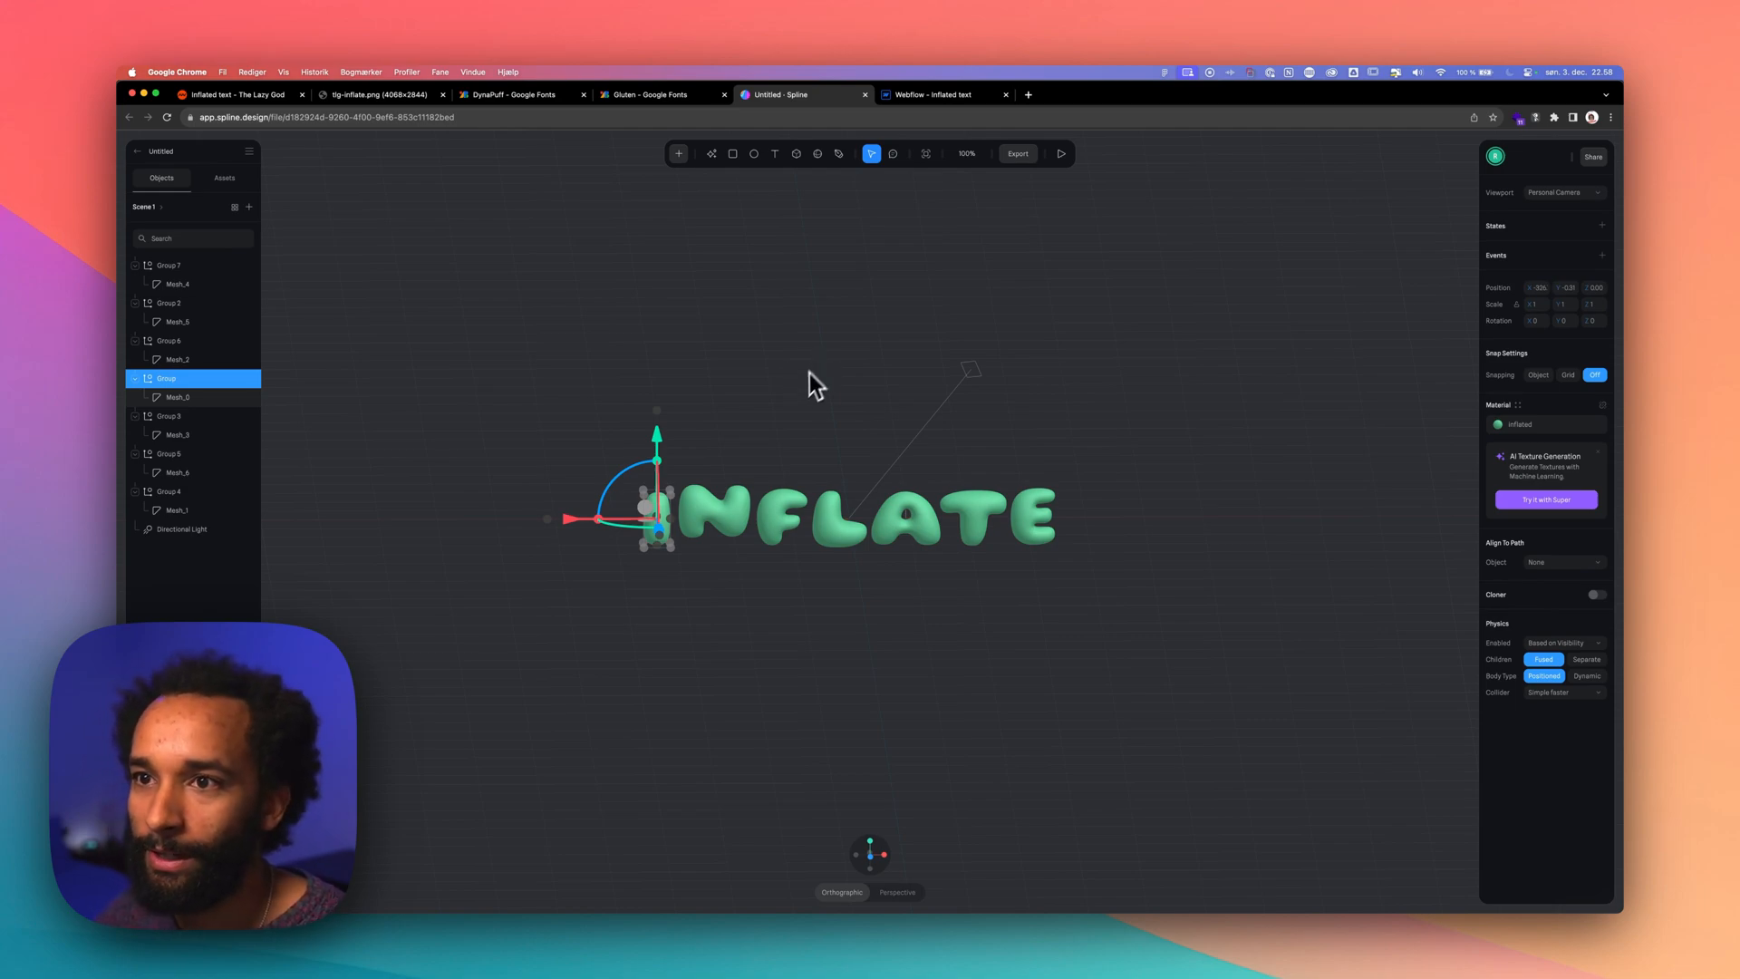
Add a Drag & Drop event to the first letter group as the interaction trigger
click(716, 511)
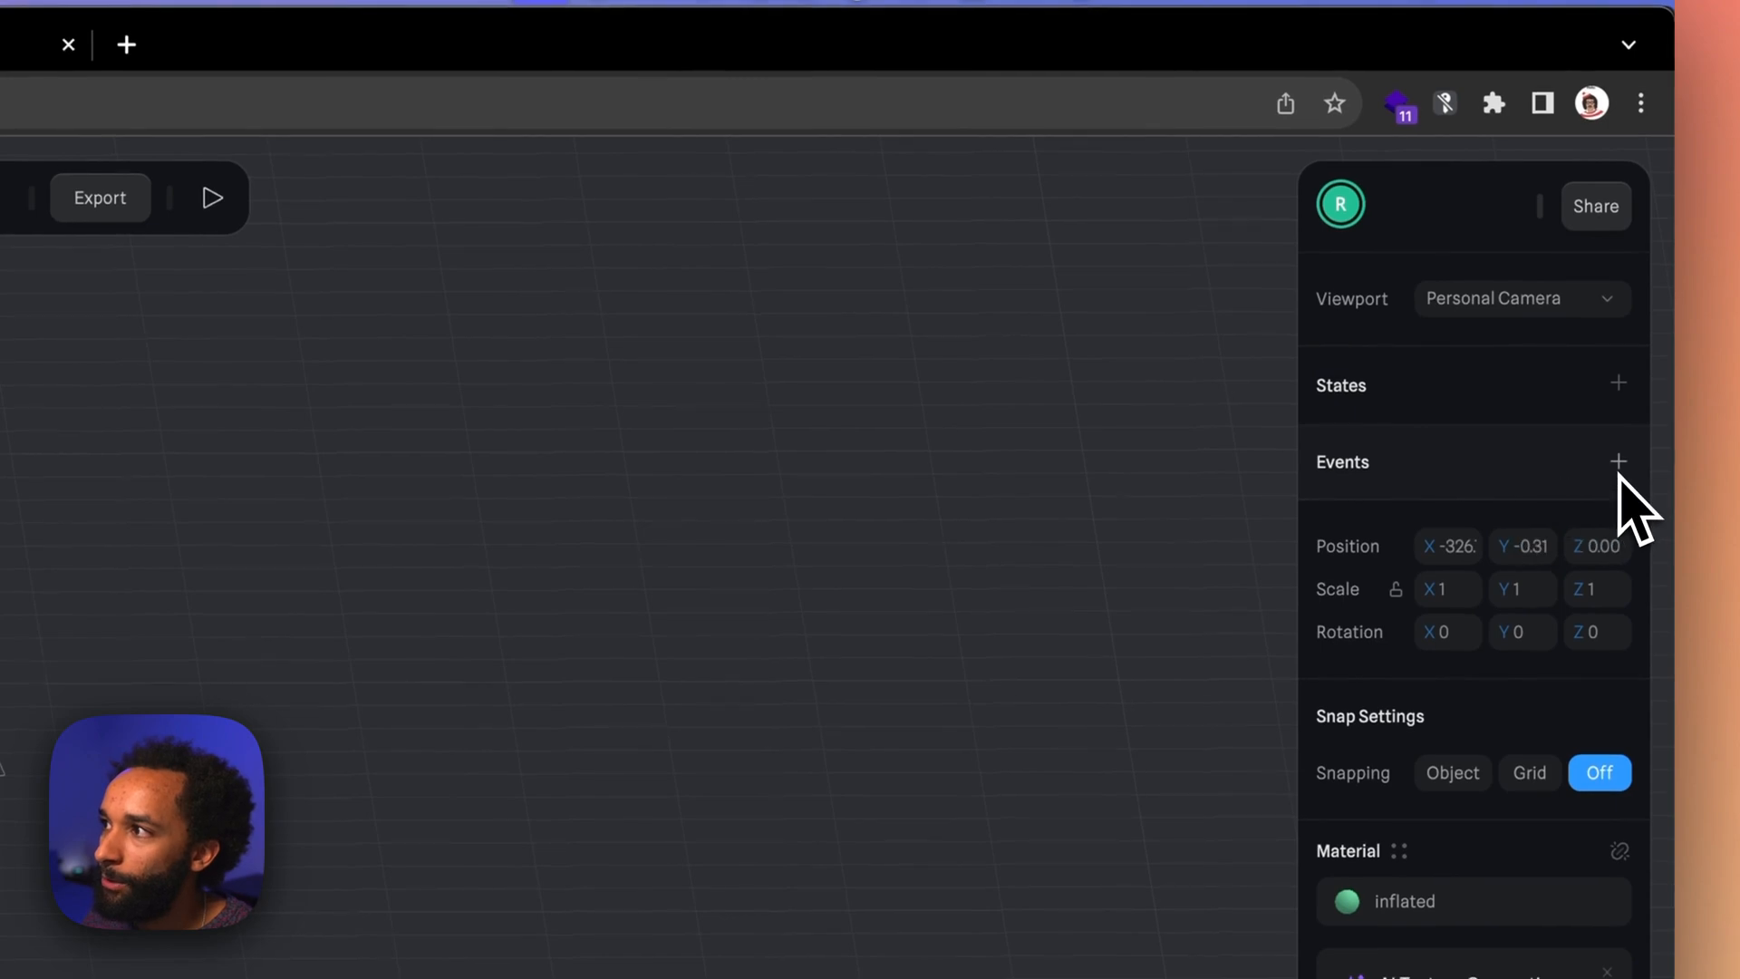
click(1616, 462)
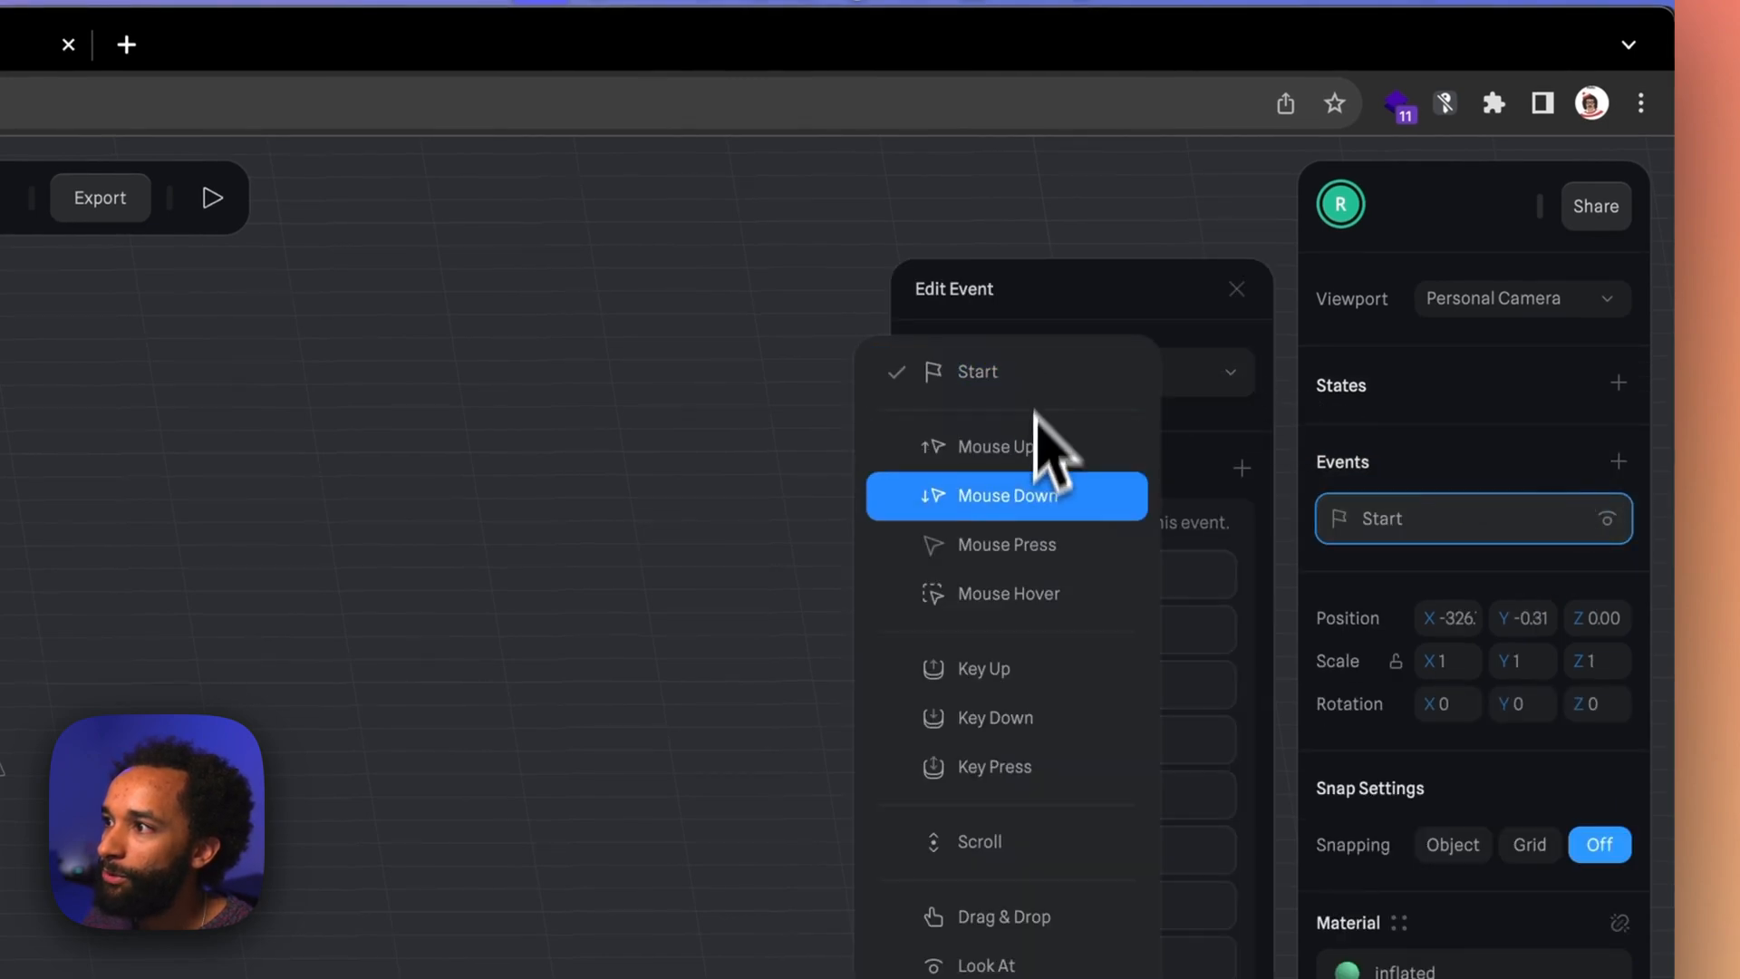
click(1006, 916)
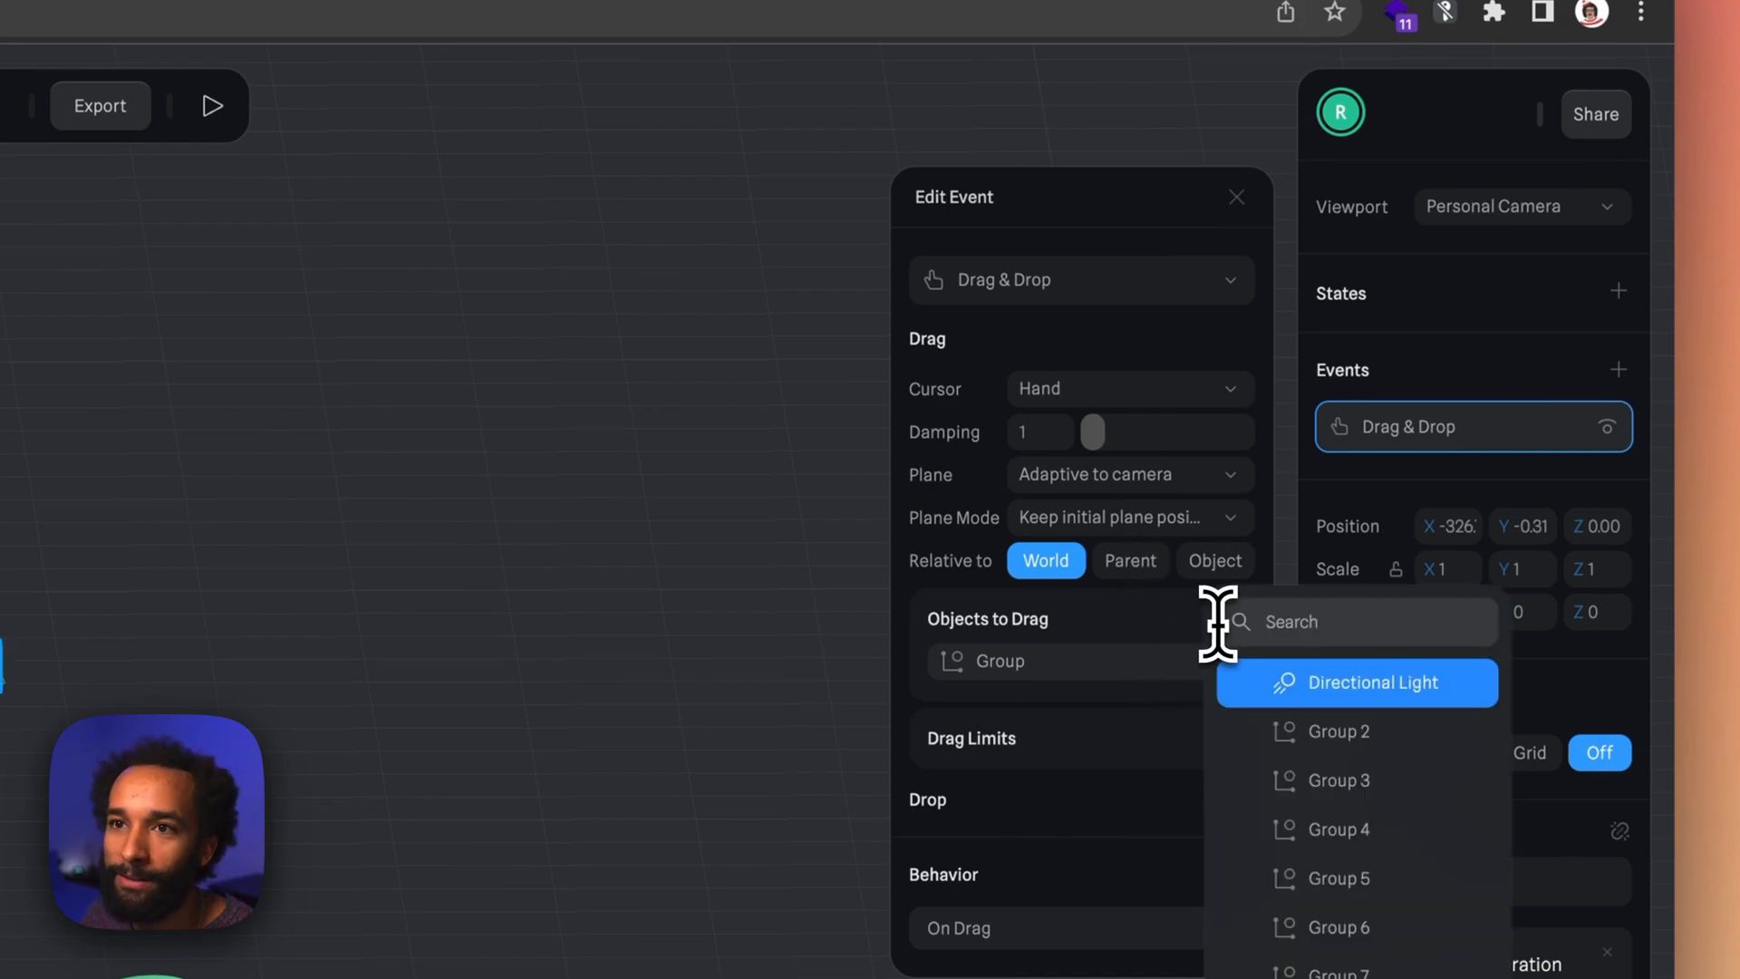
mouse_move(1315, 732)
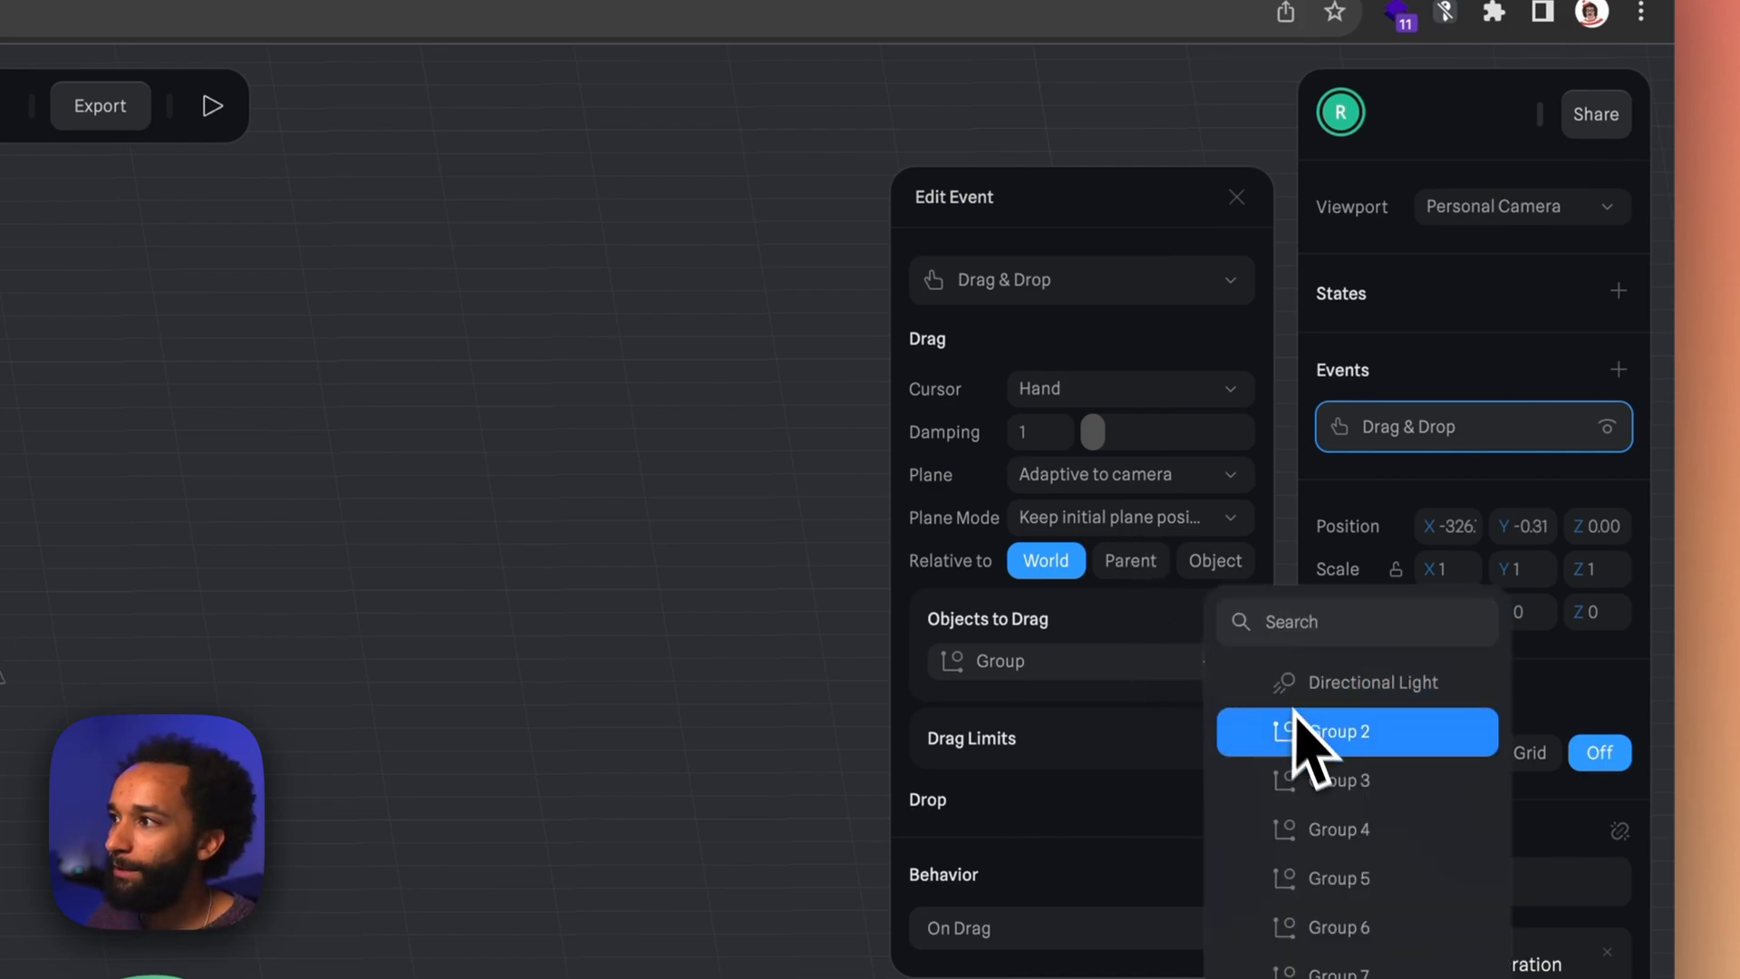
Add Group 2 and further letter groups to the event's Objects to Drag list
click(1338, 731)
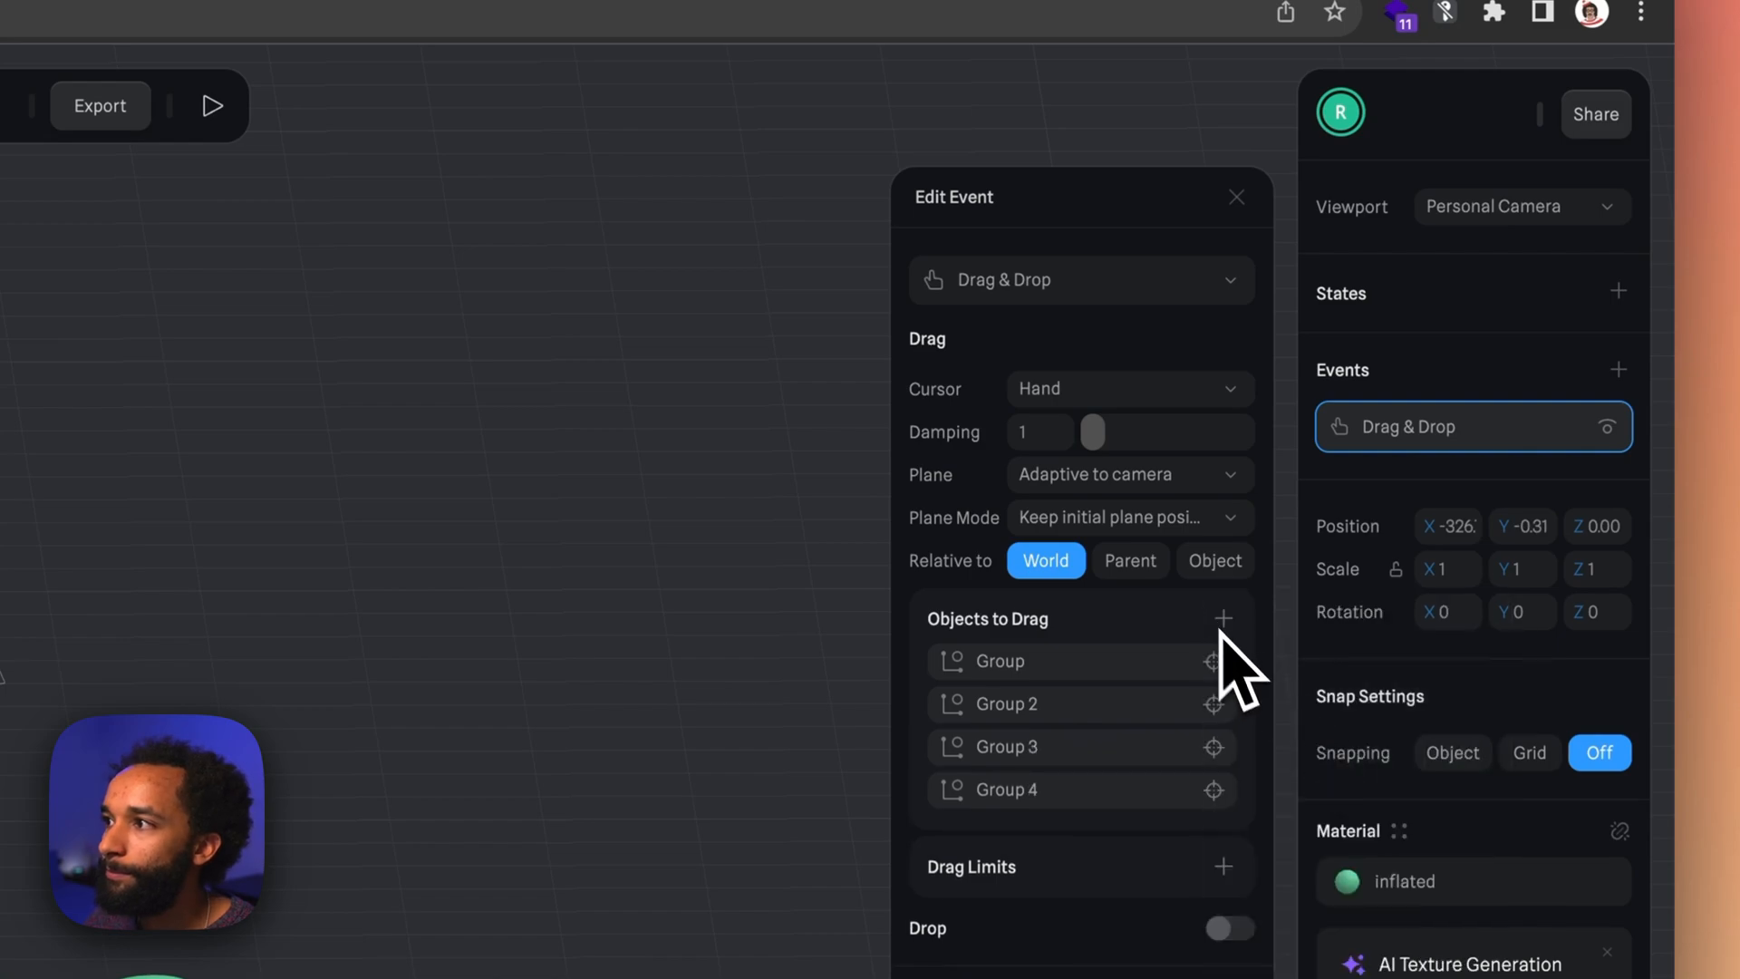
click(1234, 196)
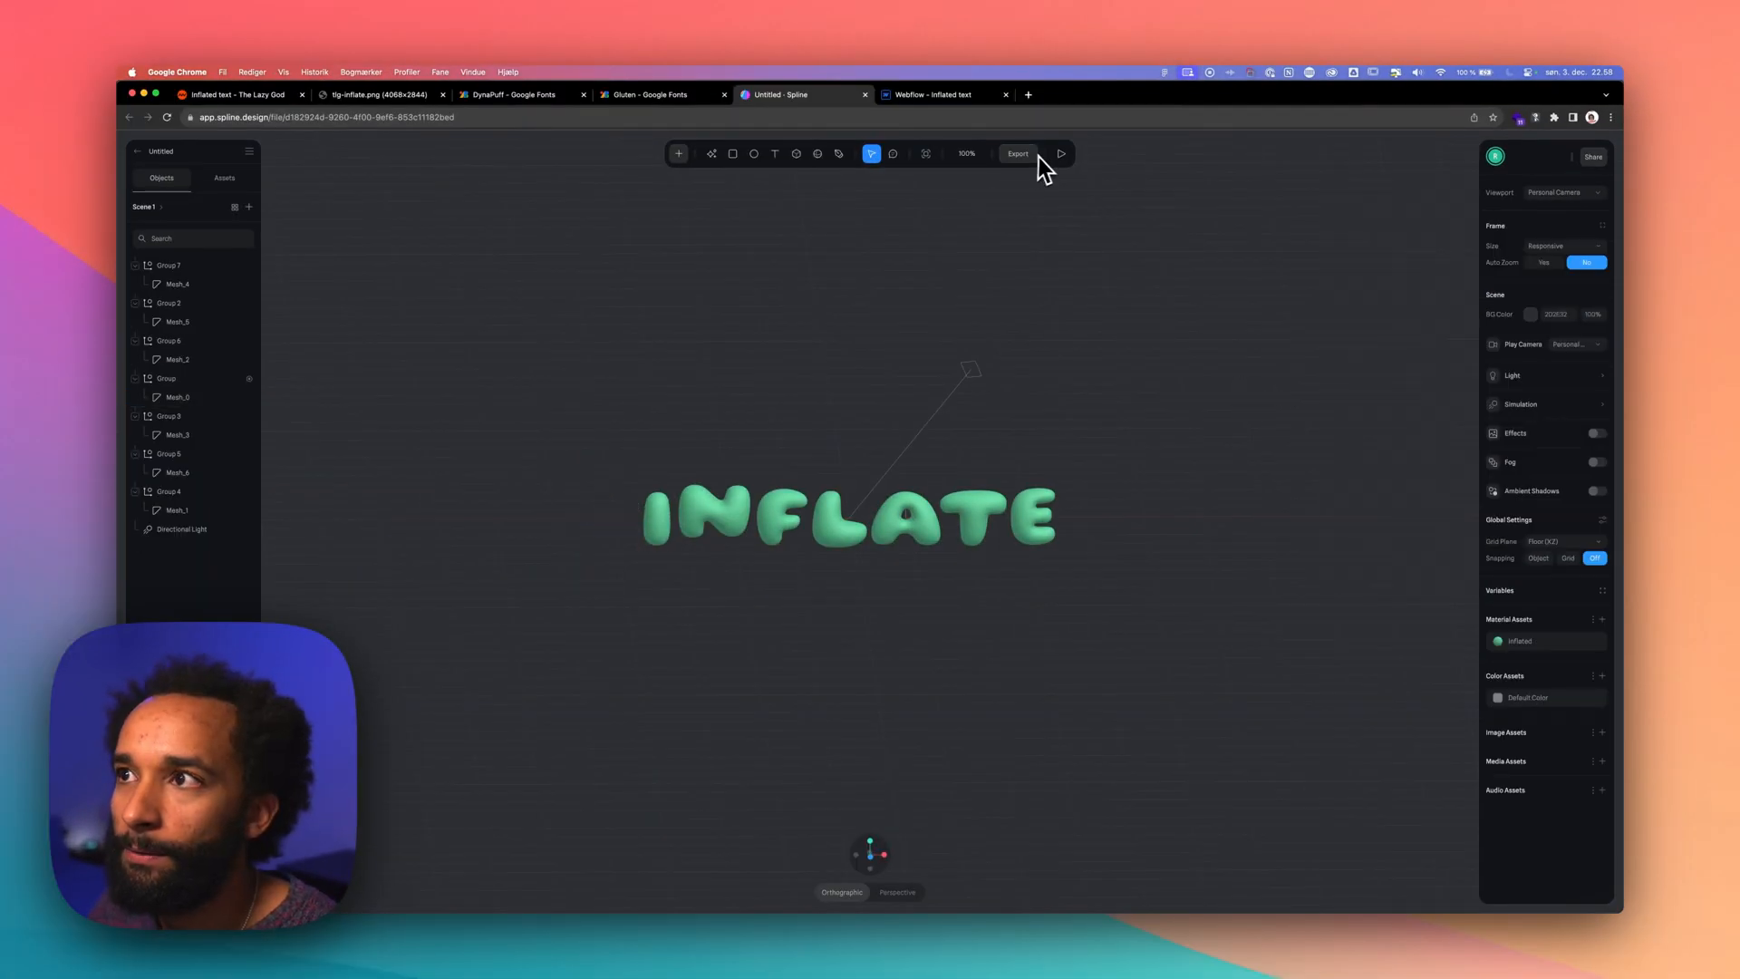
Preview dragging the letters, set all groups to Dynamic physics bodies, and preview again
click(1060, 152)
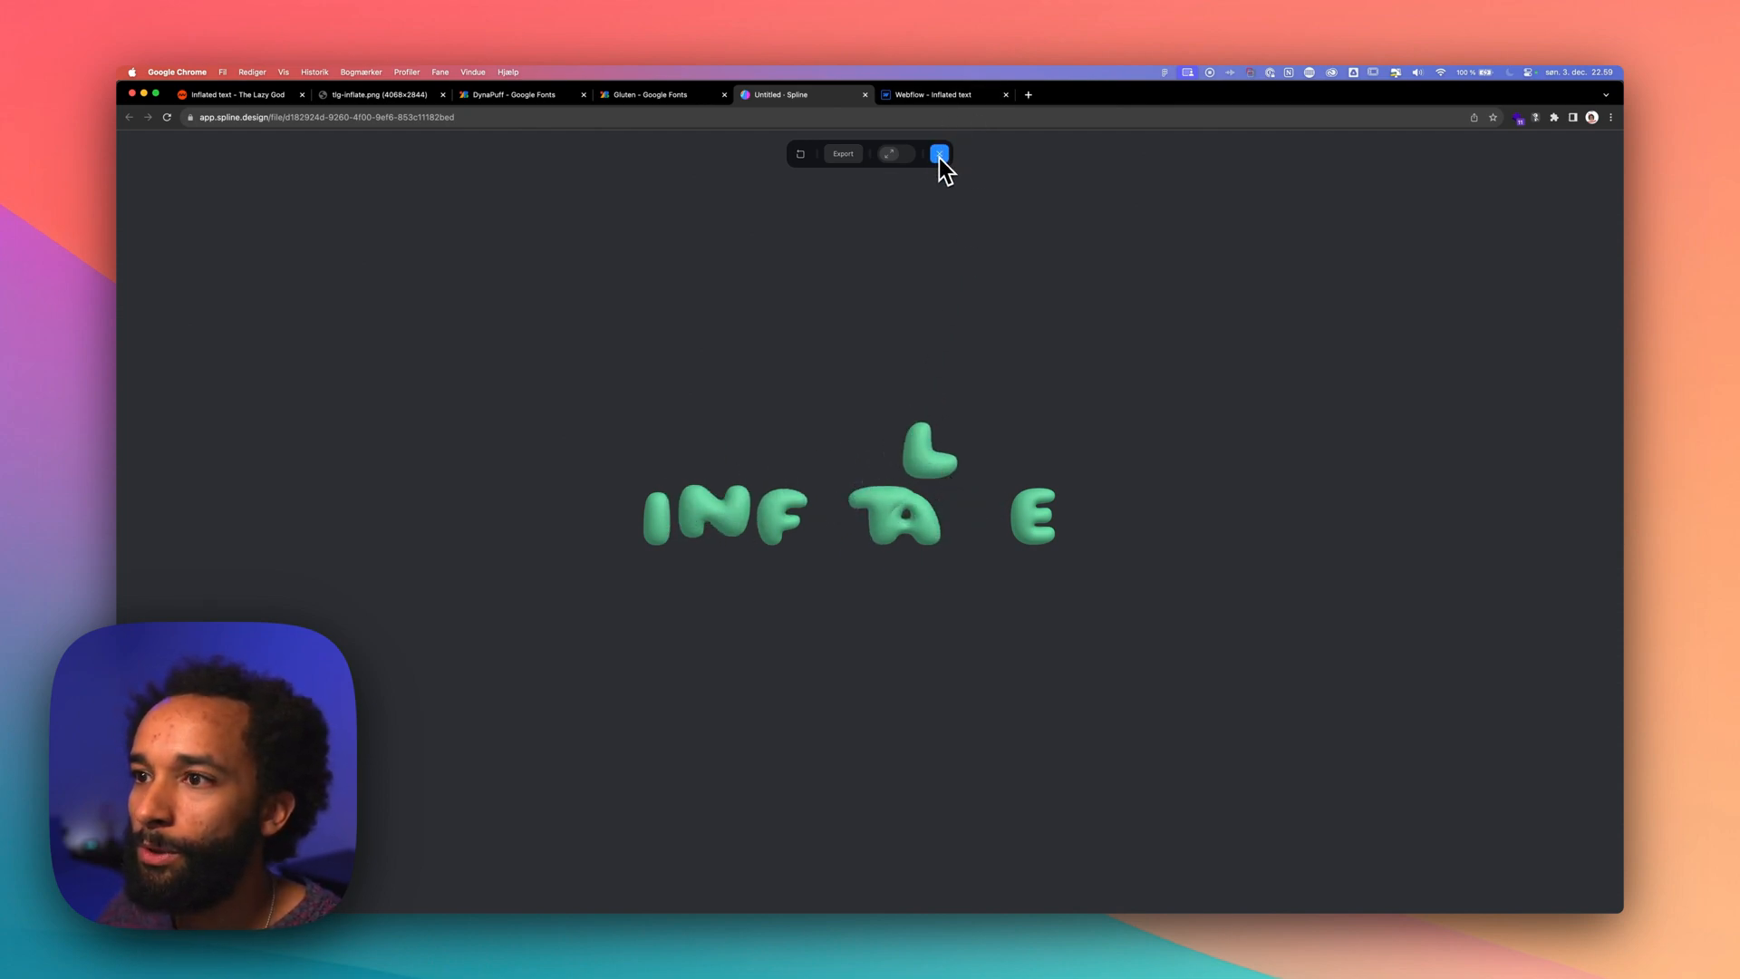
click(939, 153)
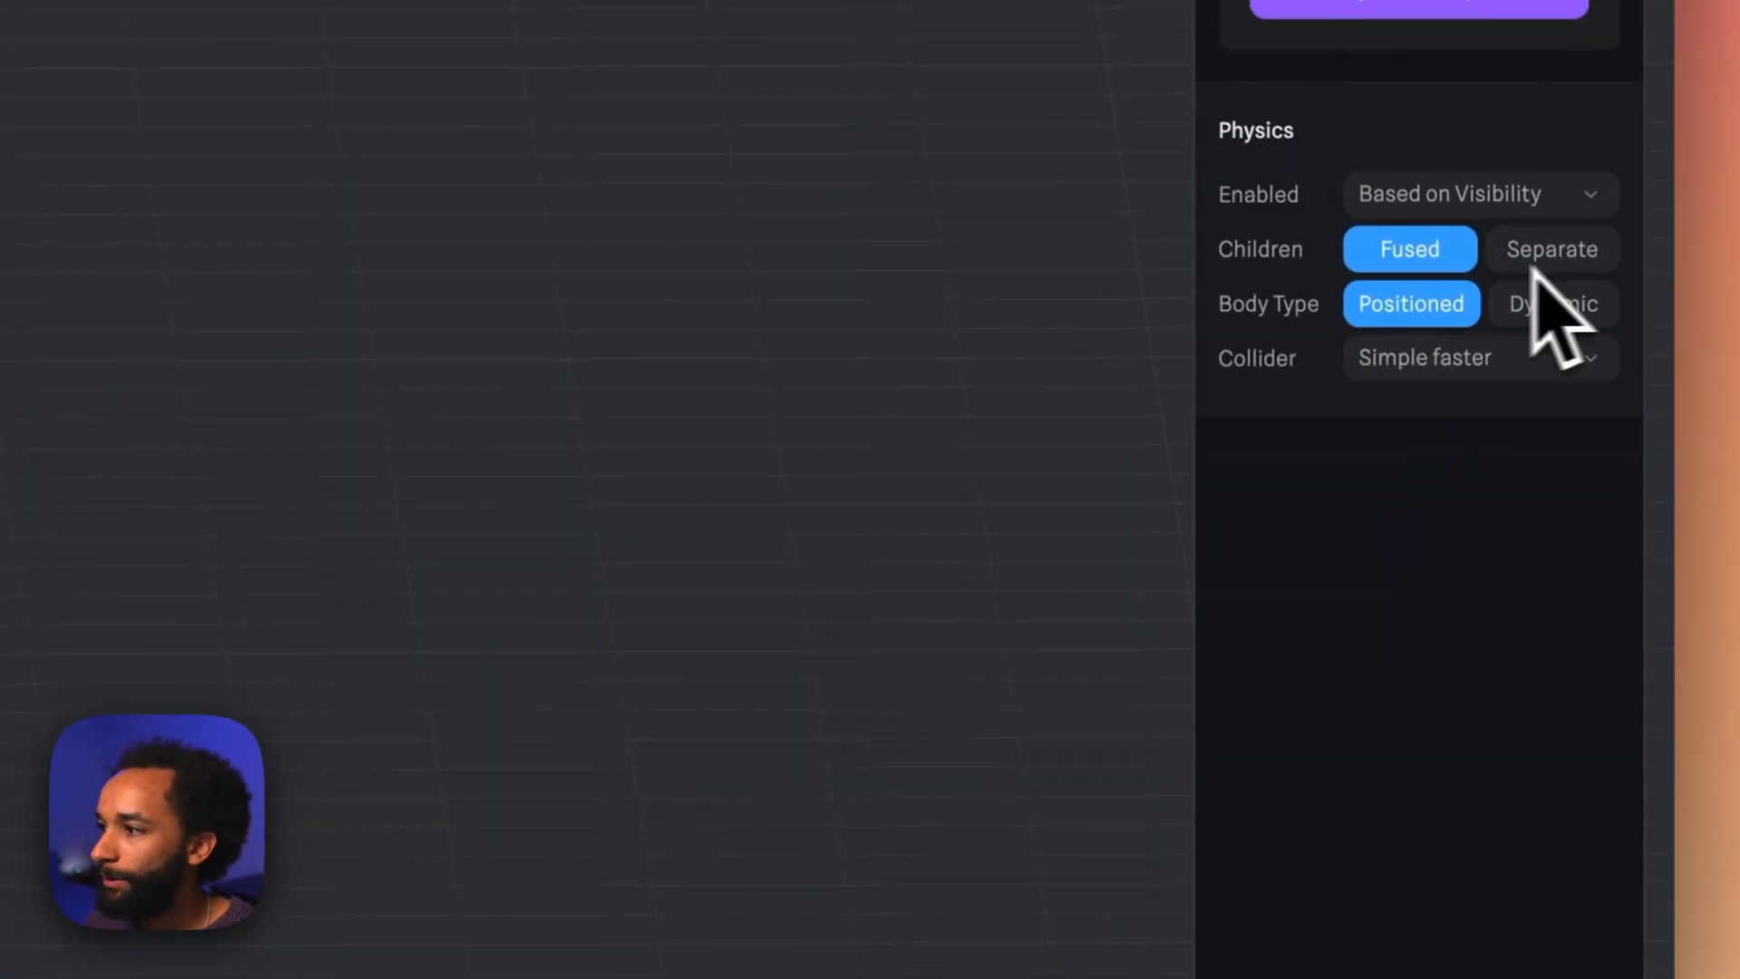
mouse_move(1564, 366)
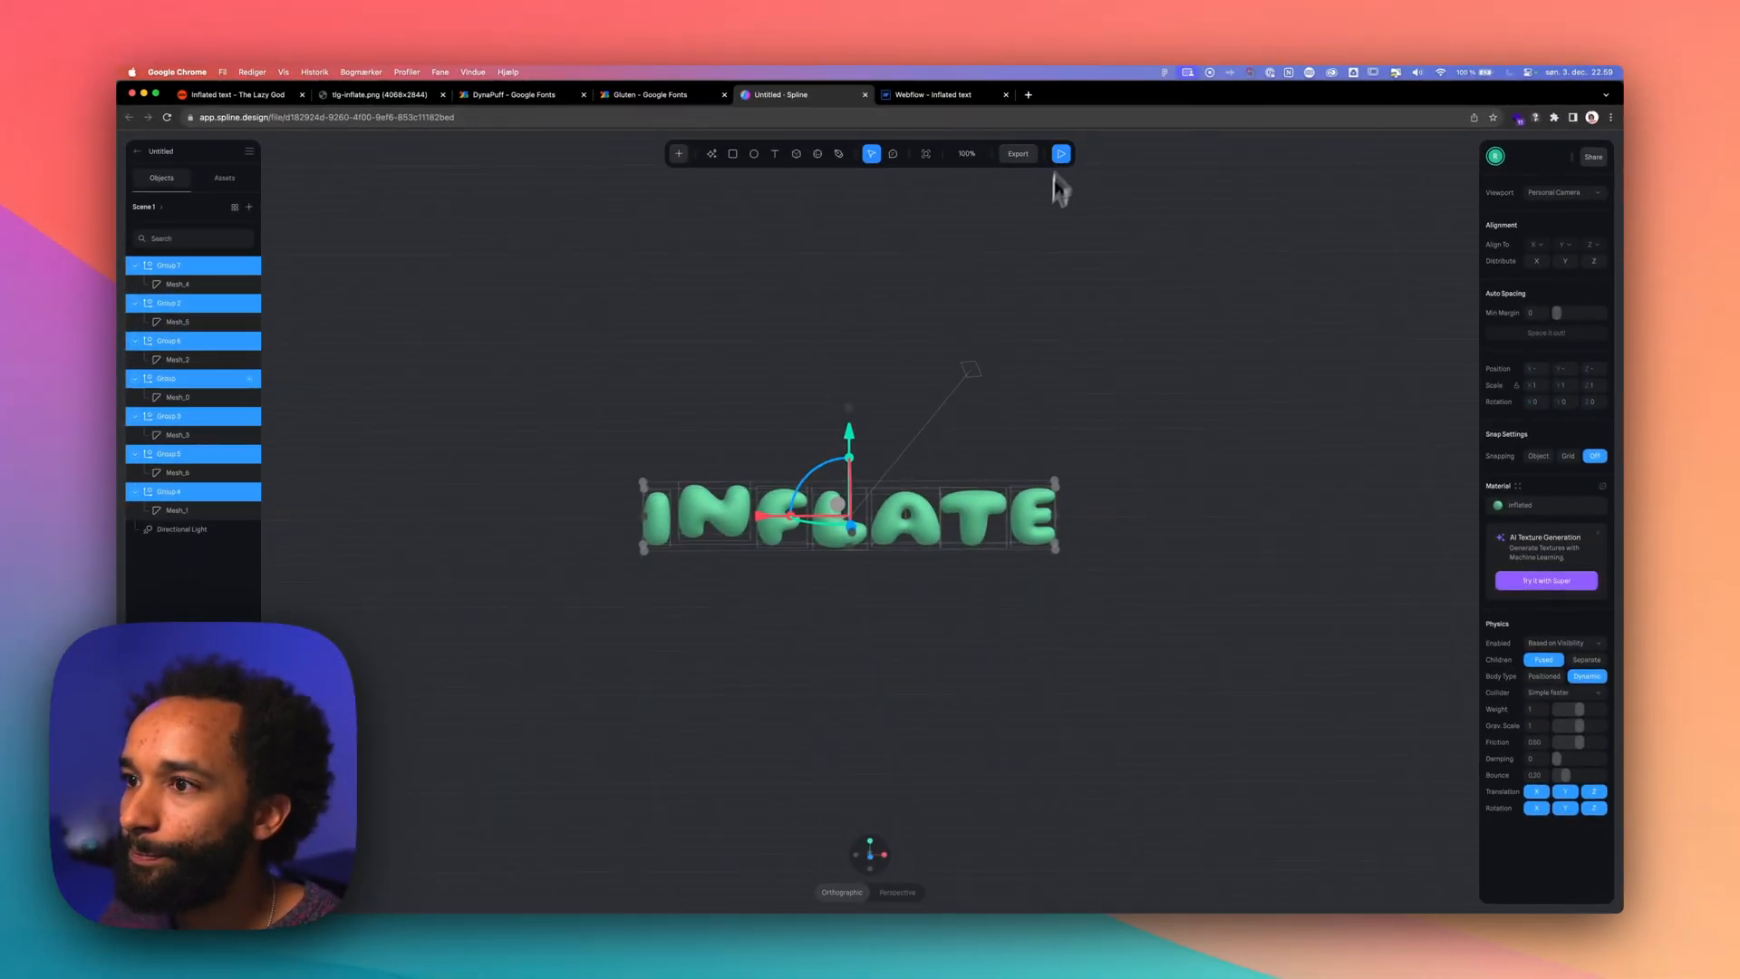
click(1061, 152)
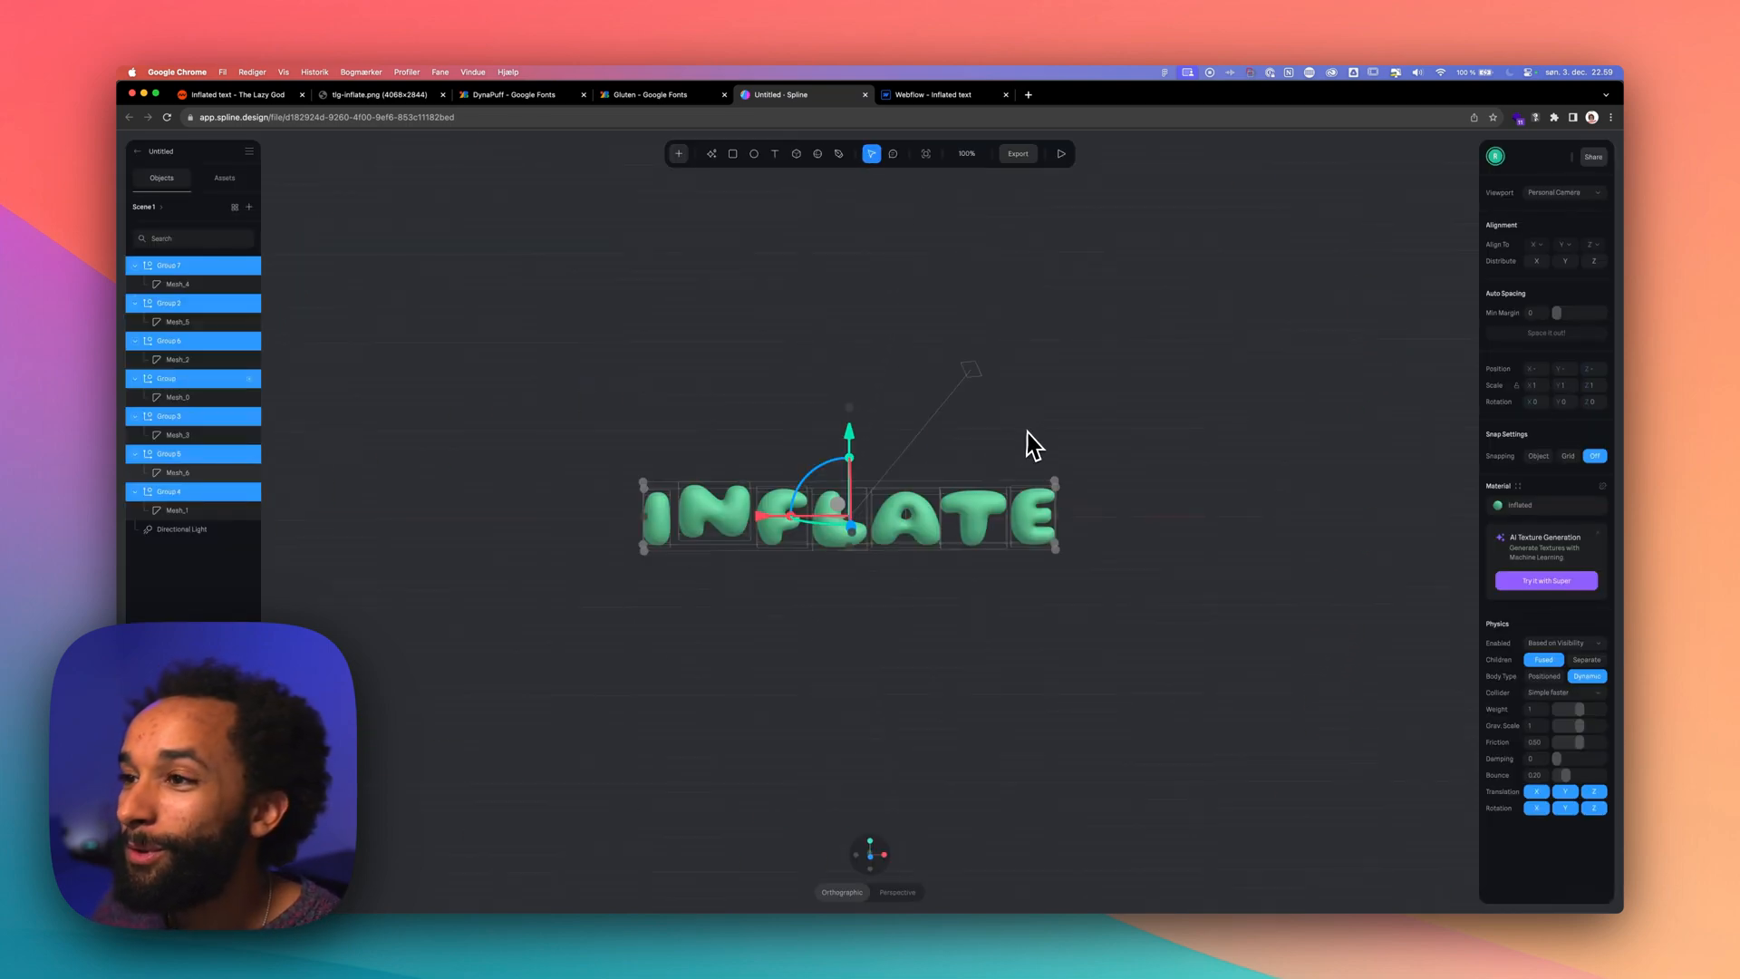
Add a large cube and position it behind the INFLATE letters with the gizmo
click(1140, 459)
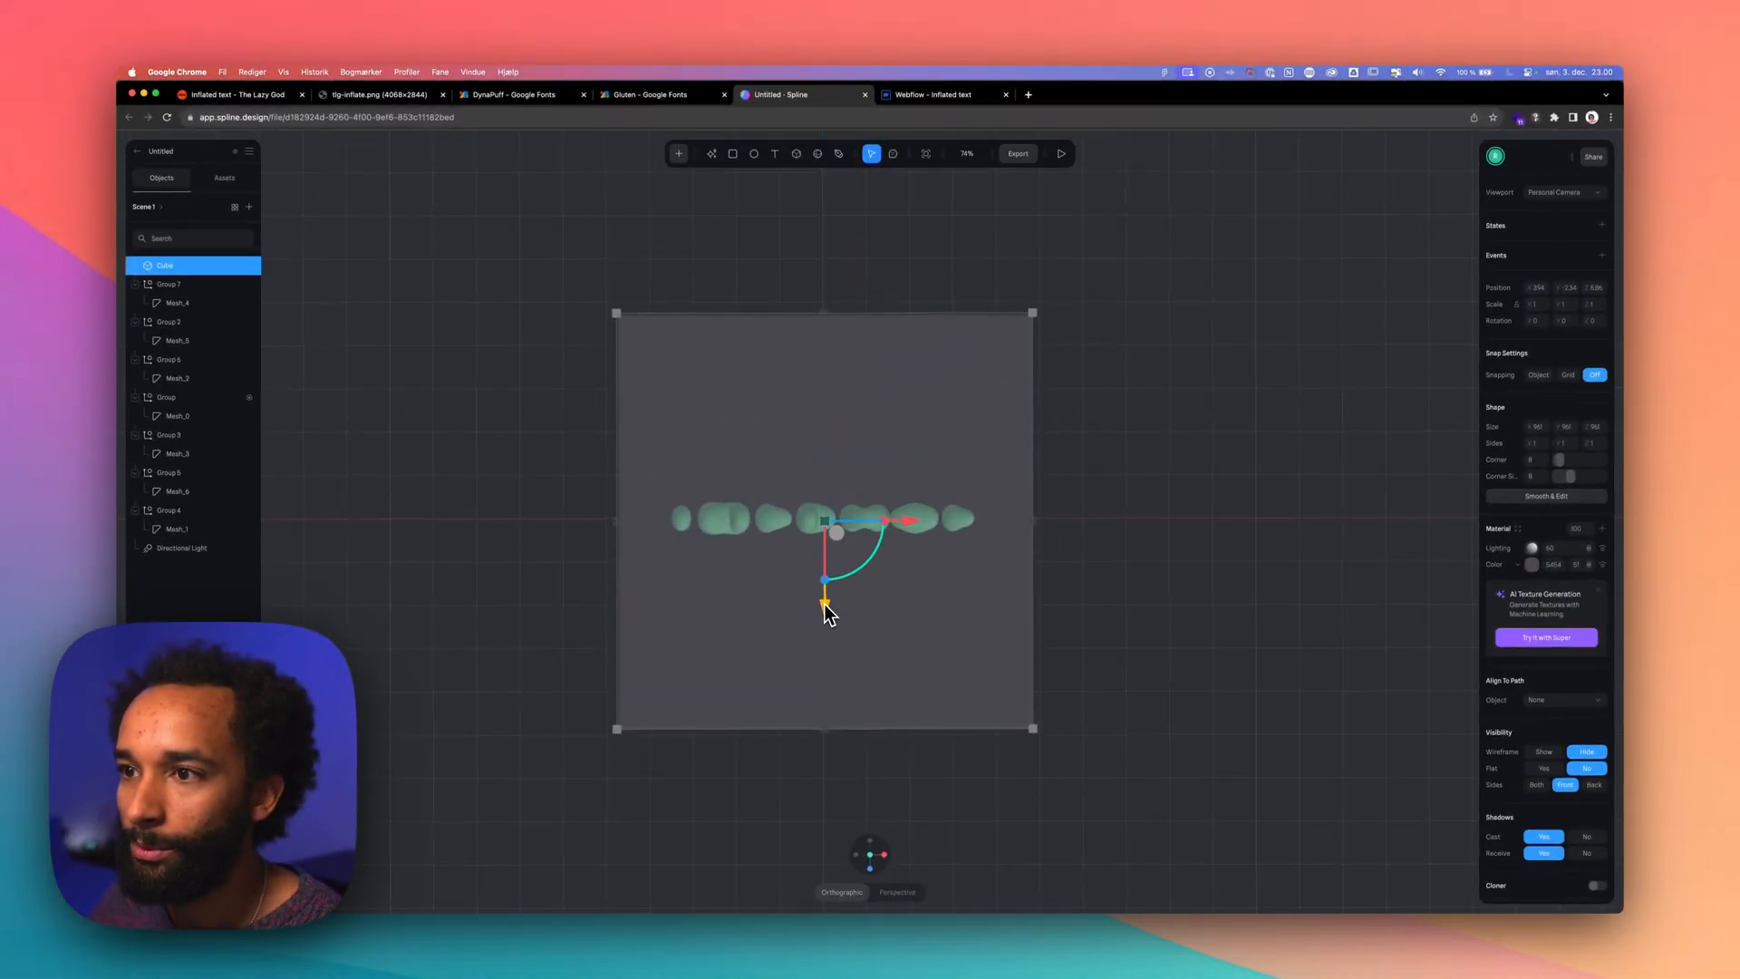
click(1188, 599)
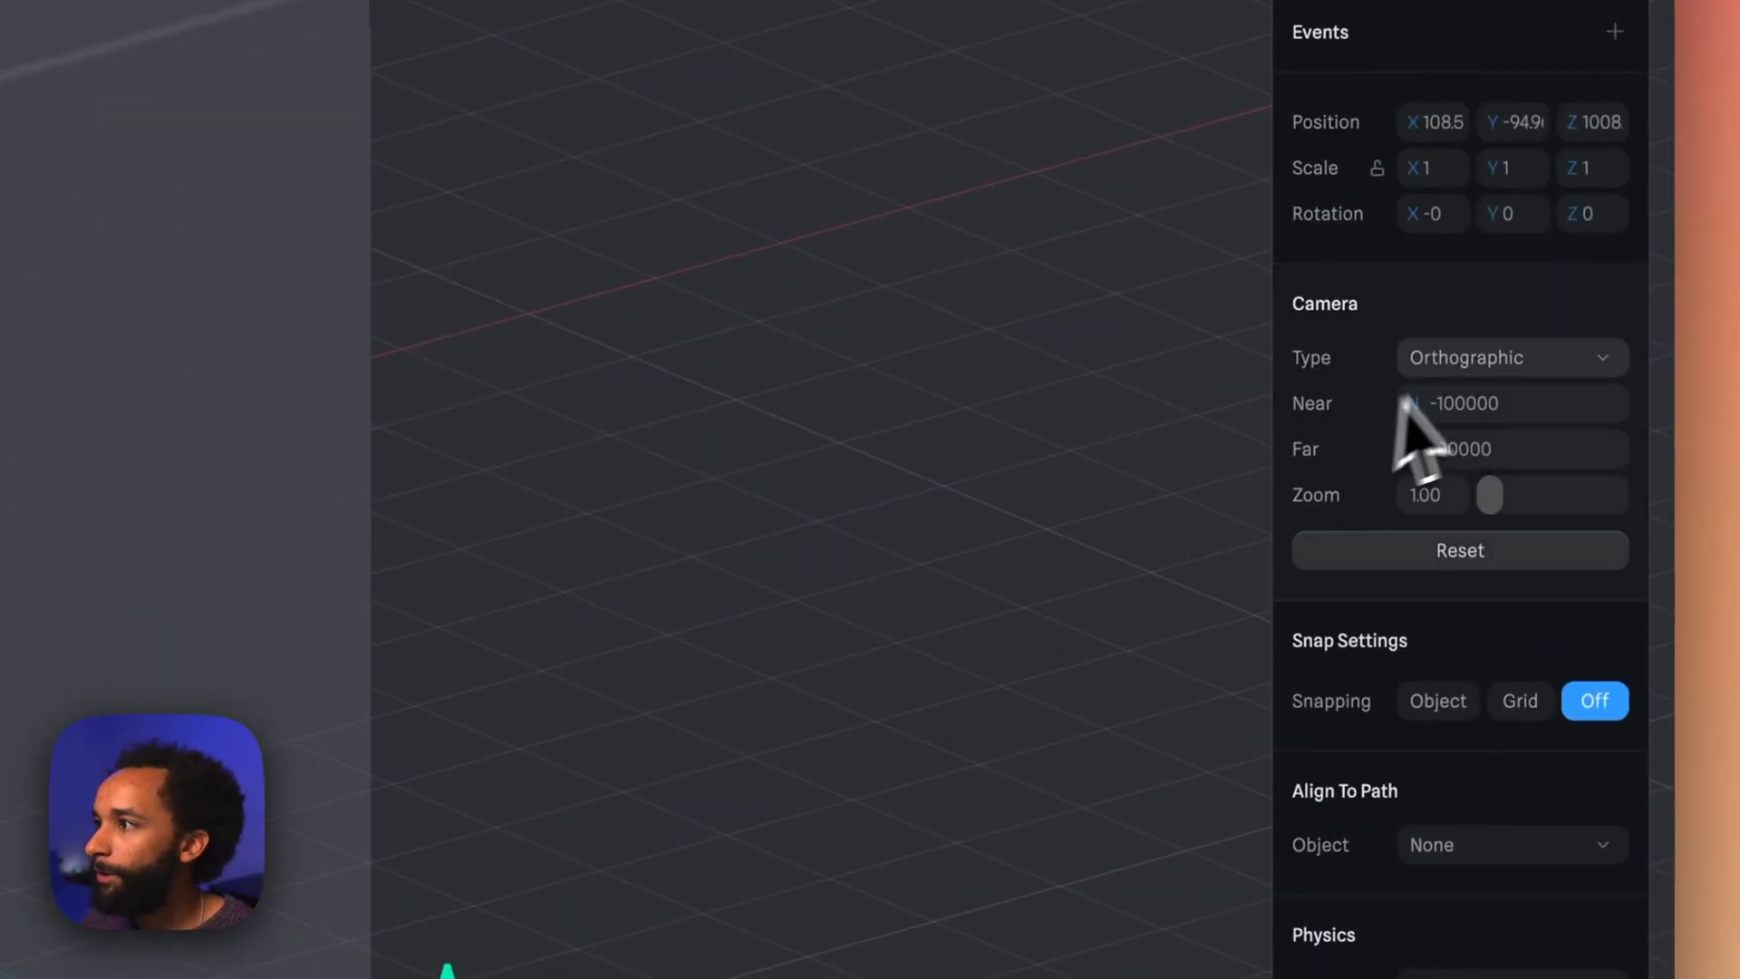
Set the camera type to Perspective with a field of view of 5
click(1510, 357)
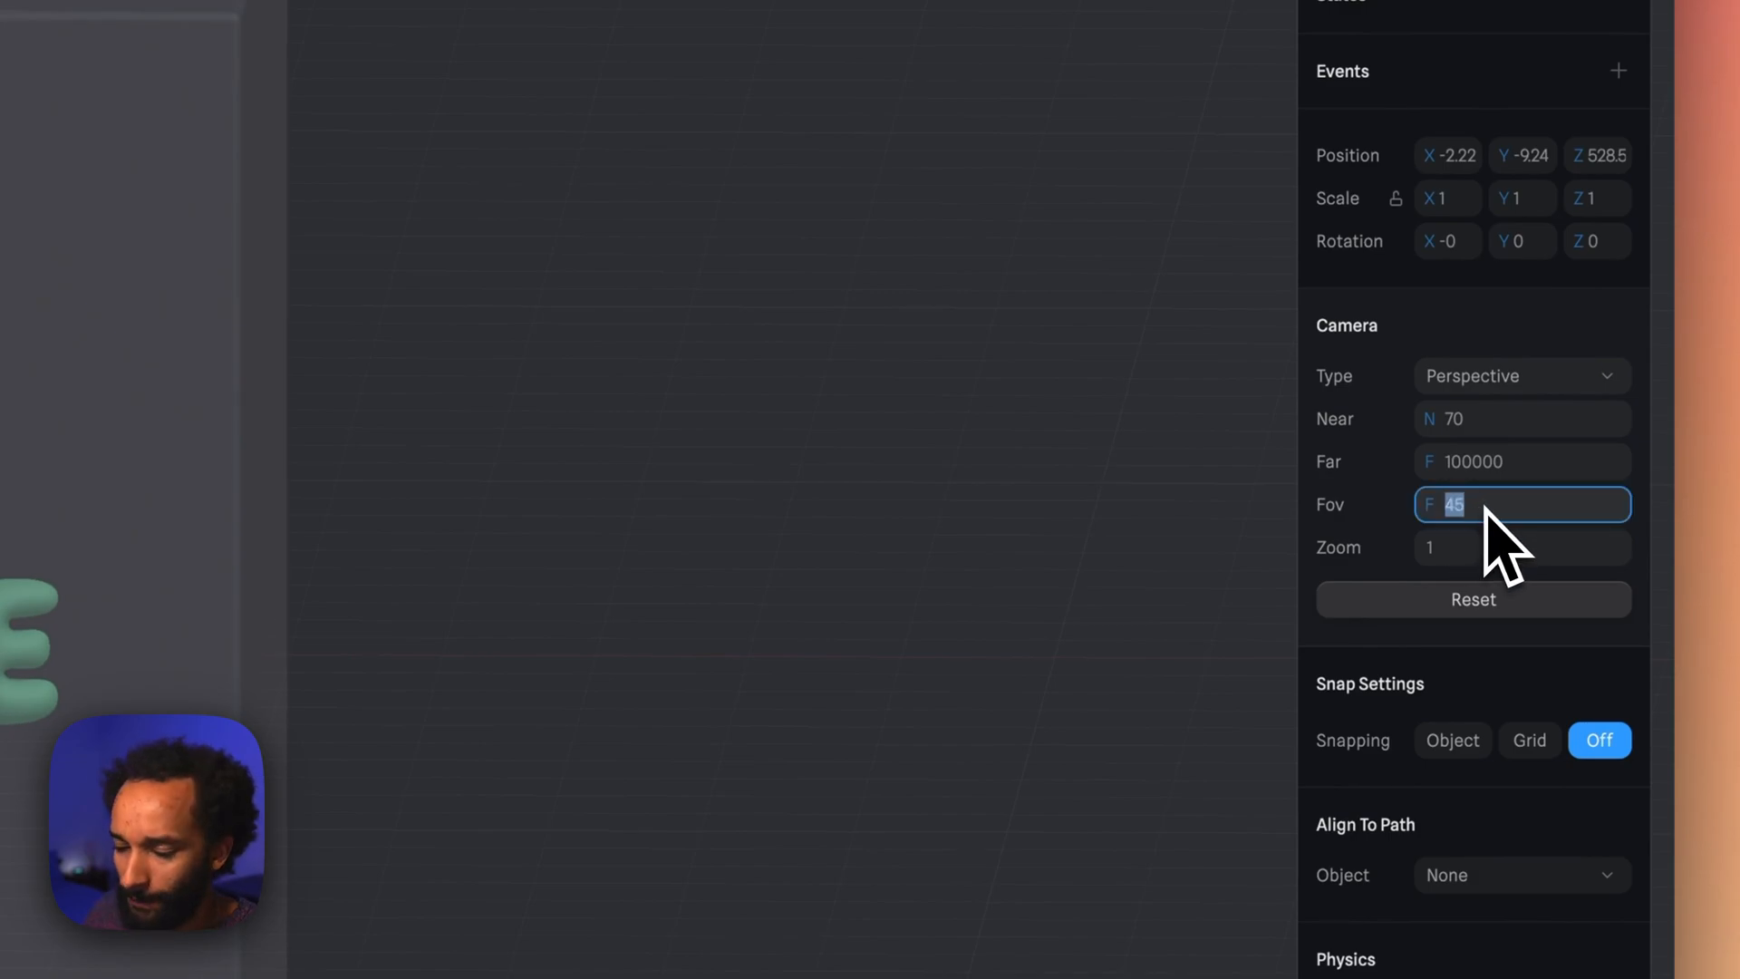
text(5)
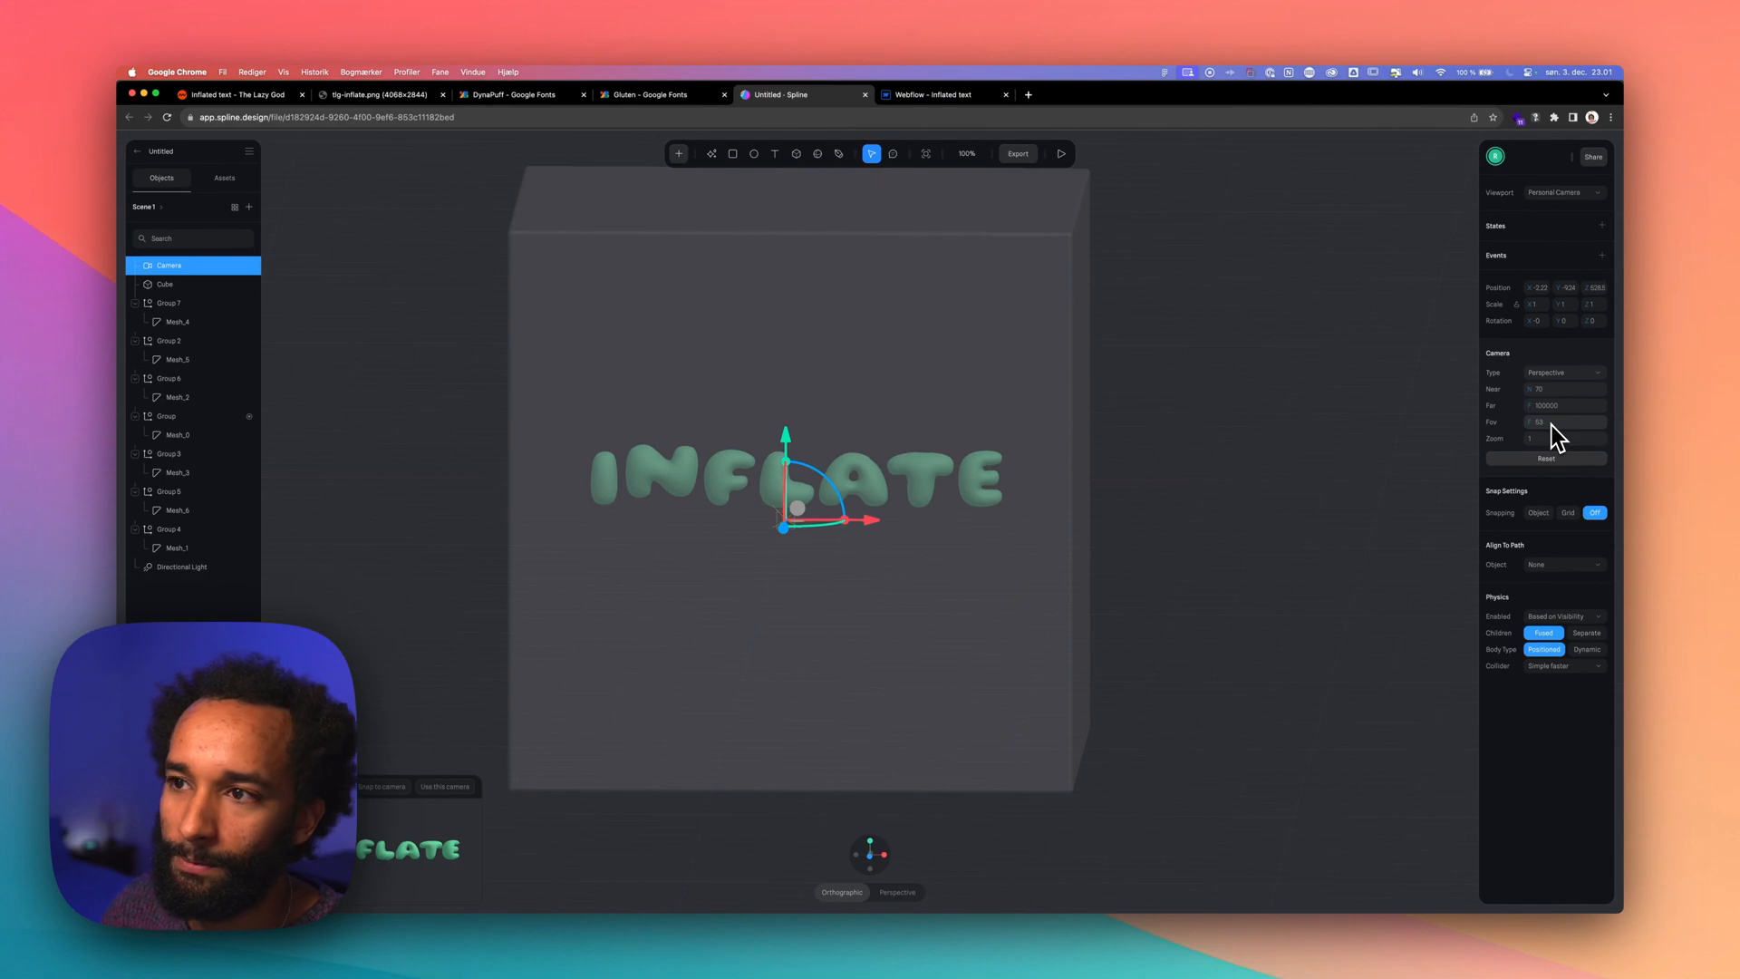
click(1061, 152)
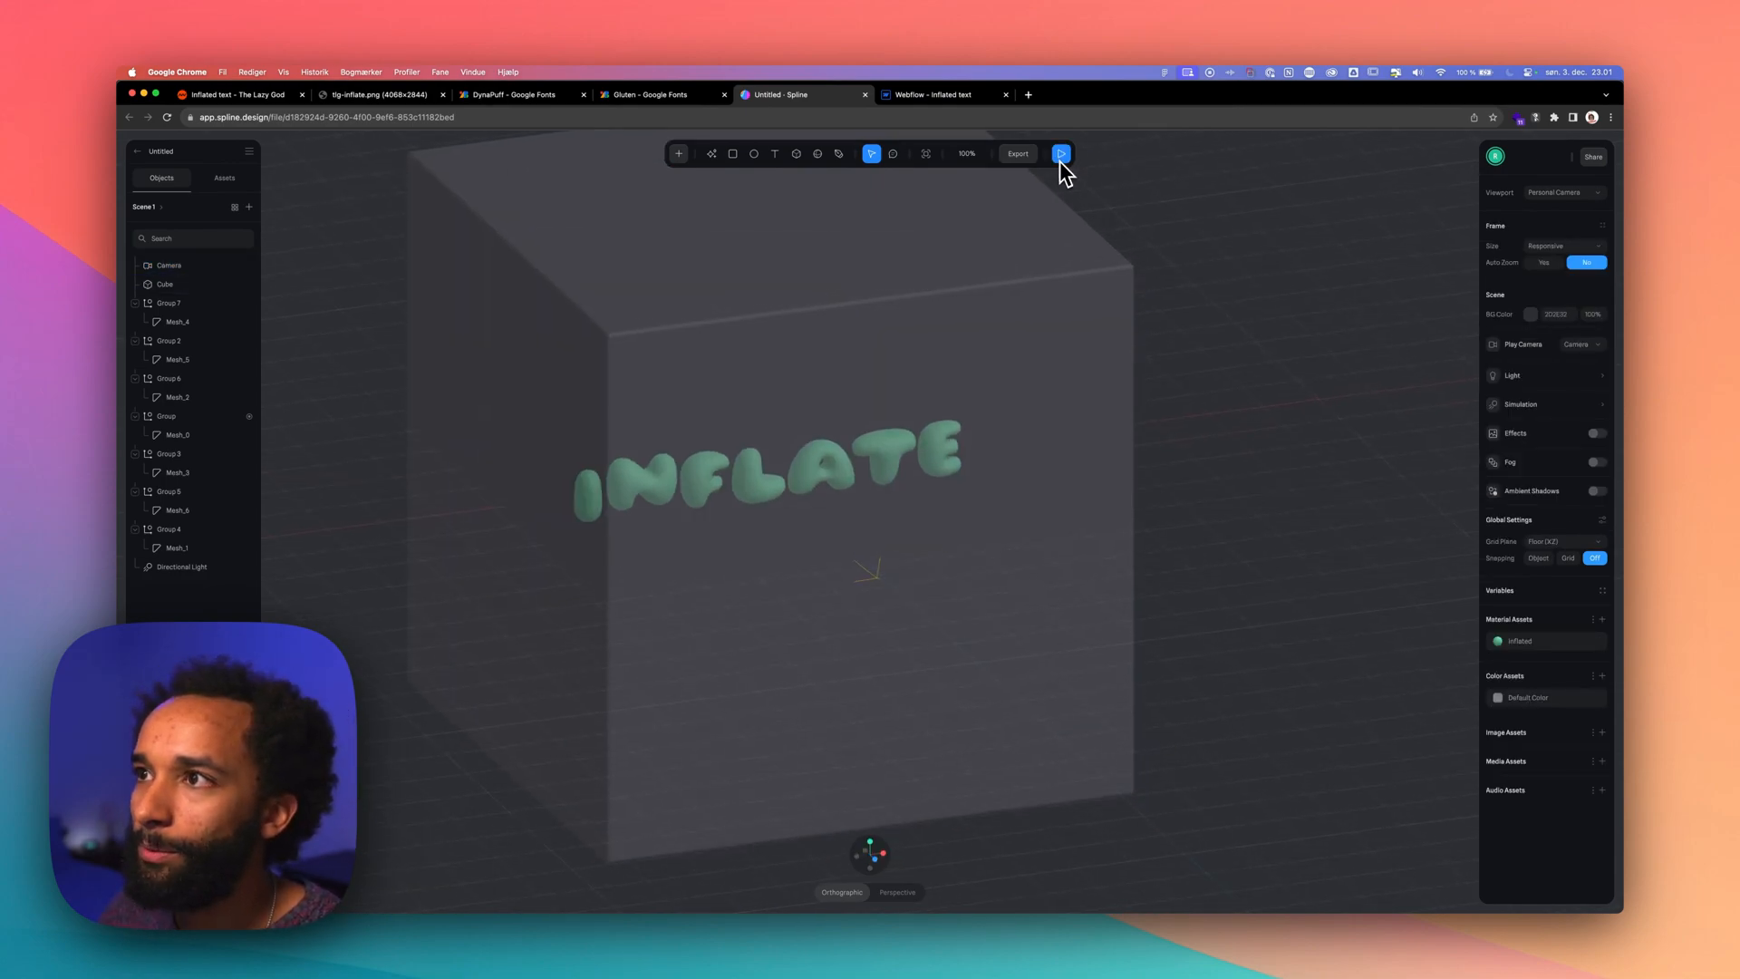
Set the export Play Settings to hide the BG Color, then preview the letters scattering
click(1060, 152)
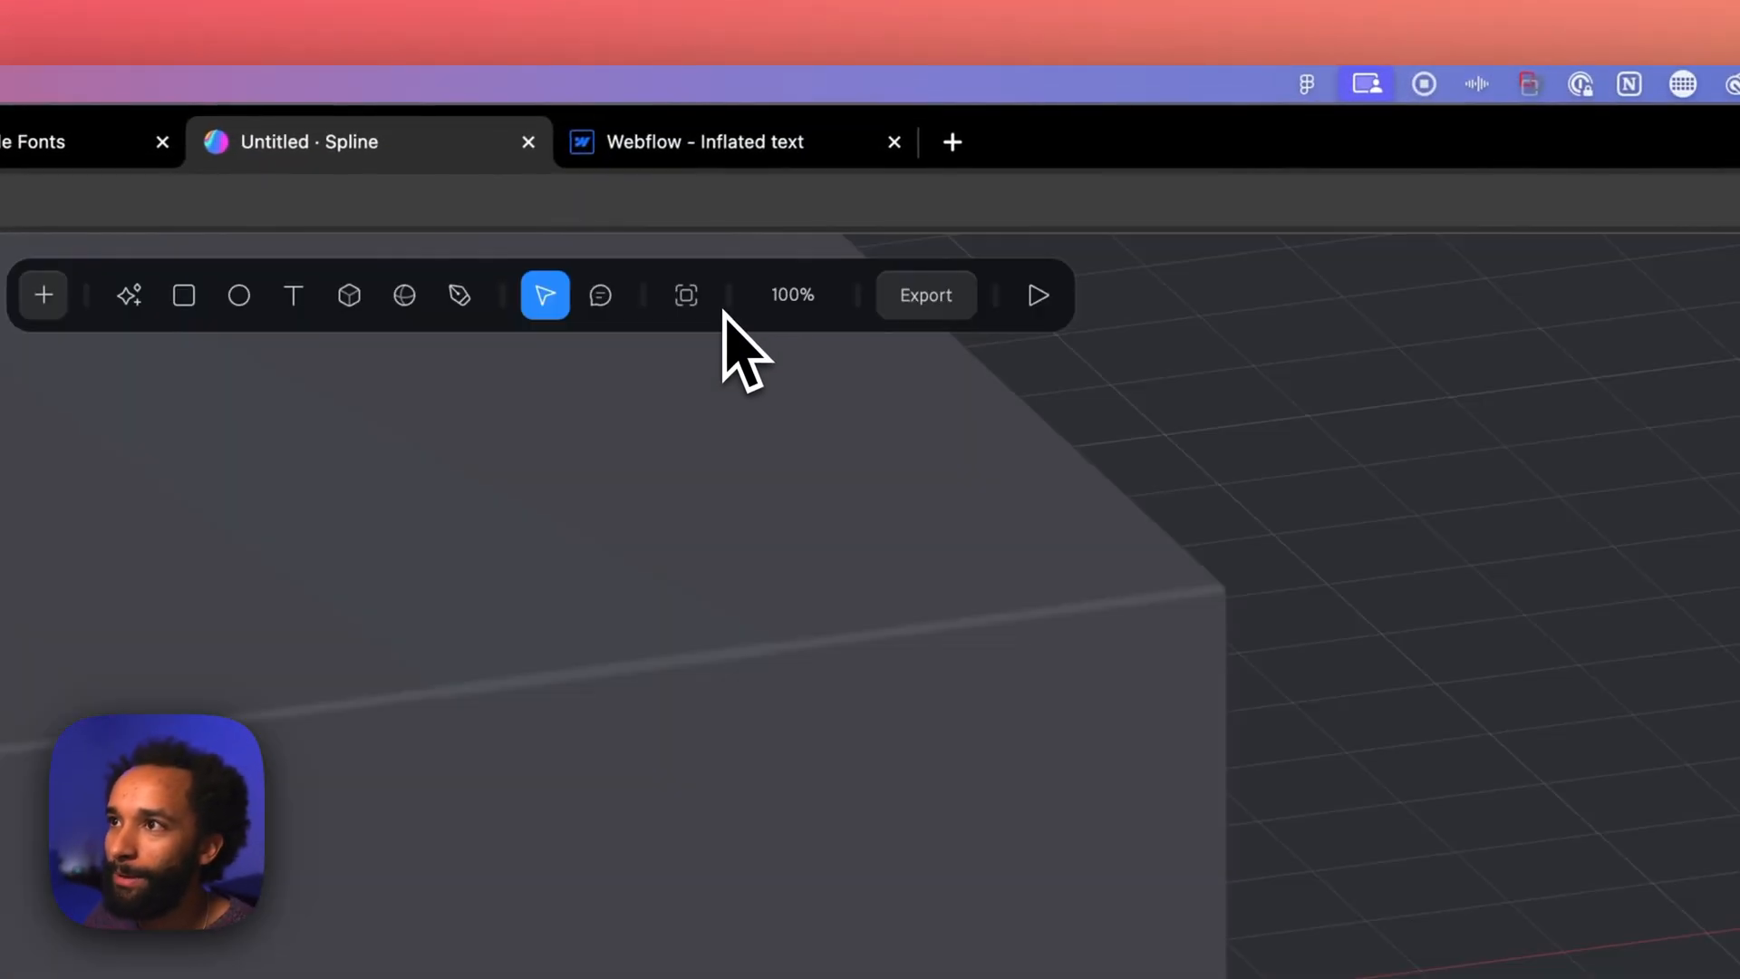
click(925, 294)
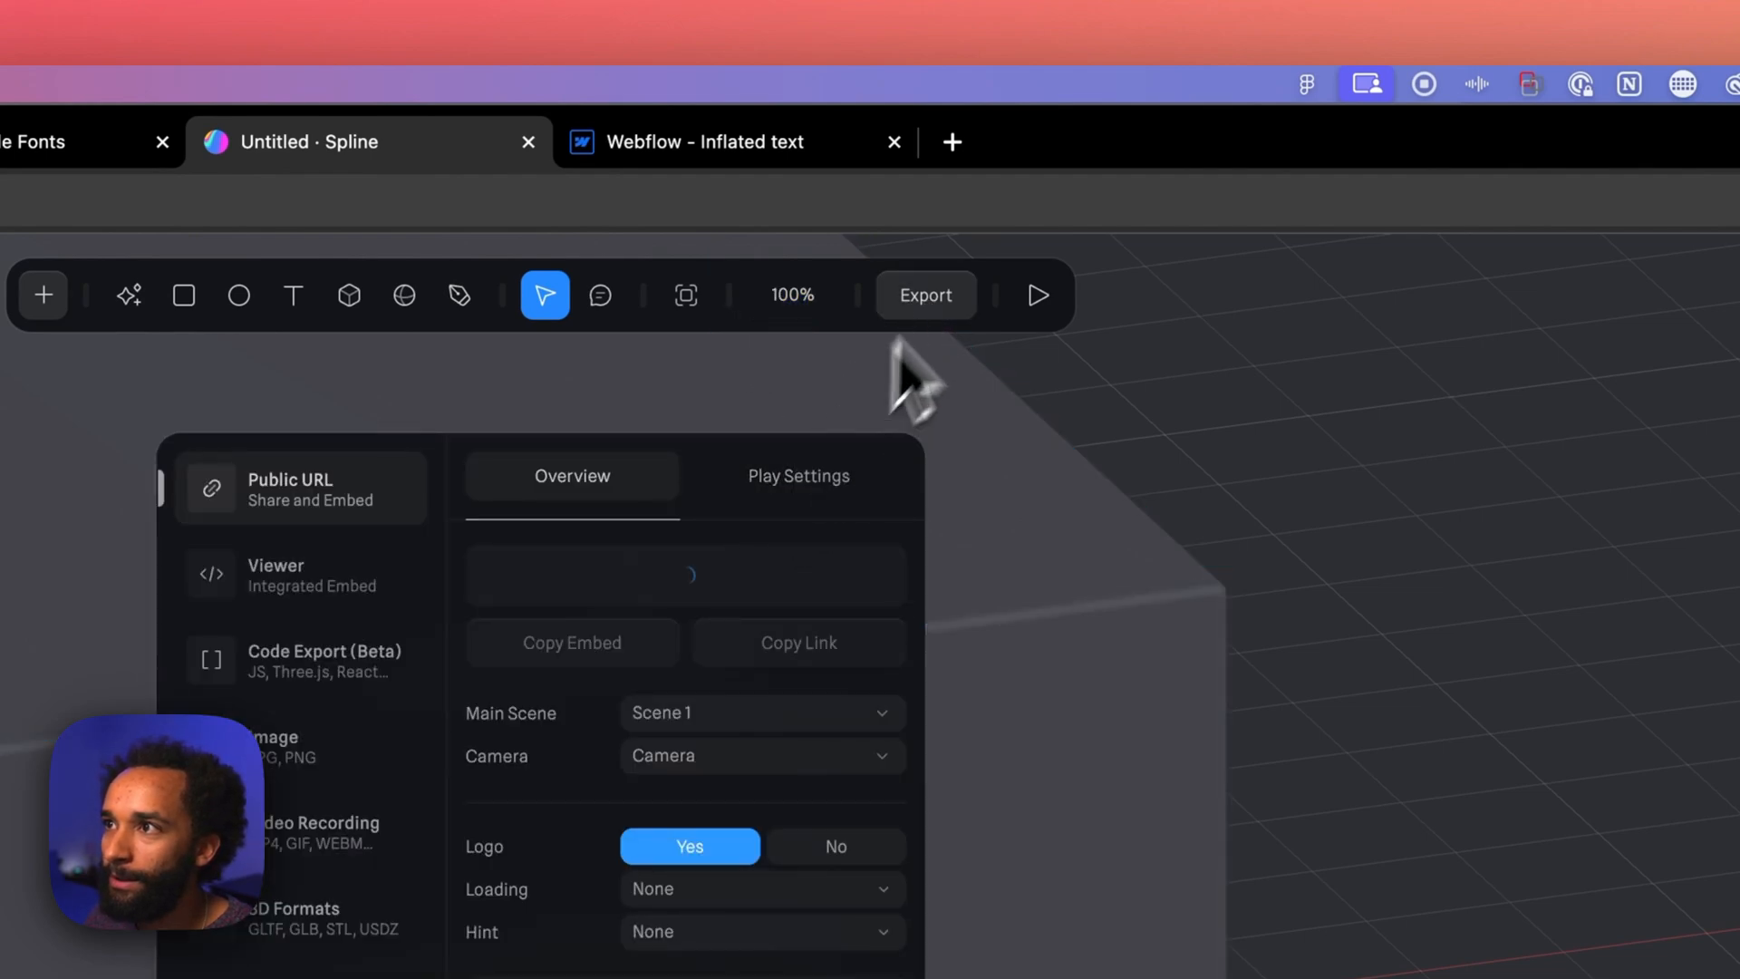
click(797, 475)
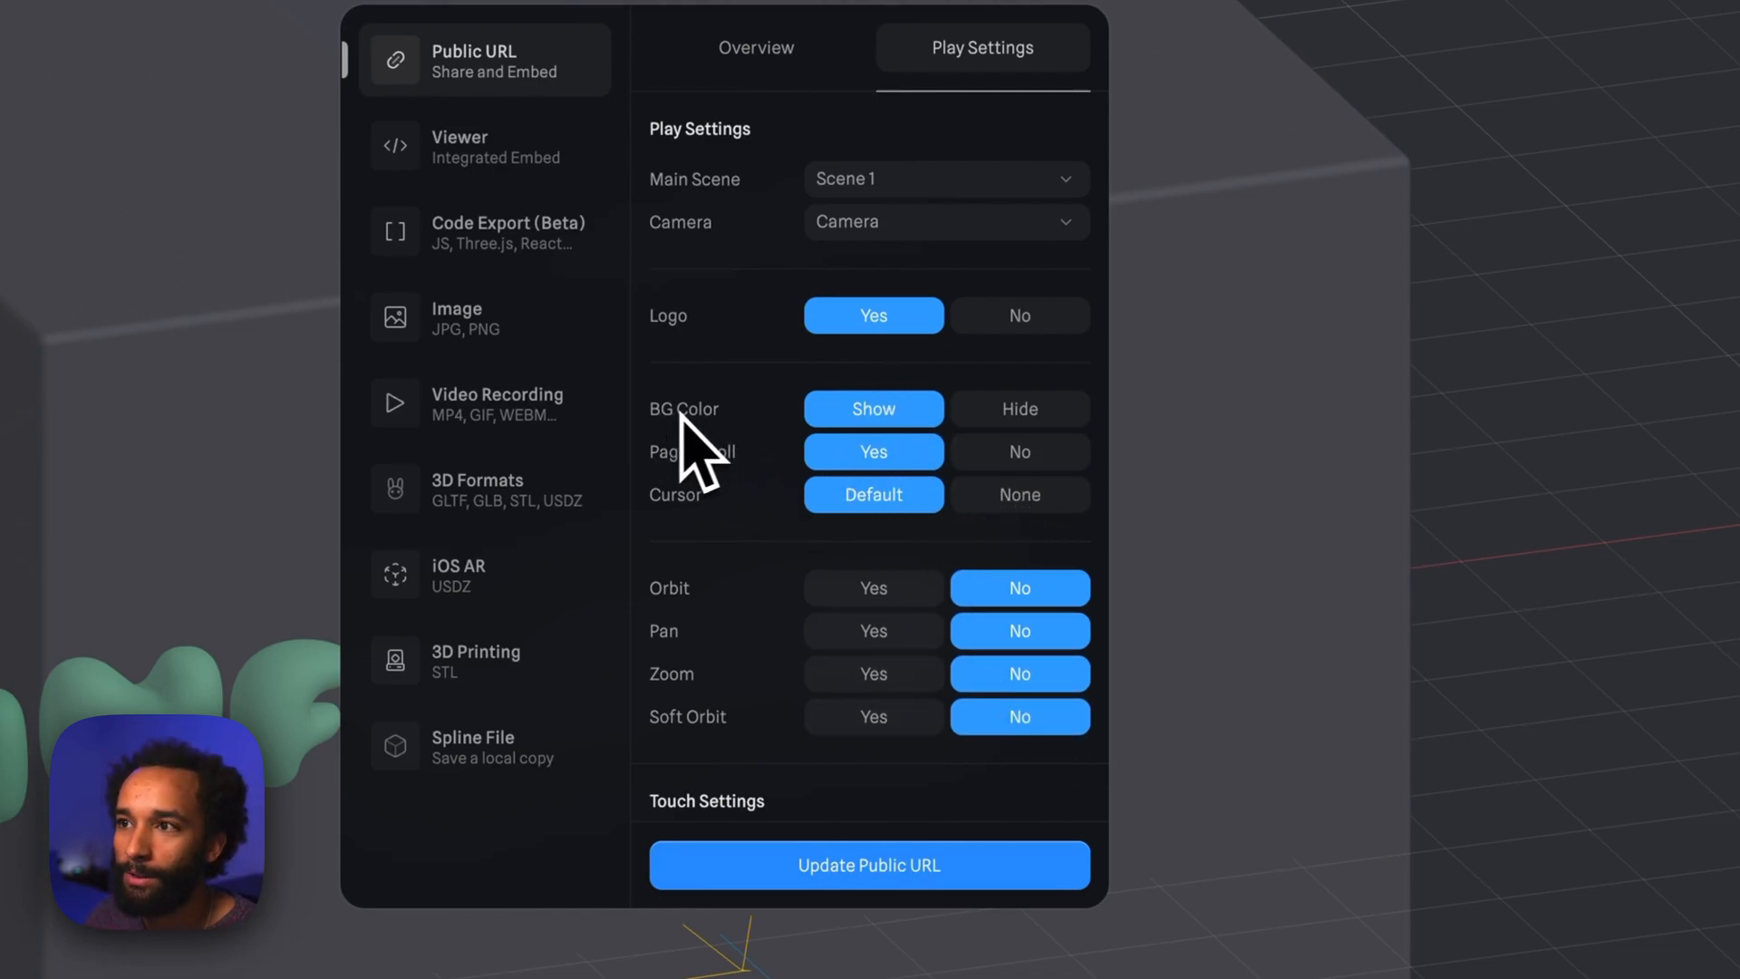
click(1017, 408)
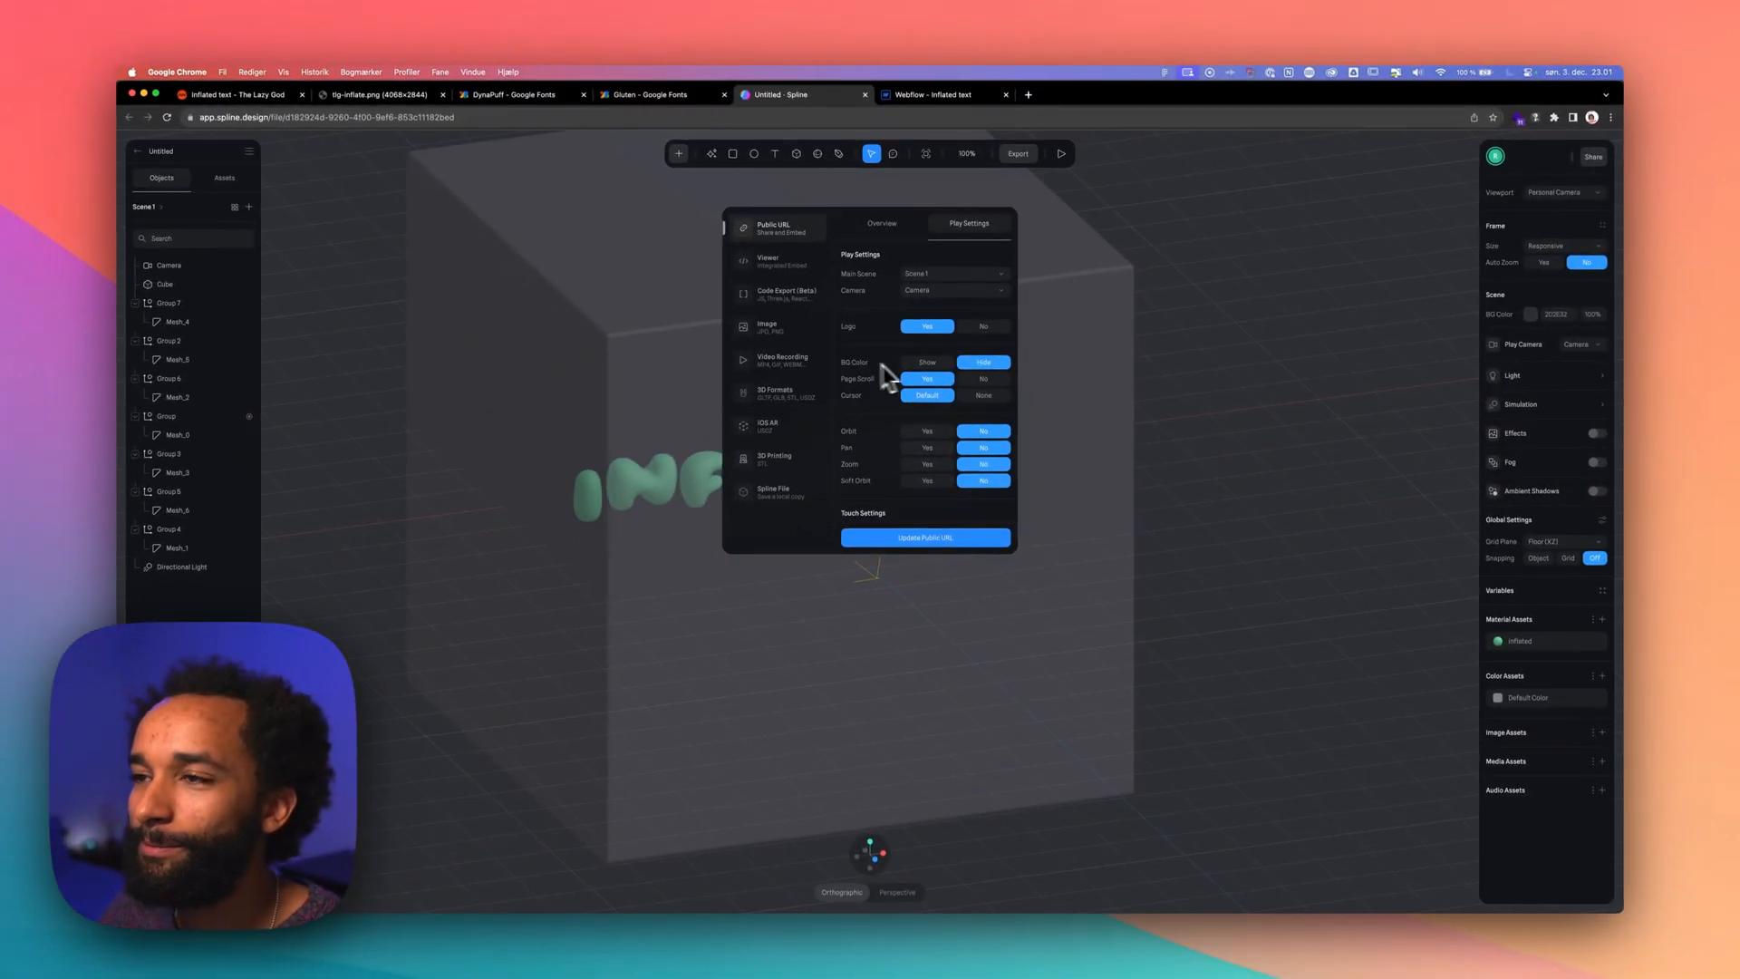
click(1060, 153)
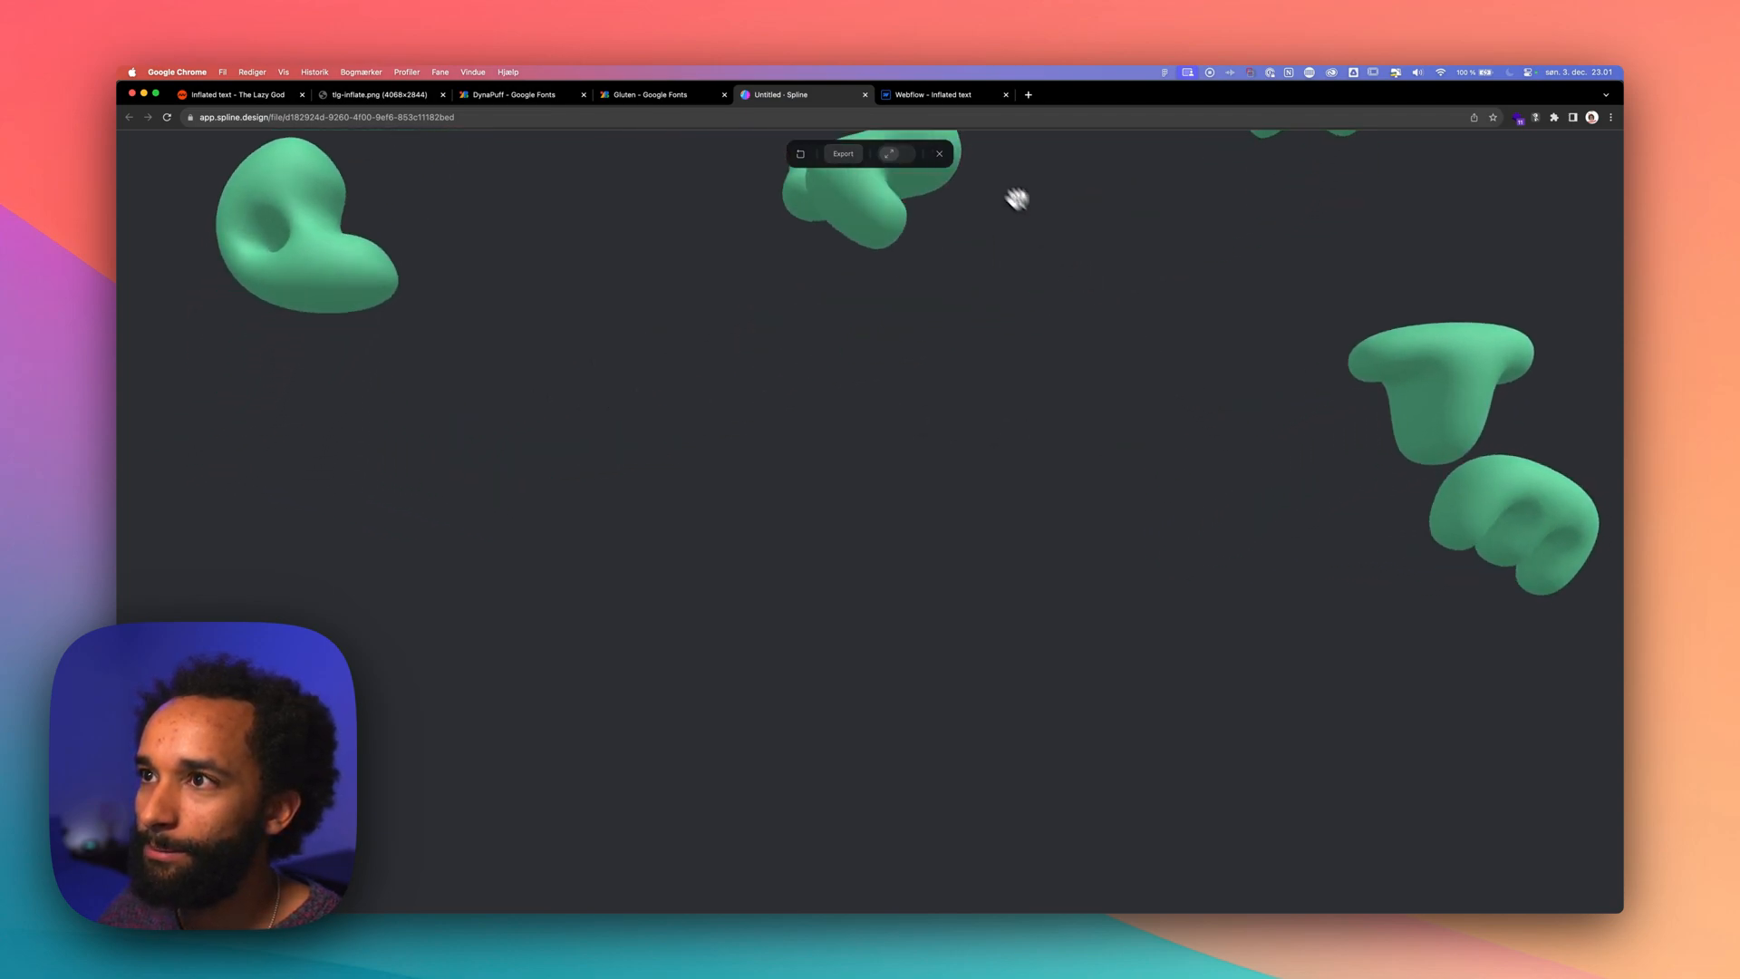
Choose the Viewer (Integrated Embed) export for the scene
click(842, 152)
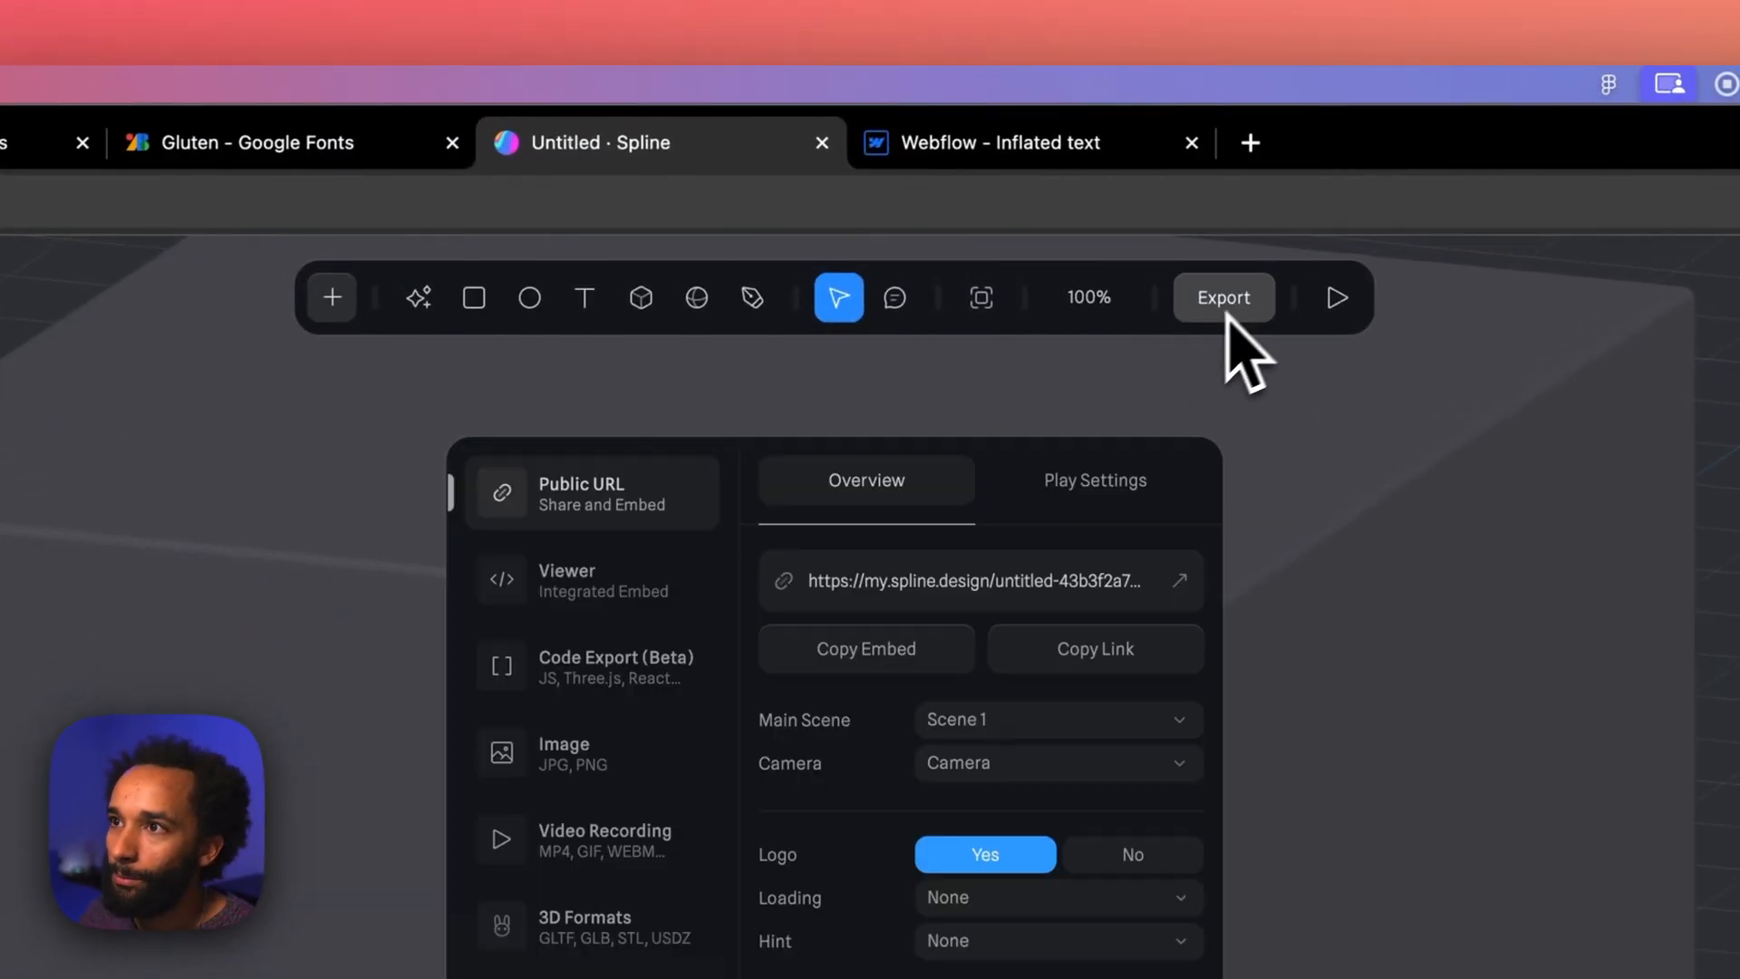
mouse_move(633, 600)
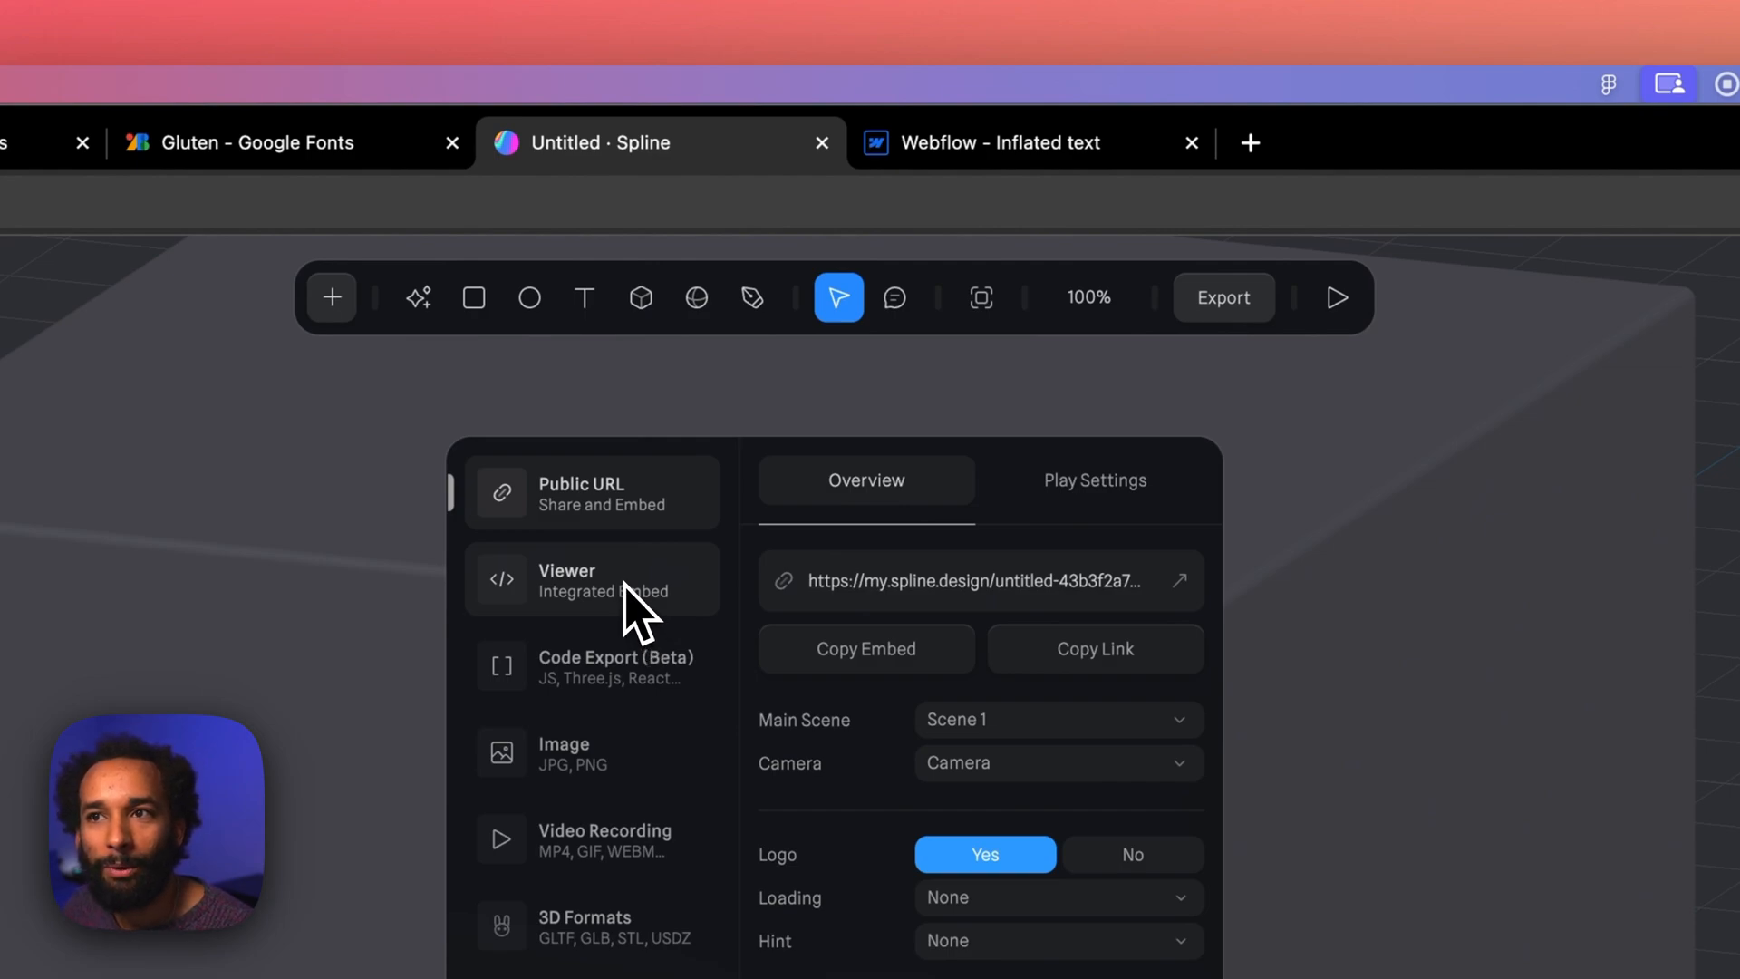
click(593, 578)
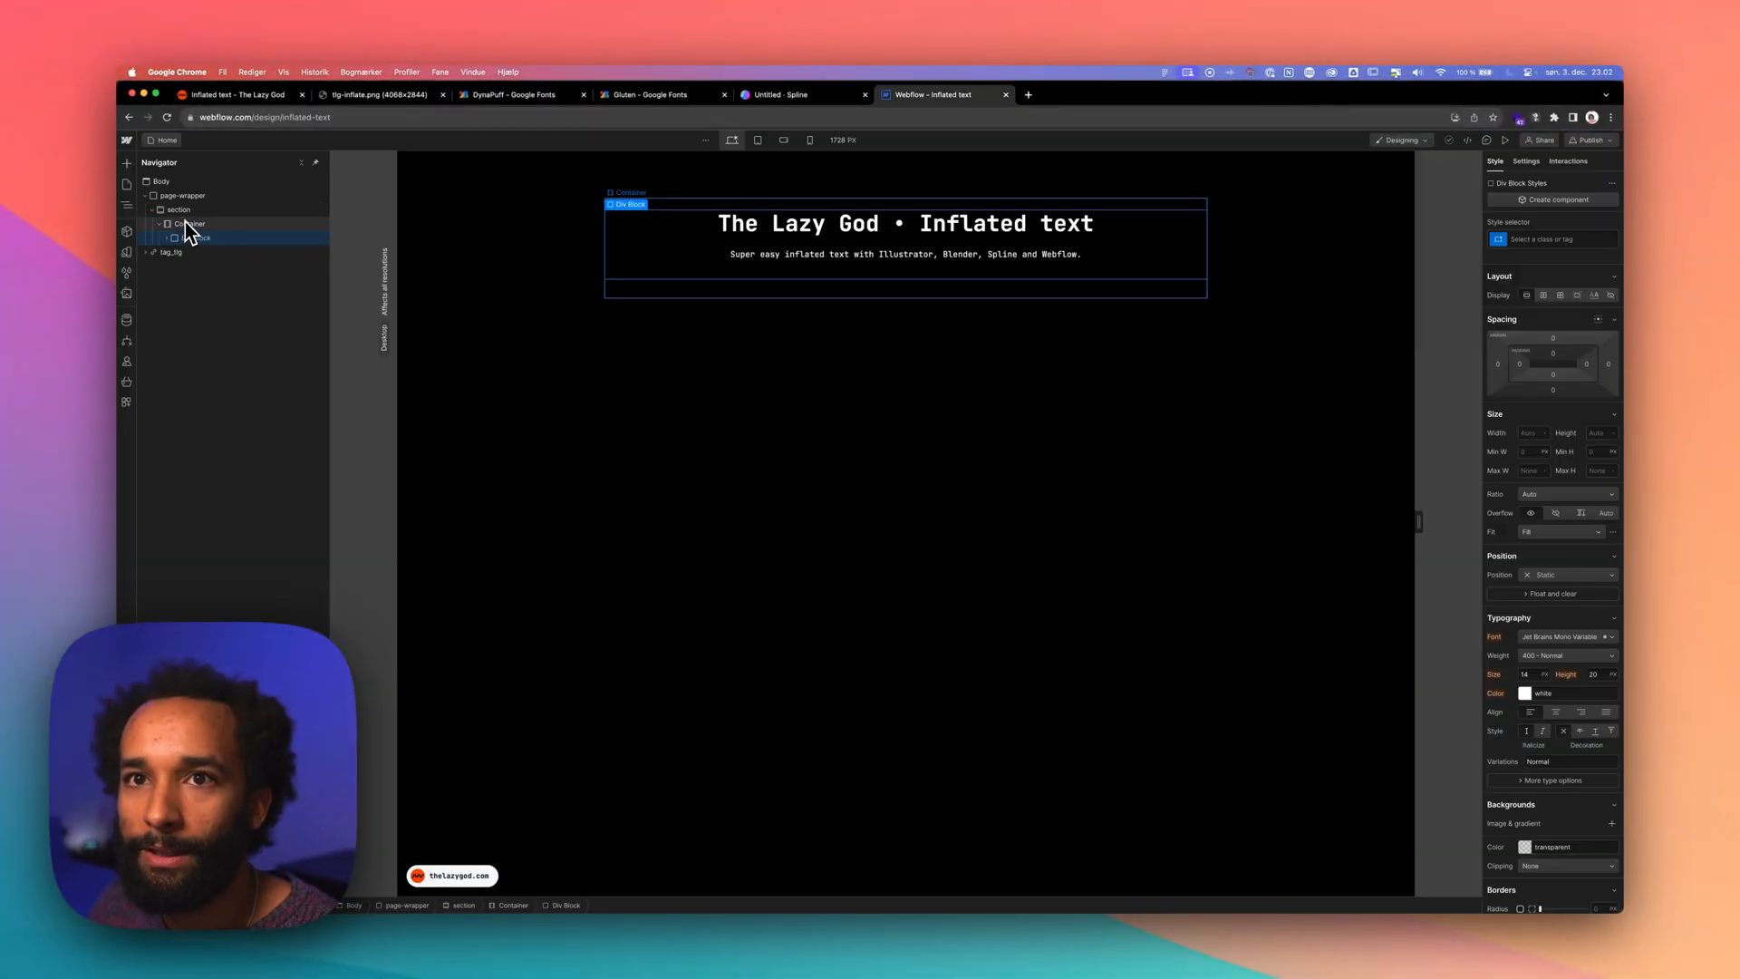
Add a Spline Scene element inside the Container via Quick Find and adjust its size
click(188, 223)
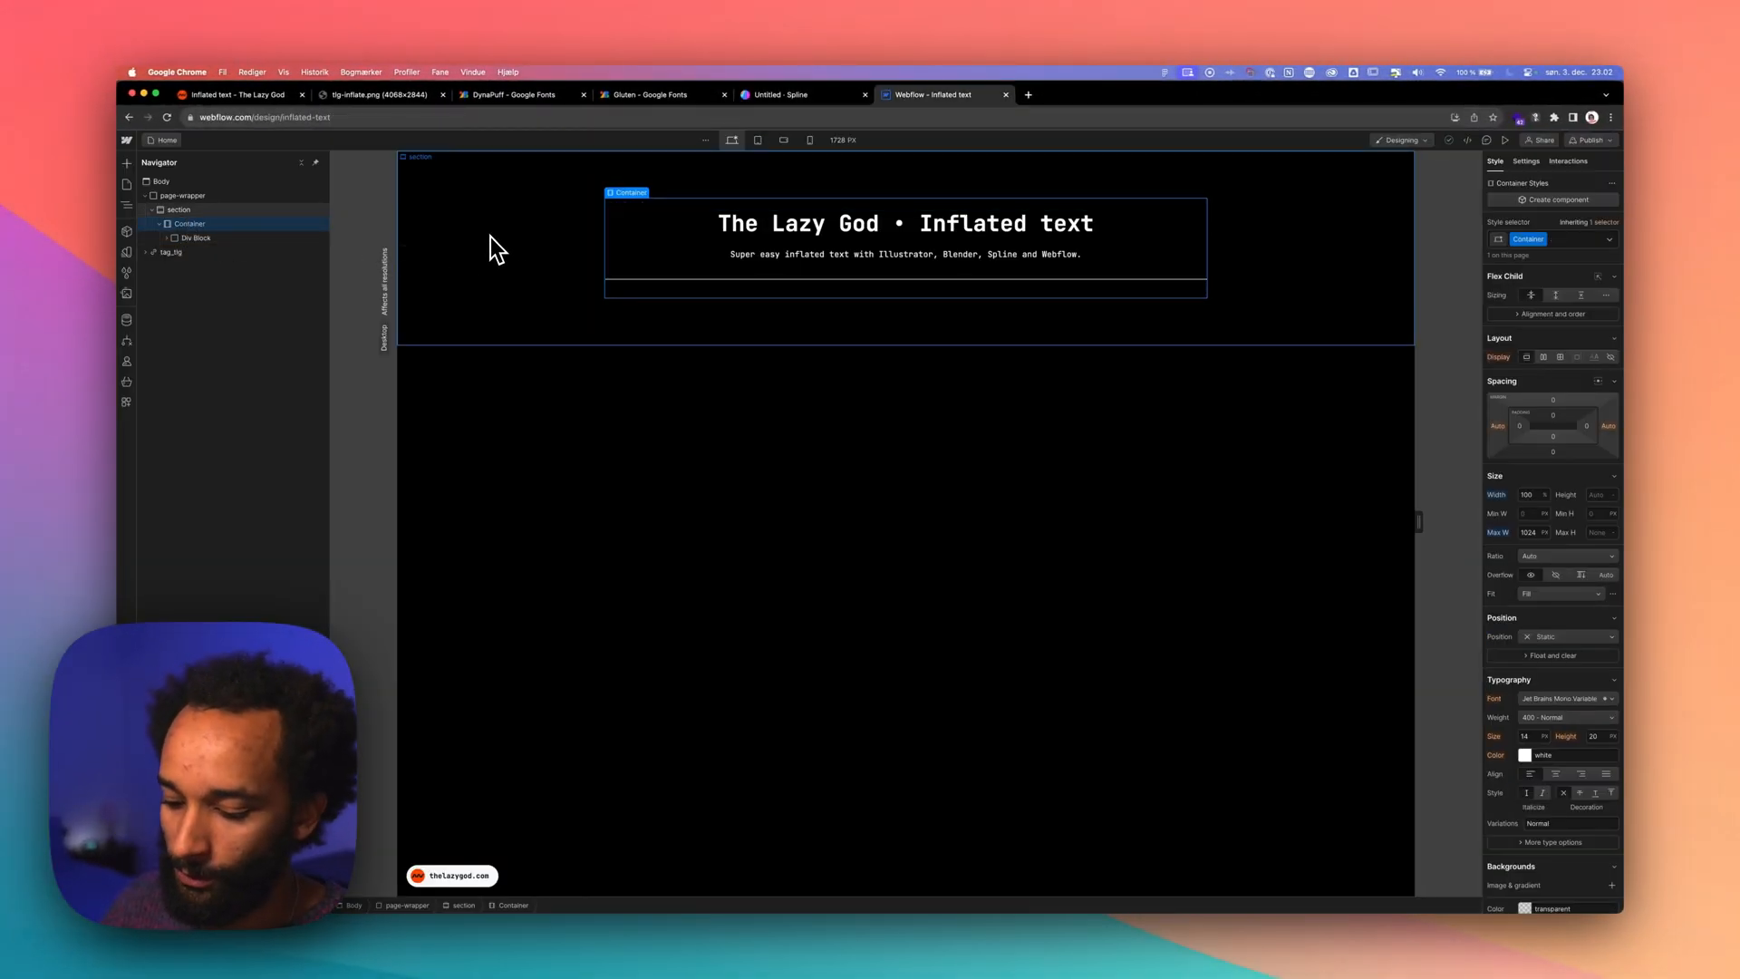
text(splin)
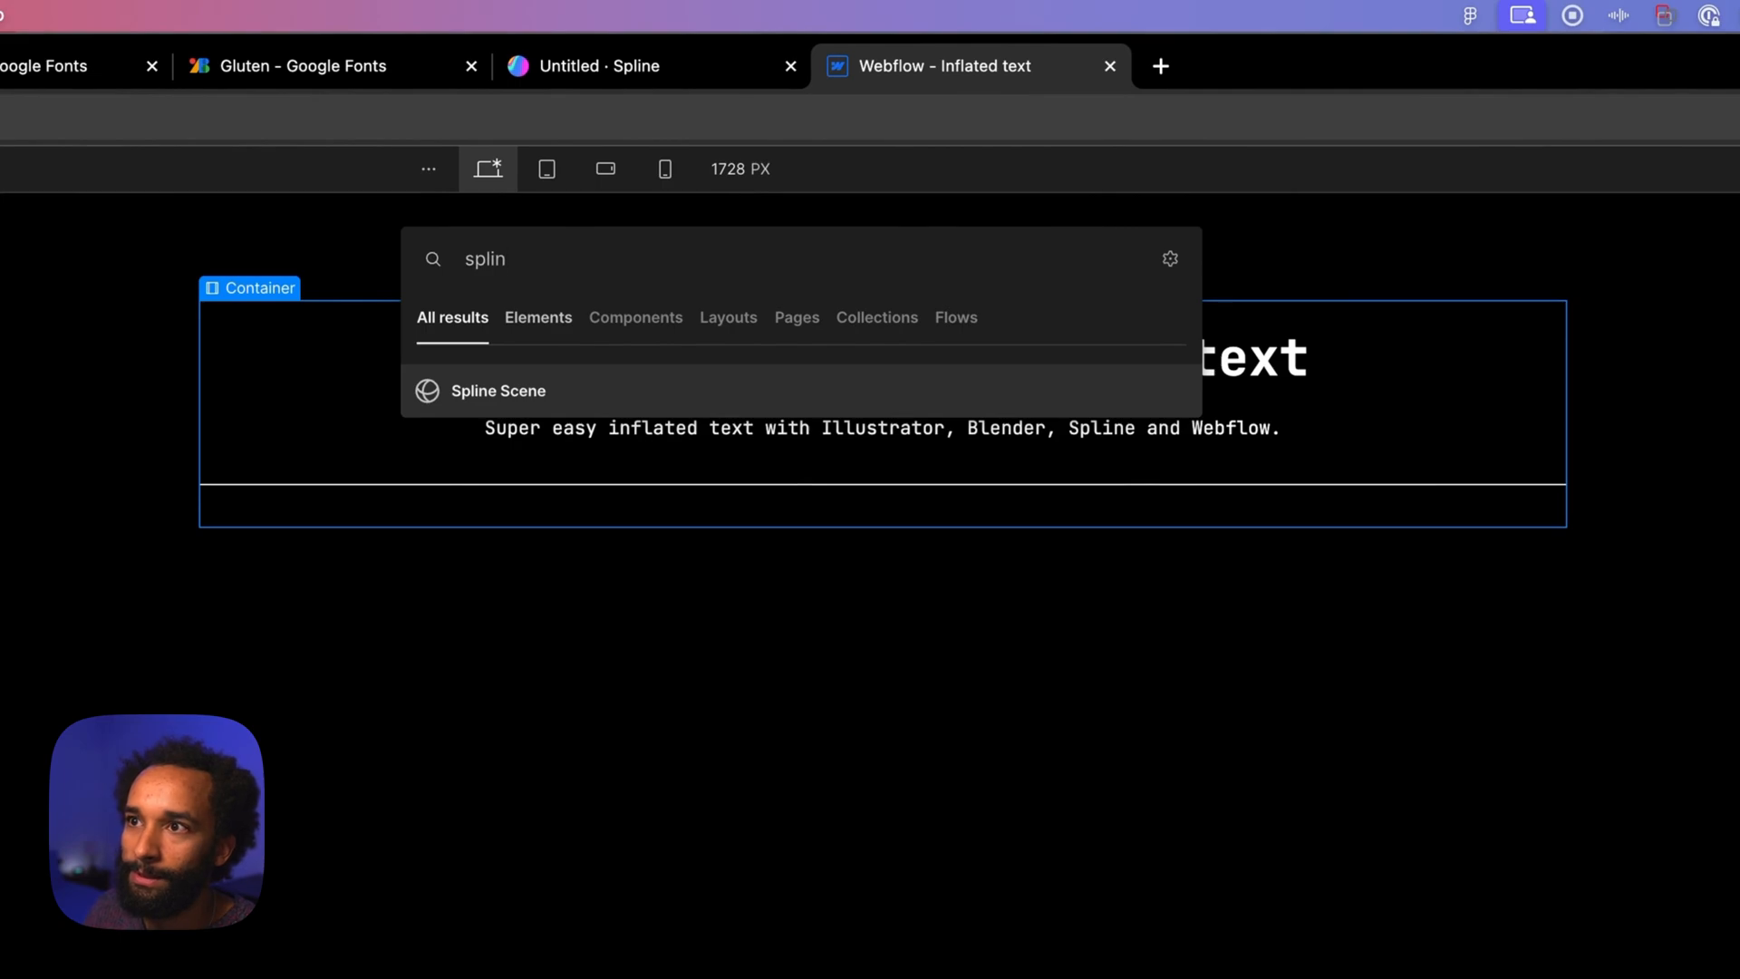
click(496, 392)
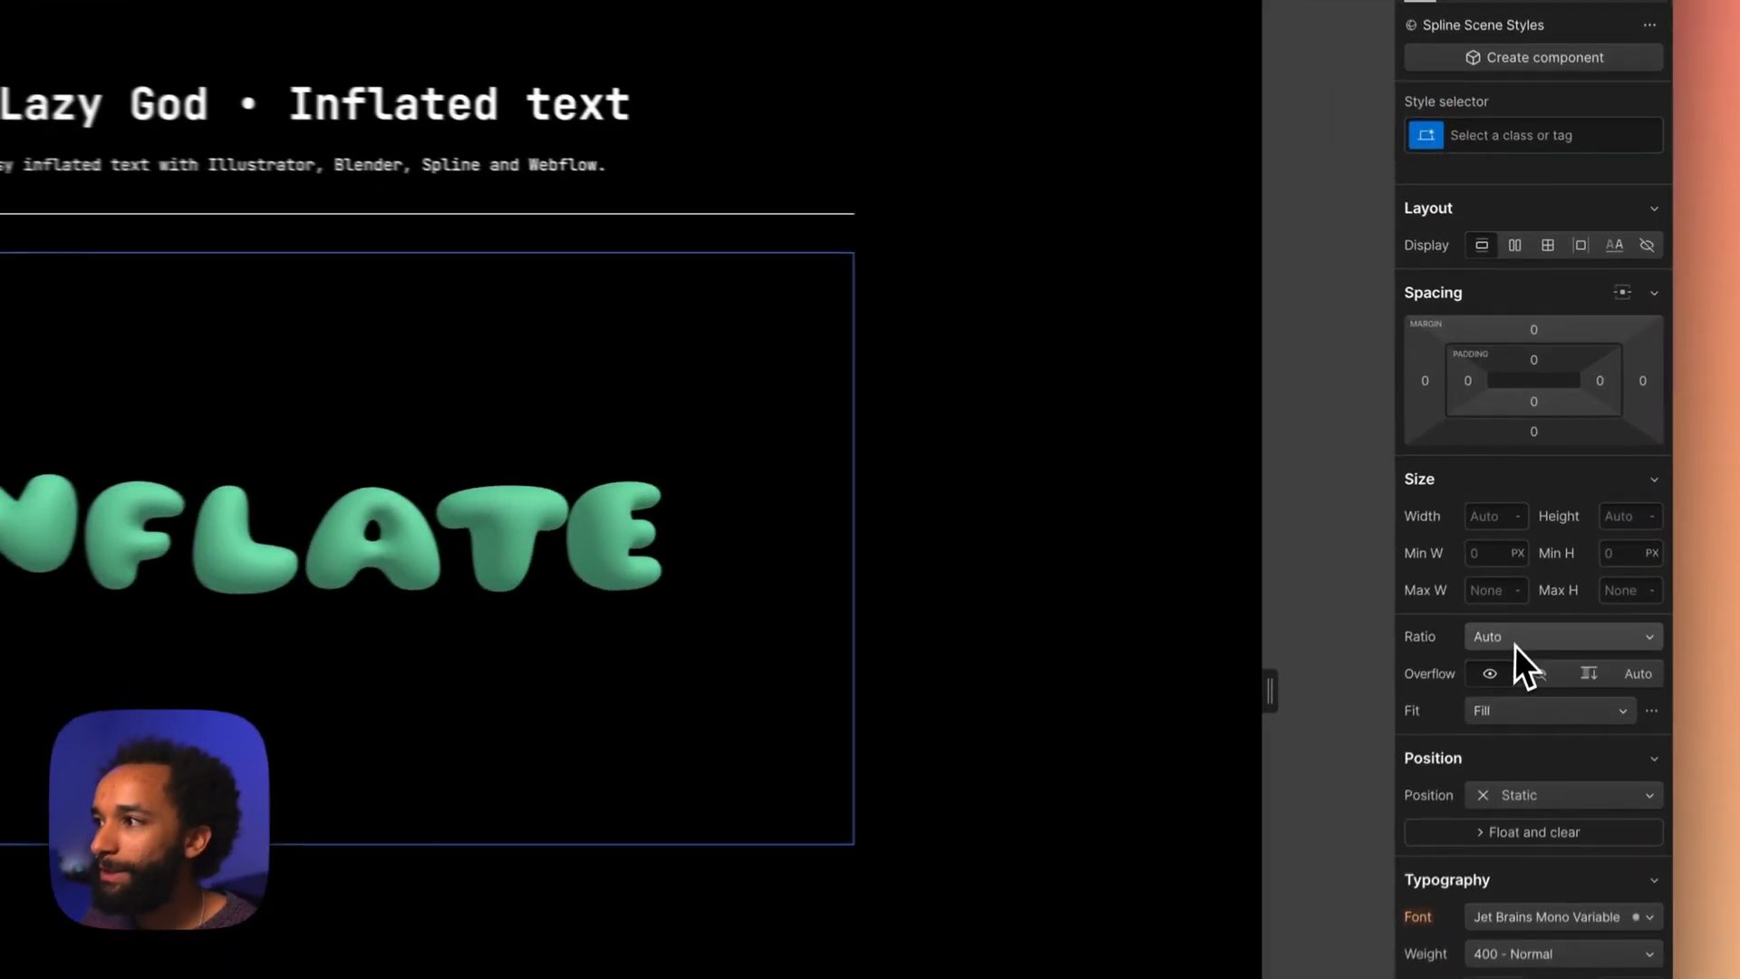
click(1561, 636)
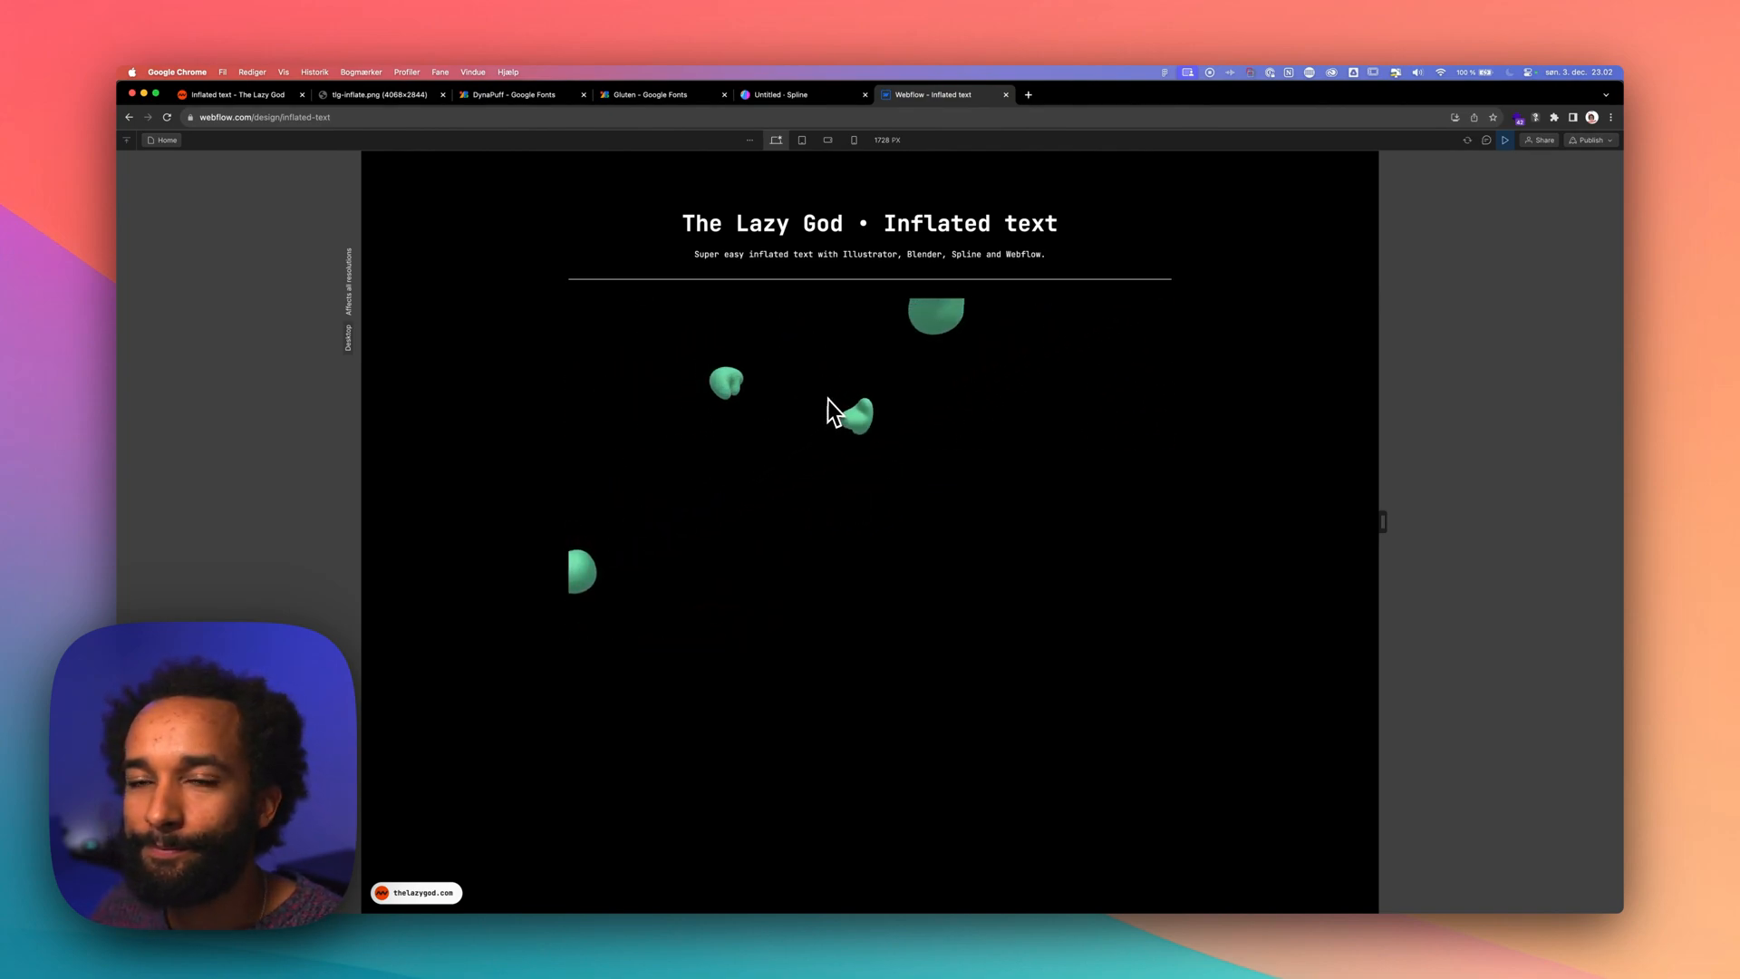
mouse_move(930, 457)
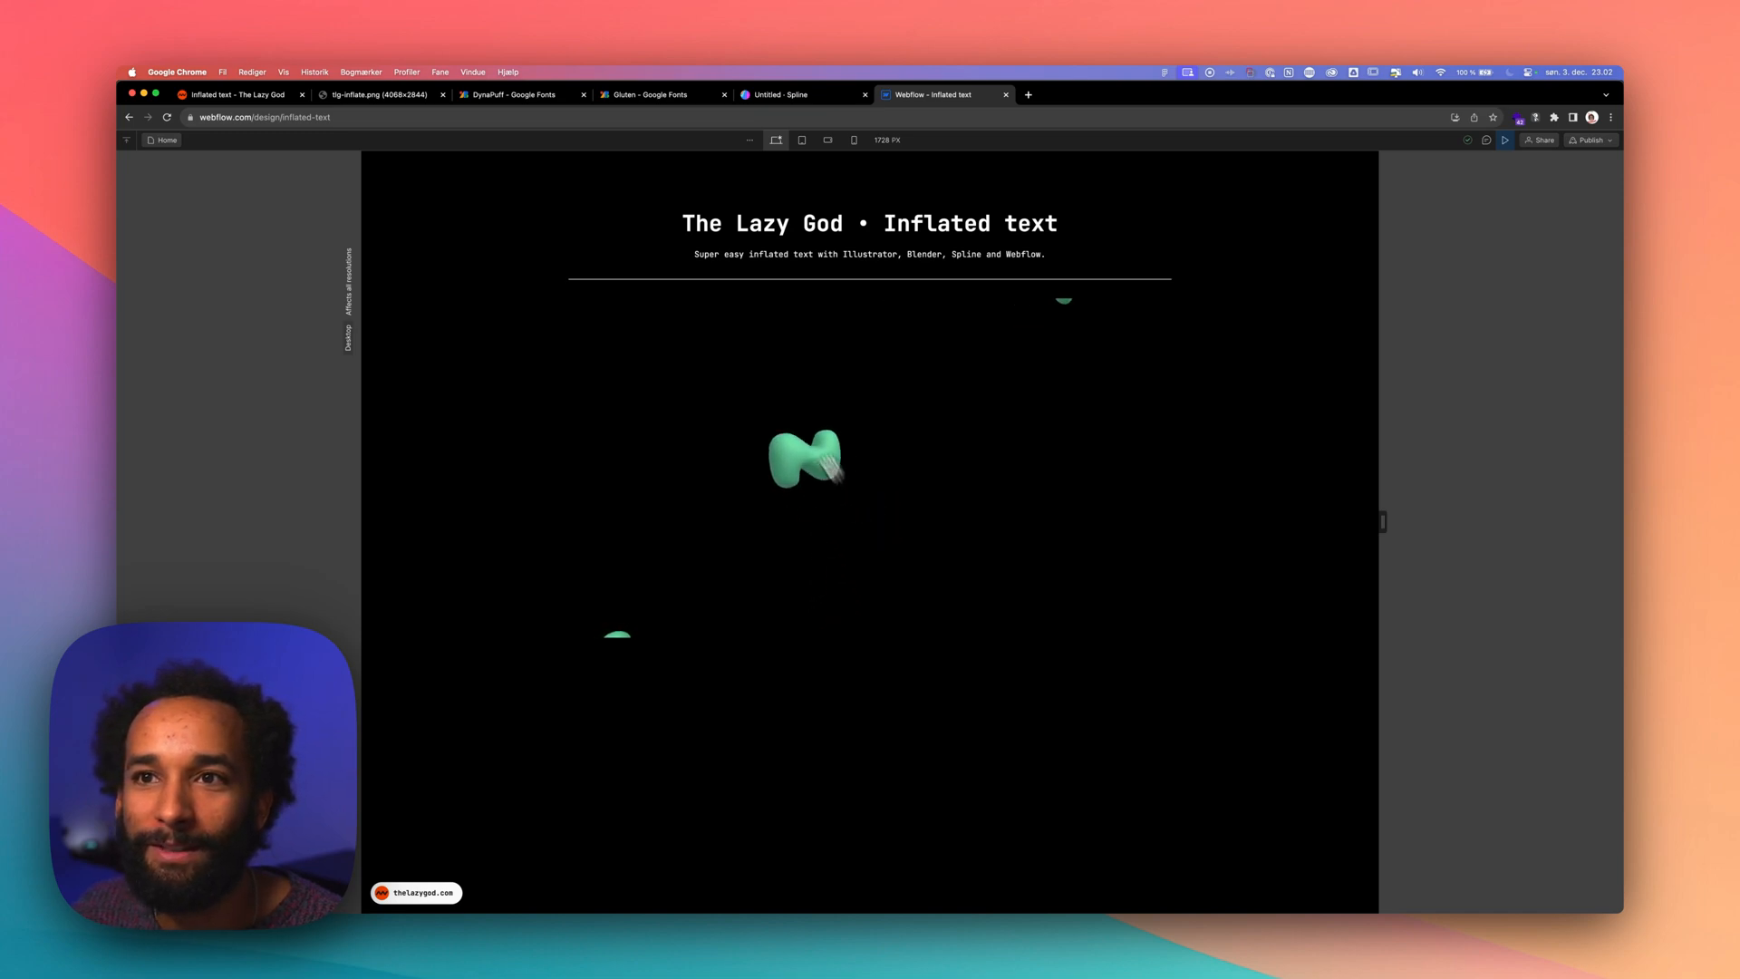
Preview the page and interact with the falling green letters
right_click(665, 383)
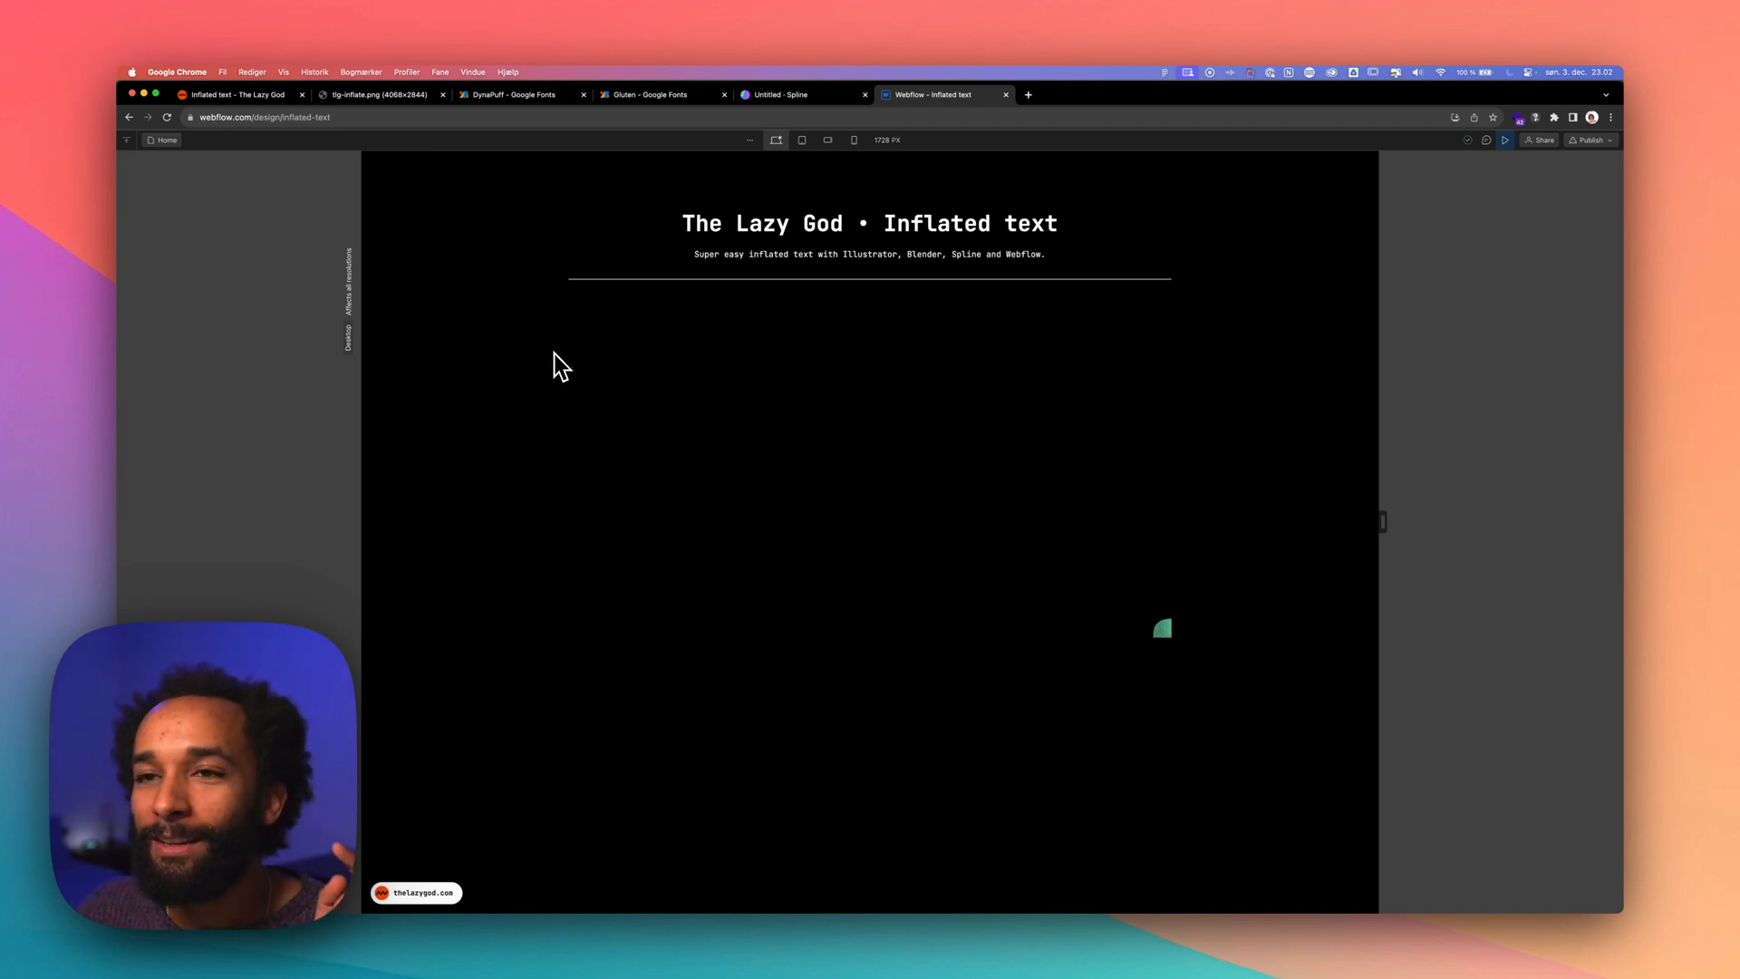
mouse_move(638, 449)
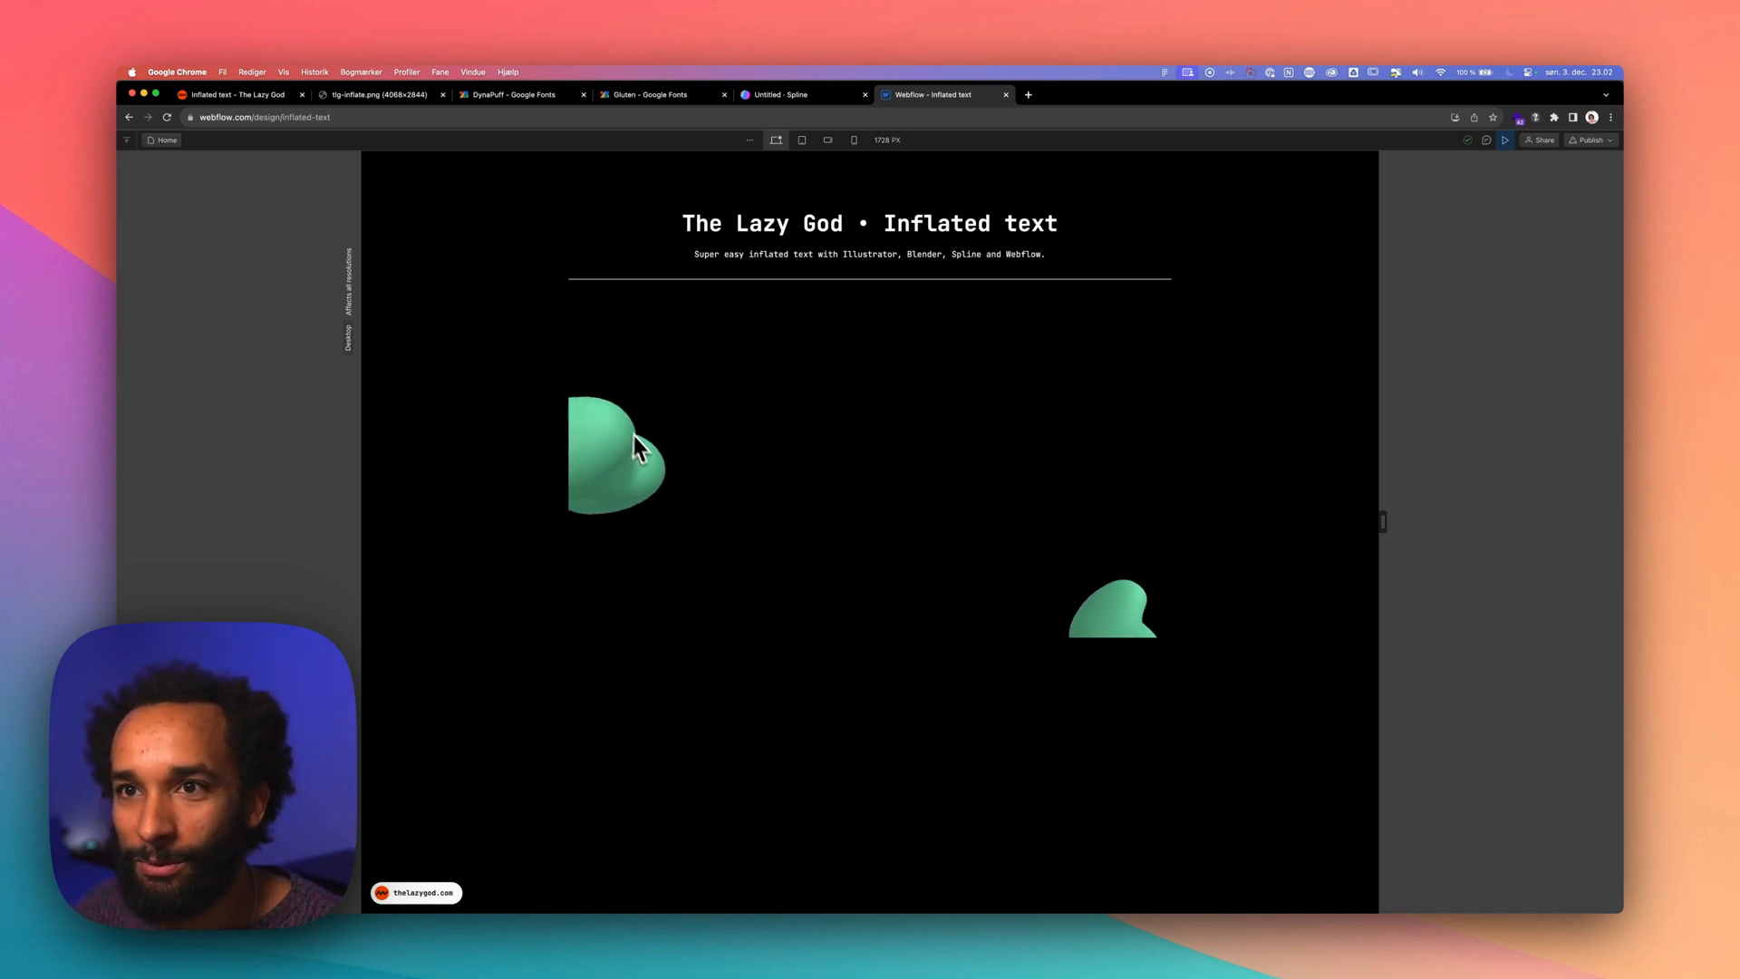